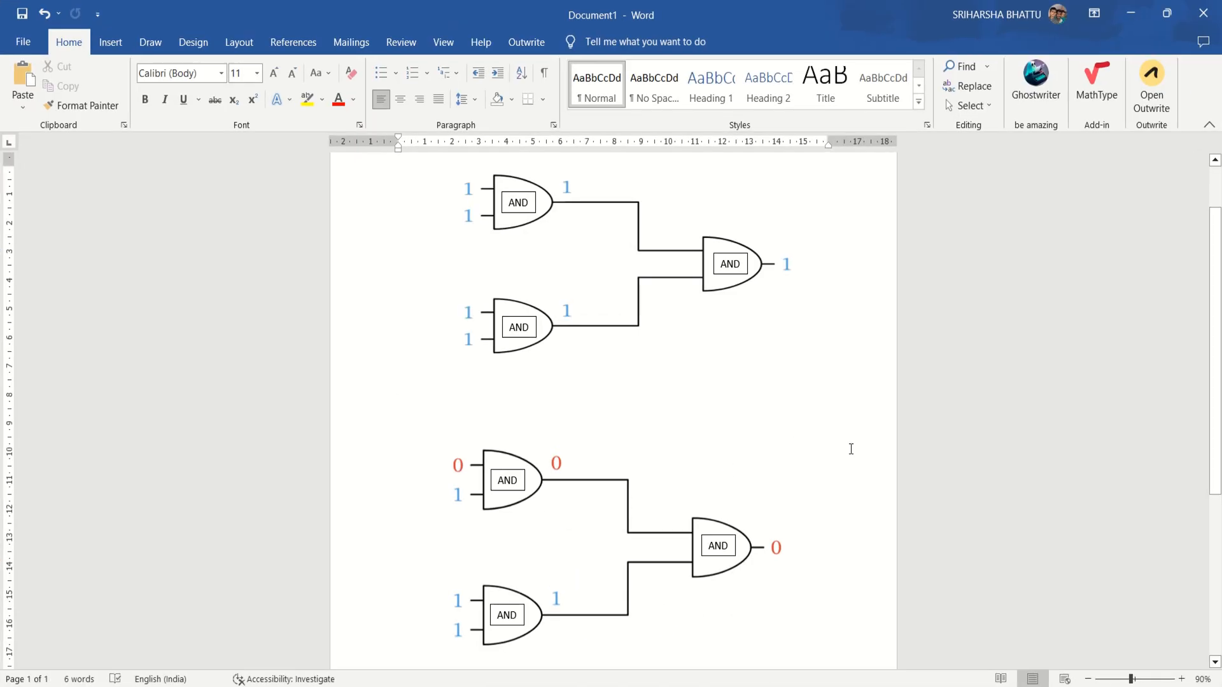
pyautogui.moveTo(534, 226)
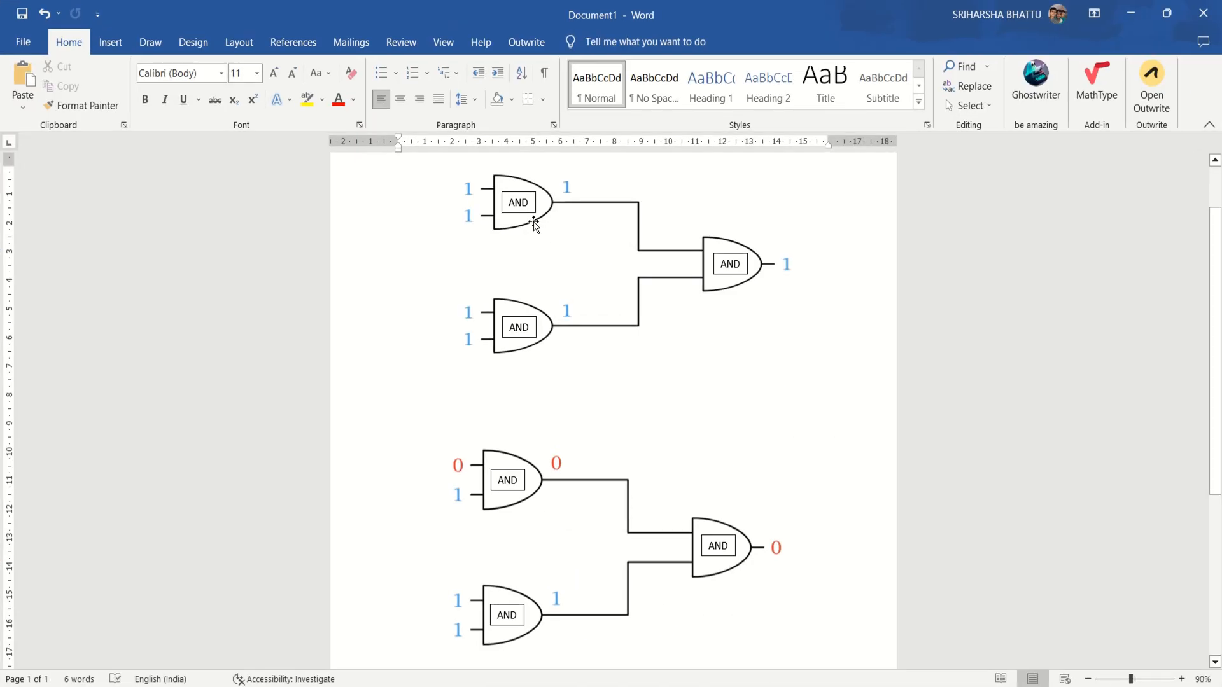
pyautogui.moveTo(509, 235)
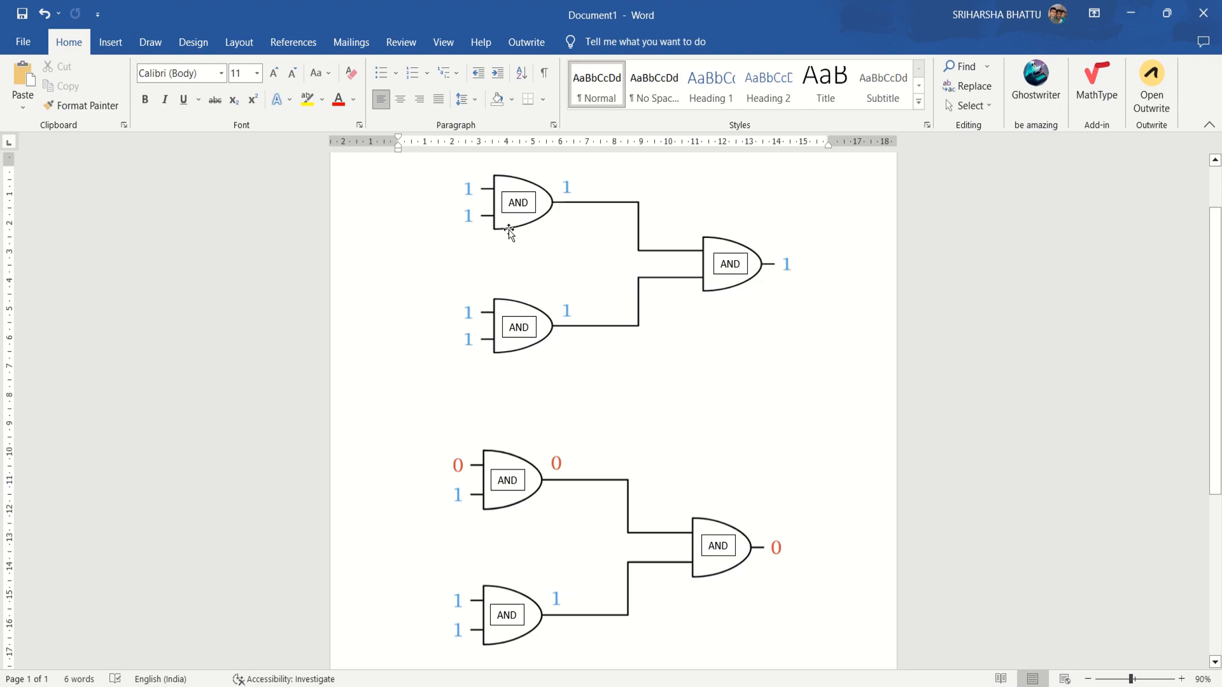
# Step: Review the two AND-gate circuit diagrams and bring up the and_2 module source
pyautogui.click(606, 276)
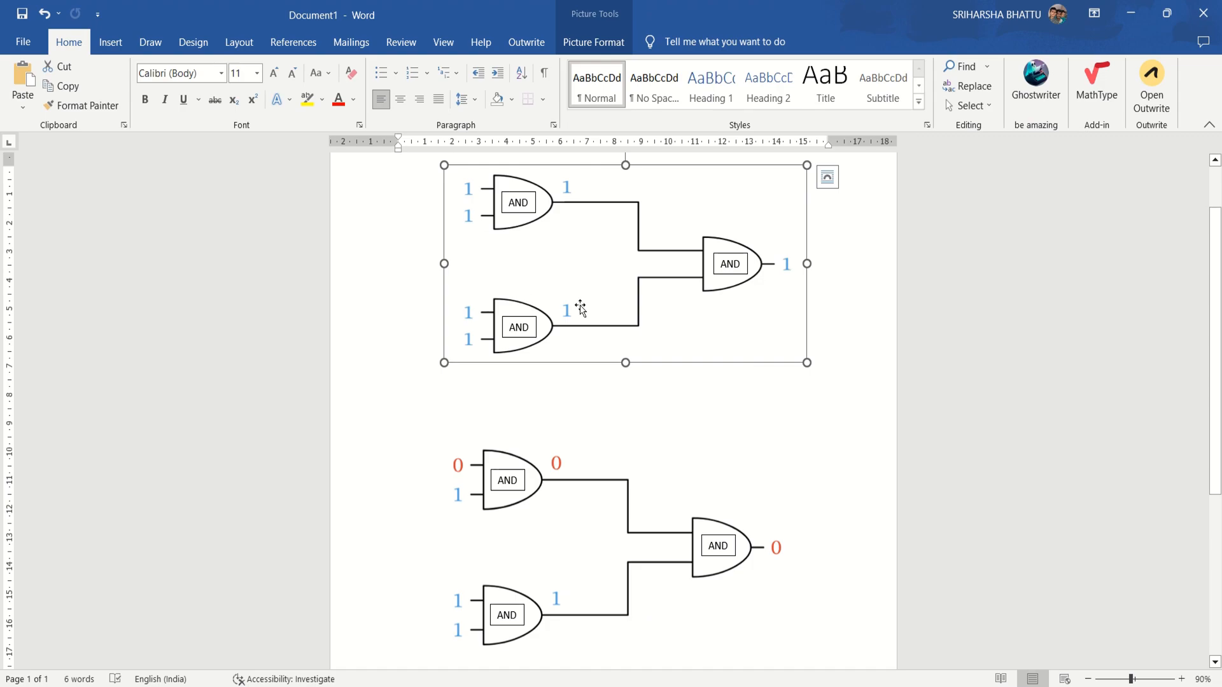
pyautogui.moveTo(550, 546)
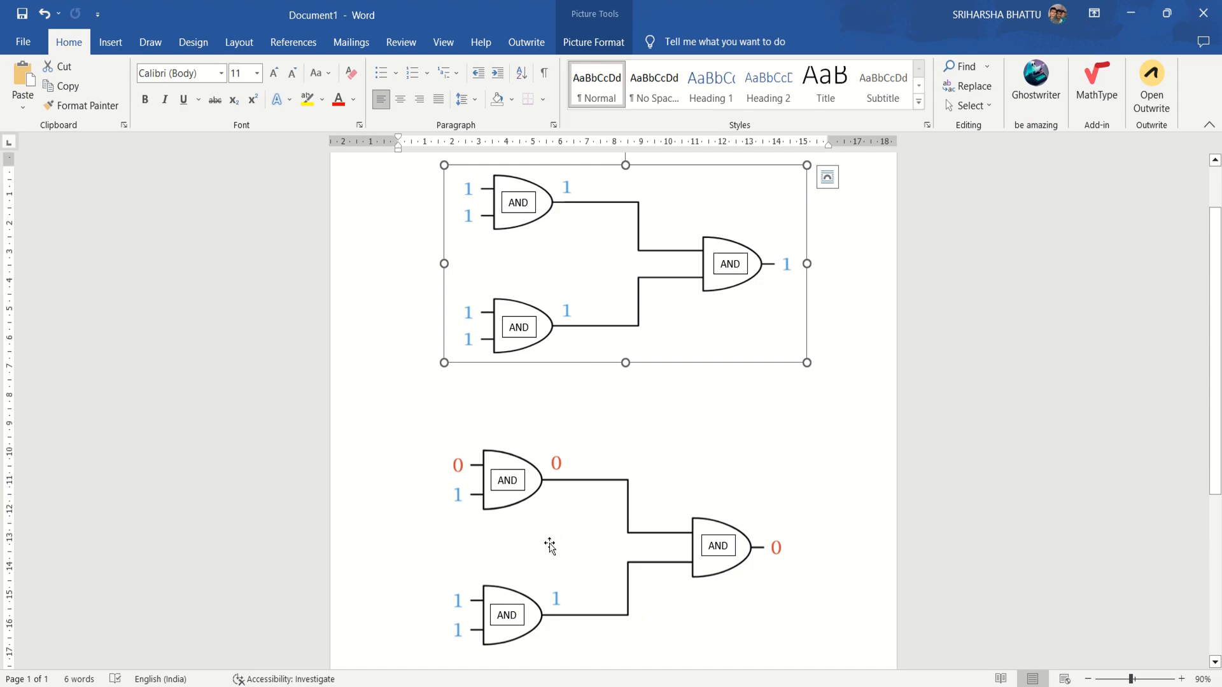
pyautogui.click(550, 546)
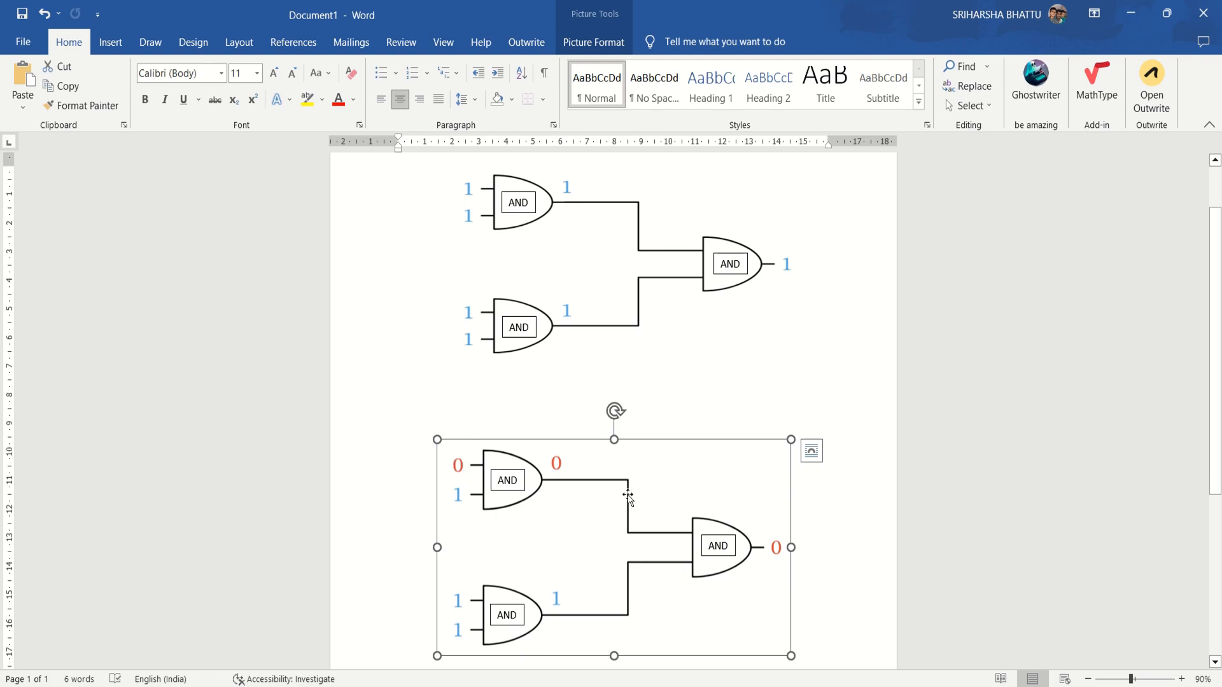
pyautogui.moveTo(674, 352)
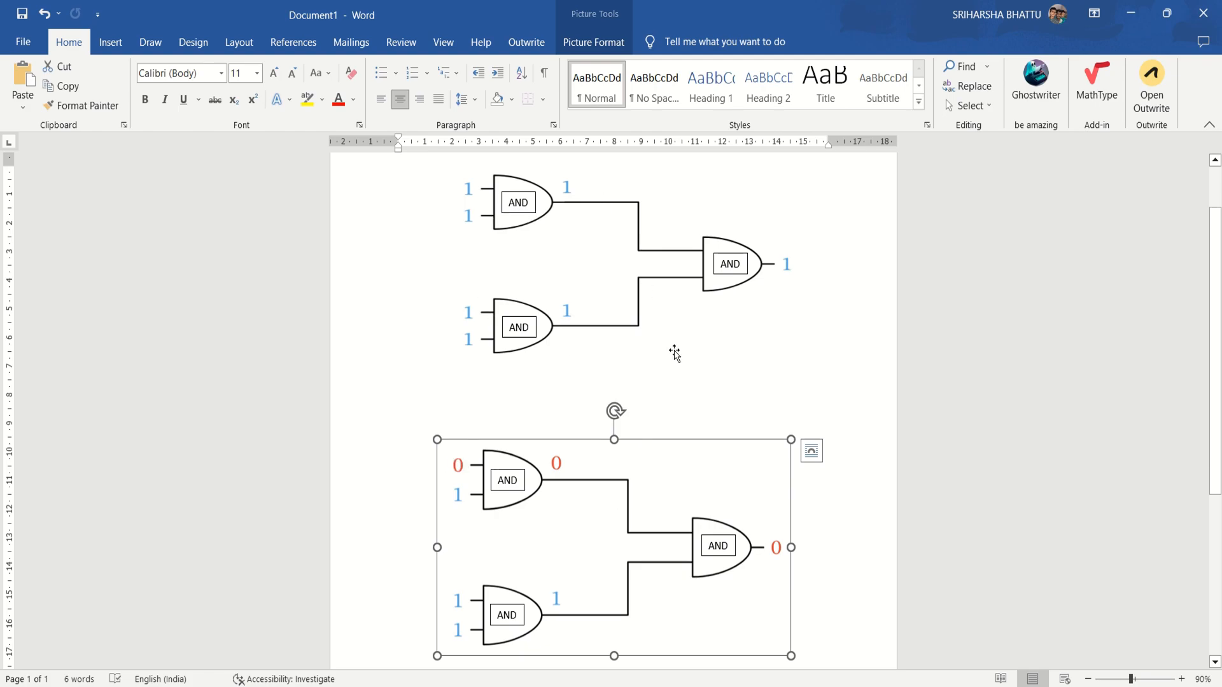
pyautogui.moveTo(620, 349)
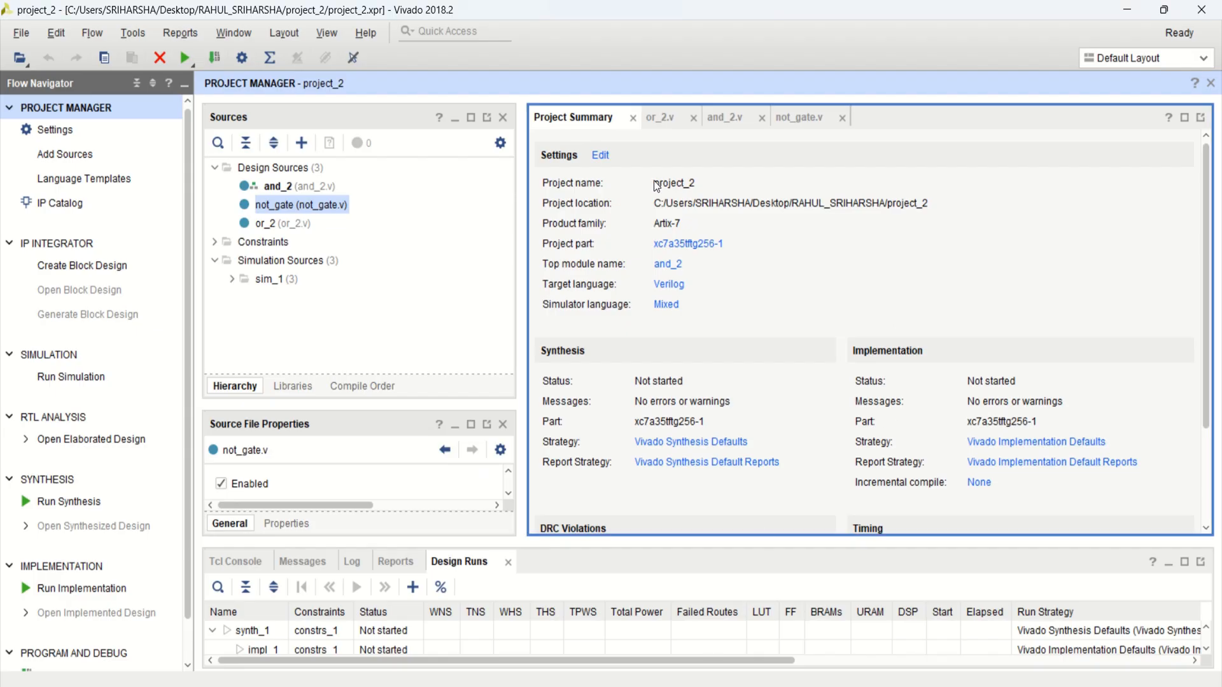
pyautogui.moveTo(331, 208)
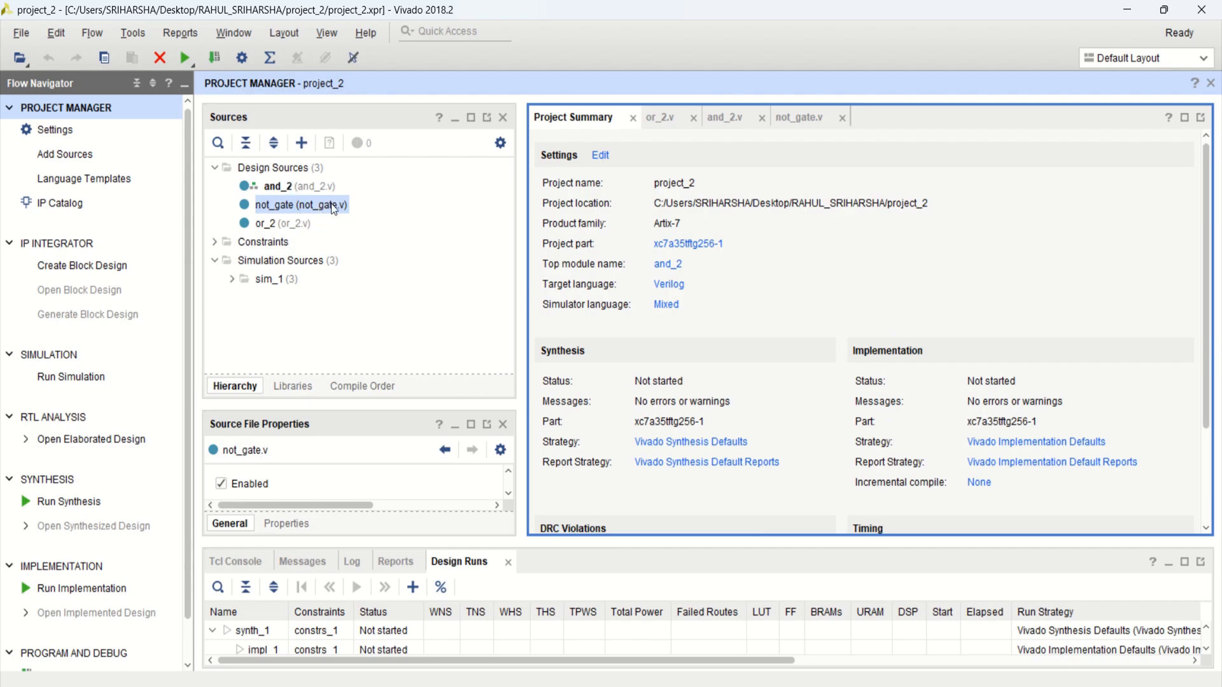
pyautogui.moveTo(275, 187)
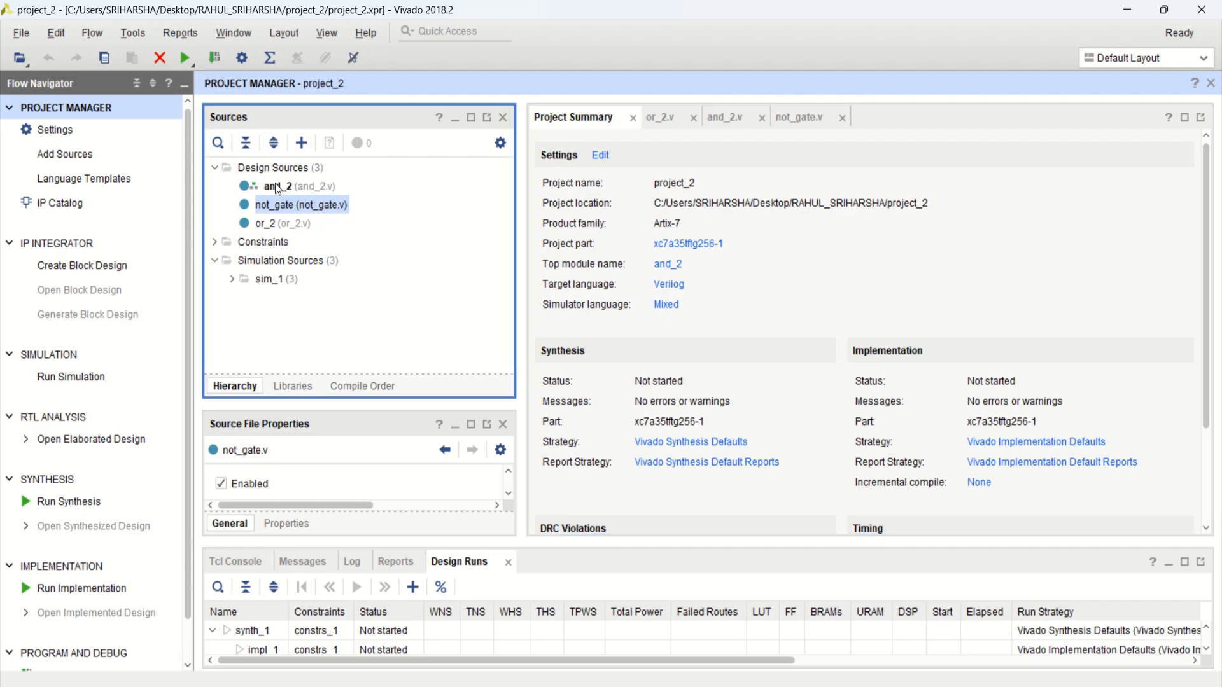
pyautogui.click(277, 186)
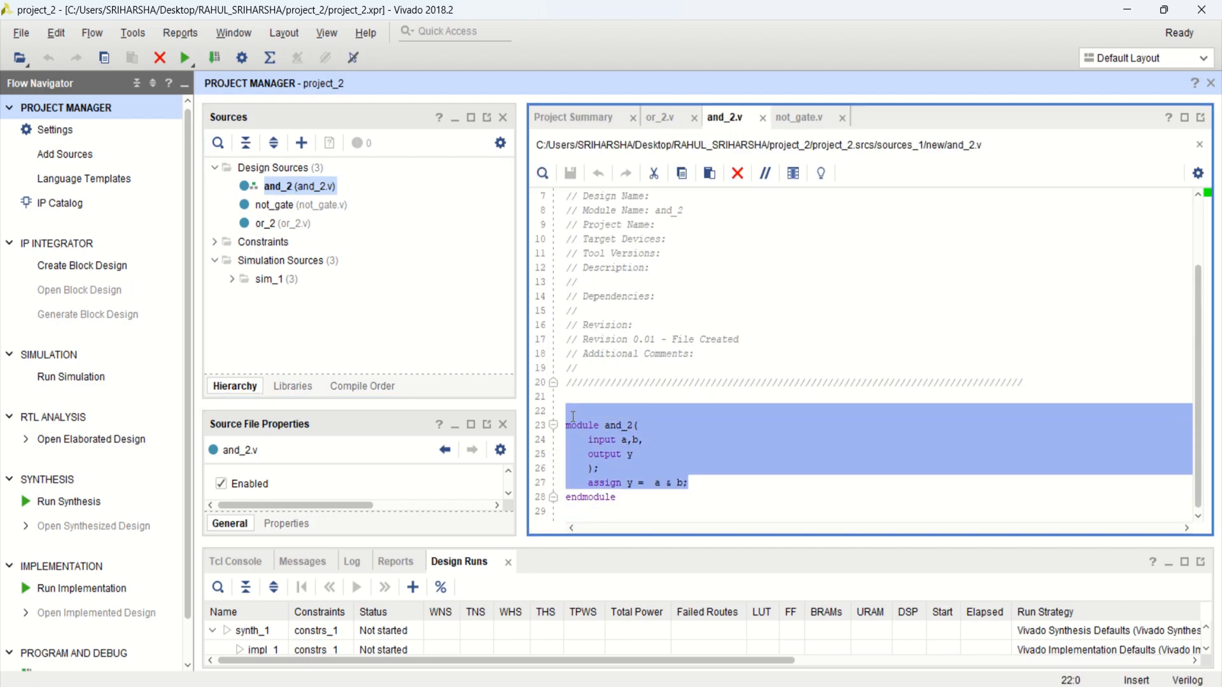
pyautogui.click(567, 425)
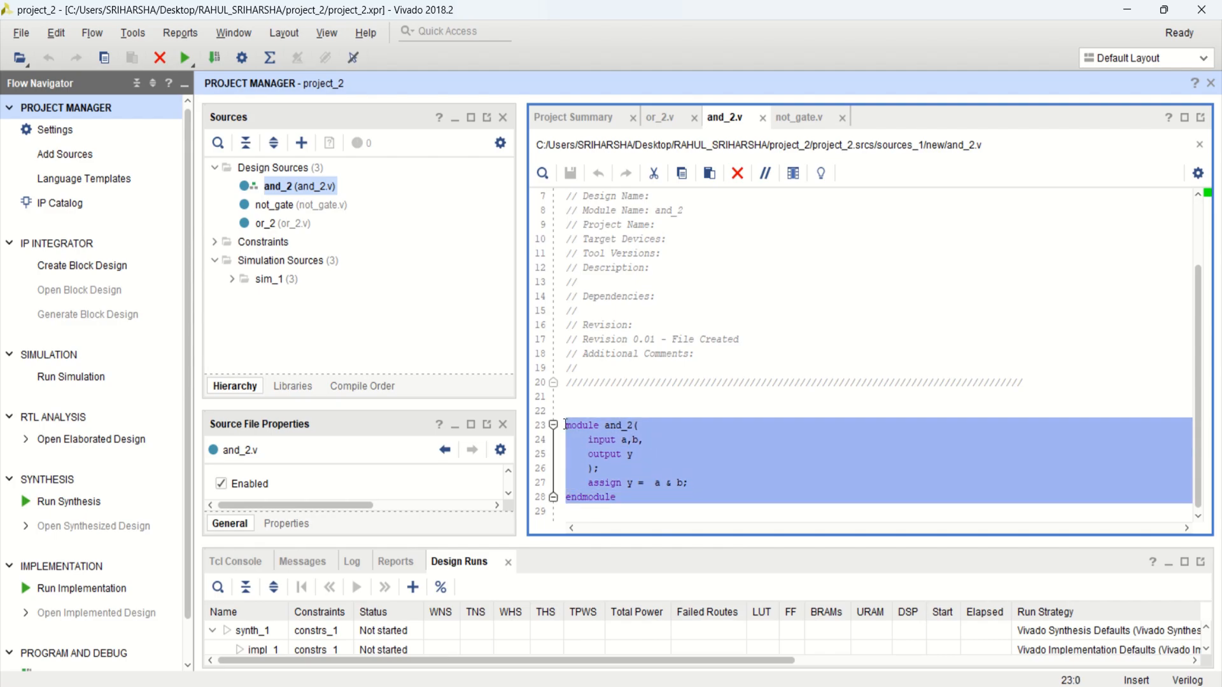
# Step: Look through the not_gate and or_2 module sources and return to and_2
pyautogui.click(797, 117)
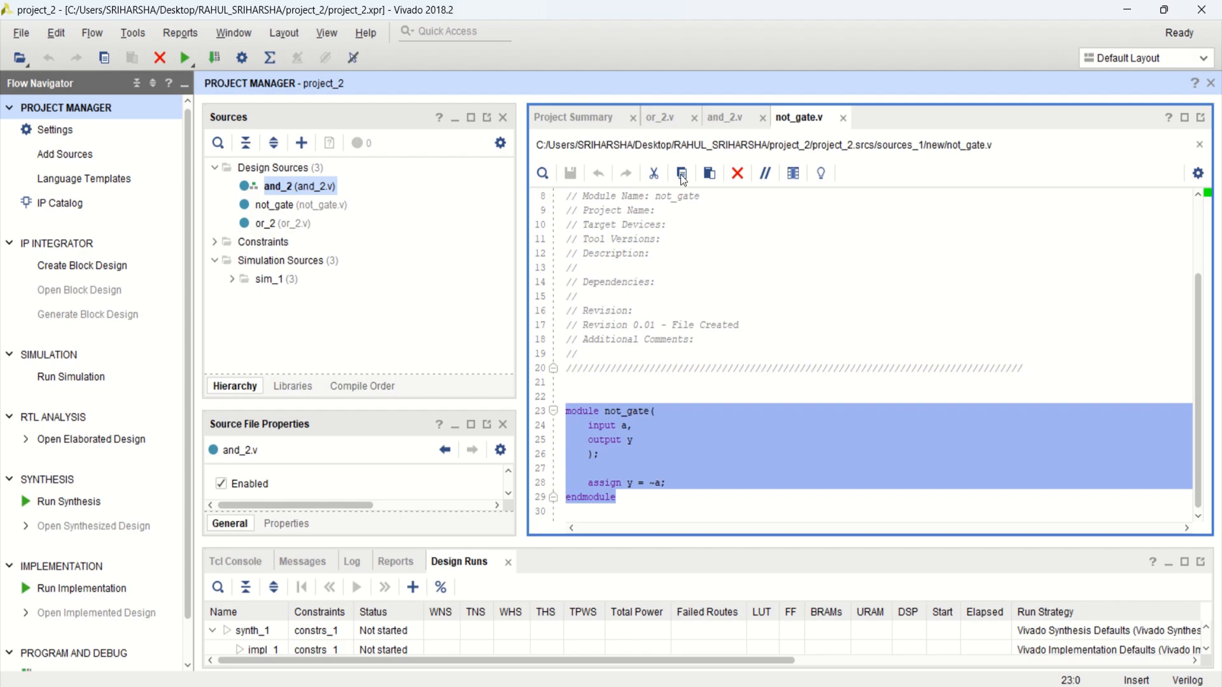
pyautogui.click(661, 117)
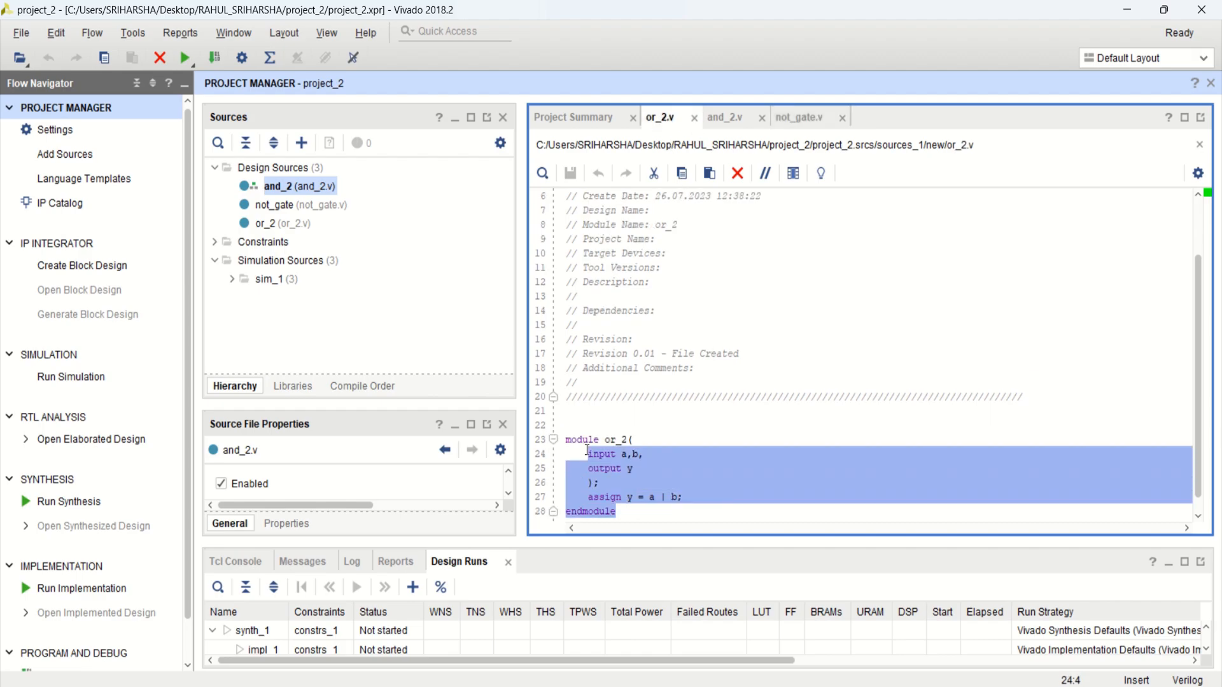
pyautogui.click(644, 455)
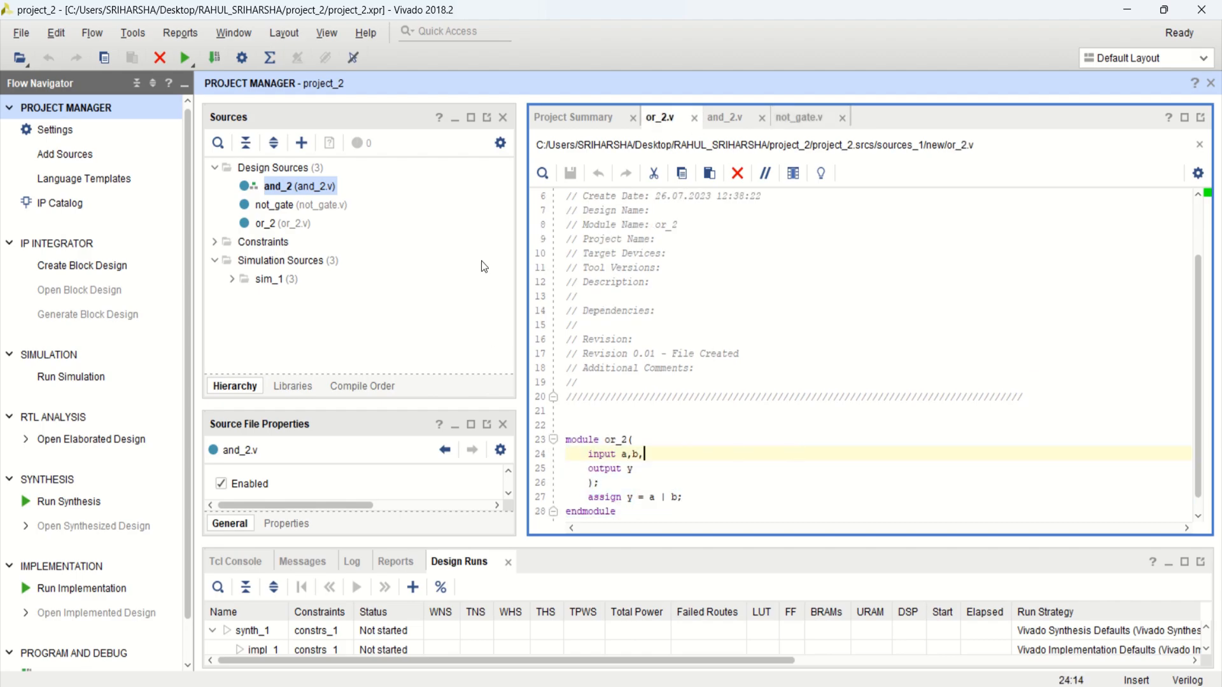
pyautogui.moveTo(672, 406)
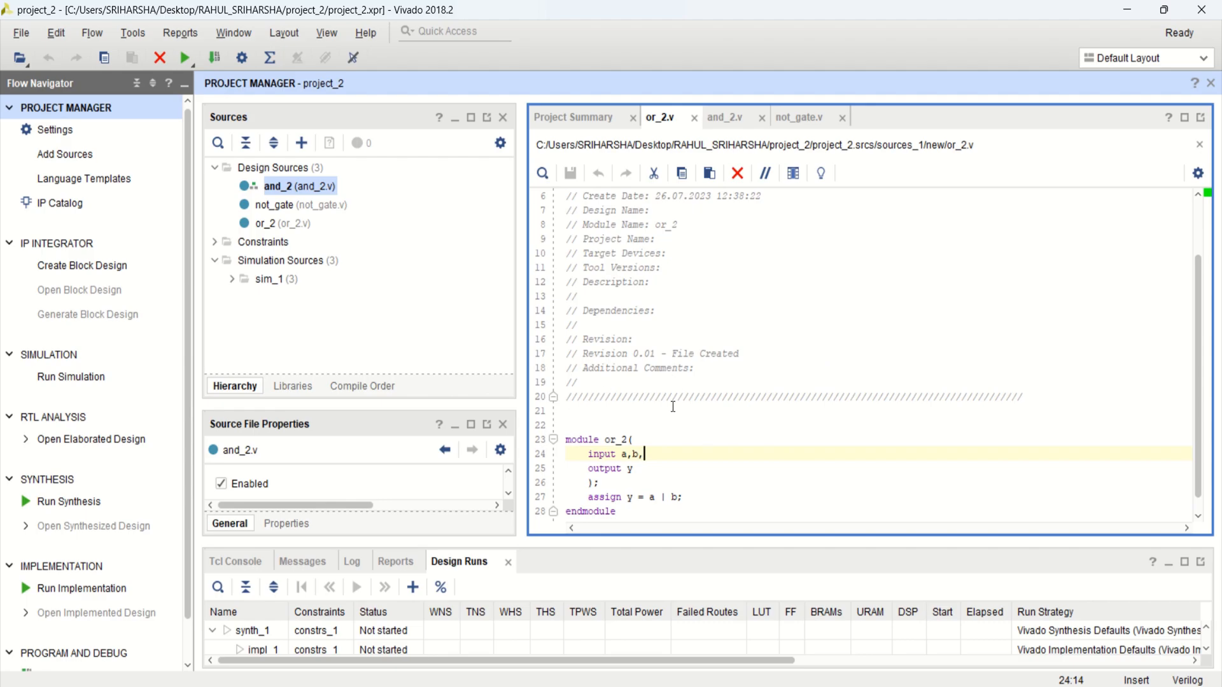
pyautogui.moveTo(270, 208)
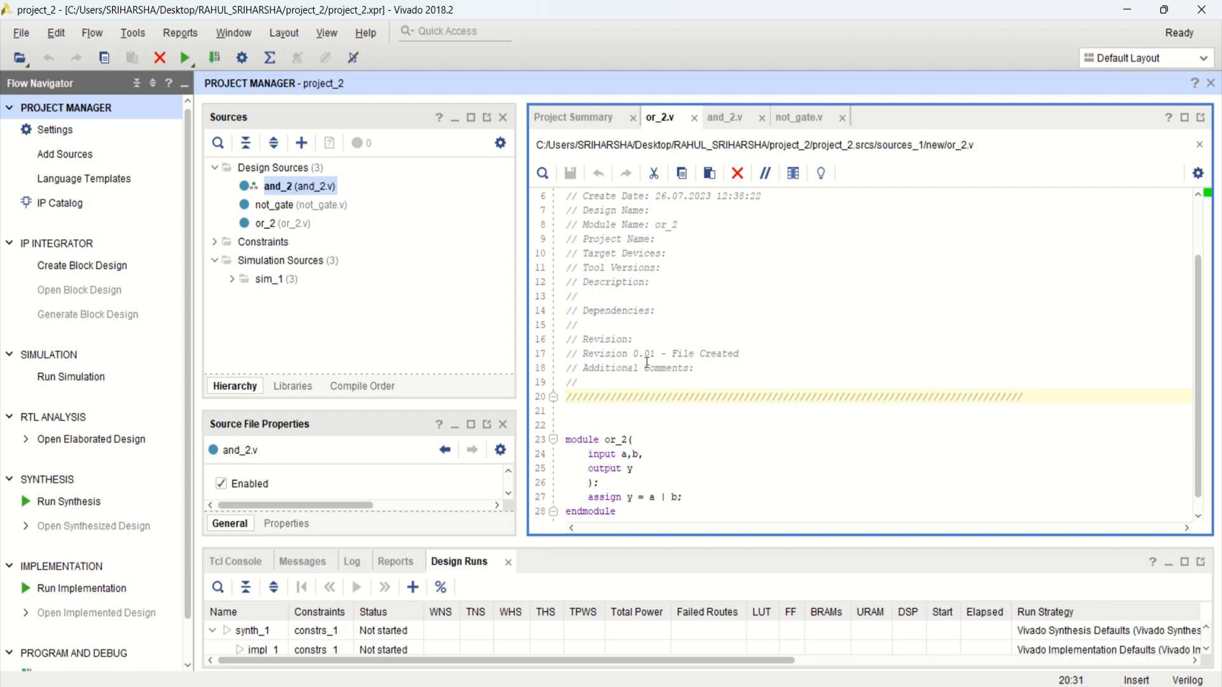
pyautogui.click(724, 117)
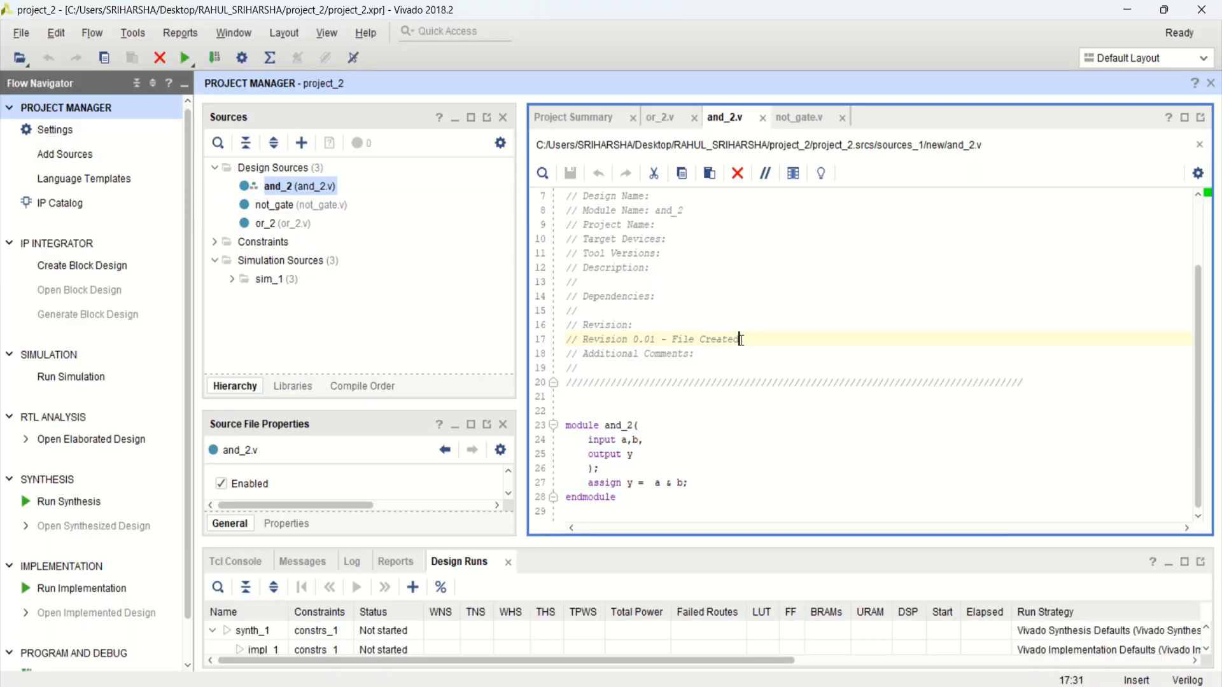
pyautogui.moveTo(82, 265)
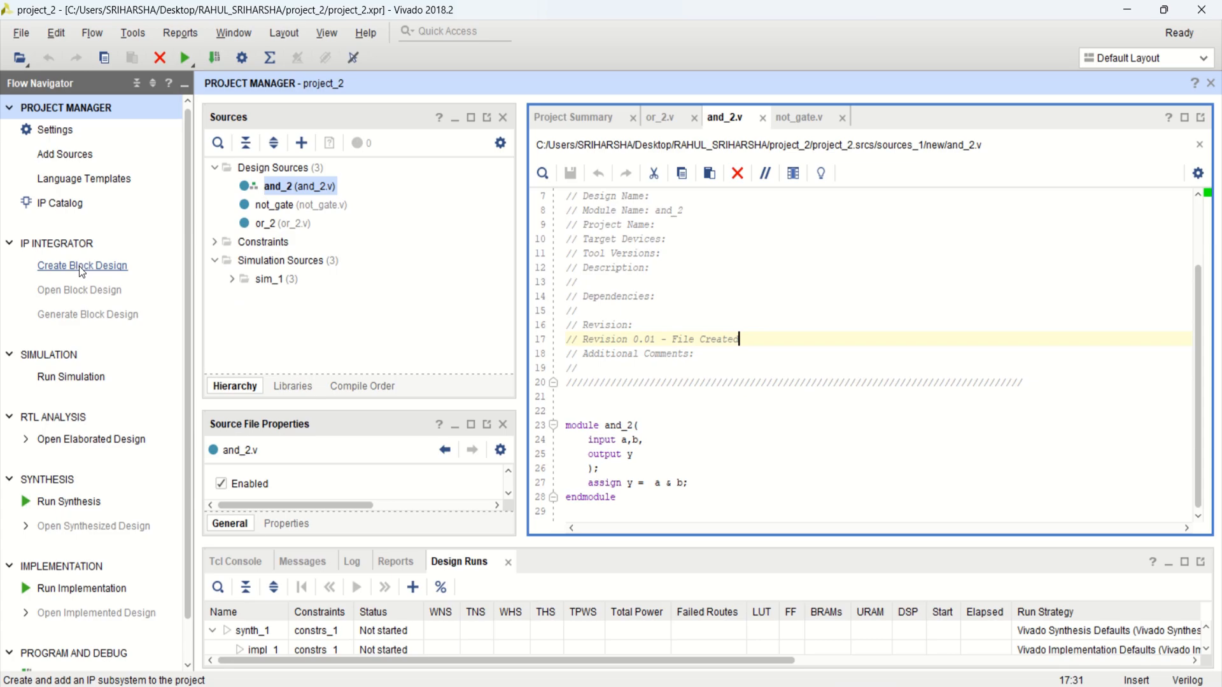
# Step: Create a new empty block design with the default name design_1
pyautogui.click(82, 265)
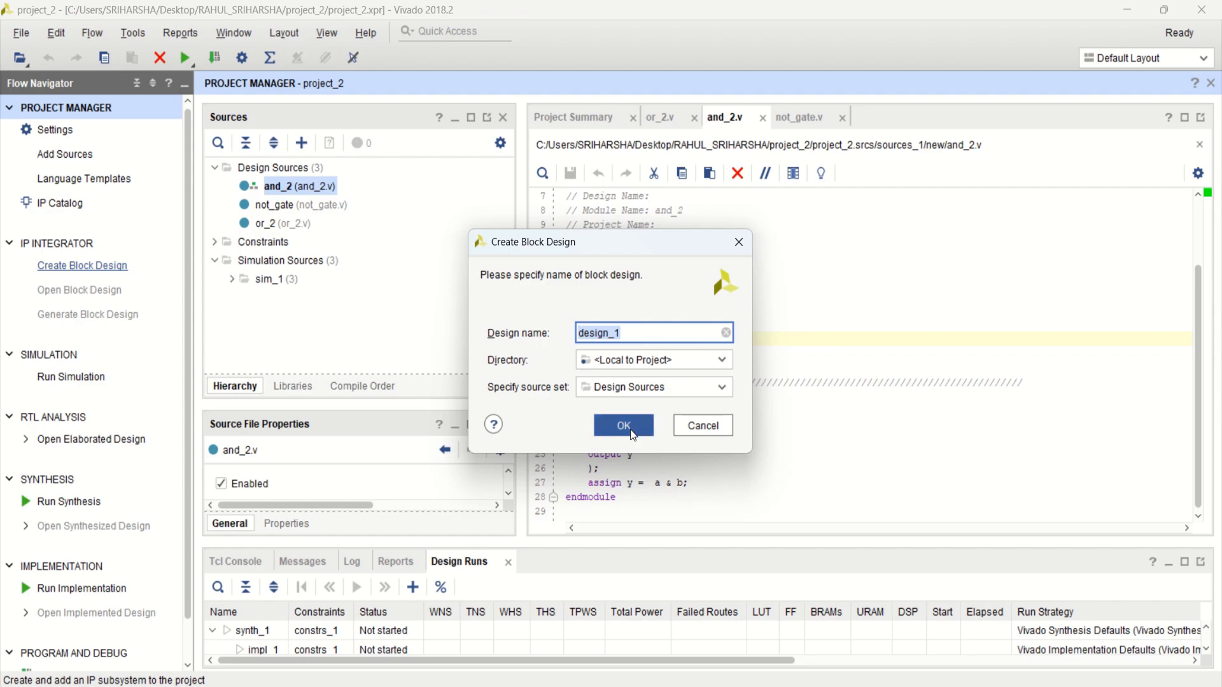
pyautogui.click(623, 425)
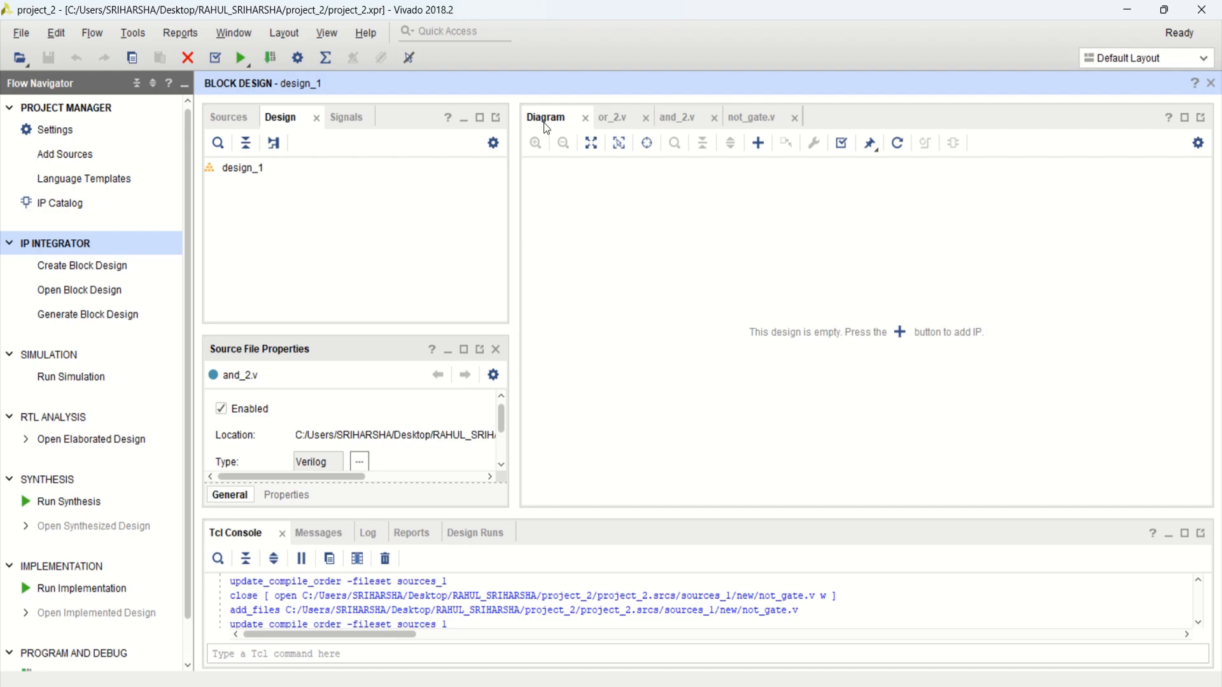
pyautogui.moveTo(652, 290)
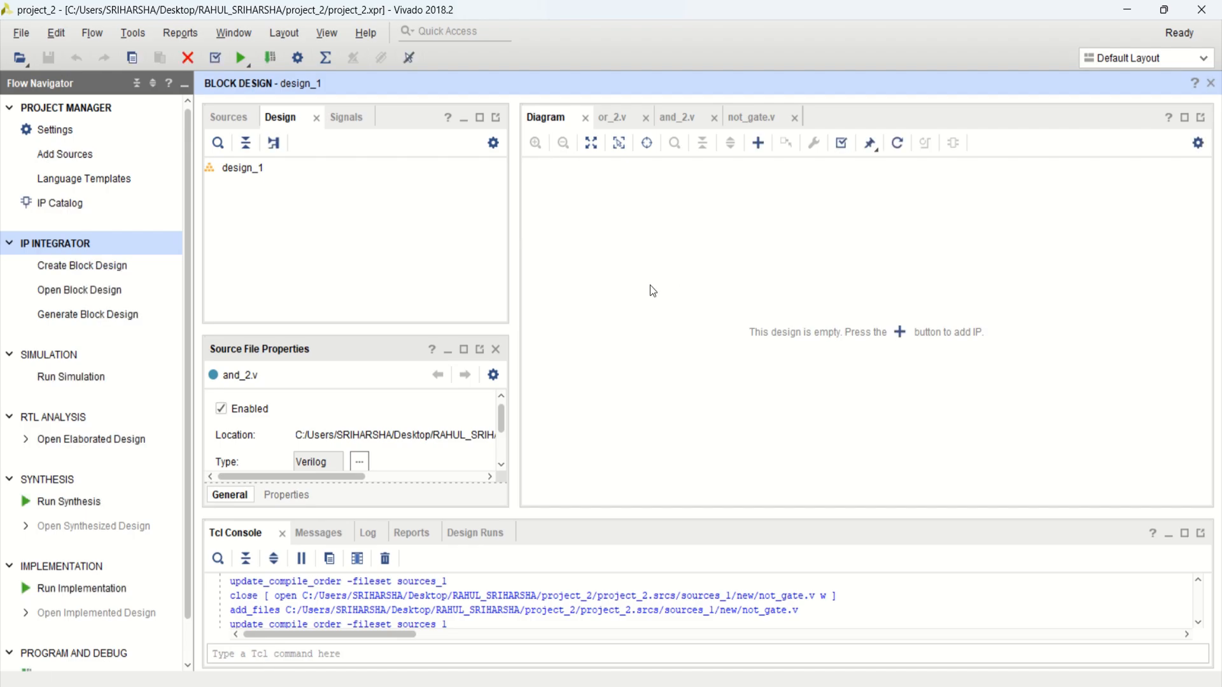
pyautogui.moveTo(772, 291)
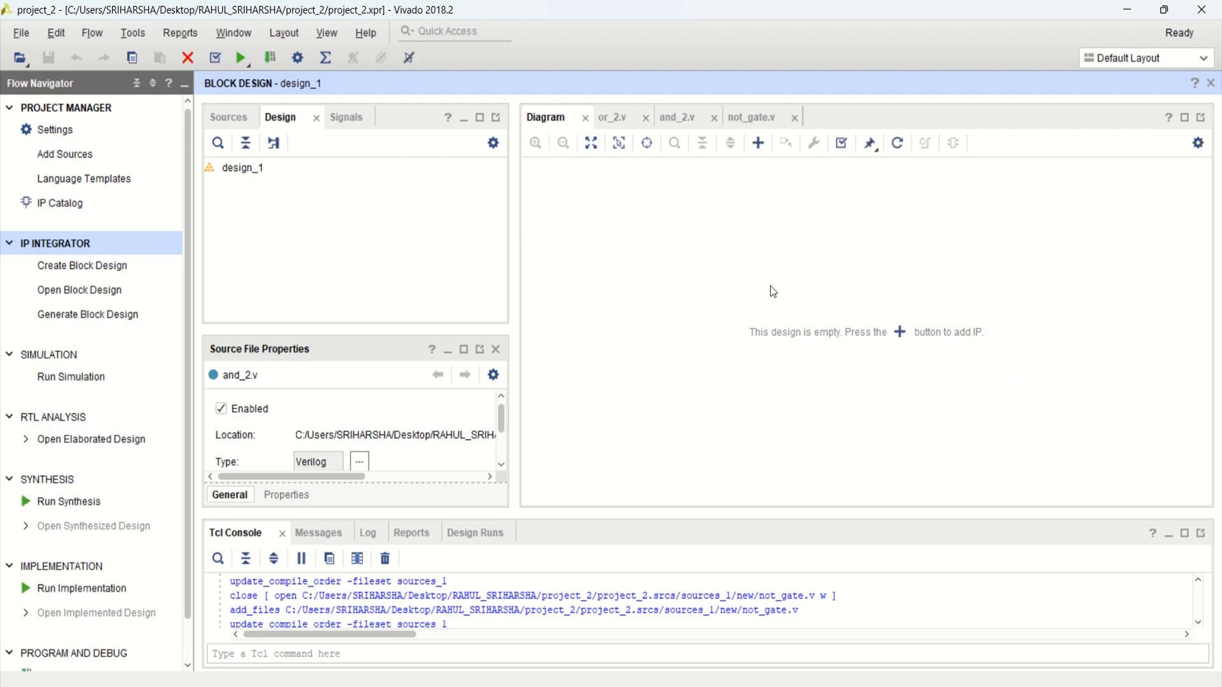
pyautogui.moveTo(768, 286)
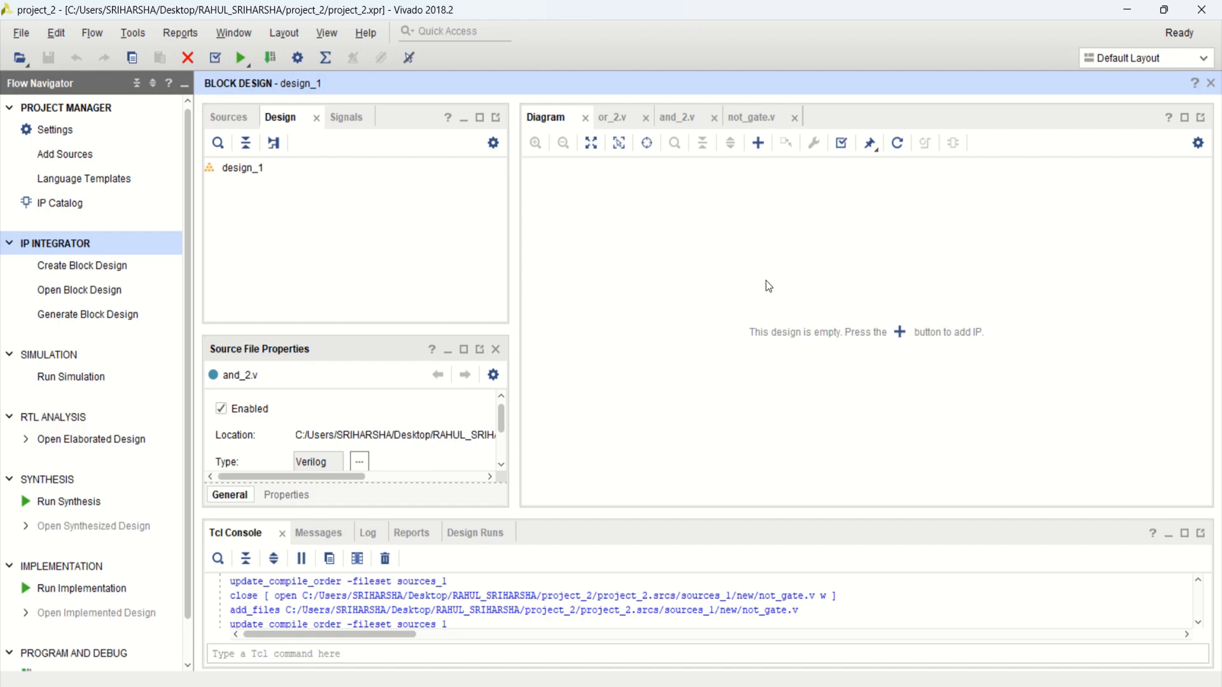
pyautogui.click(228, 116)
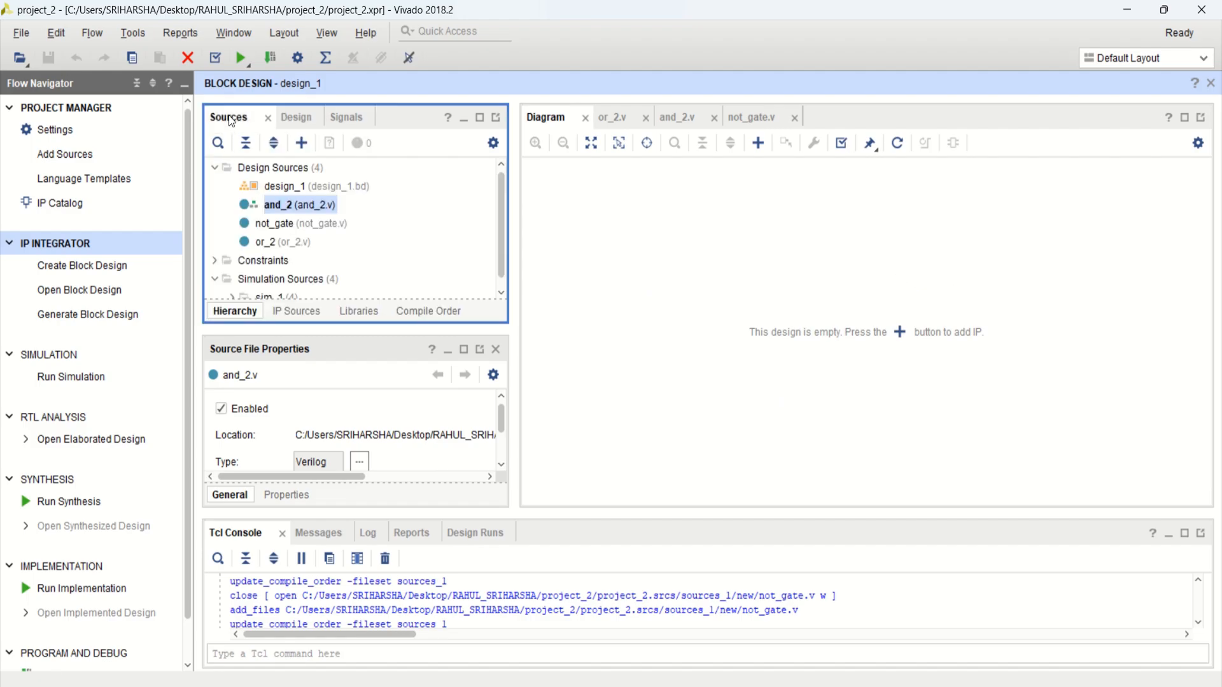
pyautogui.moveTo(331, 224)
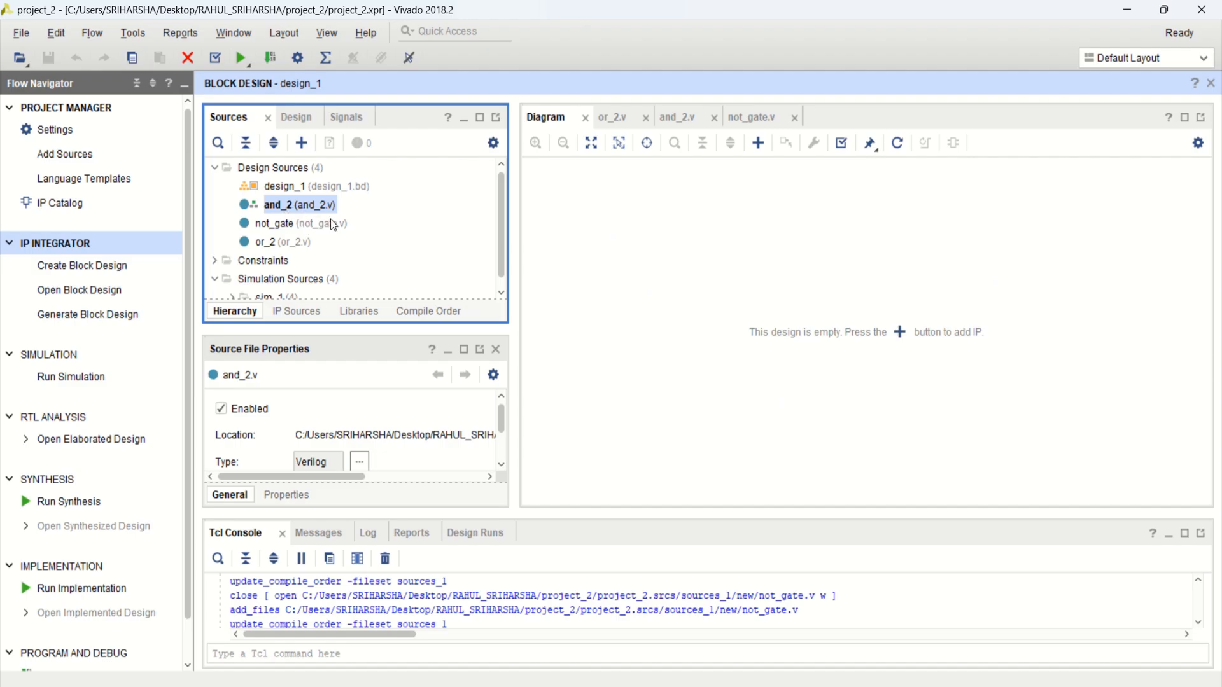
pyautogui.moveTo(957, 333)
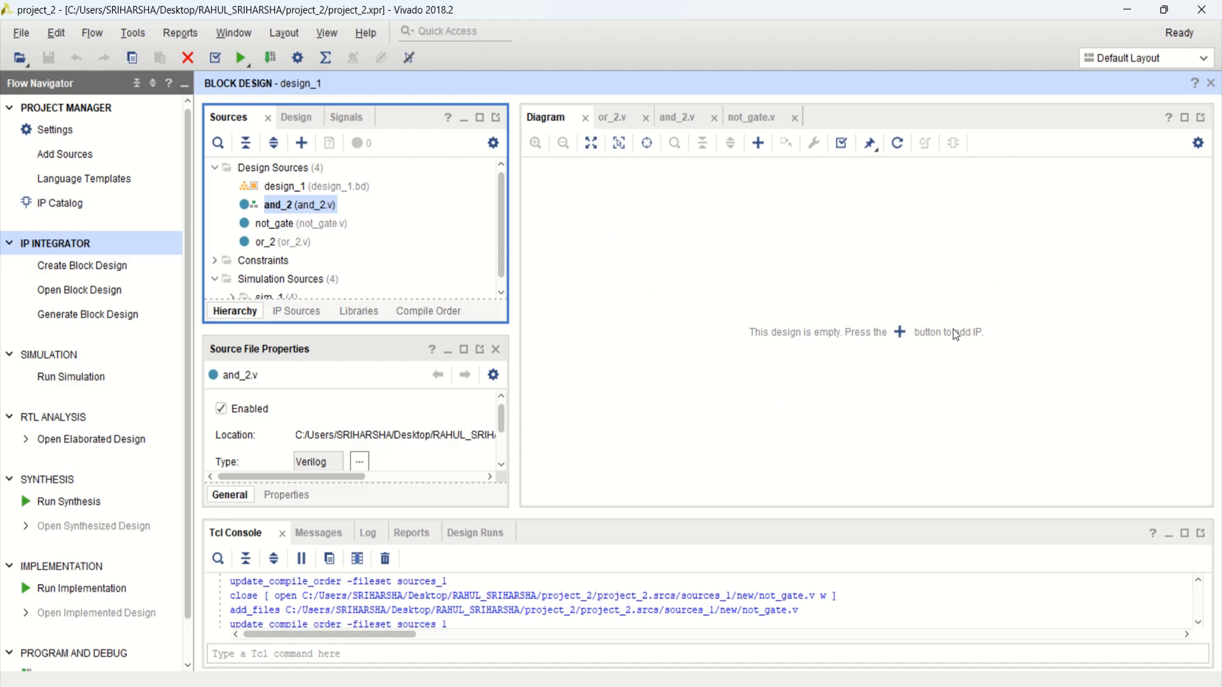
pyautogui.moveTo(623, 277)
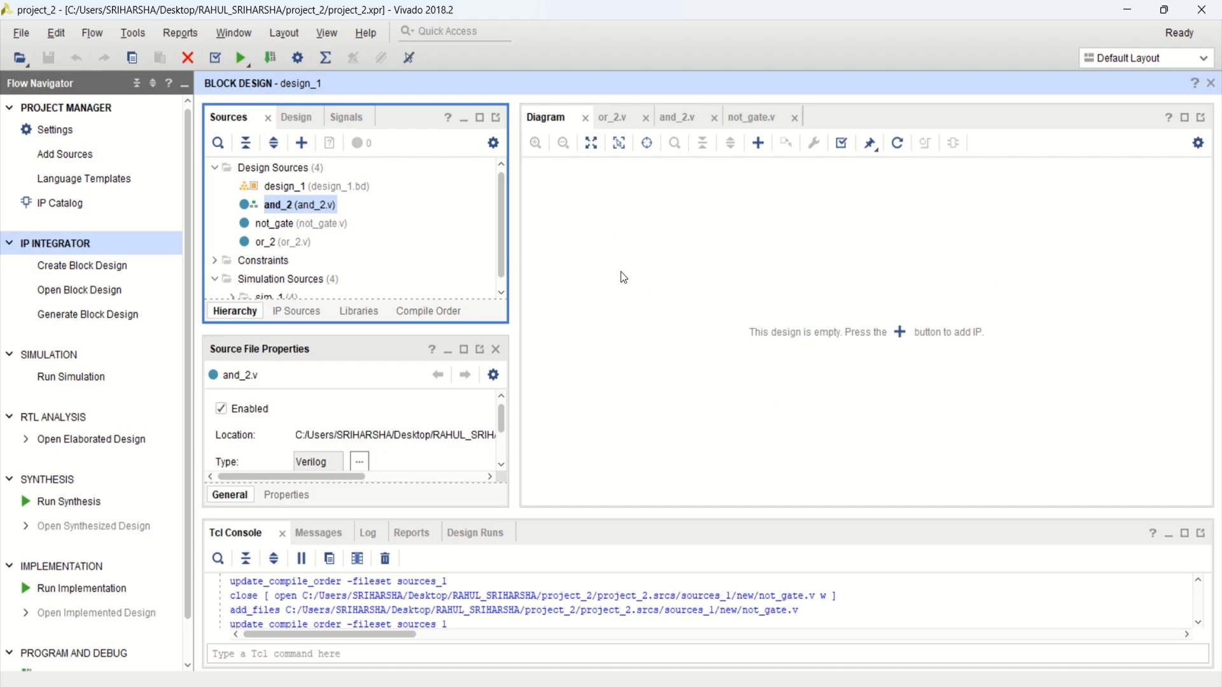
pyautogui.click(299, 203)
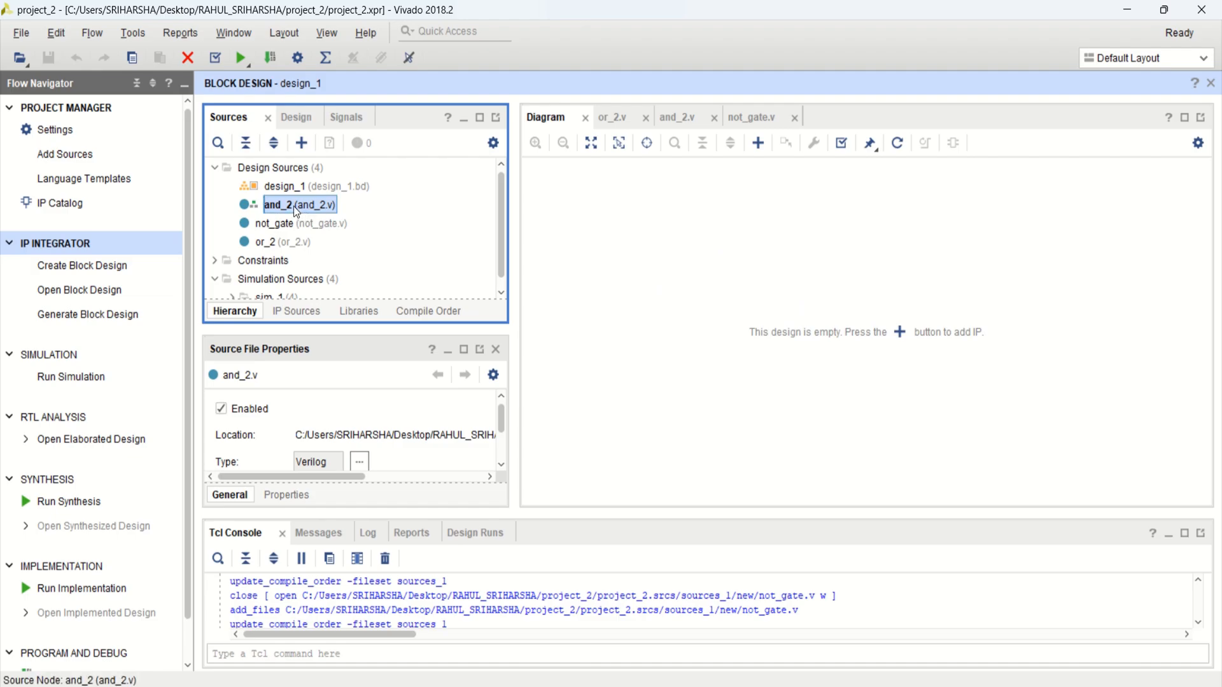
pyautogui.rightClick(299, 203)
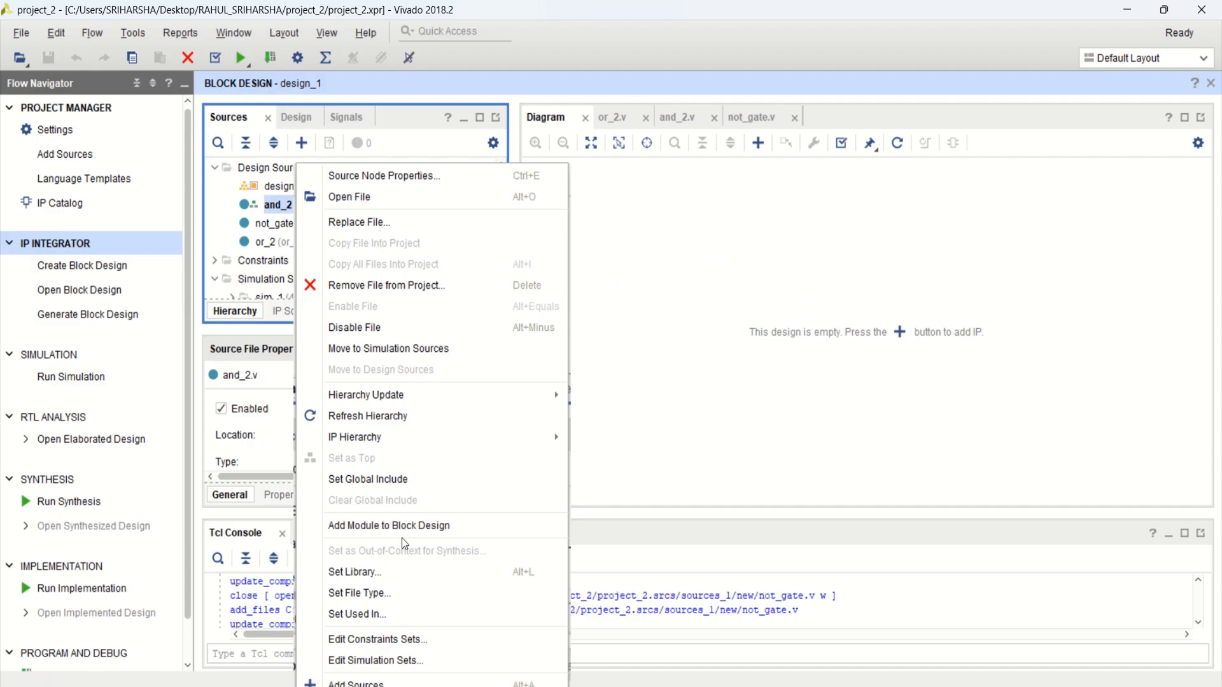
pyautogui.moveTo(389, 526)
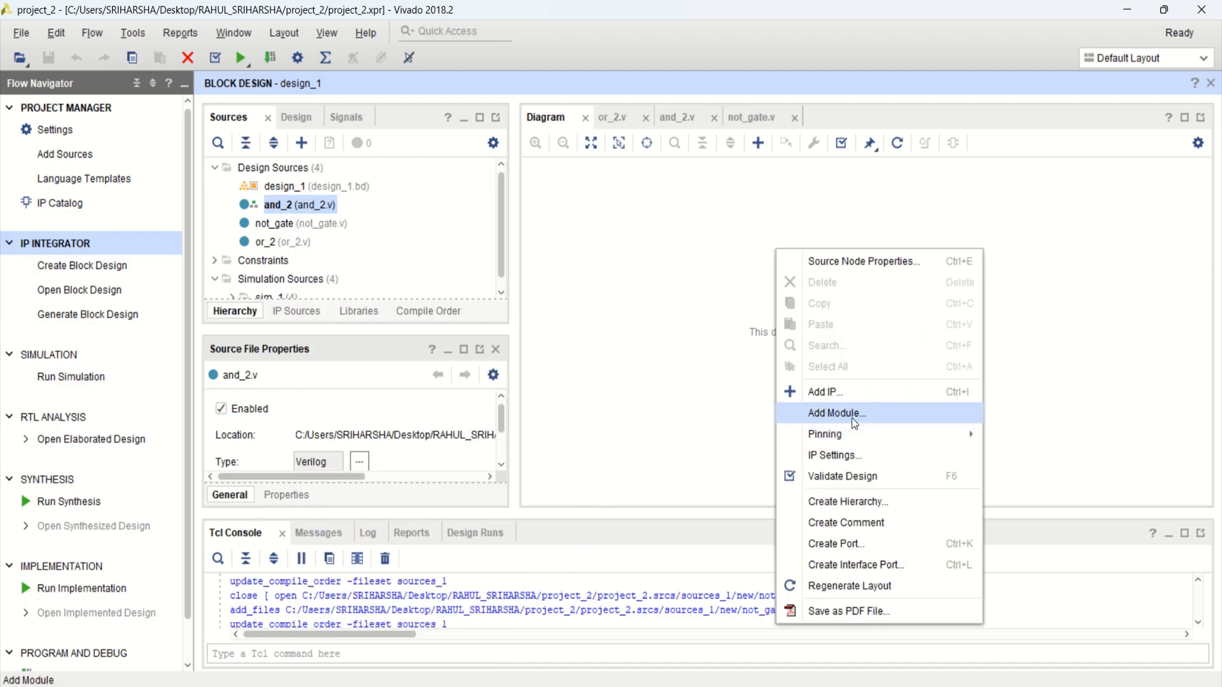
pyautogui.click(753, 274)
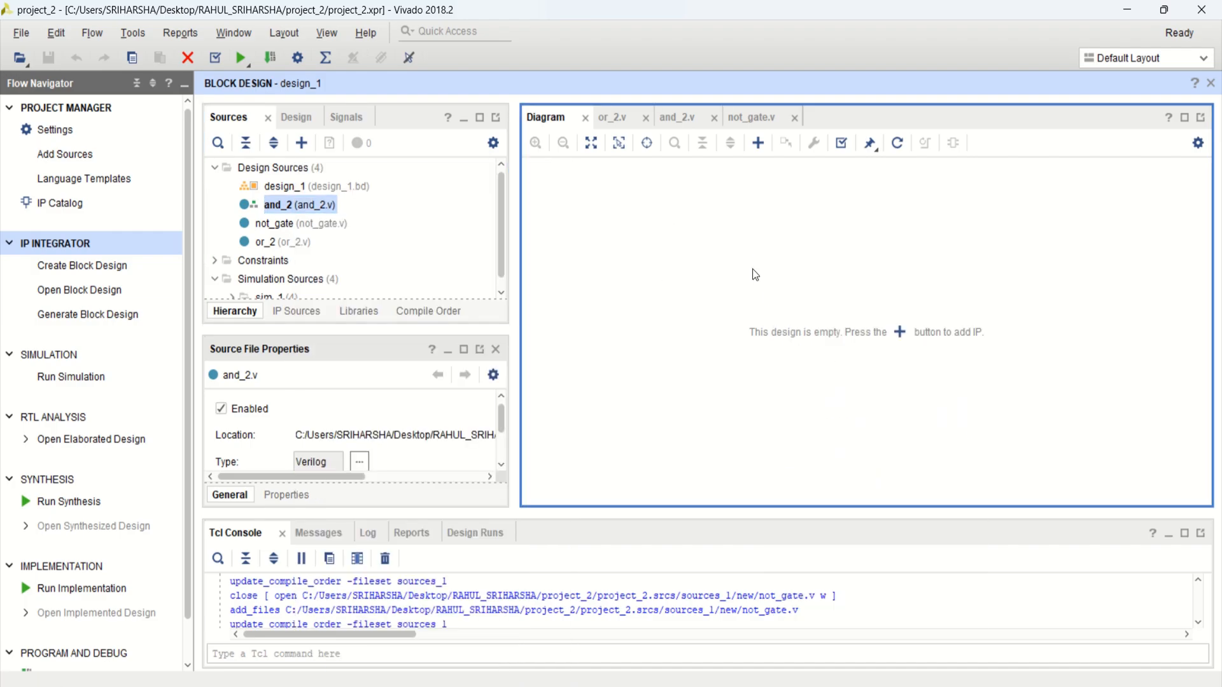
# Step: Add the and_2 RTL module (and_2.v) to the diagram as block and_2_0
pyautogui.click(756, 143)
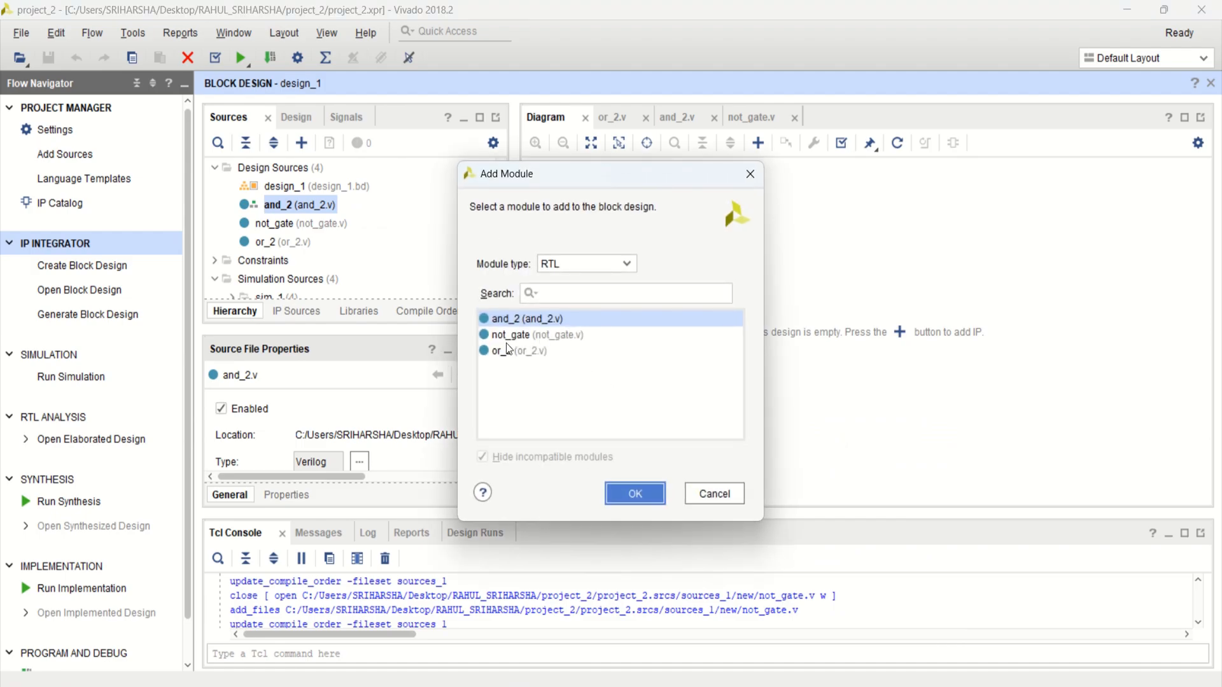
pyautogui.moveTo(491, 331)
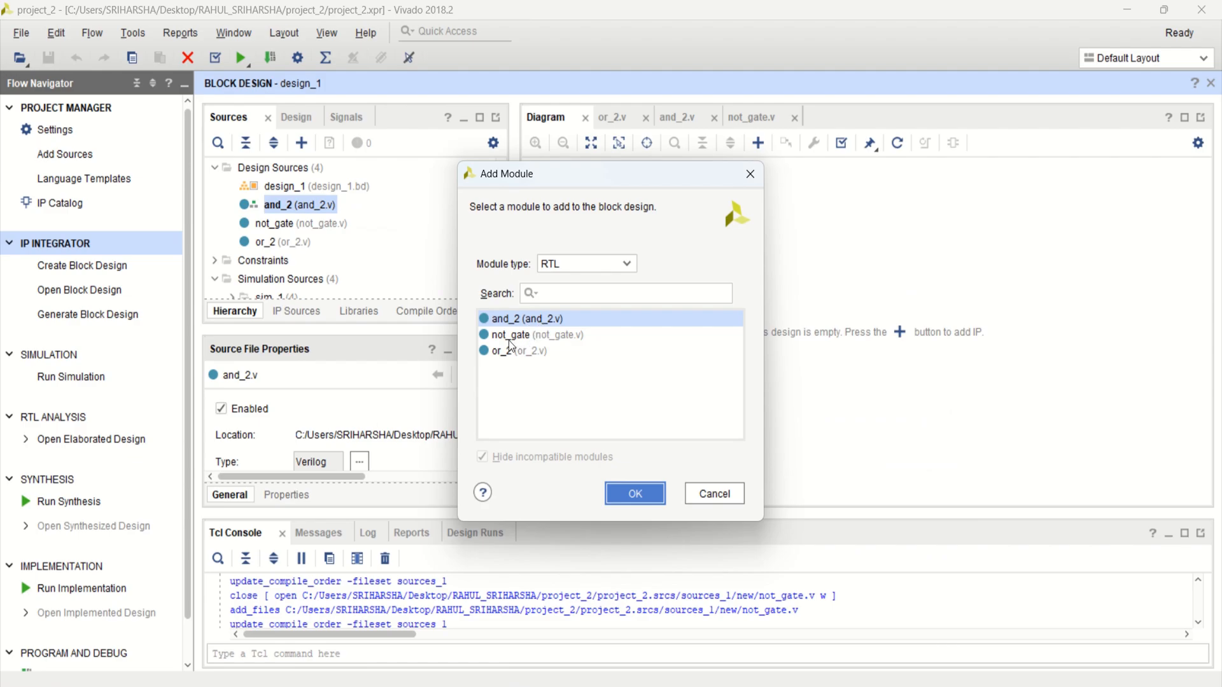
pyautogui.moveTo(518, 333)
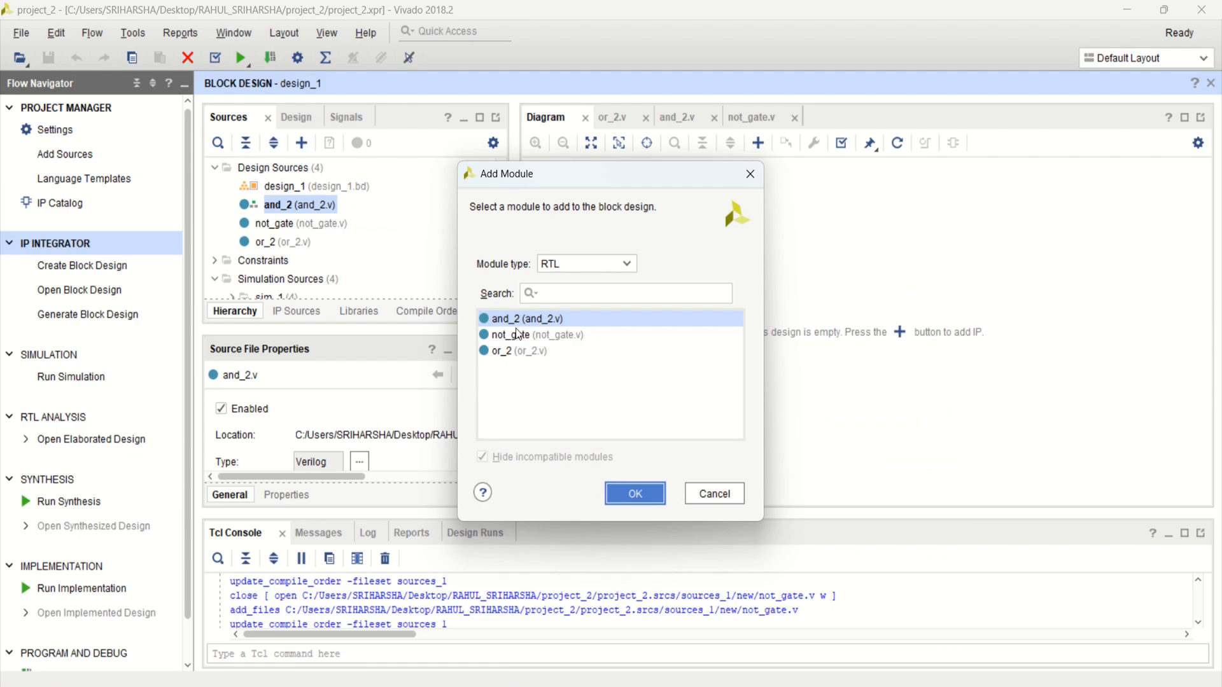
pyautogui.moveTo(554, 331)
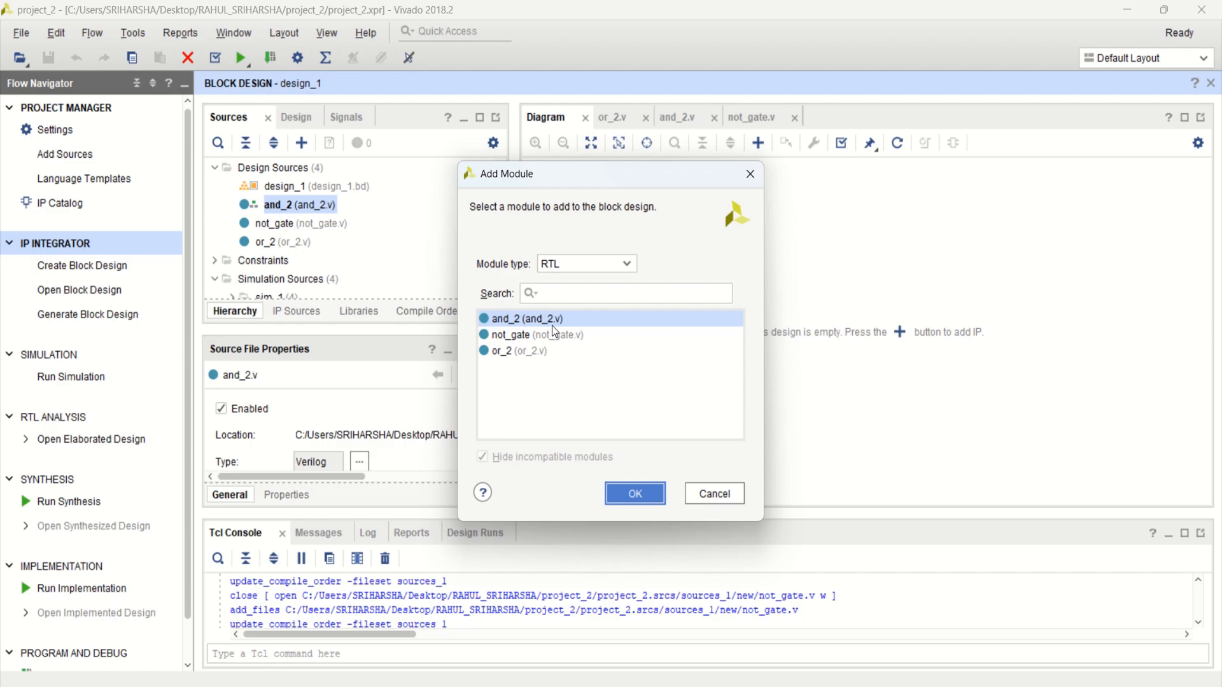
pyautogui.moveTo(525, 325)
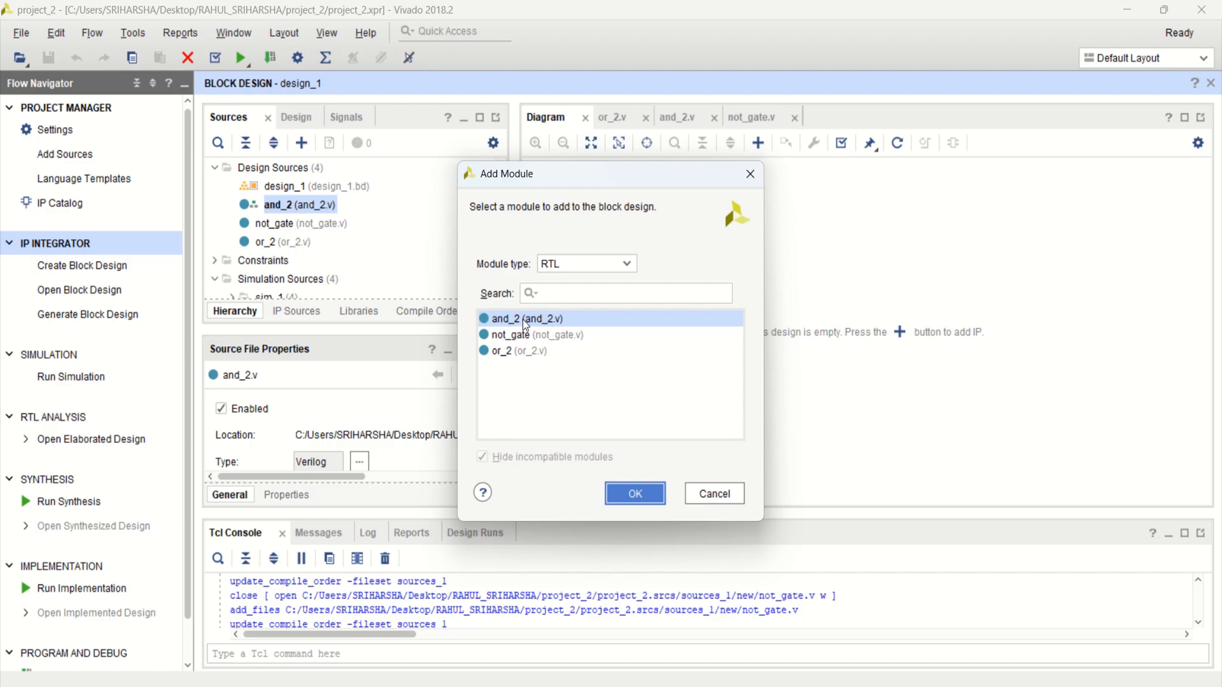
pyautogui.click(713, 494)
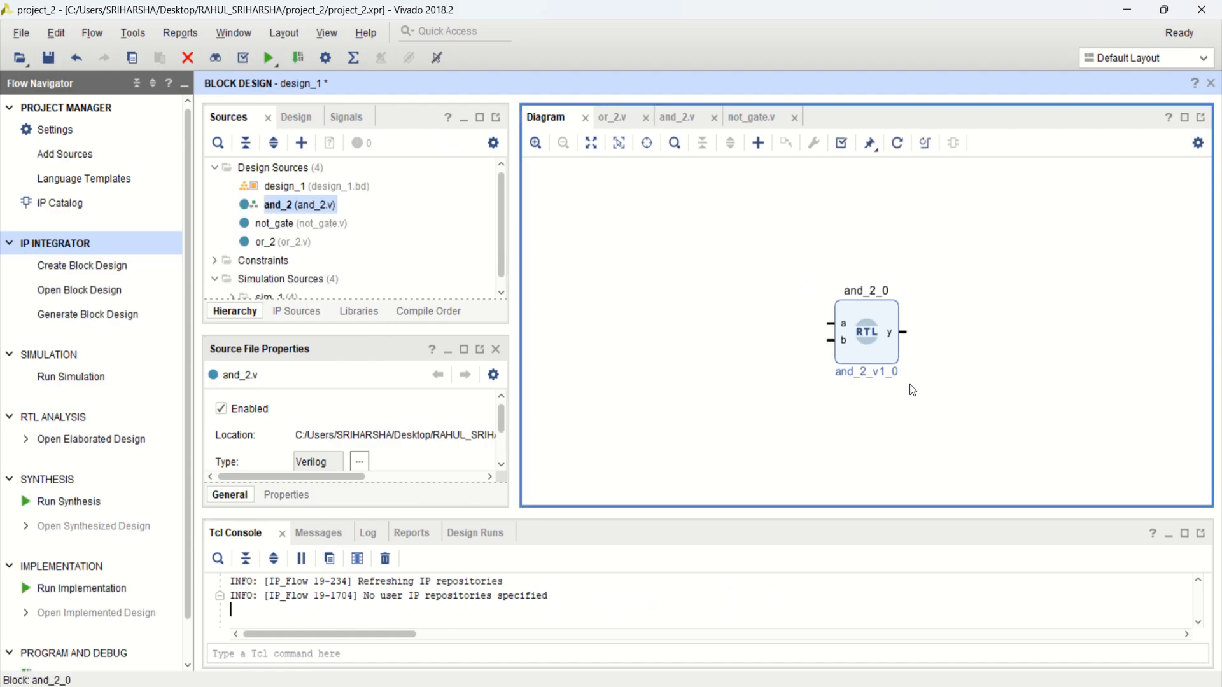
pyautogui.moveTo(941, 346)
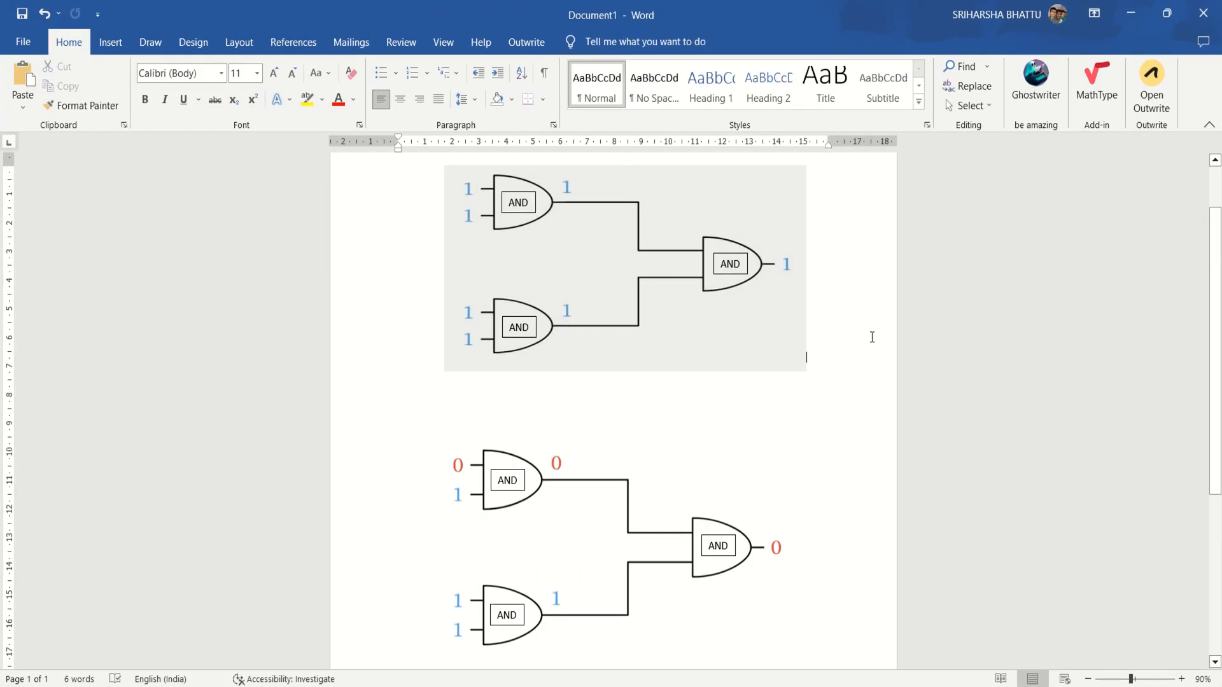
pyautogui.click(612, 327)
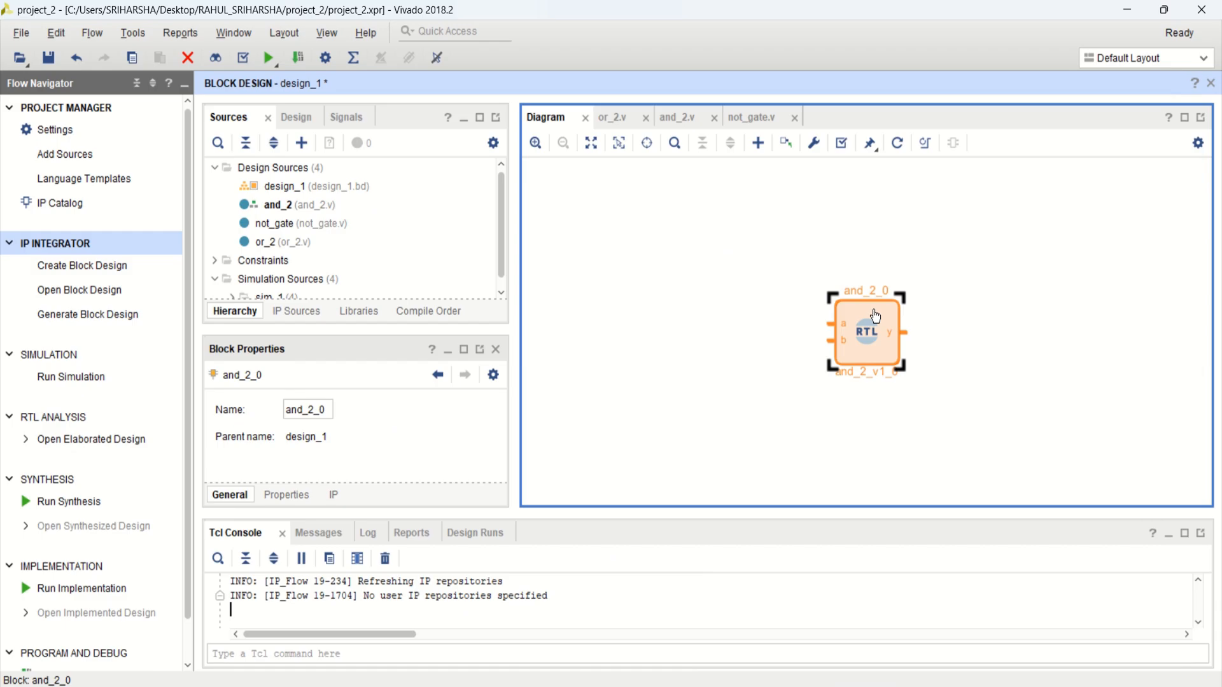
# Step: Copy and_2_0 into and_2_1 and and_2_2 and wire the first two outputs into and_2_2's inputs
pyautogui.click(1017, 336)
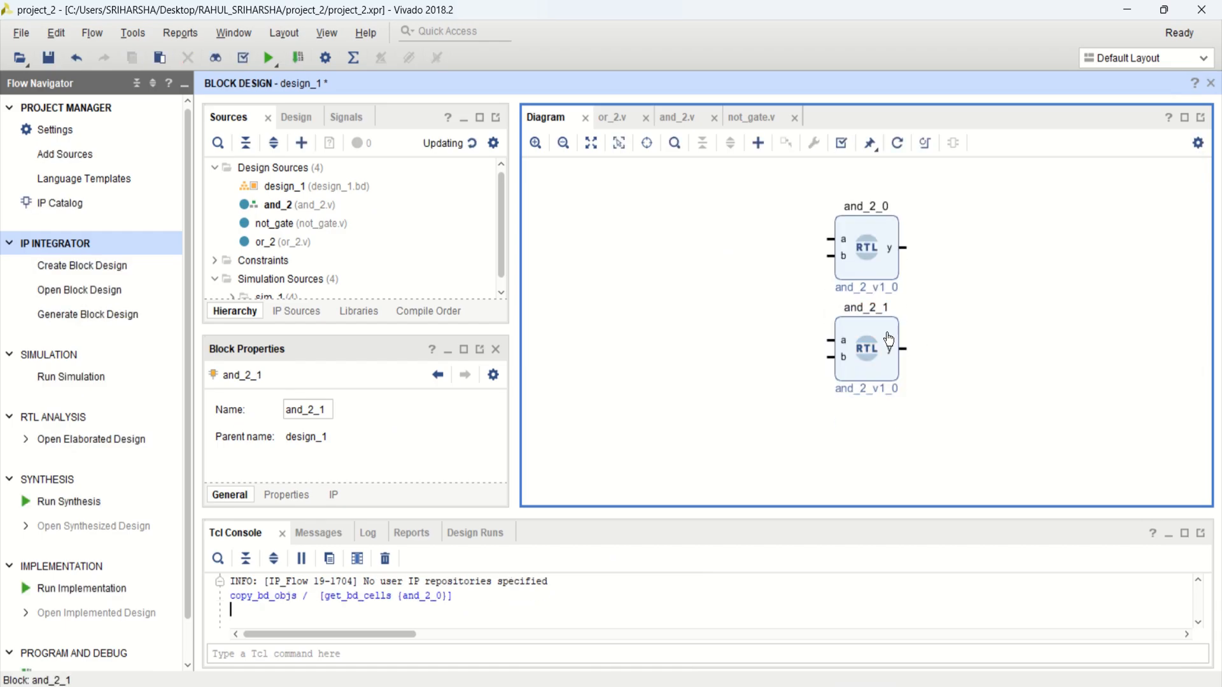
pyautogui.click(866, 349)
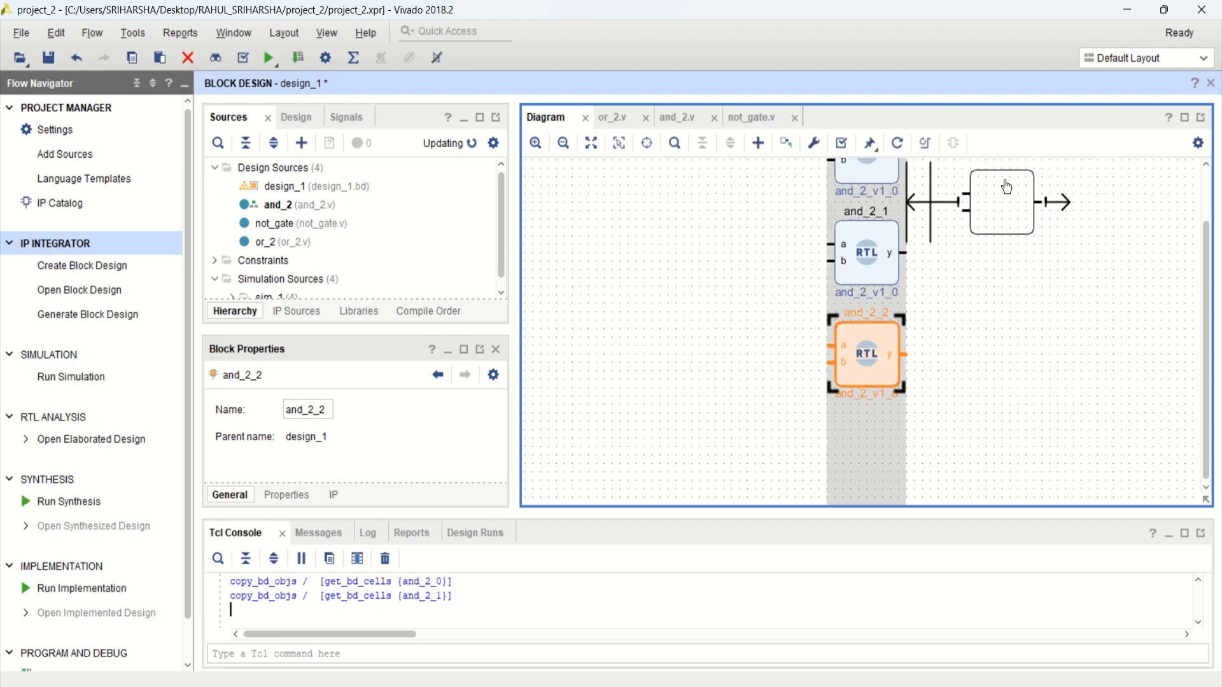
pyautogui.click(591, 143)
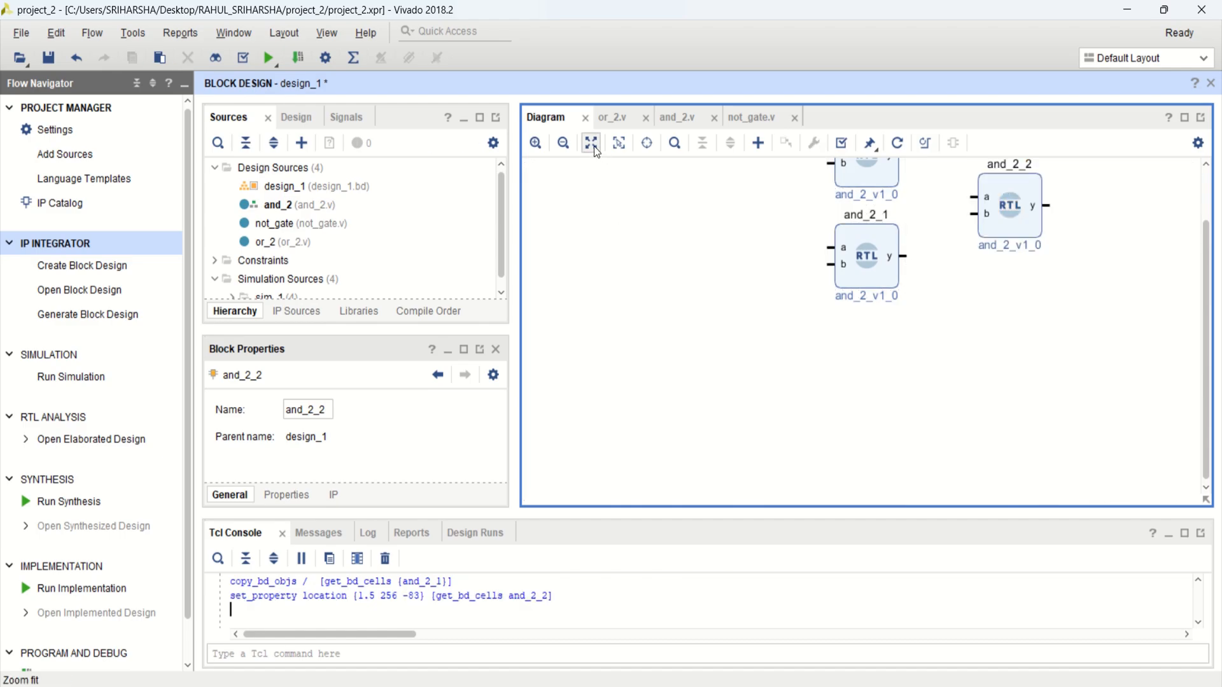
pyautogui.click(590, 142)
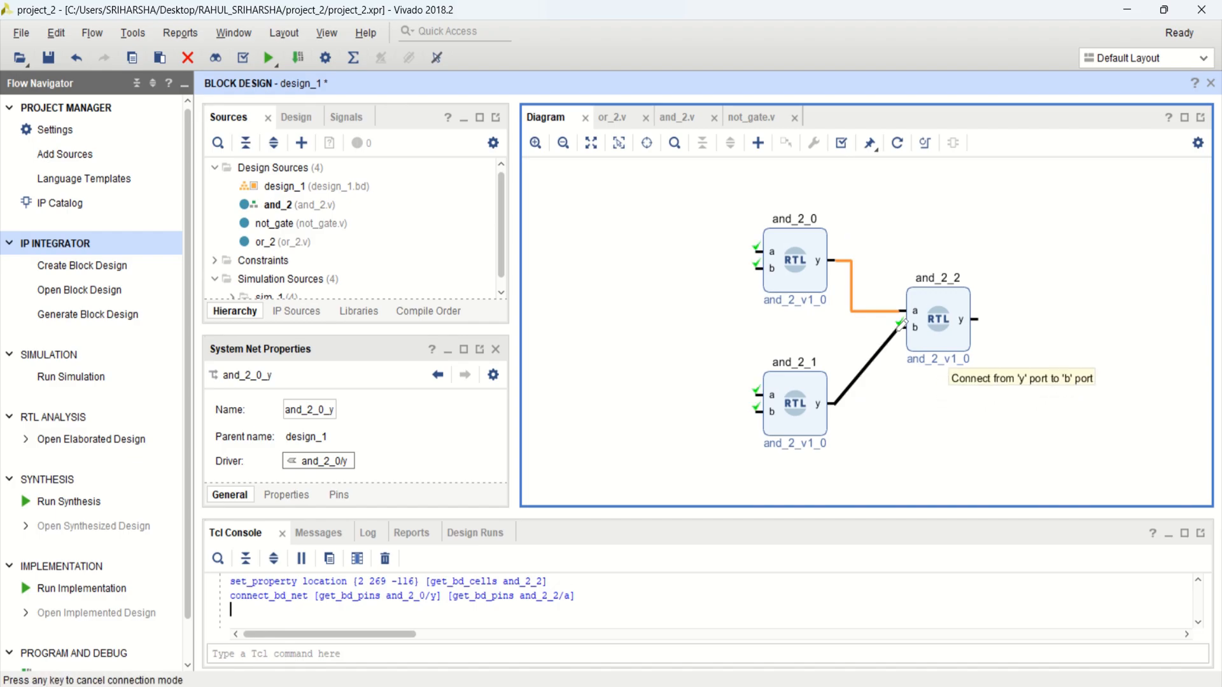
pyautogui.click(915, 327)
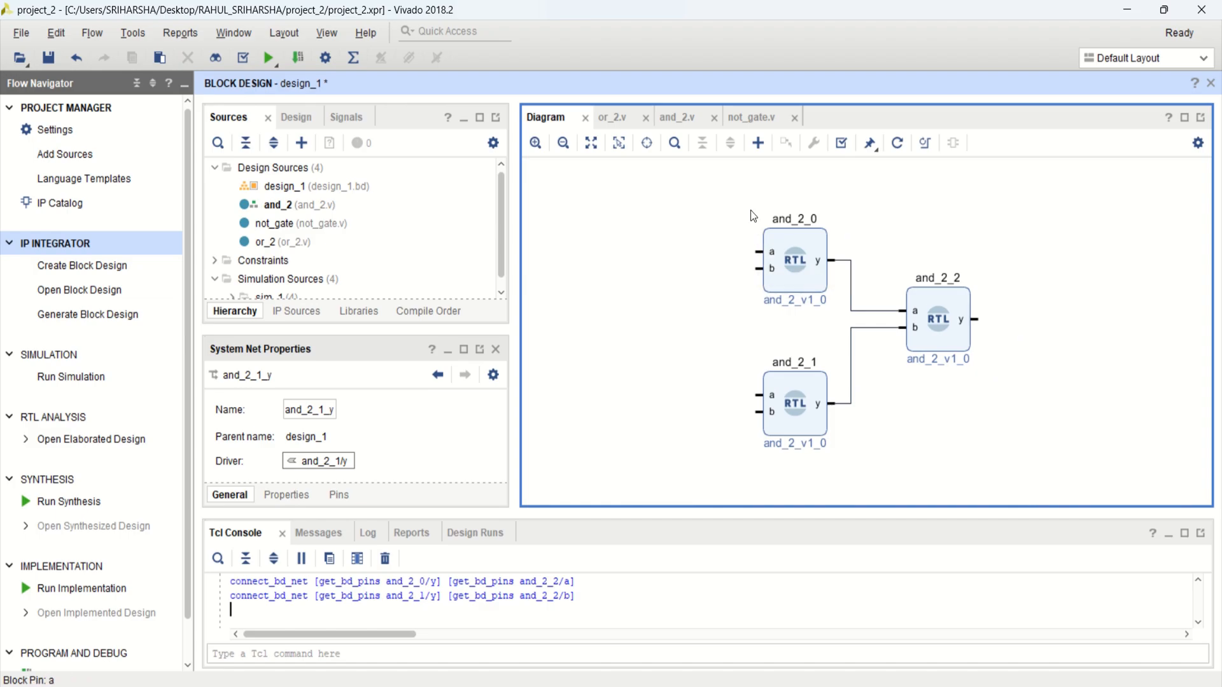
pyautogui.moveTo(747, 172)
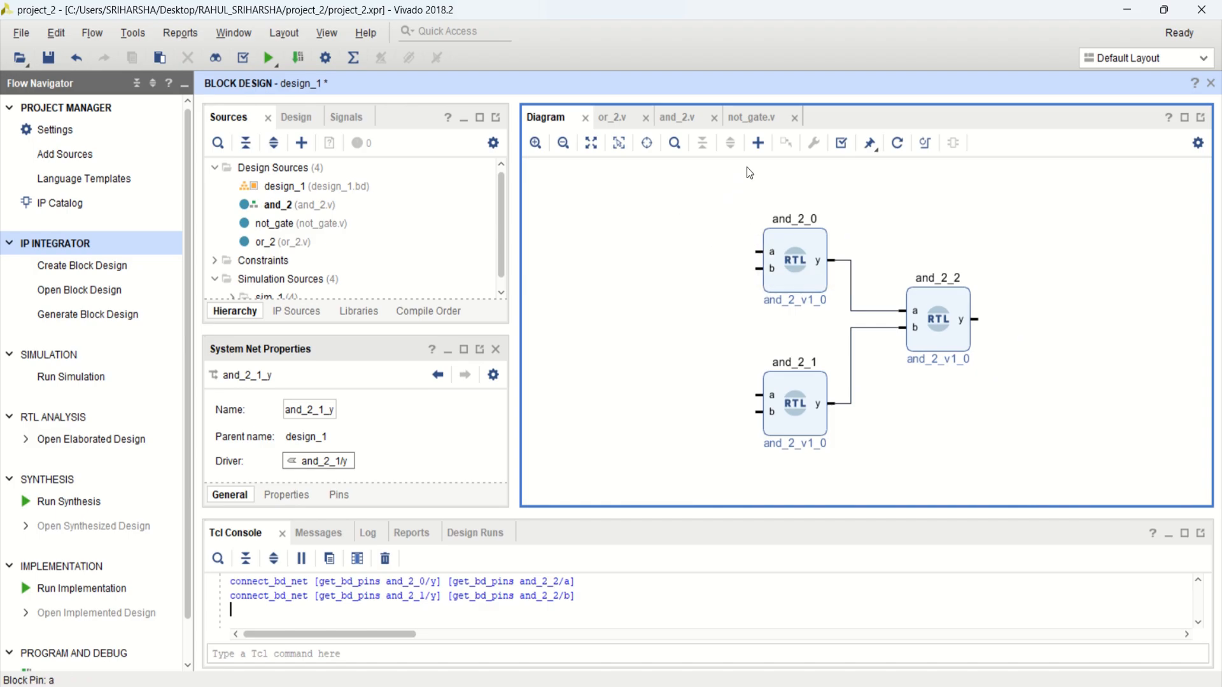
pyautogui.moveTo(755, 143)
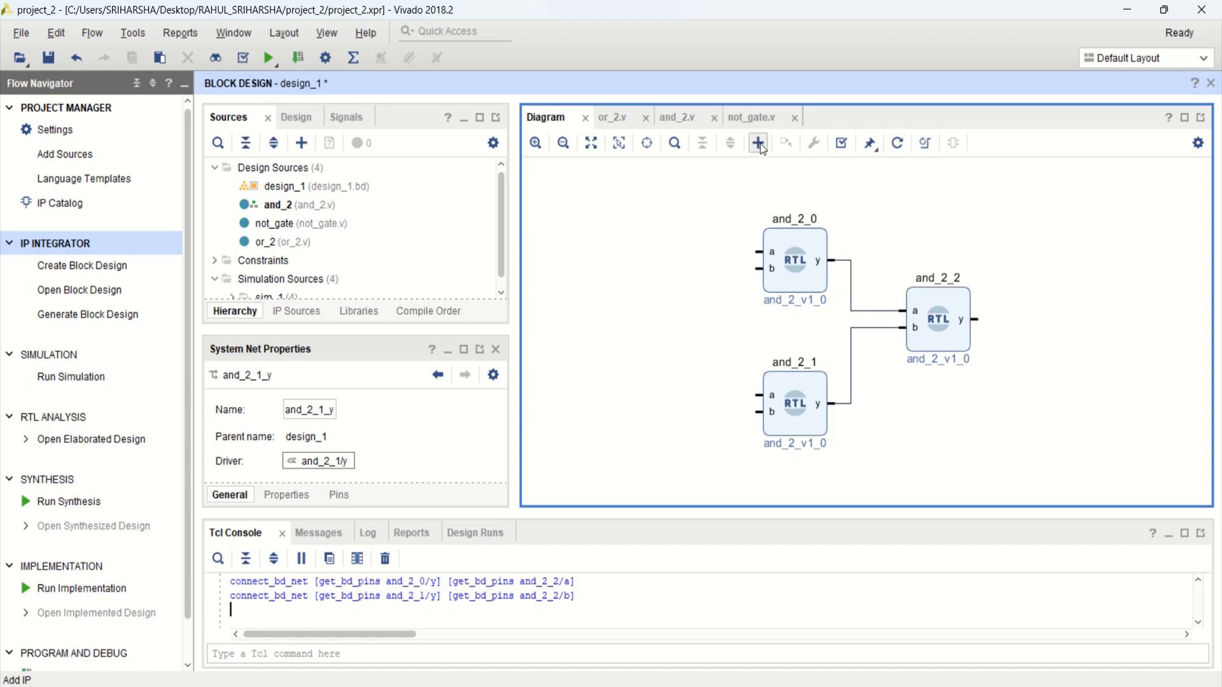
pyautogui.moveTo(756, 142)
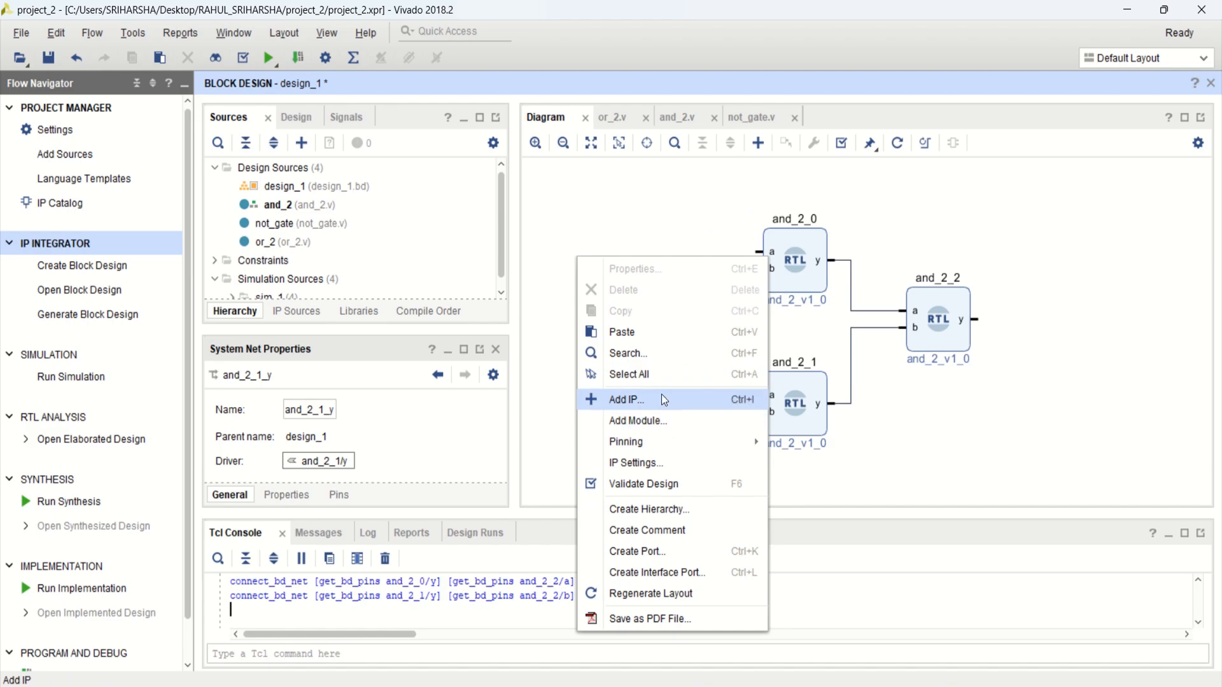
# Step: Add a Constant IP xlconstant_0 from the IP catalog and show its width 1, value 1 settings
pyautogui.click(628, 399)
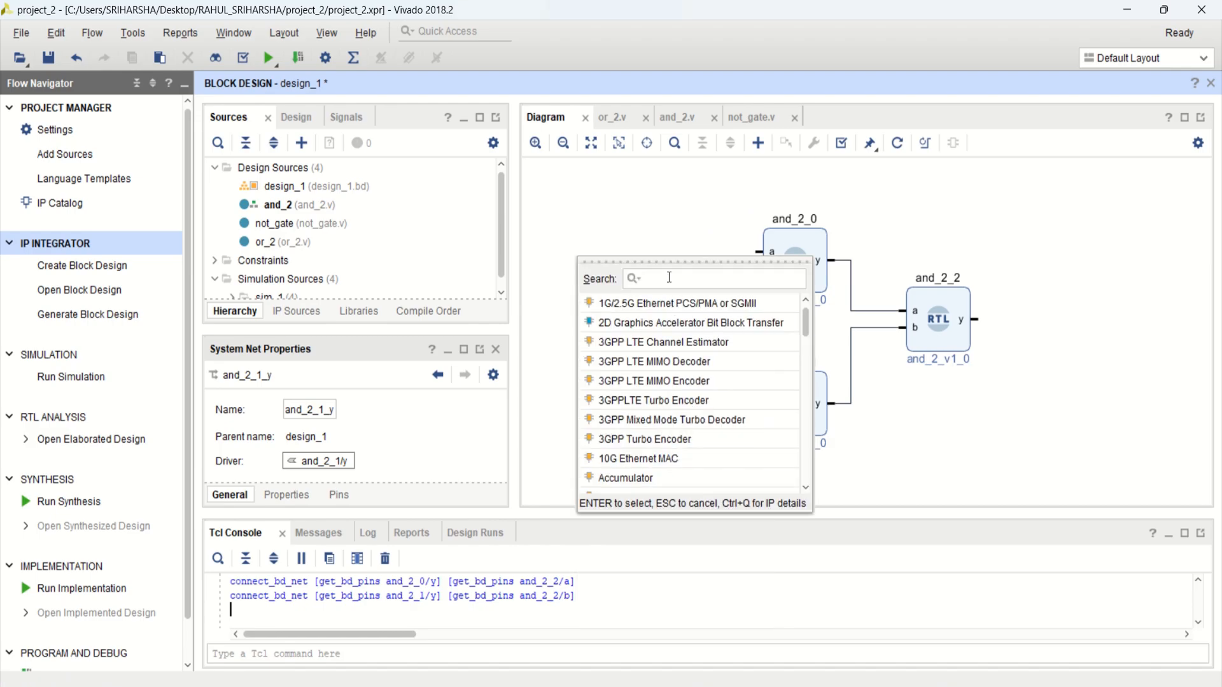
pyautogui.write('con')
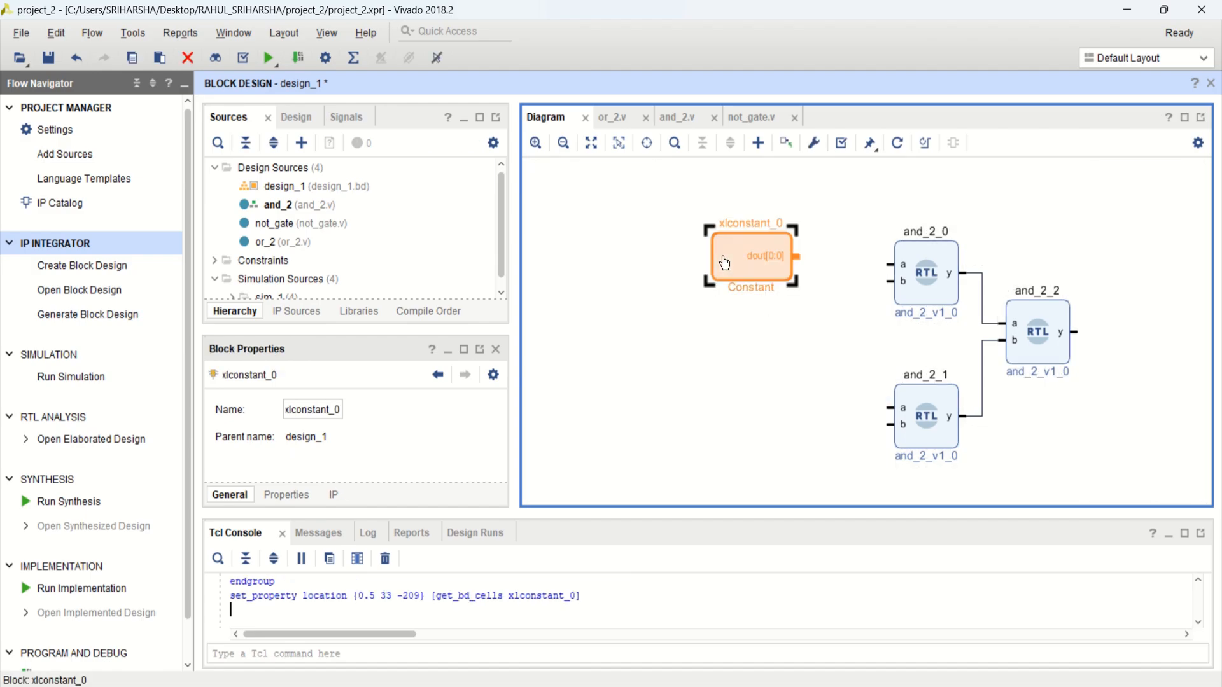
pyautogui.doubleClick(751, 257)
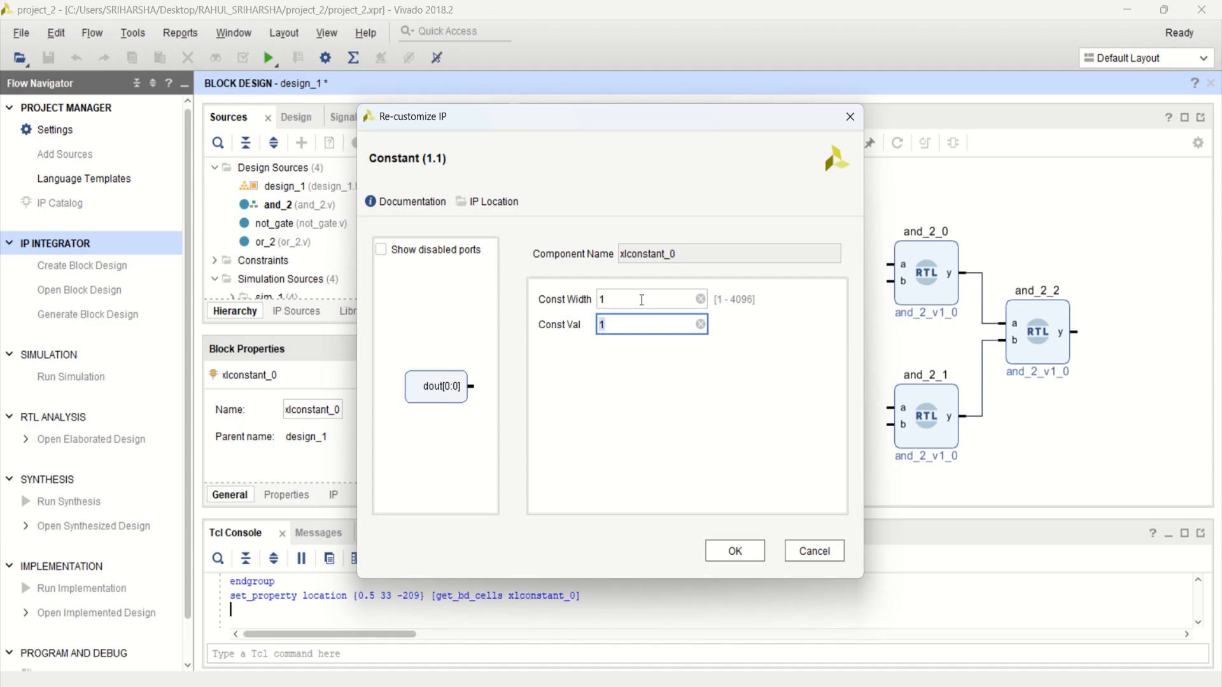
pyautogui.moveTo(658, 304)
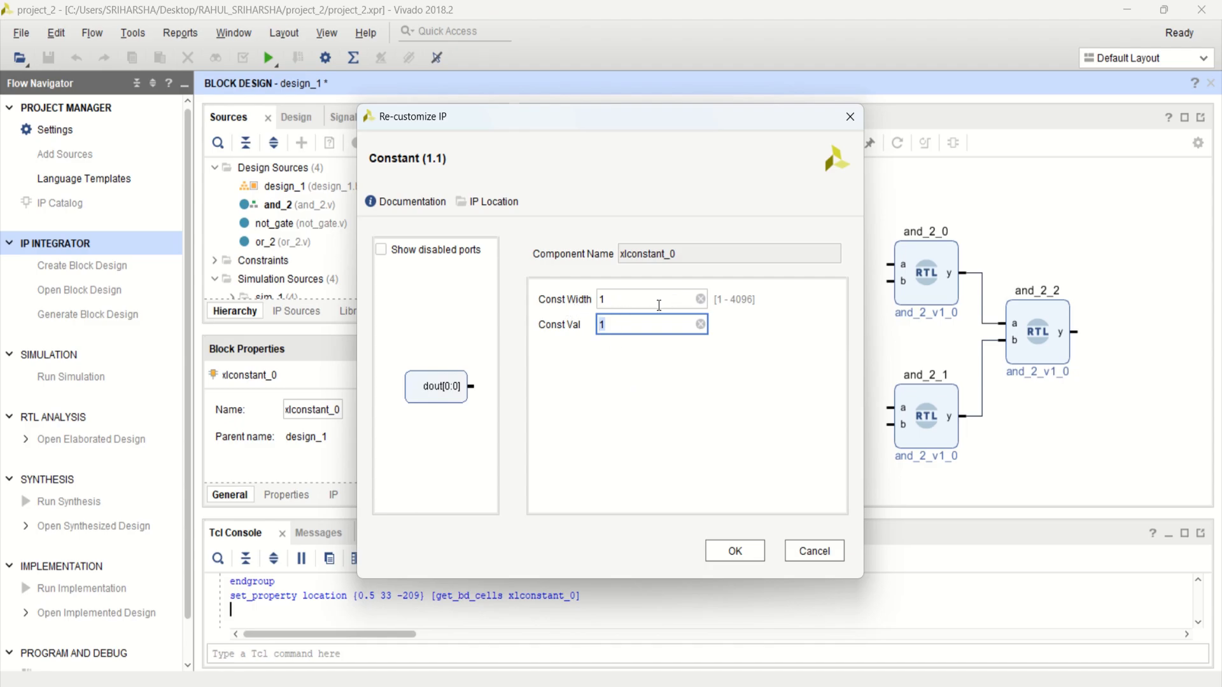
# Step: Accept the constant's width 1 and value 1 and review the AND-gate picture in Word
pyautogui.click(733, 549)
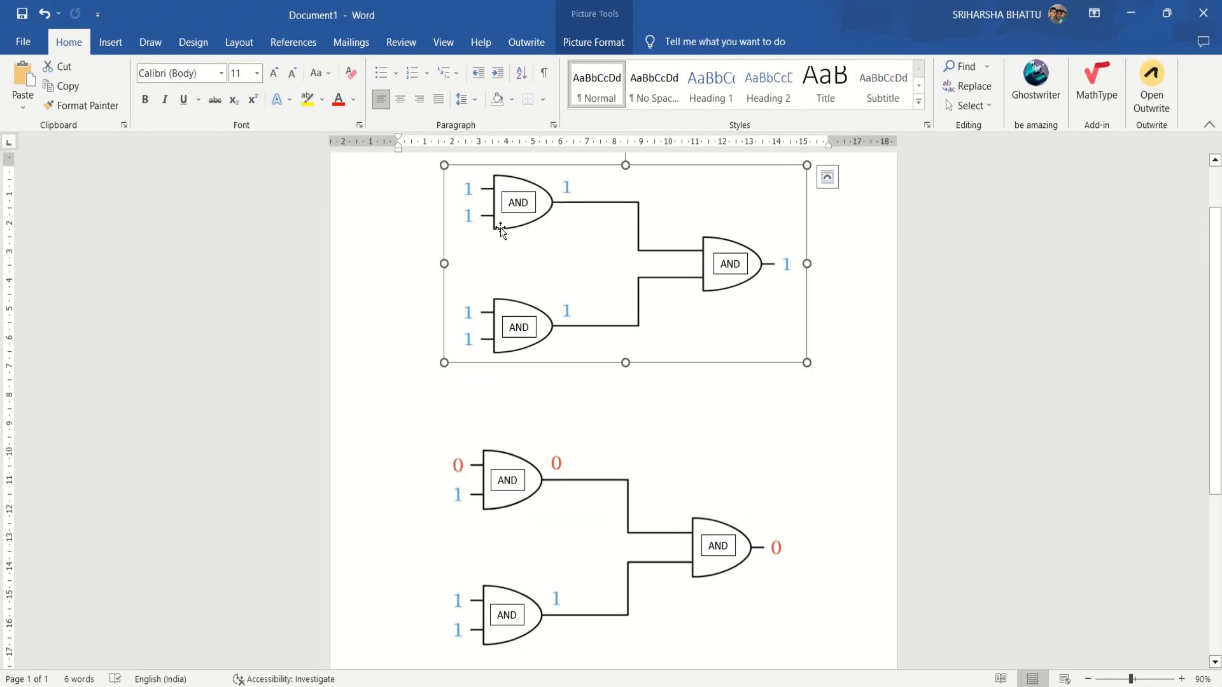
pyautogui.moveTo(491, 319)
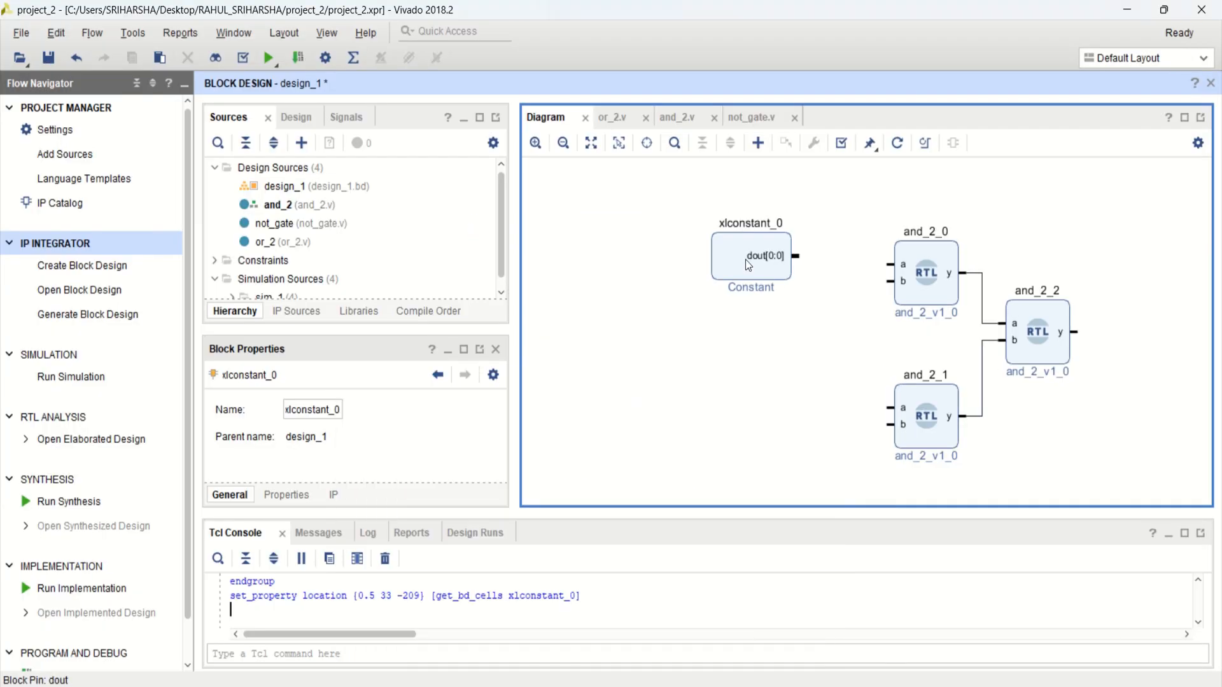
# Step: Add constants xlconstant_2 and xlconstant_3 and wire their dout pins to and_2_1 inputs a and b
pyautogui.click(749, 256)
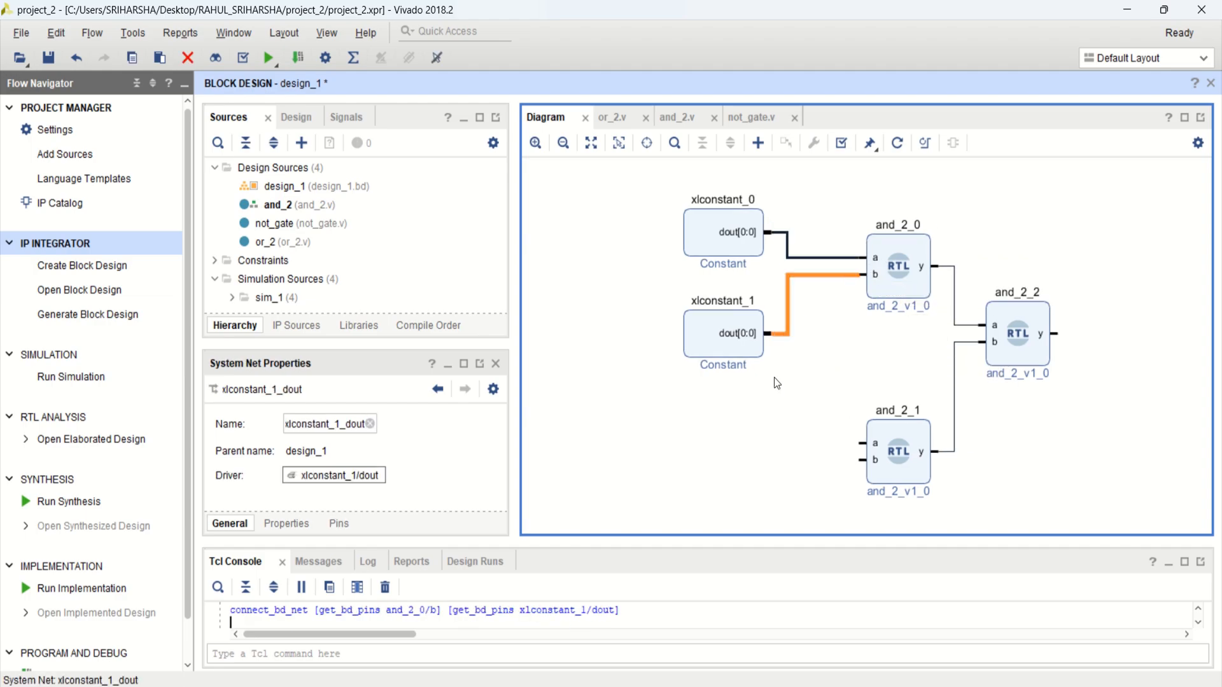
pyautogui.click(742, 428)
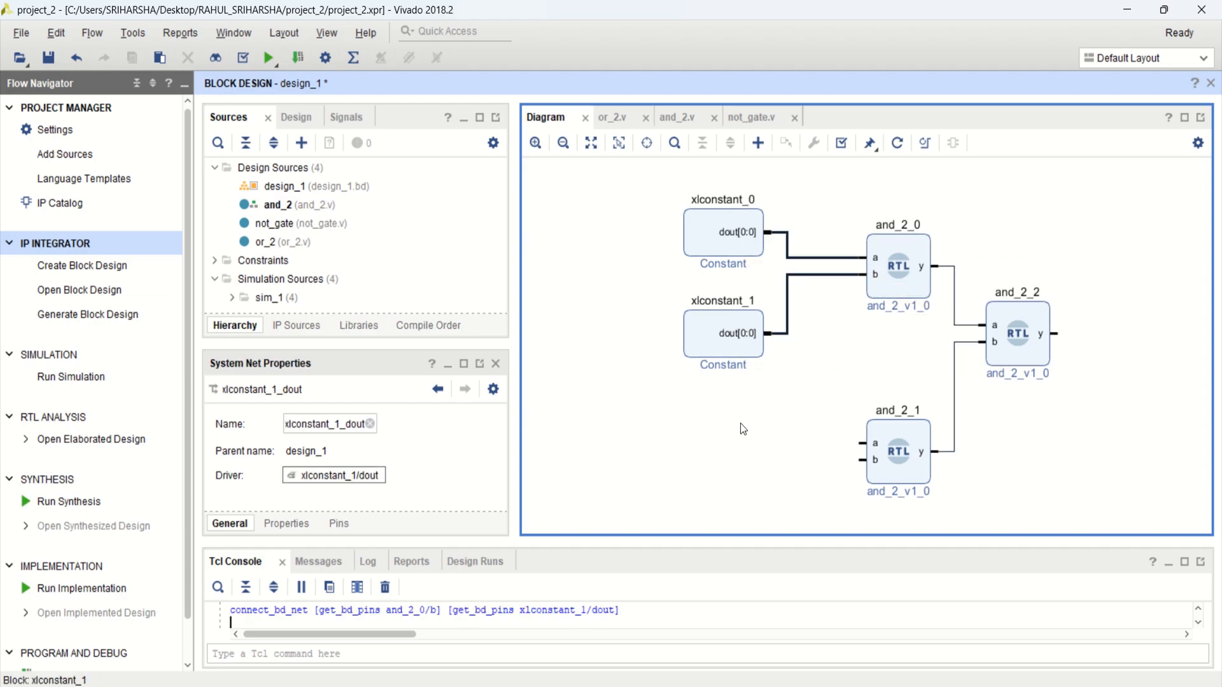
pyautogui.moveTo(724, 332)
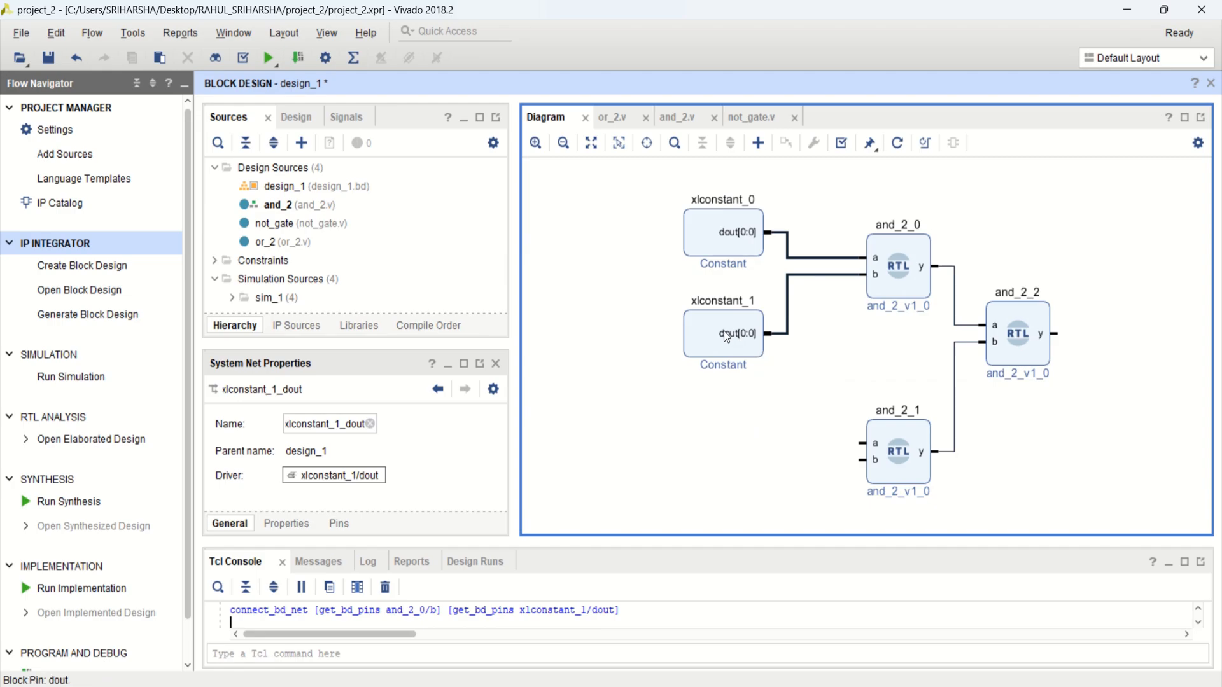
pyautogui.click(722, 332)
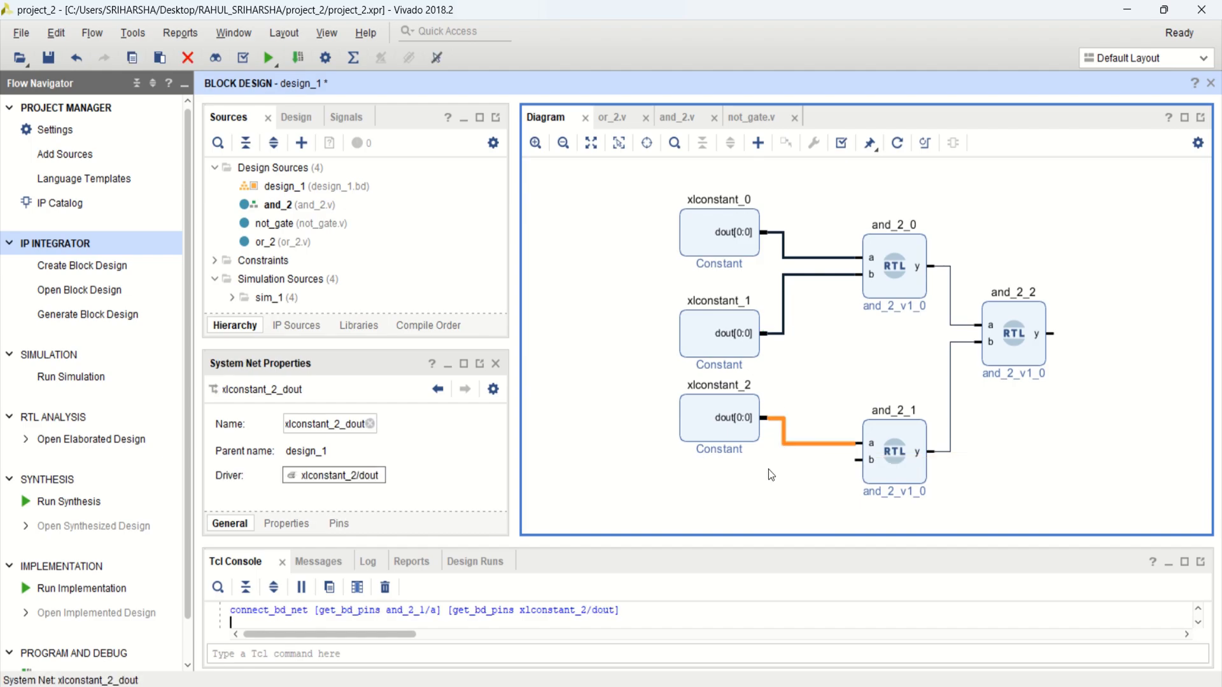
pyautogui.click(763, 467)
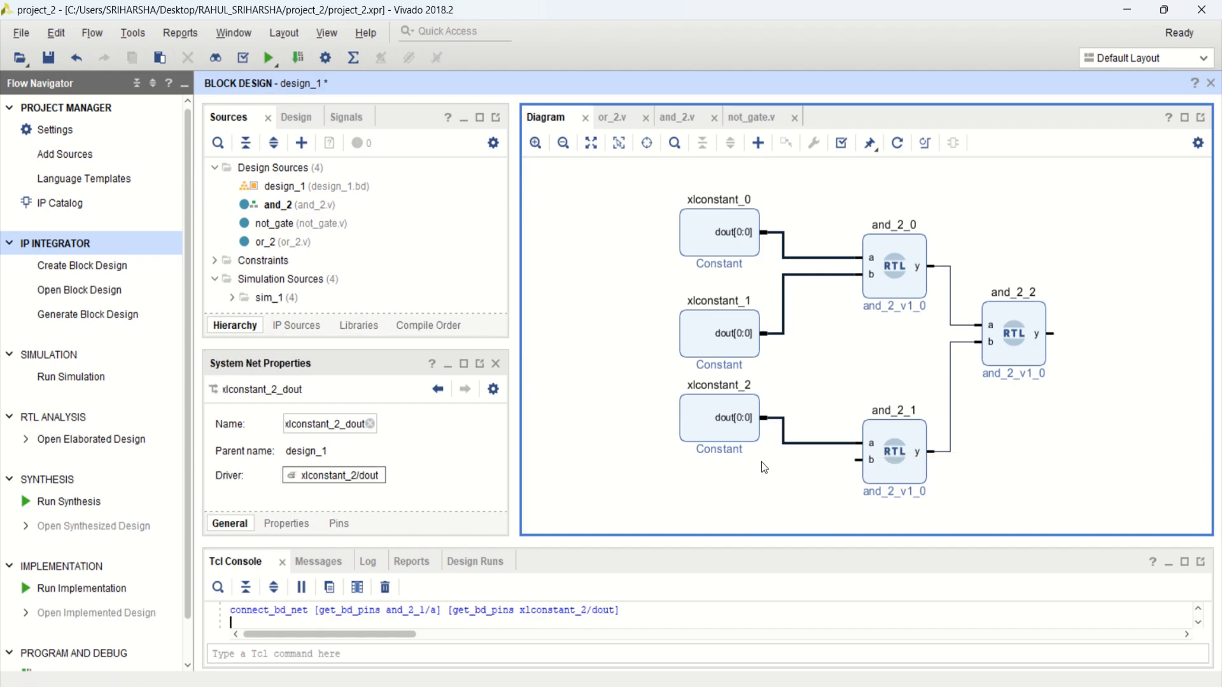
pyautogui.click(893, 359)
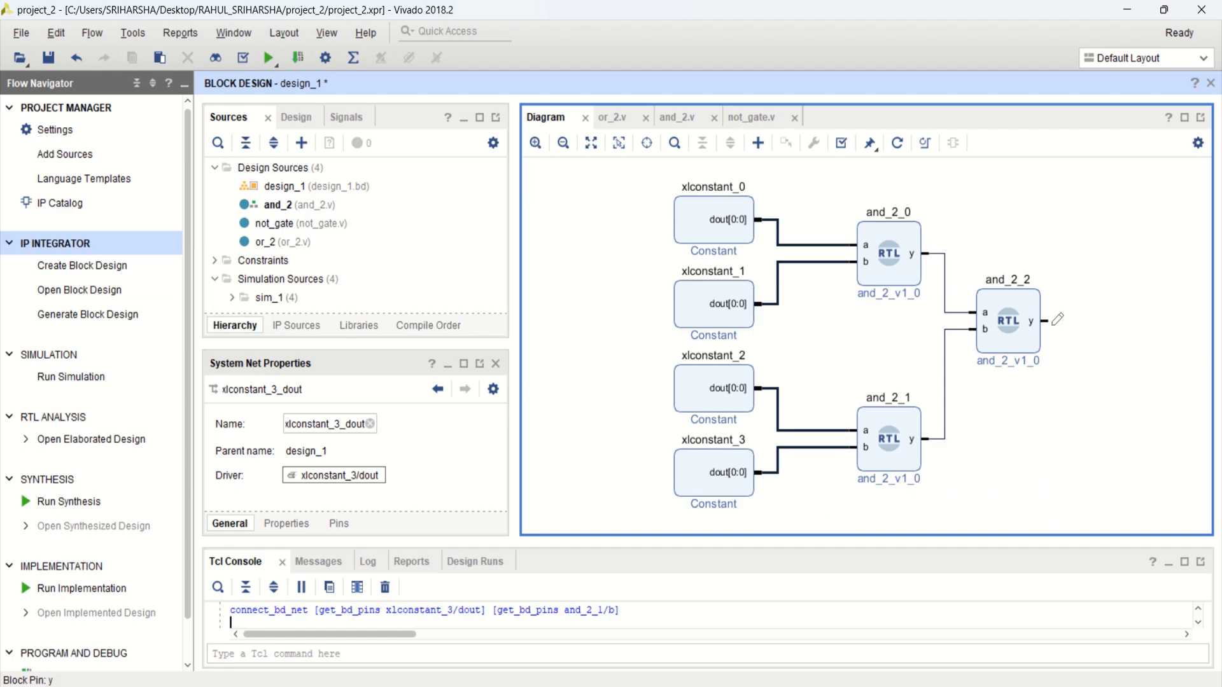
# Step: Make the y output of and_2_2 external as port y_0
pyautogui.click(1032, 321)
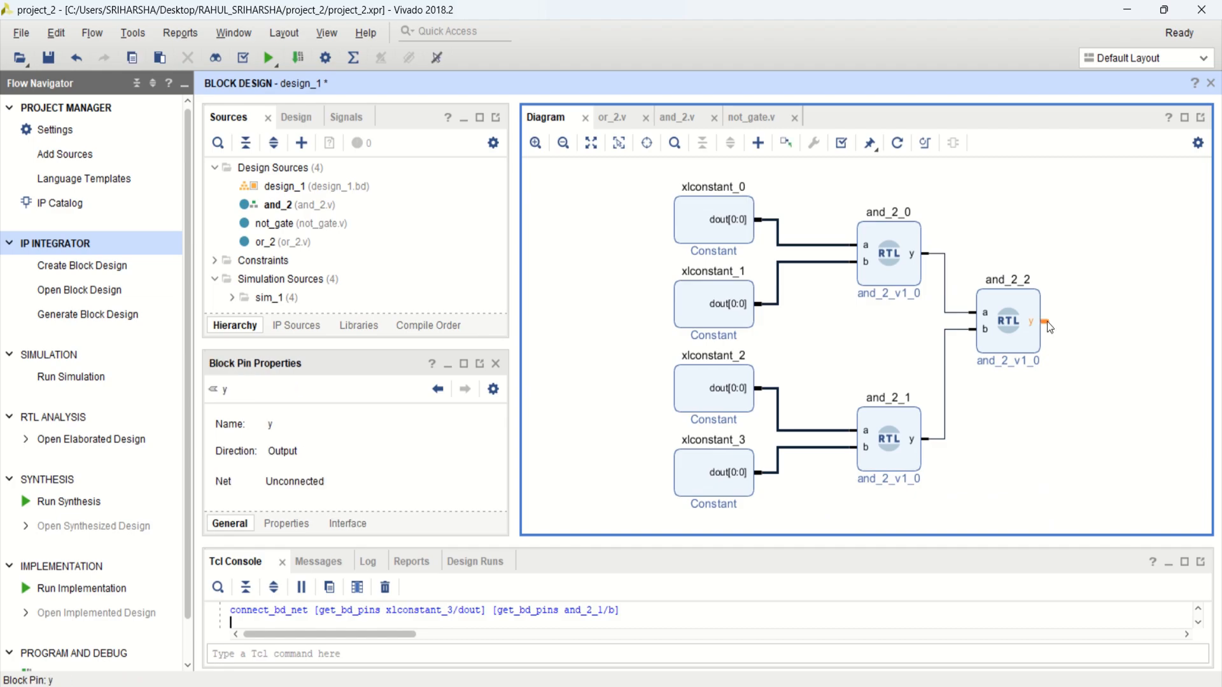
pyautogui.rightClick(903, 342)
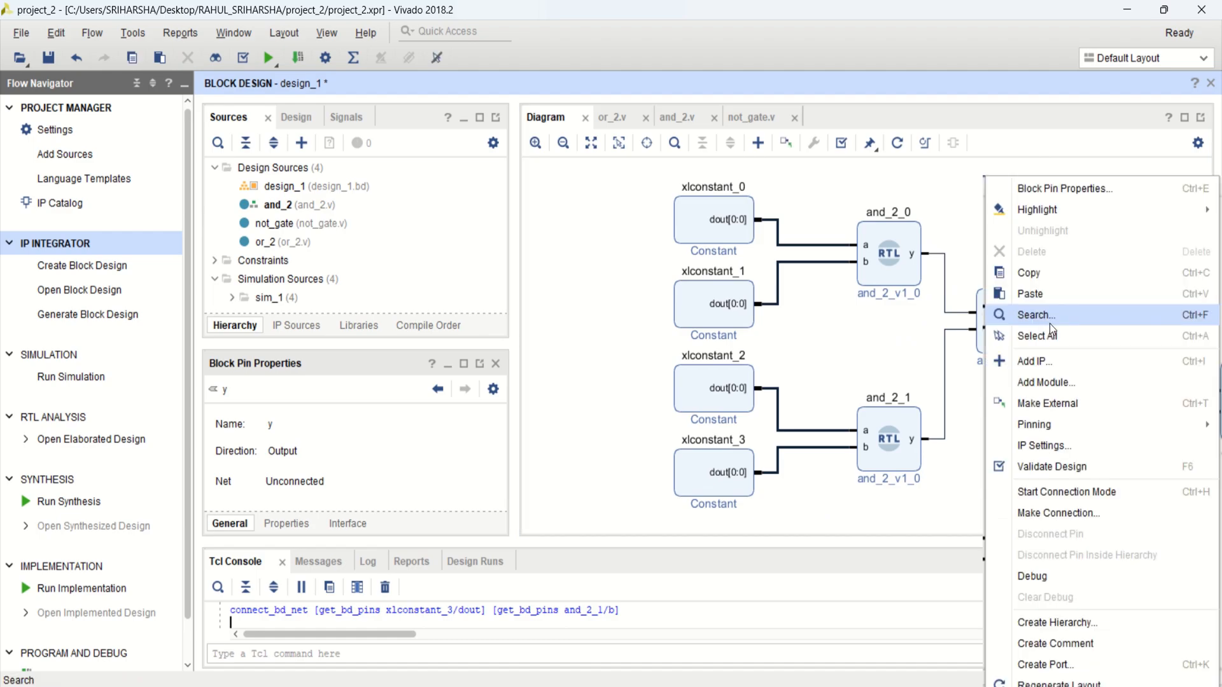
pyautogui.moveTo(1047, 404)
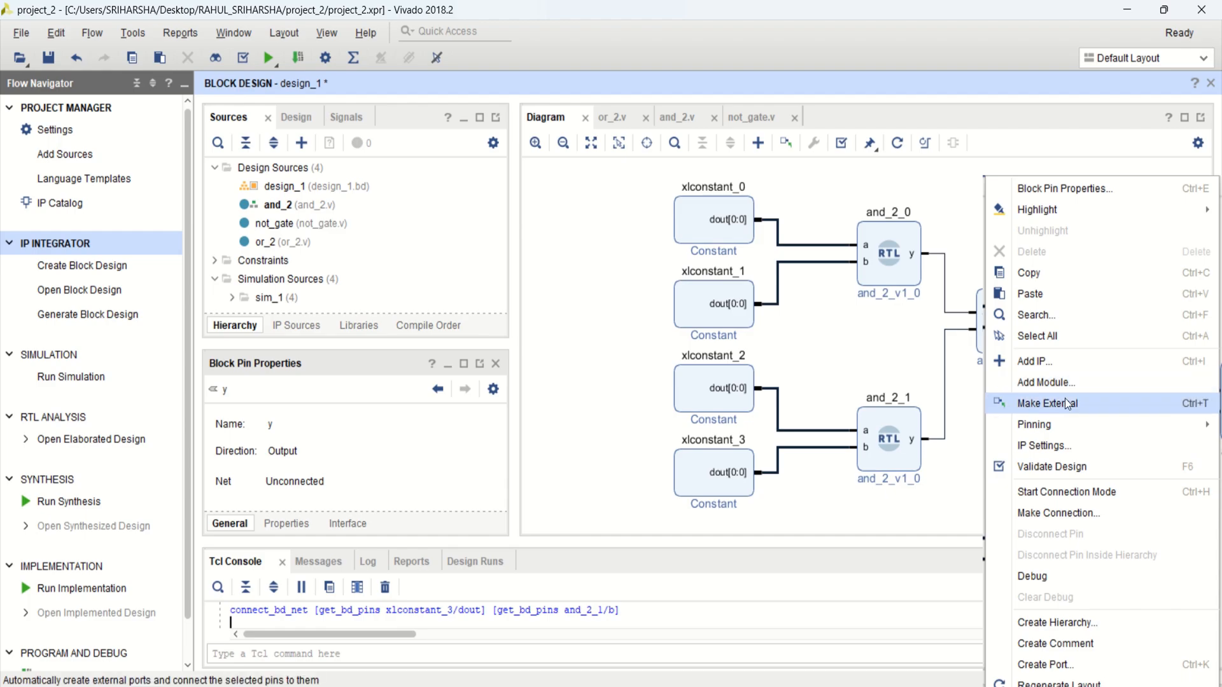
pyautogui.click(1047, 404)
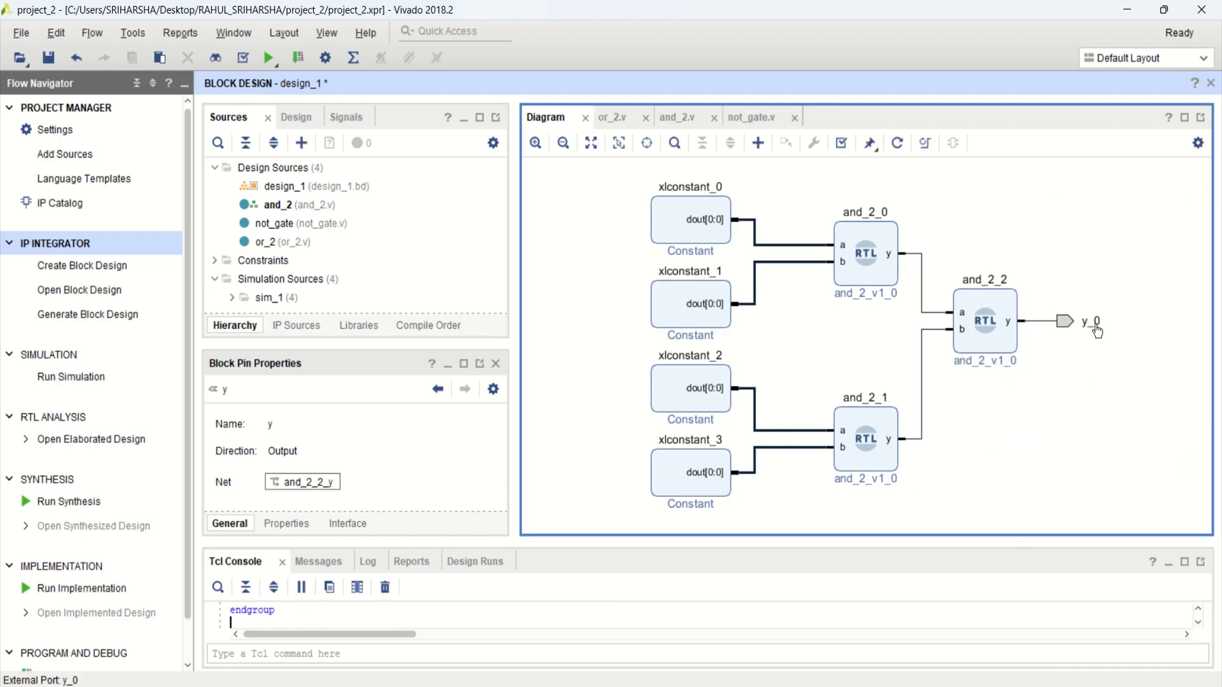
pyautogui.moveTo(1110, 304)
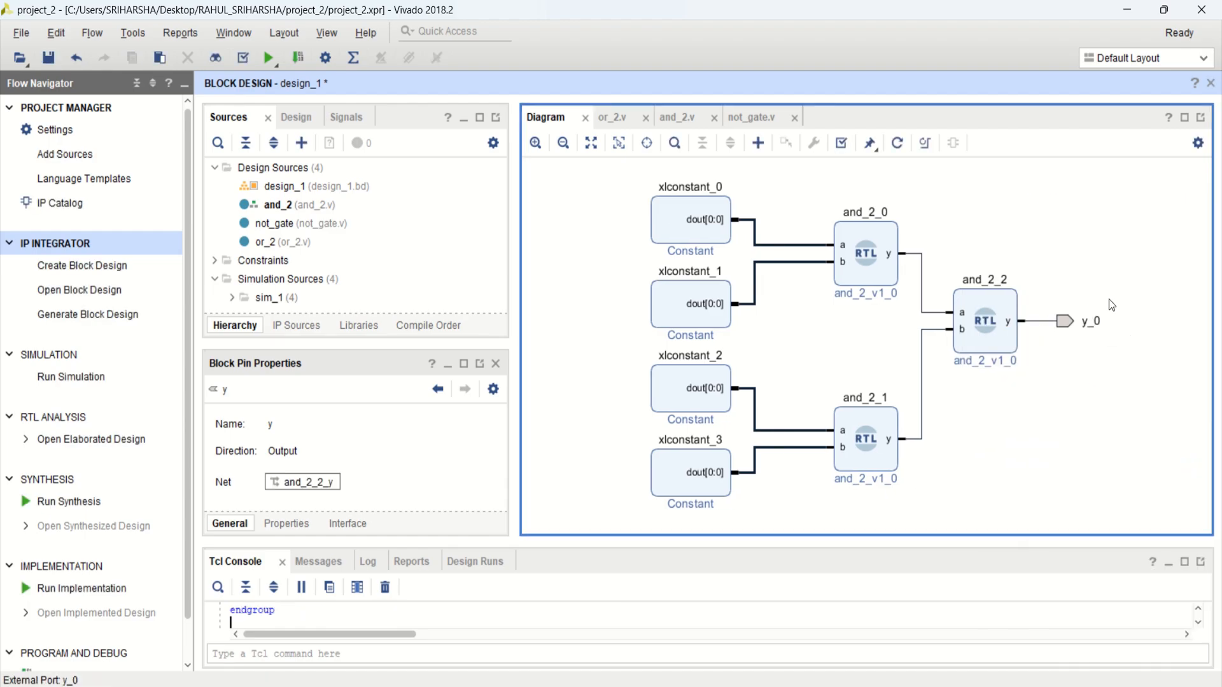
pyautogui.moveTo(651, 277)
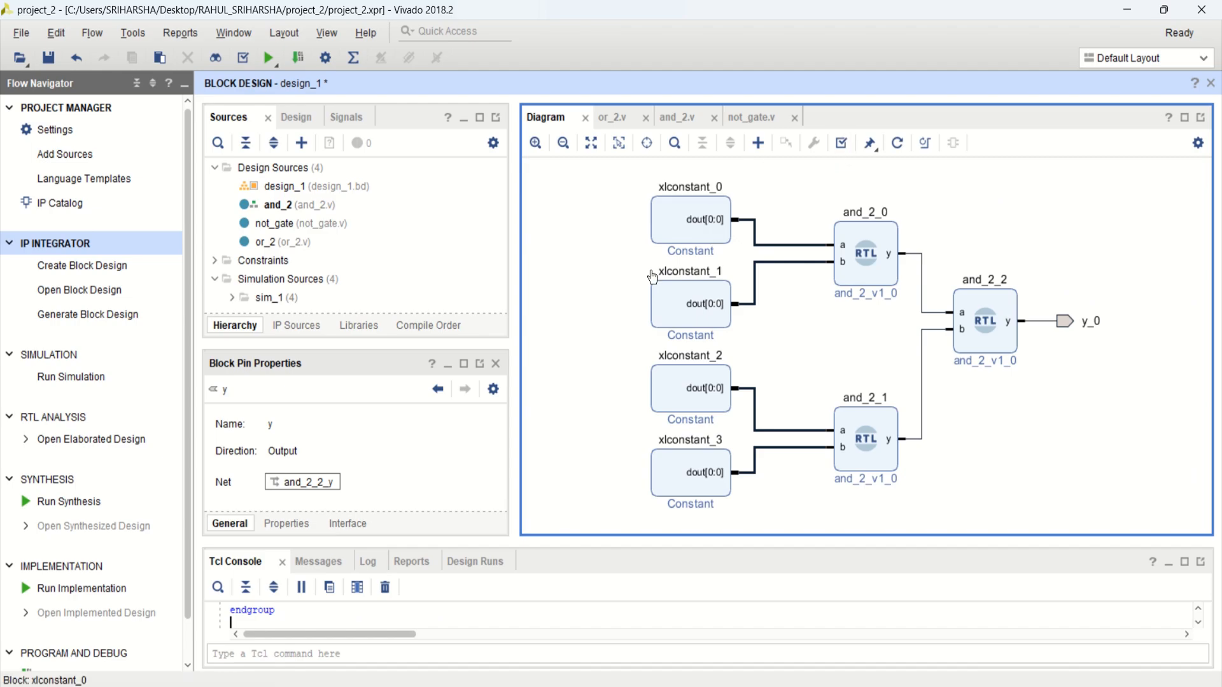
pyautogui.moveTo(675, 251)
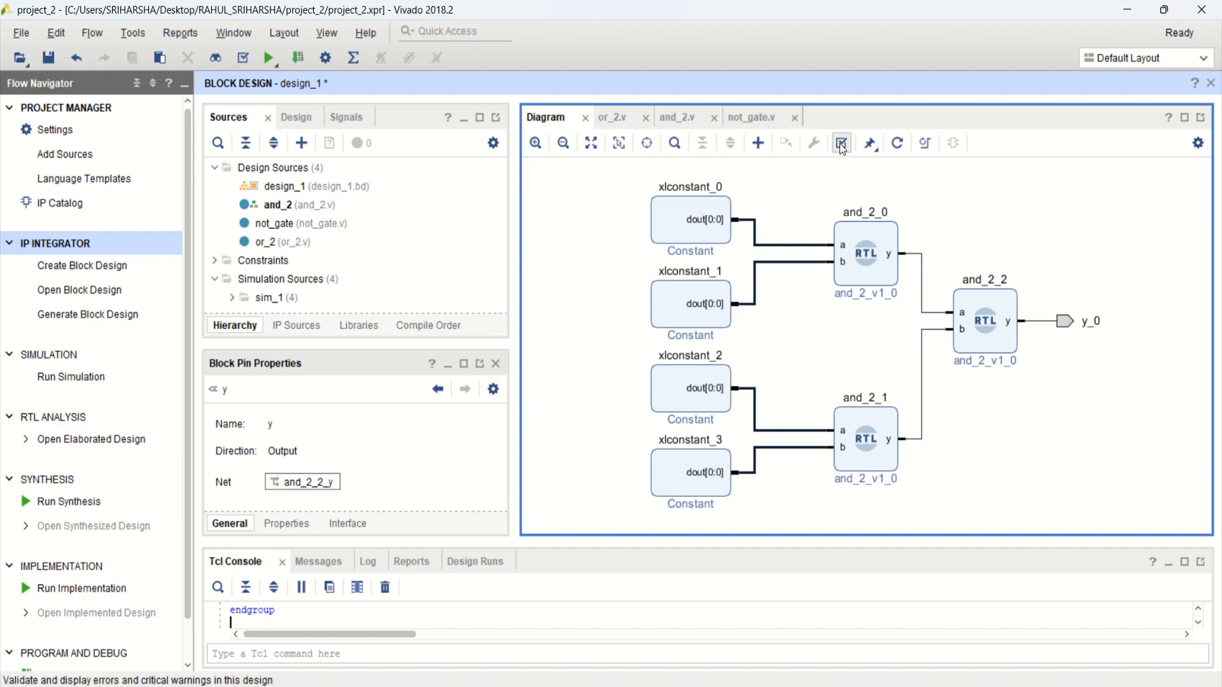
pyautogui.moveTo(841, 143)
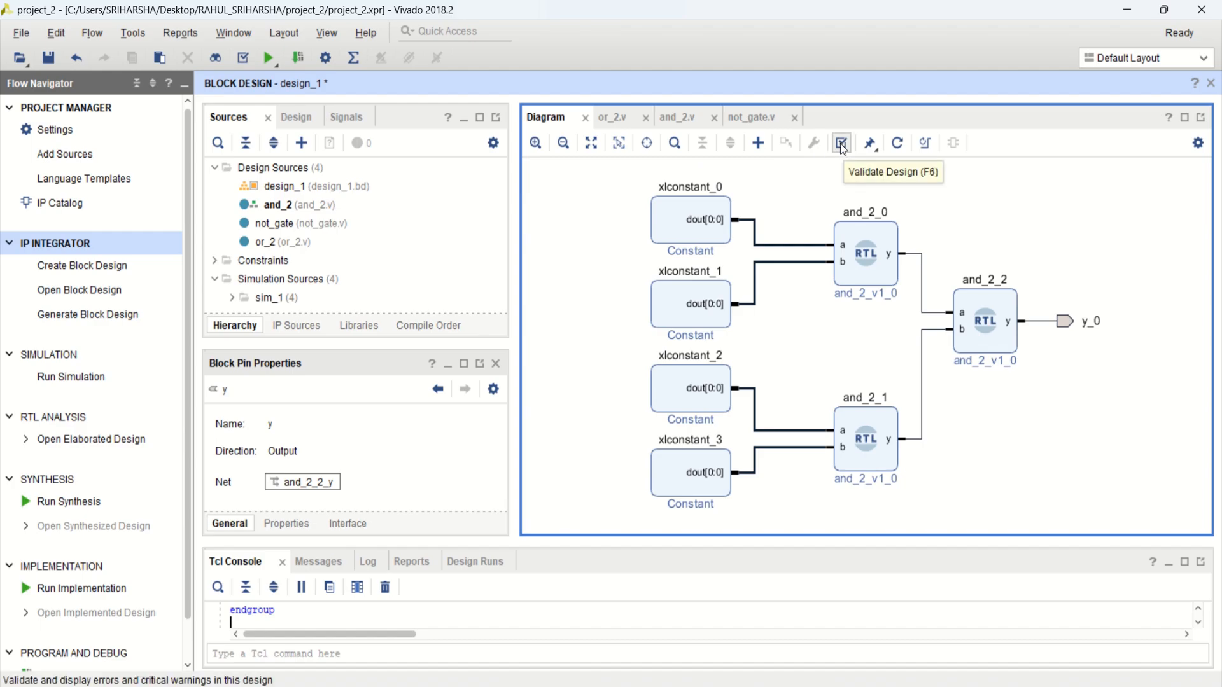
# Step: Validate design_1 with no errors and regenerate the diagram layout
pyautogui.click(842, 143)
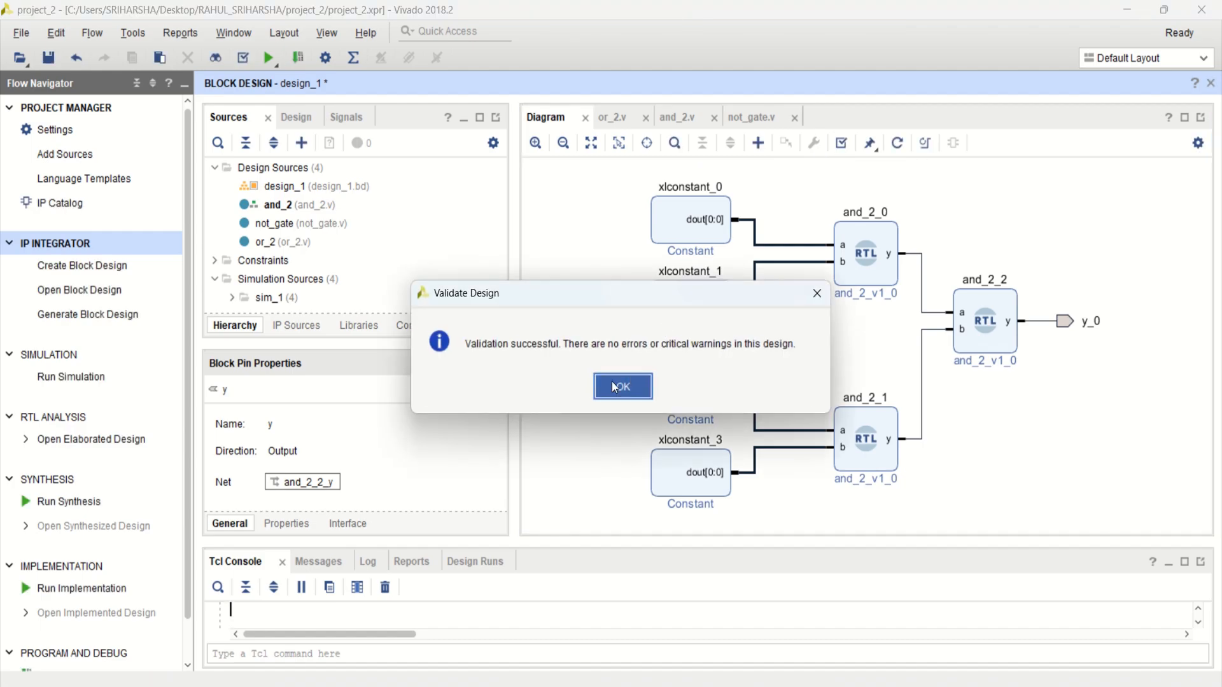
pyautogui.click(622, 387)
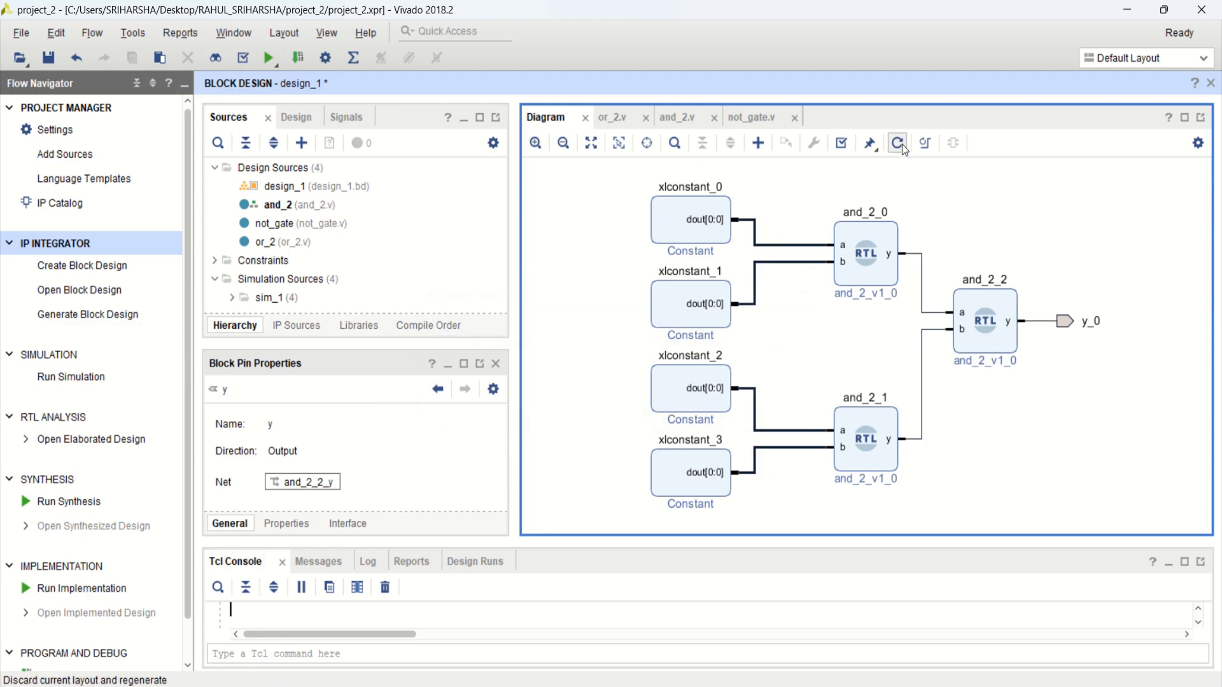
pyautogui.click(897, 142)
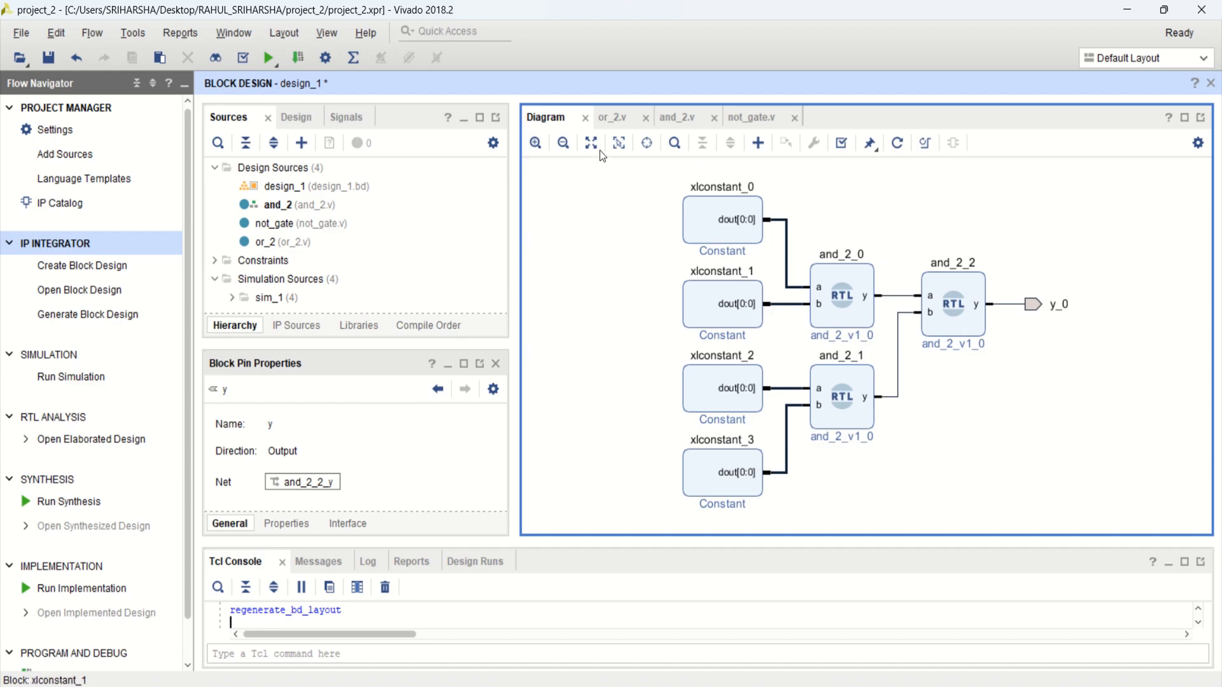
pyautogui.moveTo(1088, 401)
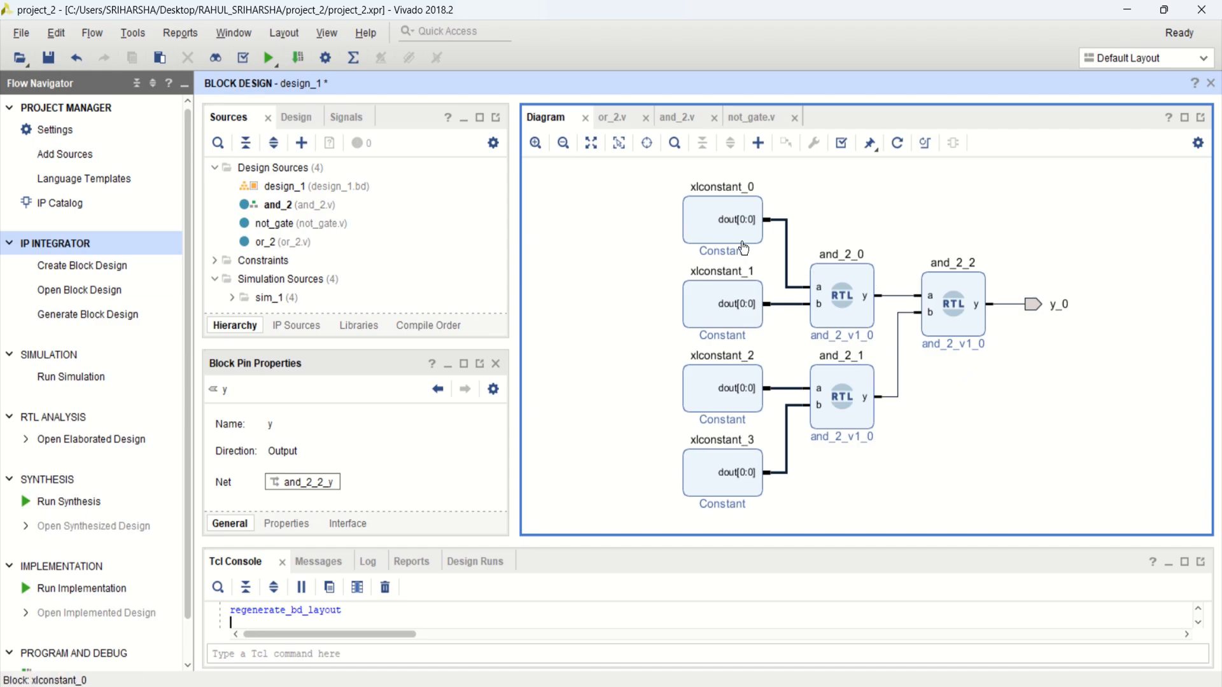
pyautogui.moveTo(715, 222)
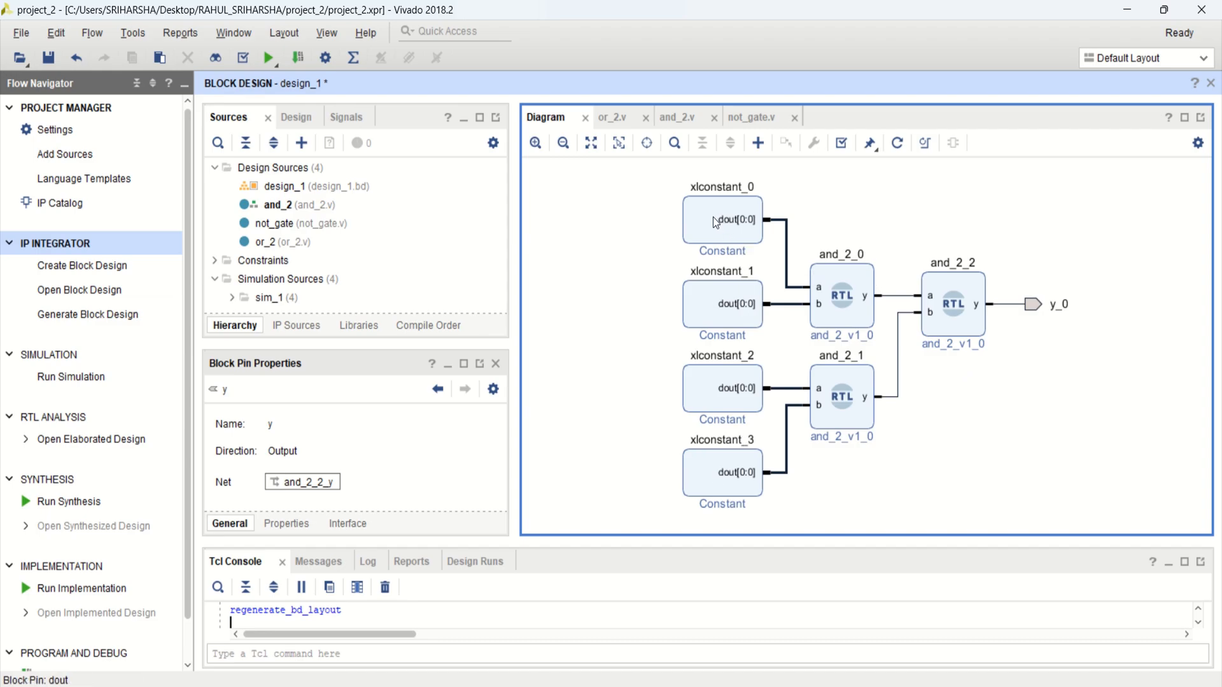
# Step: Check xlconstant_0's settings and leave them unchanged
pyautogui.doubleClick(720, 221)
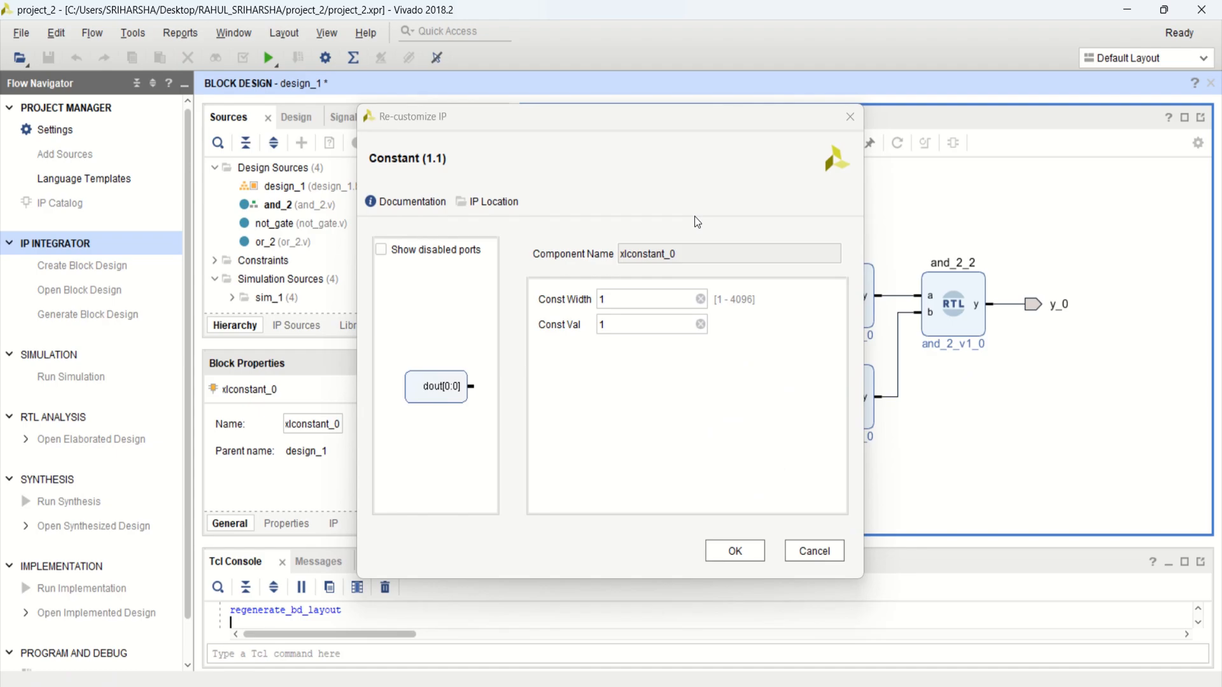
pyautogui.click(733, 551)
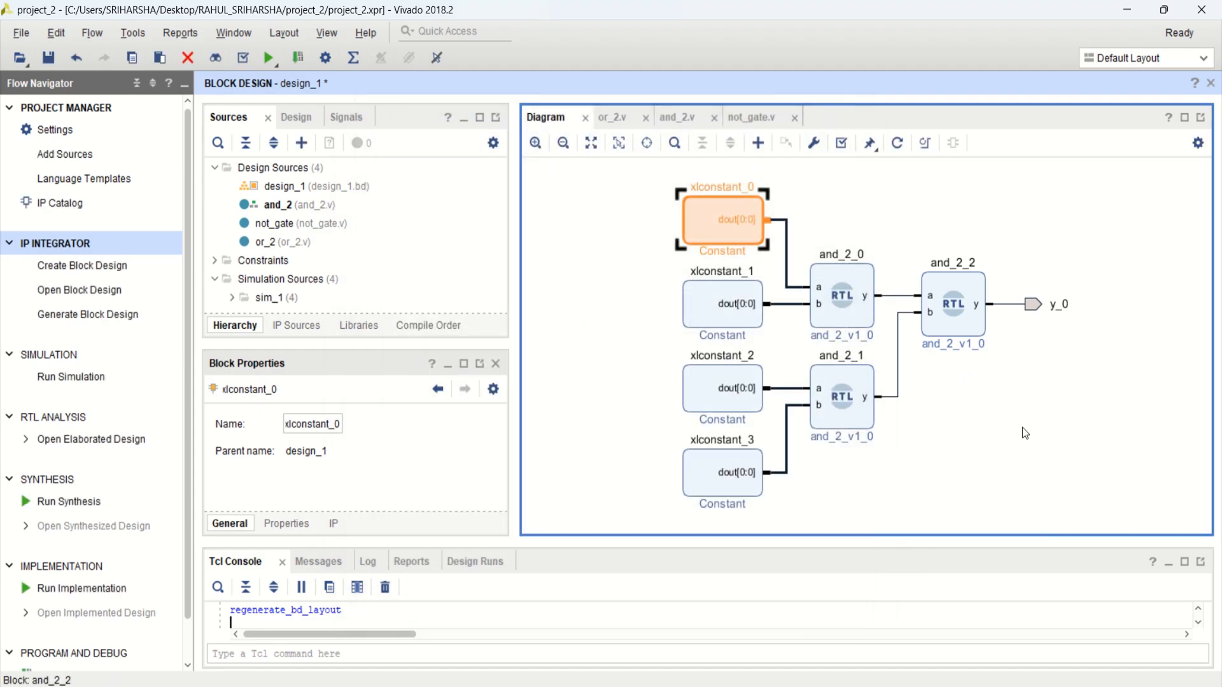
pyautogui.click(1083, 438)
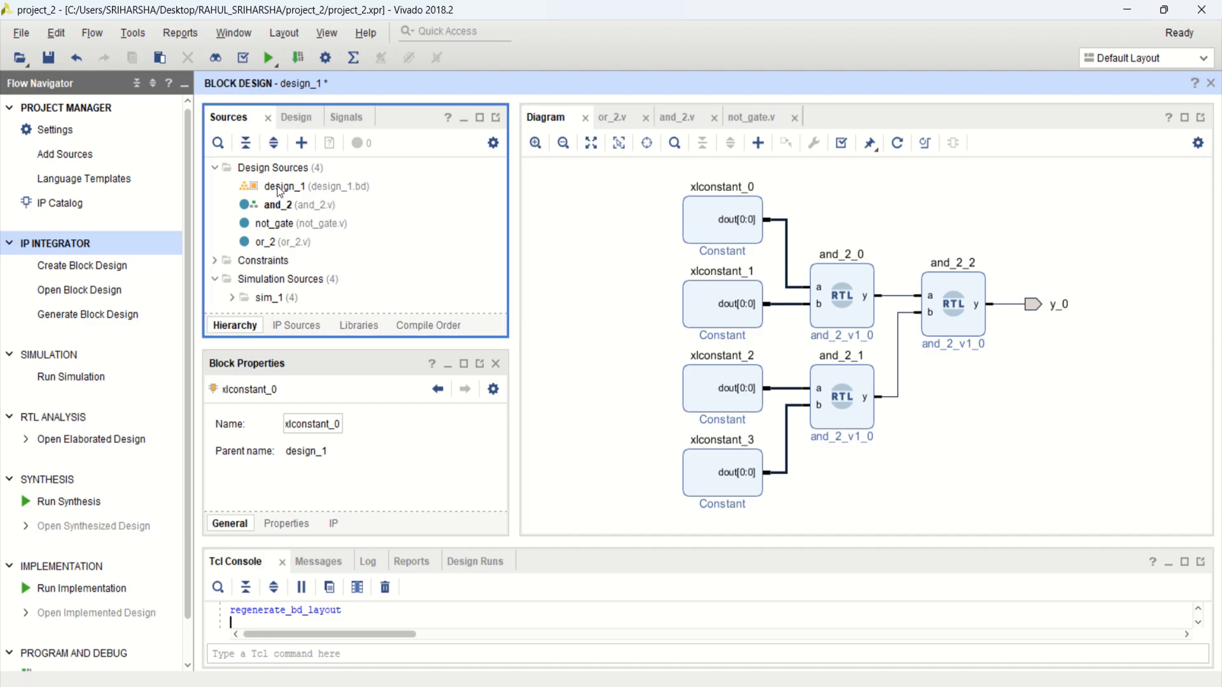
# Step: Generate an auto-managed HDL wrapper design_1_wrapper and expand it to show design_1 inside
pyautogui.click(284, 186)
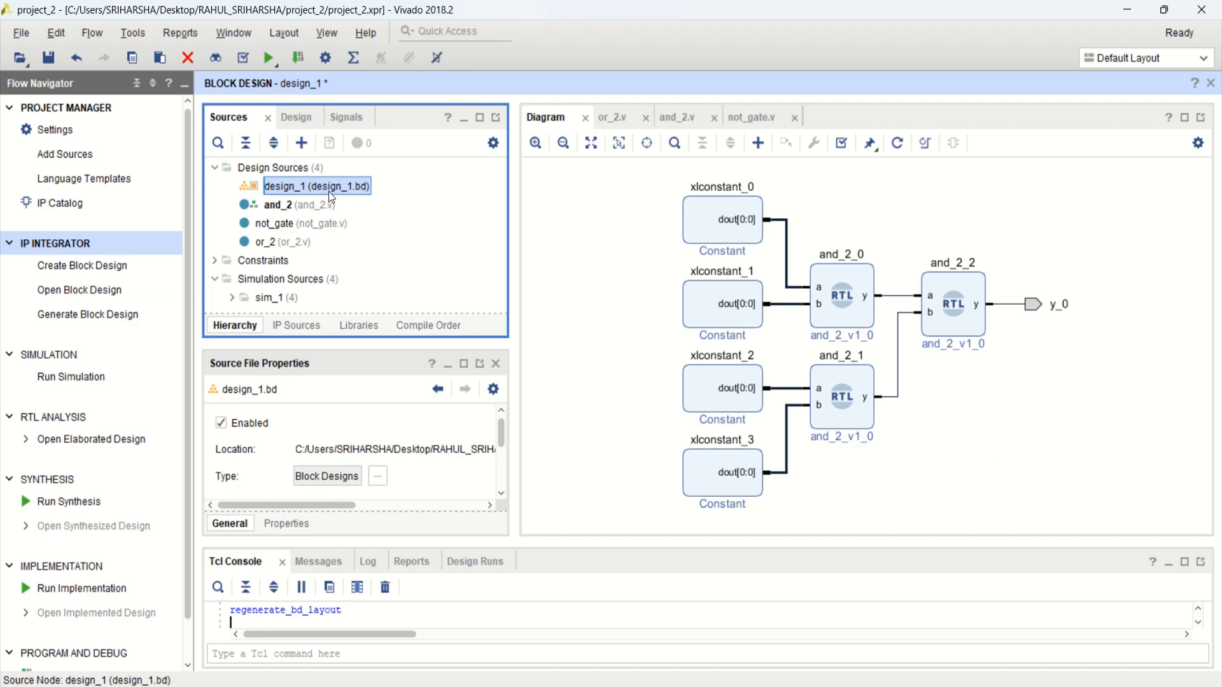
pyautogui.rightClick(316, 186)
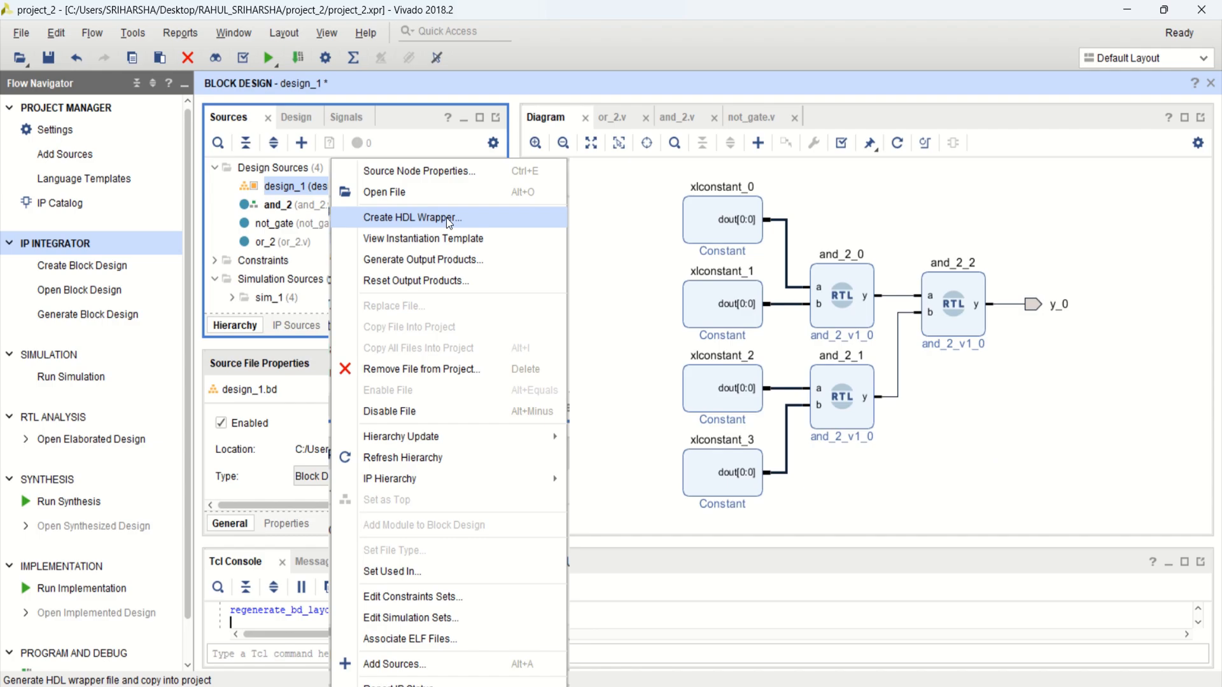
pyautogui.click(413, 218)
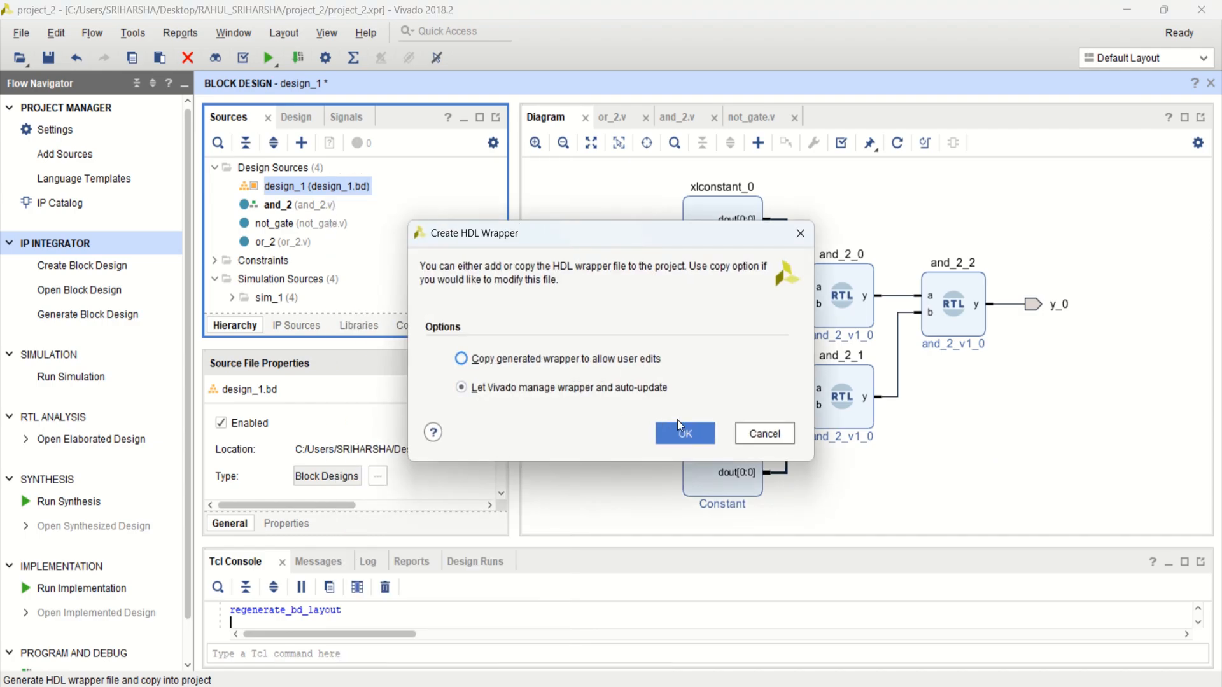
pyautogui.click(683, 433)
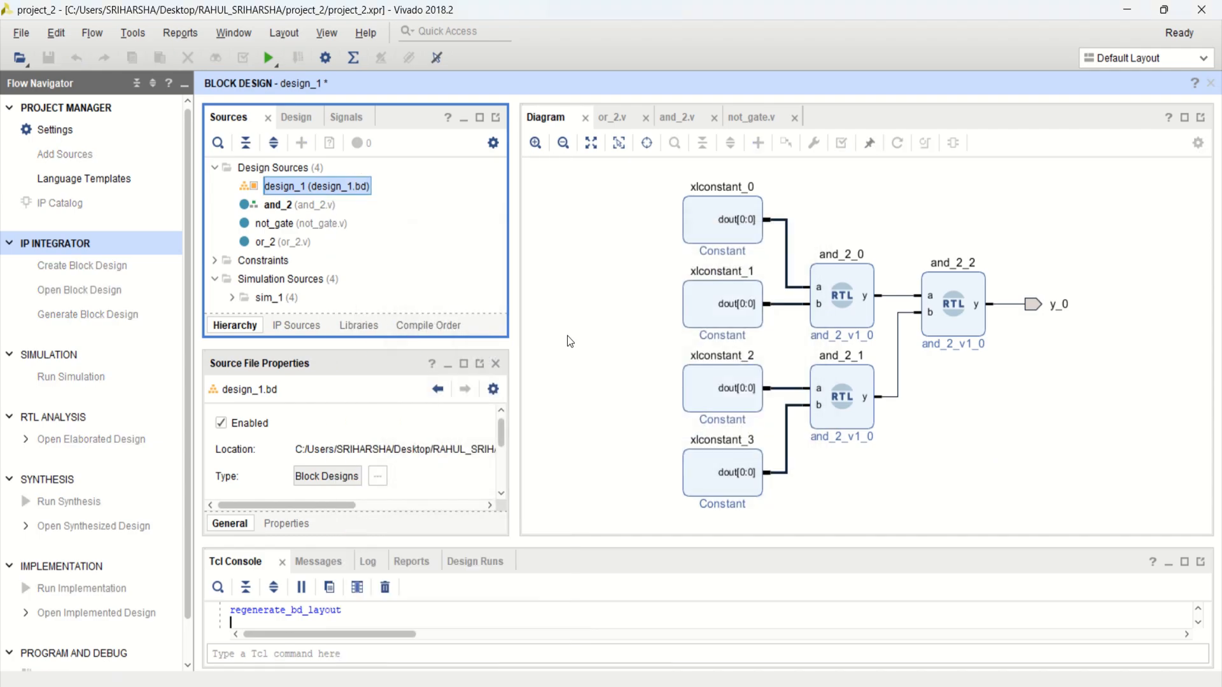
pyautogui.press('Return')
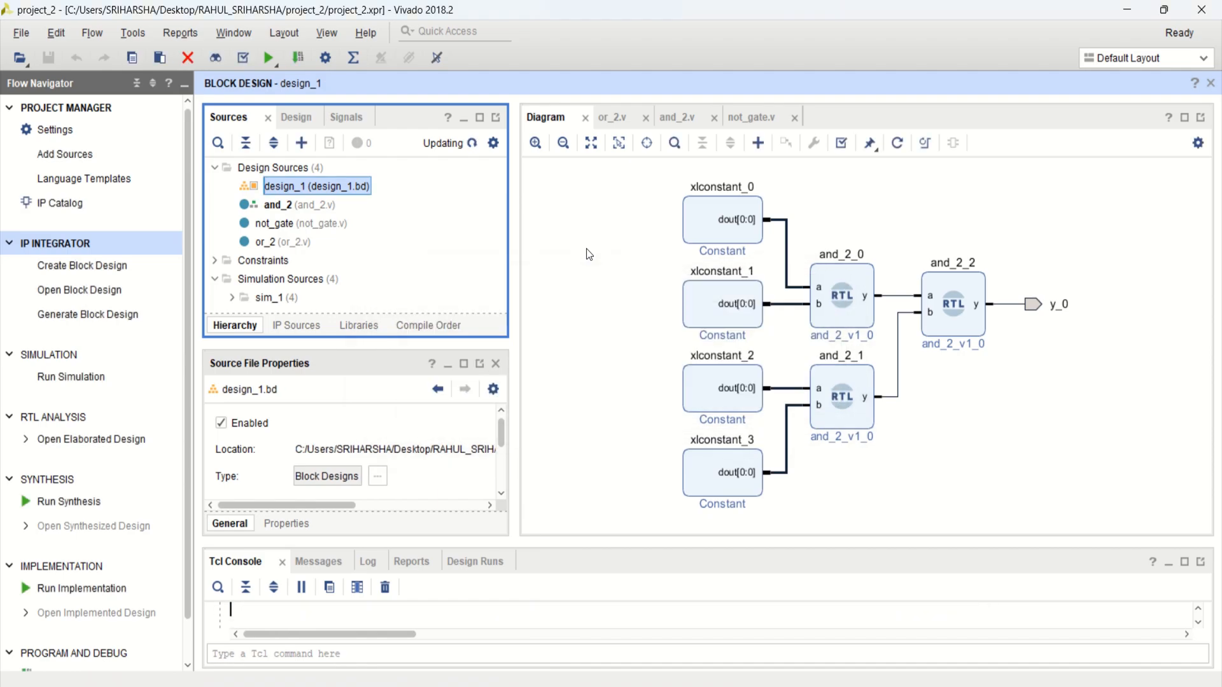
pyautogui.moveTo(766, 219)
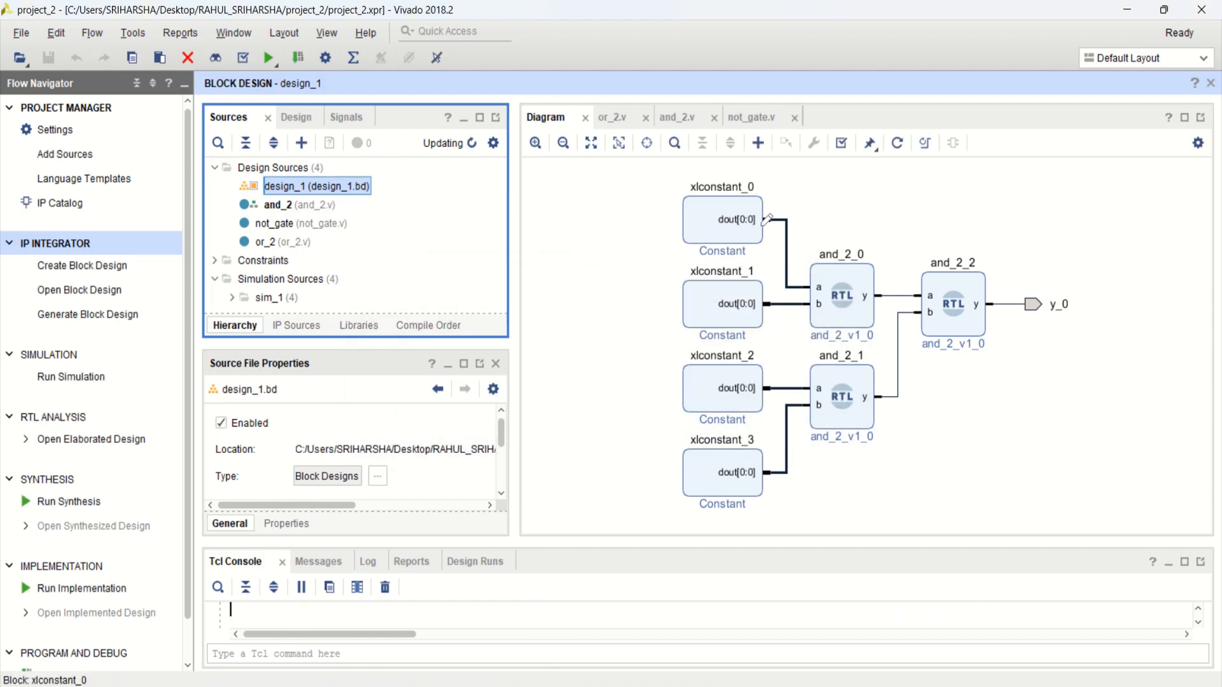
pyautogui.moveTo(660, 229)
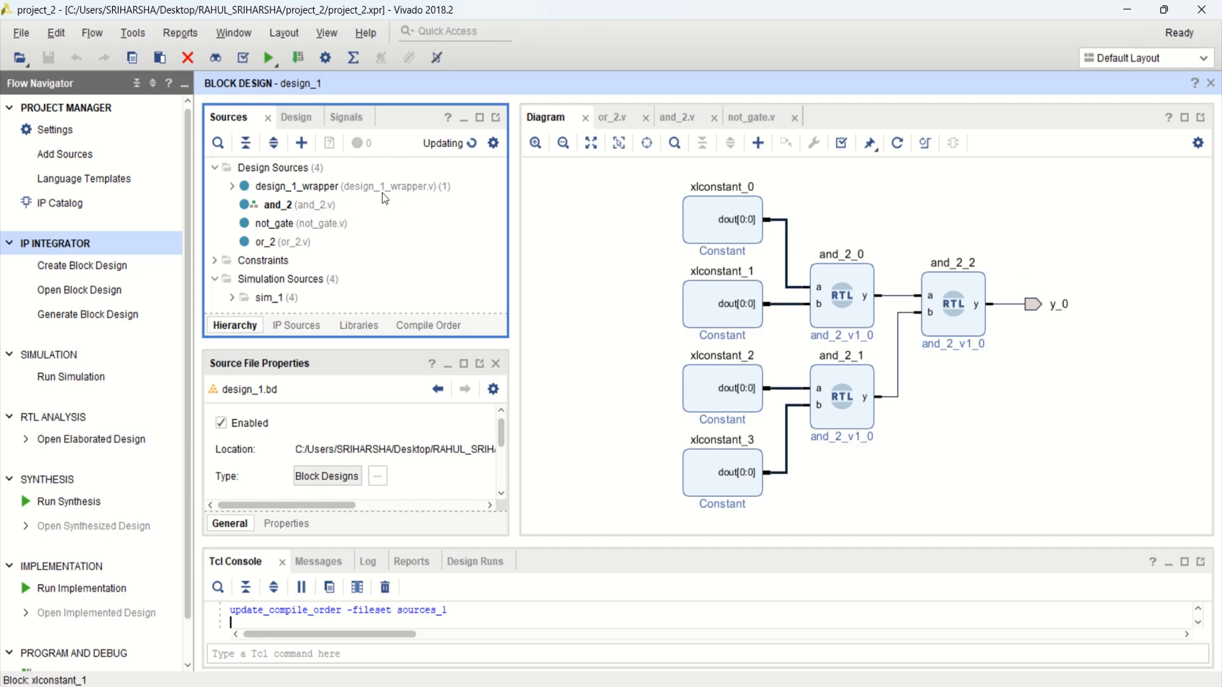
pyautogui.moveTo(418, 198)
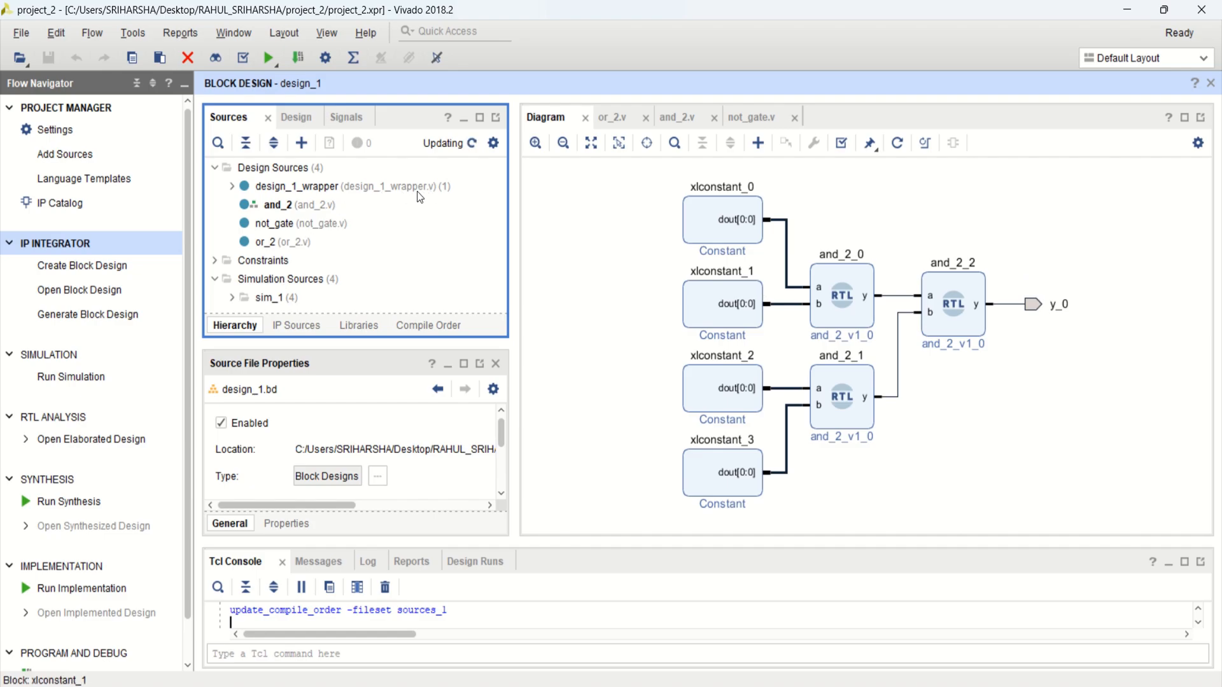
pyautogui.moveTo(360, 200)
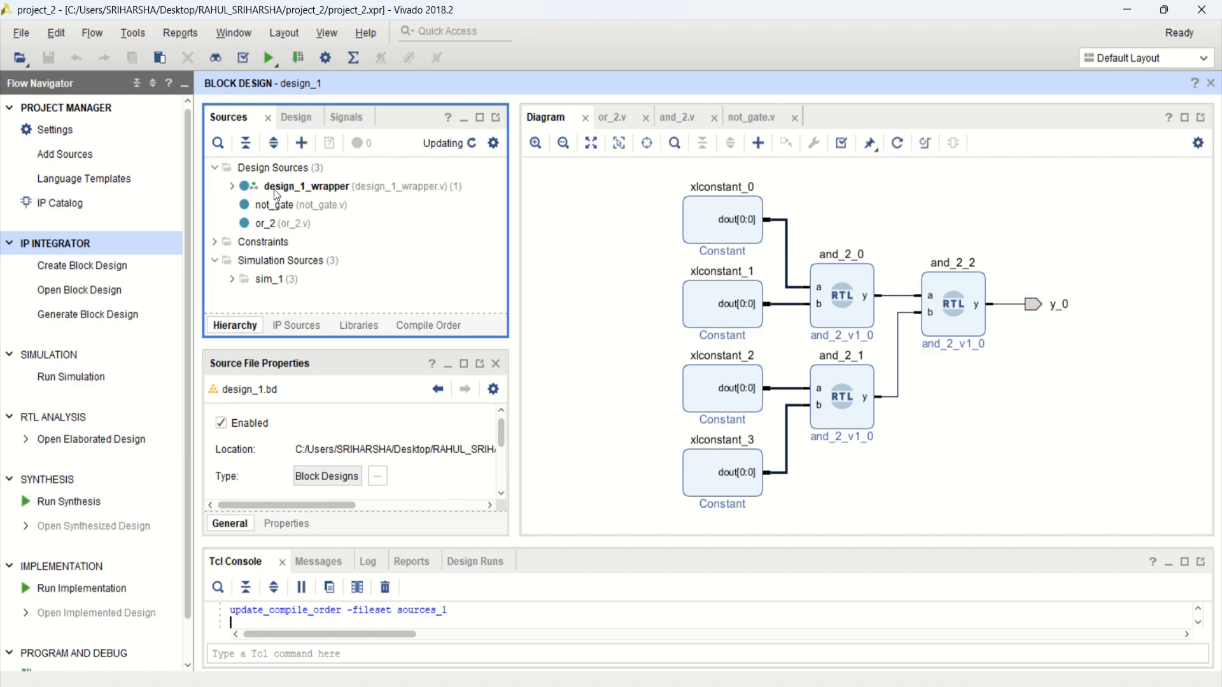
pyautogui.click(232, 185)
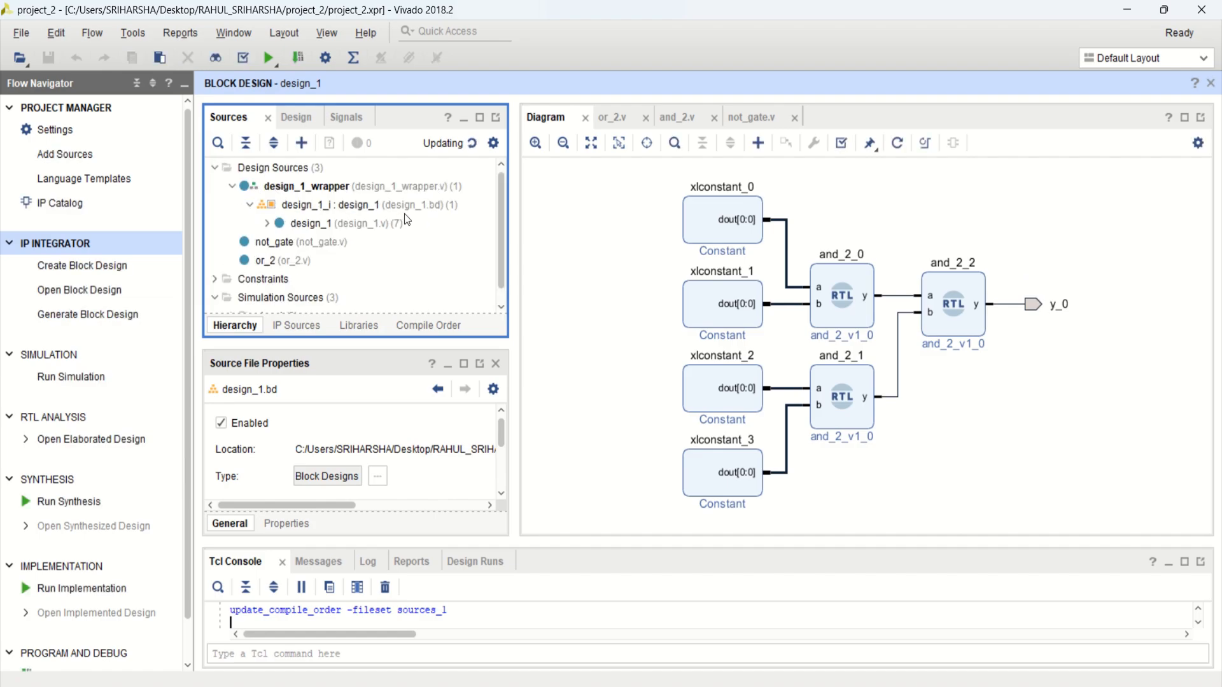
pyautogui.moveTo(451, 194)
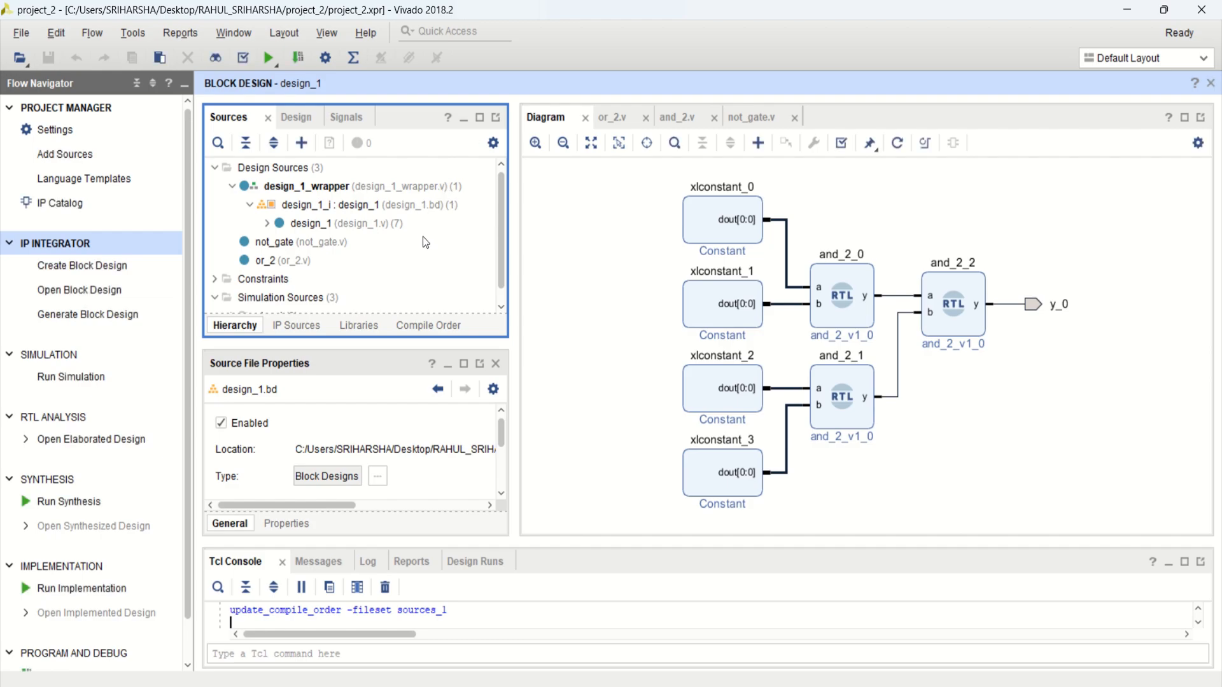
pyautogui.moveTo(481, 172)
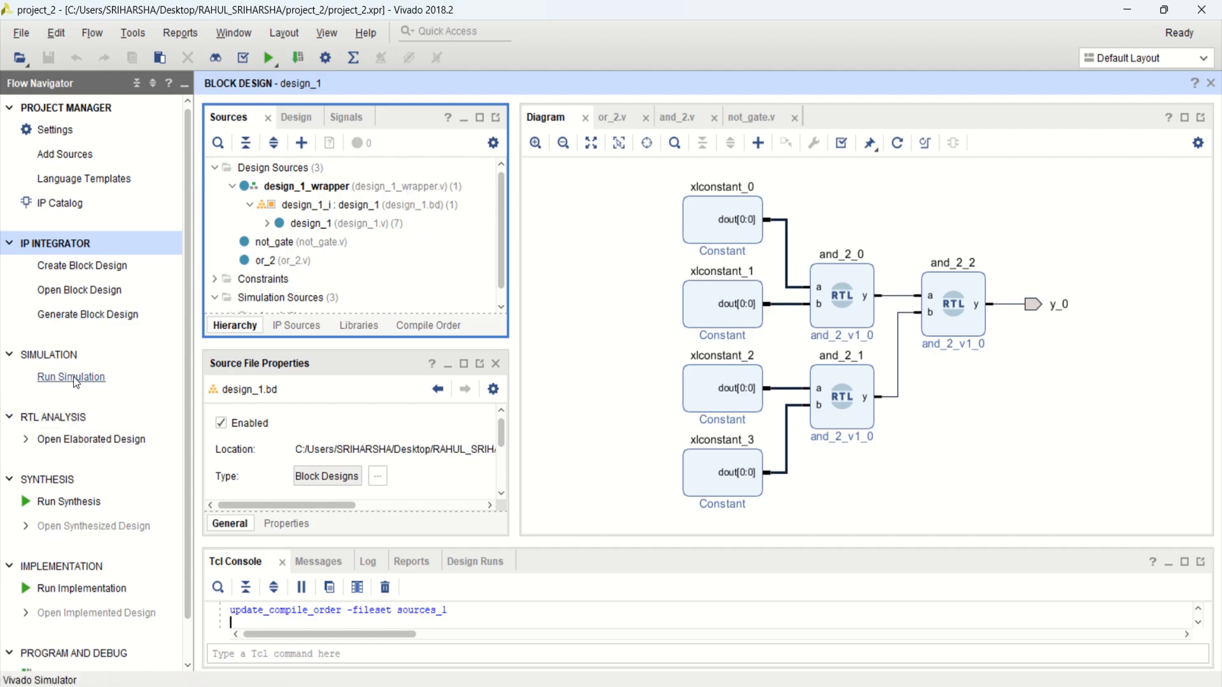
# Step: Launch the behavioral simulation of design_1_wrapper from the Flow Navigator
pyautogui.click(70, 377)
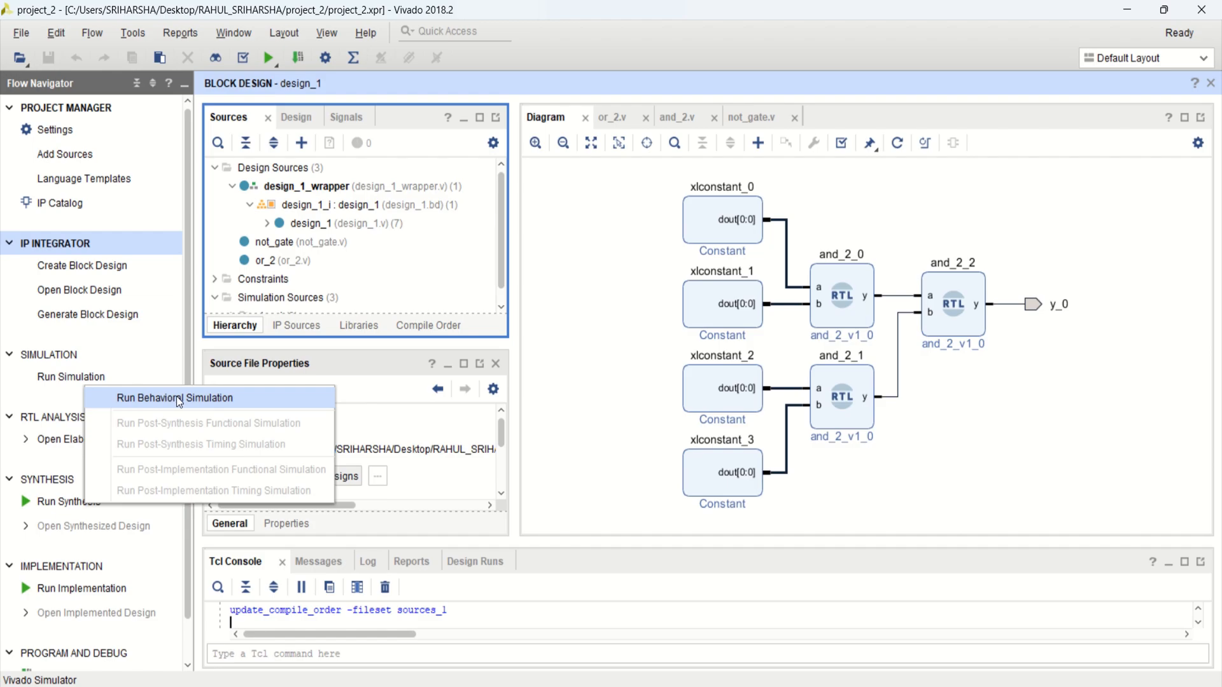
pyautogui.click(174, 397)
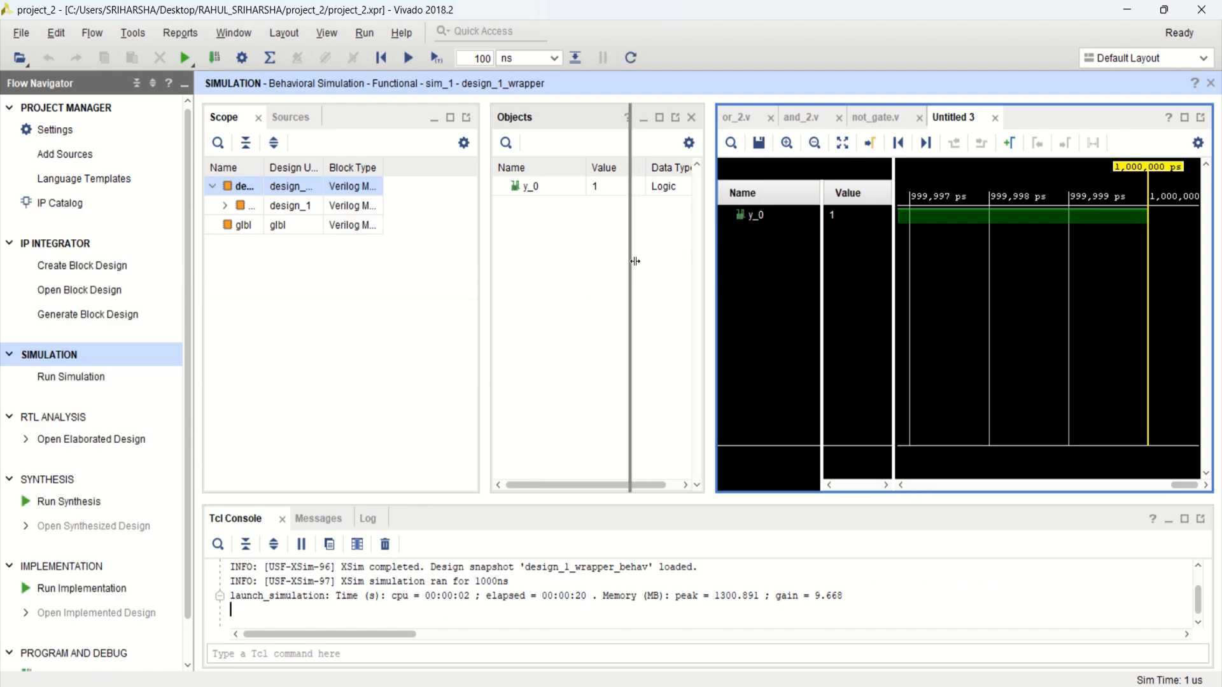
# Step: Zoom-fit the 1000 ns waveform, check y_0 stays at 1, and return to the block design
pyautogui.click(720, 142)
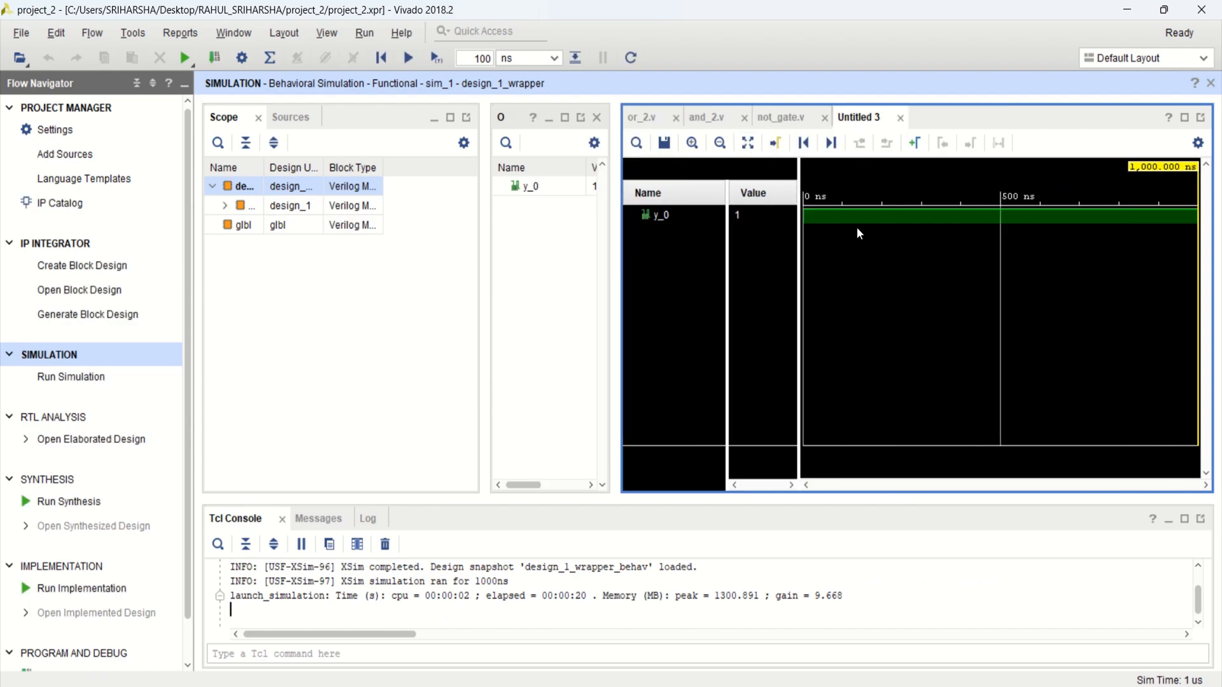
pyautogui.click(663, 214)
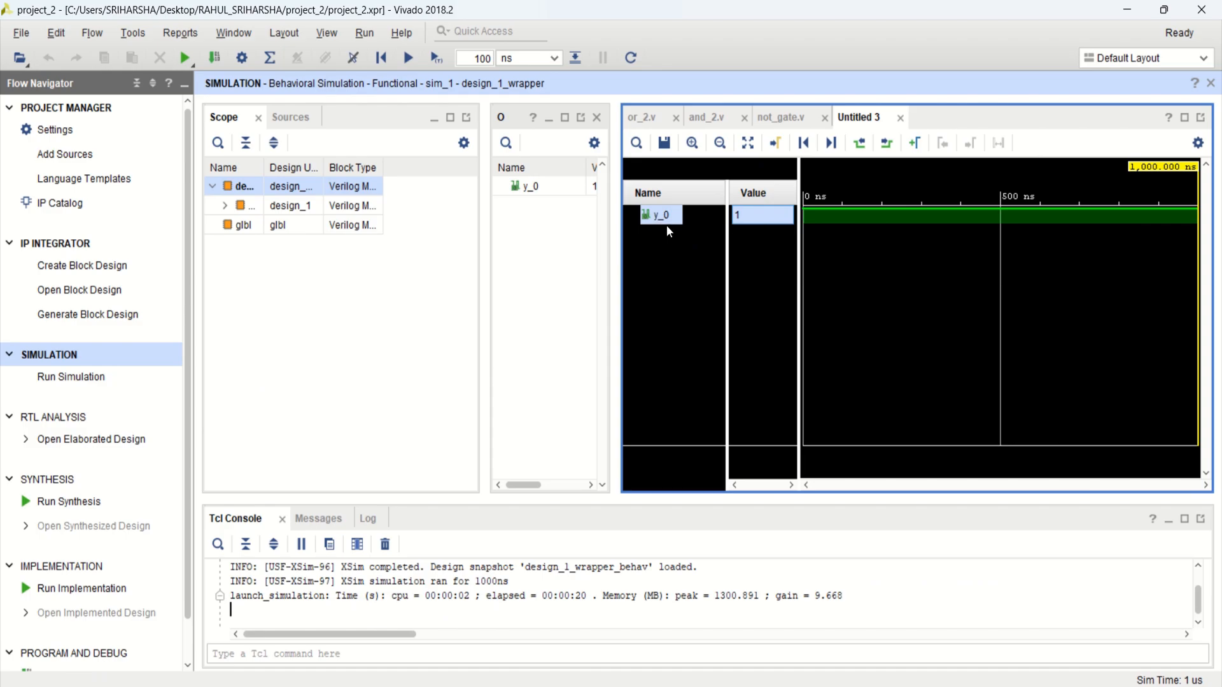
pyautogui.moveTo(303, 134)
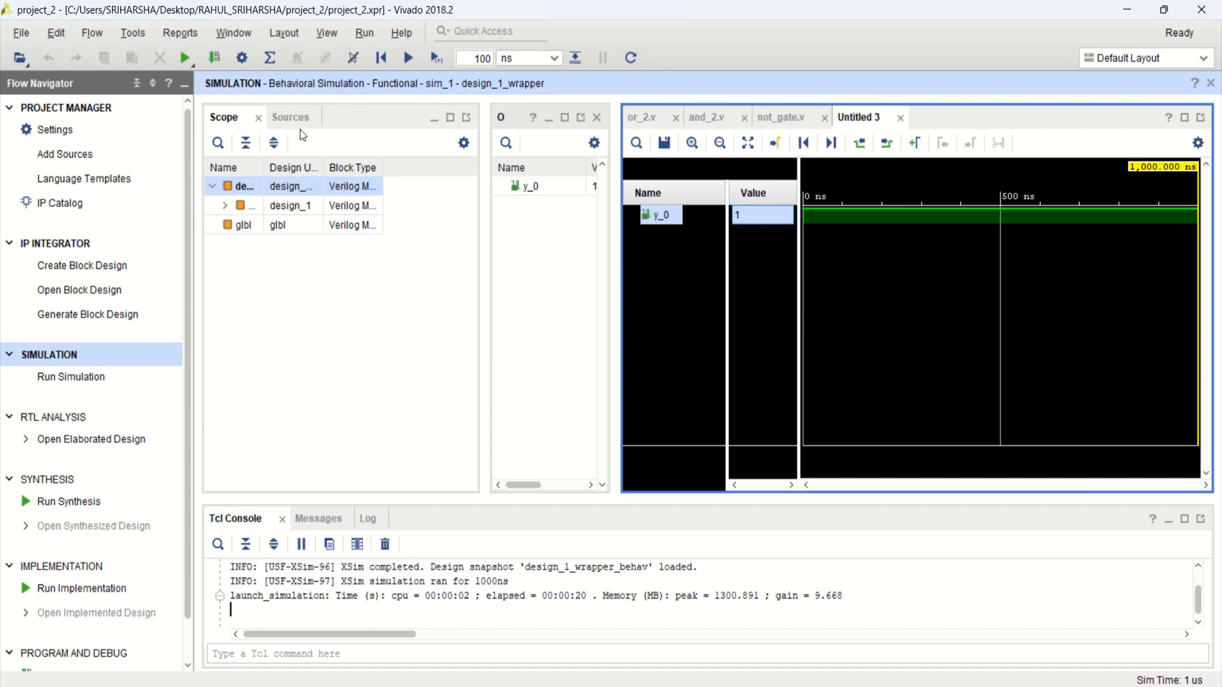
pyautogui.click(290, 117)
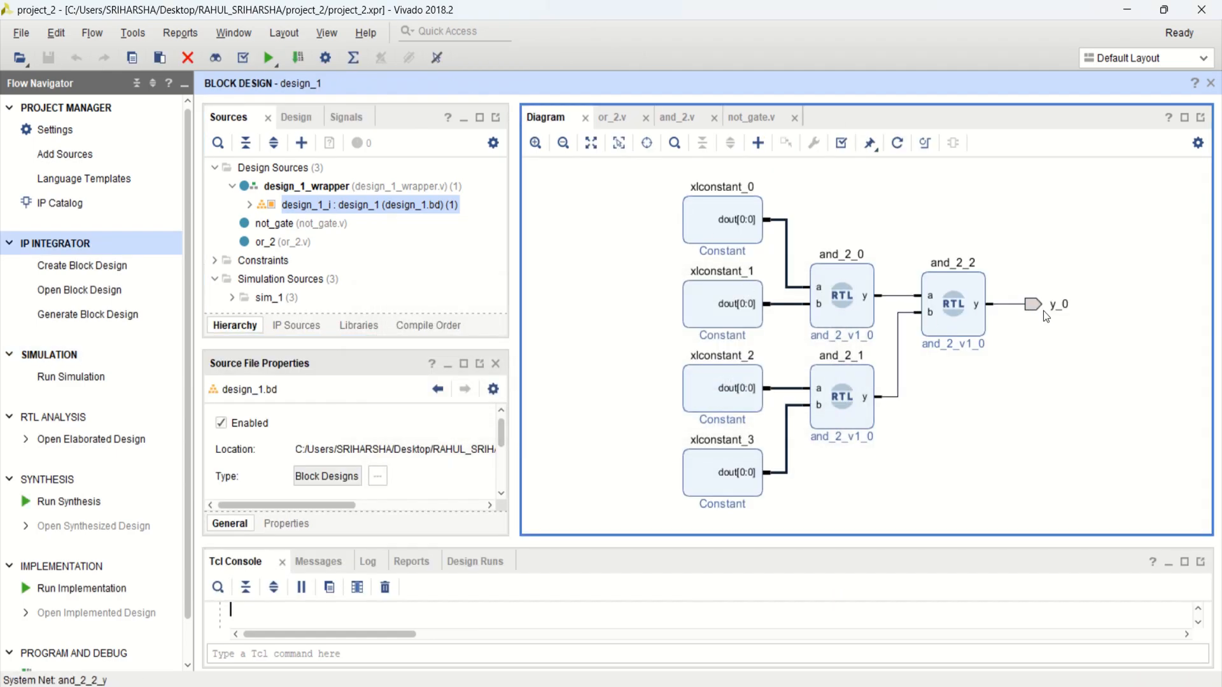
pyautogui.click(1032, 304)
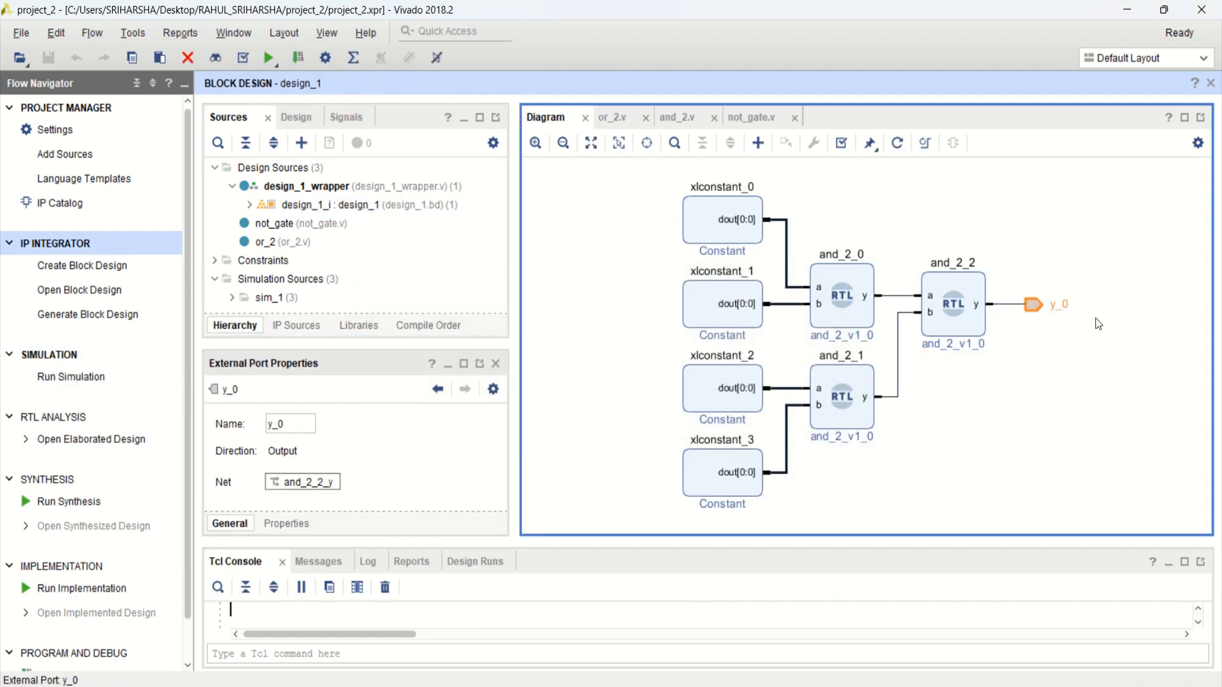
pyautogui.moveTo(741, 381)
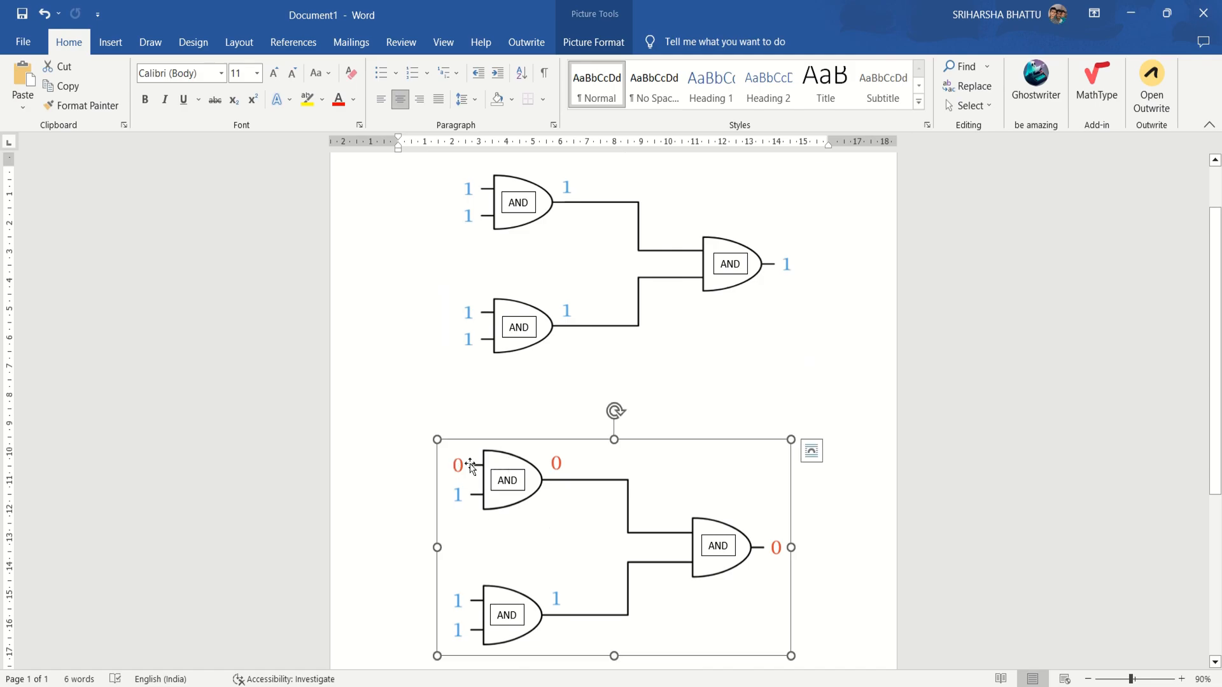
pyautogui.moveTo(841, 230)
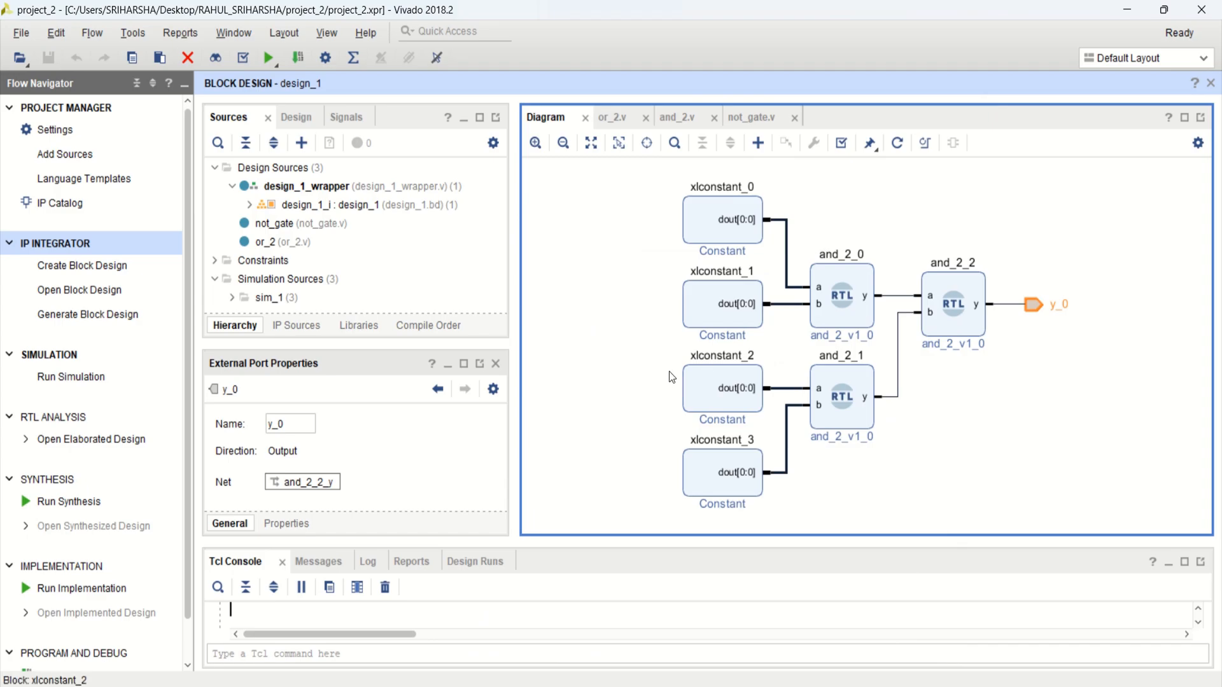
# Step: Change xlconstant_0's Const Val from 1 to 0
pyautogui.click(723, 219)
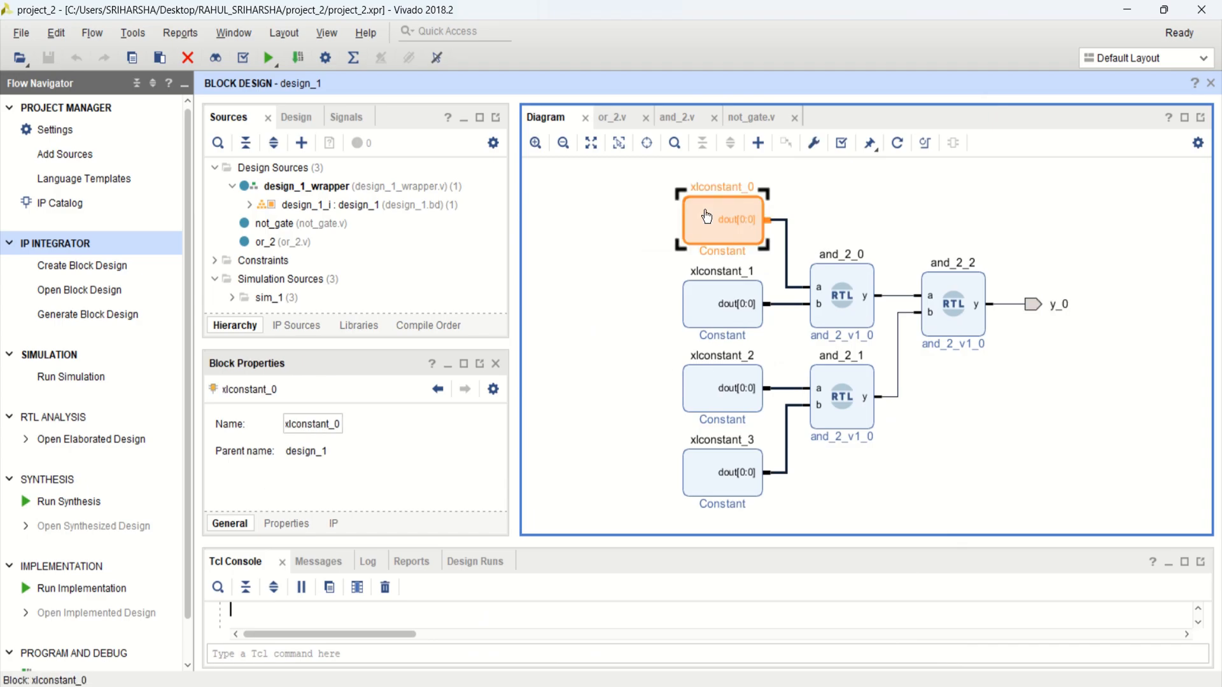
pyautogui.doubleClick(723, 218)
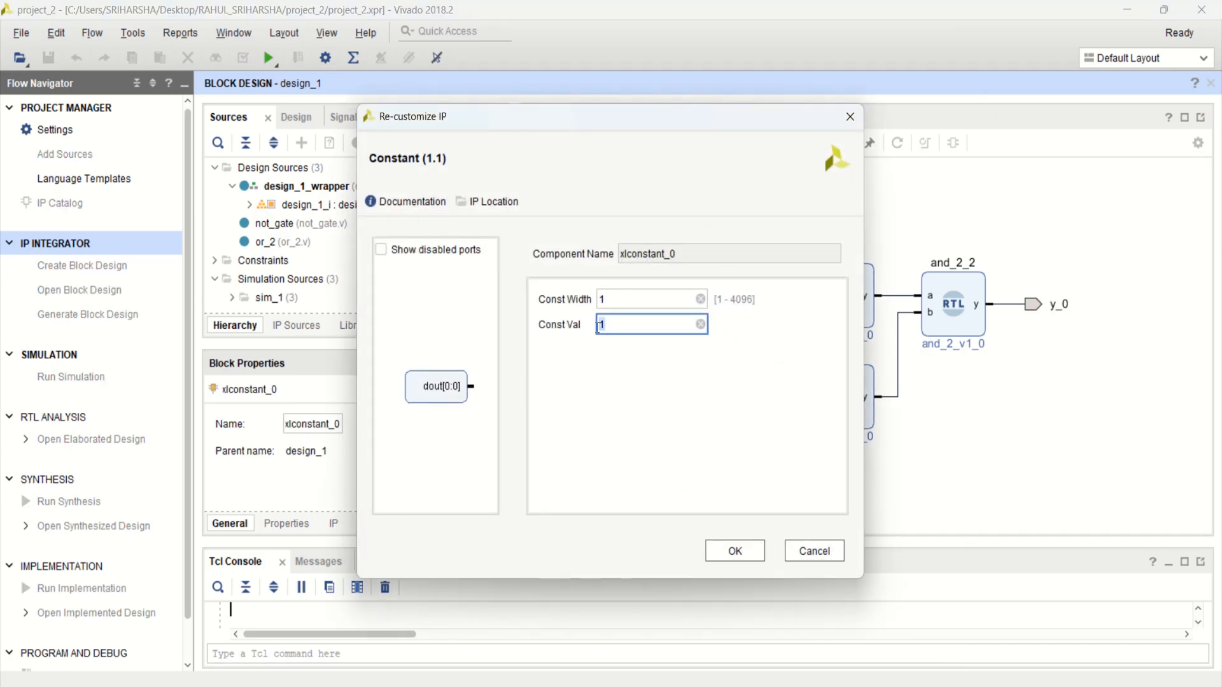
pyautogui.write('0')
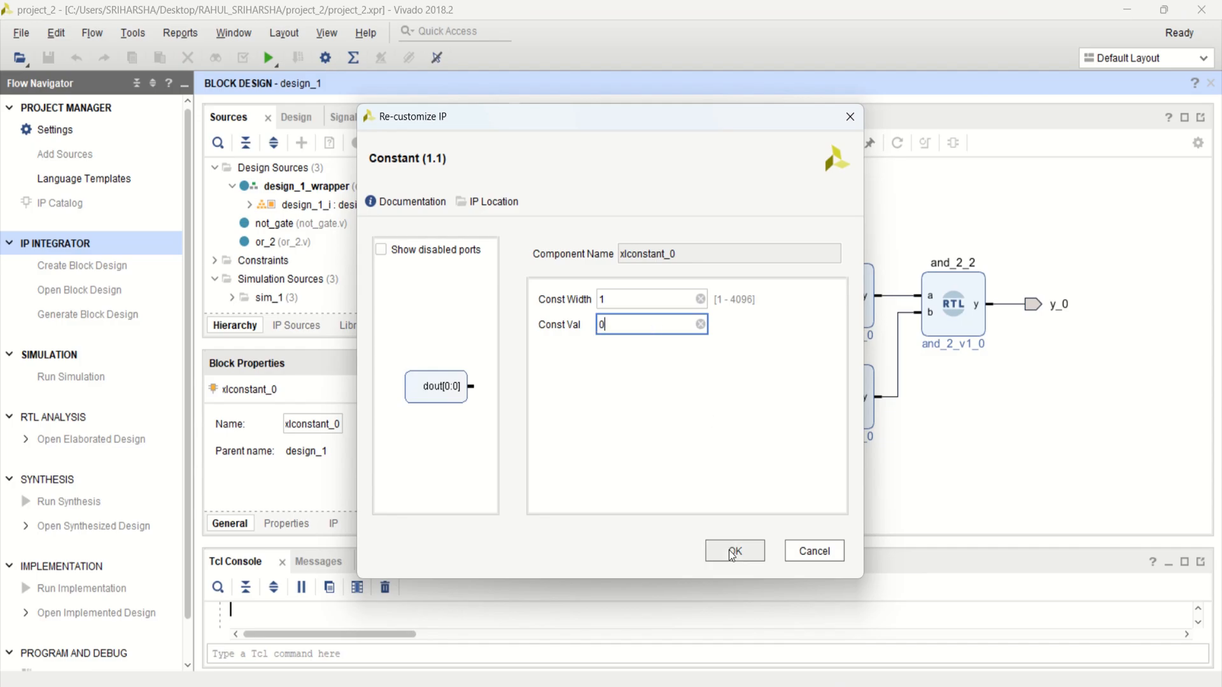
pyautogui.click(733, 551)
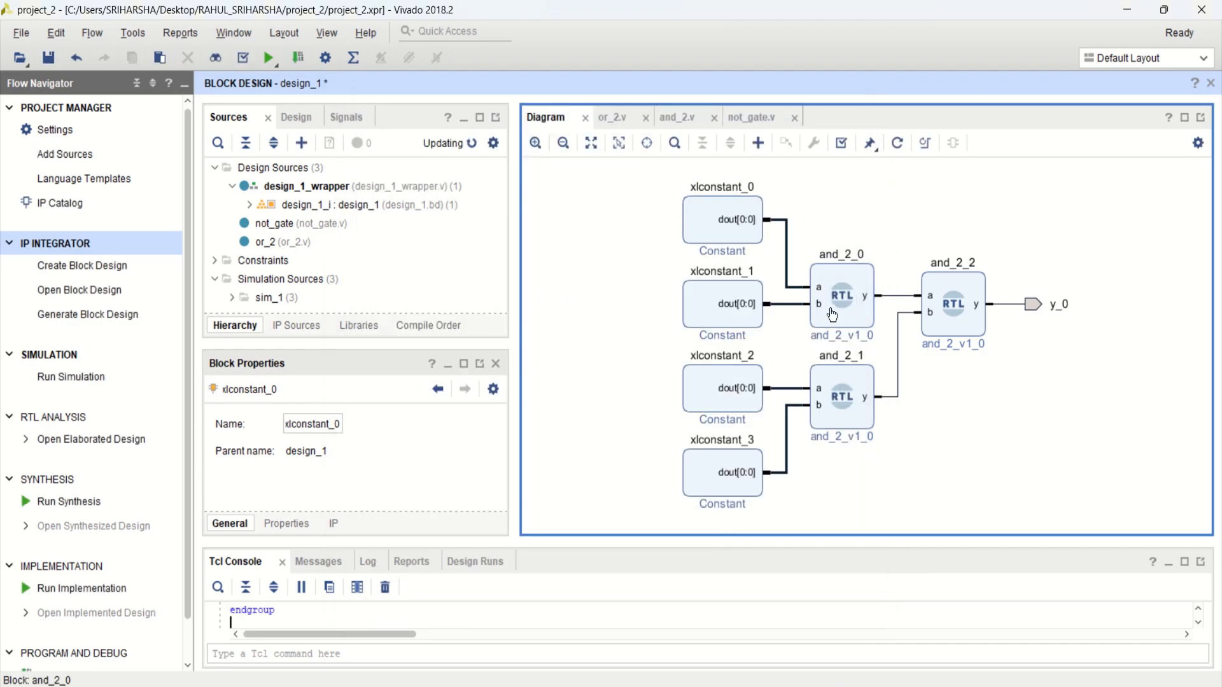
pyautogui.moveTo(1057, 290)
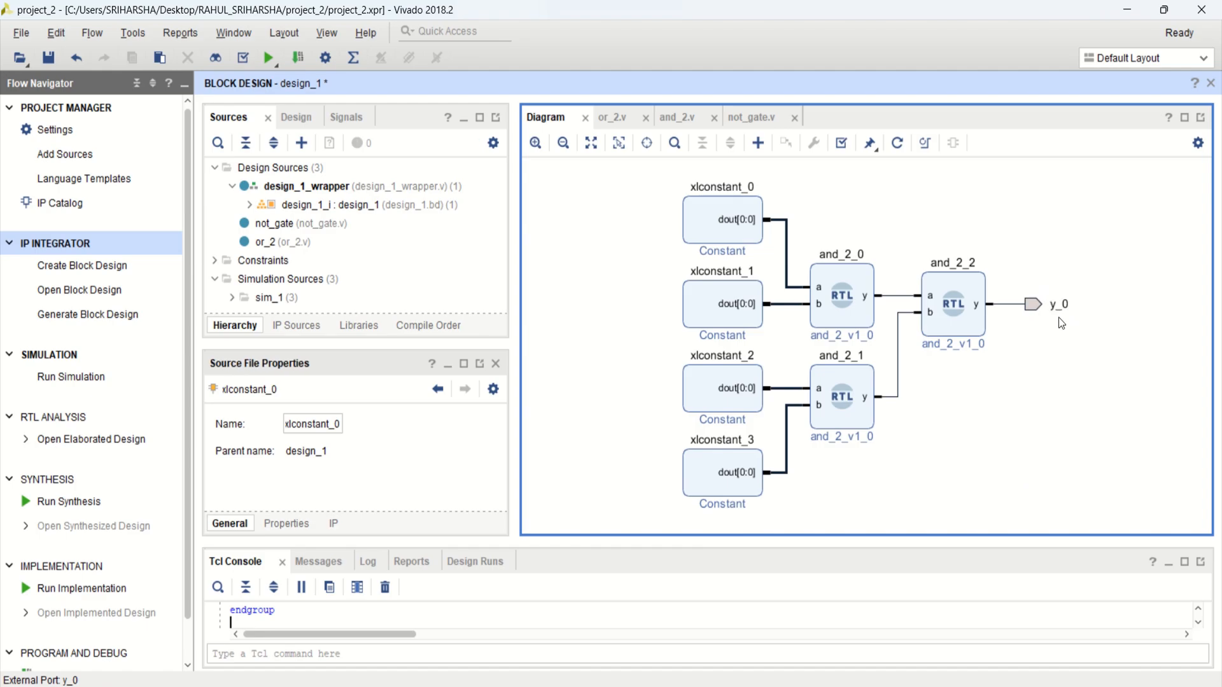
pyautogui.moveTo(586, 204)
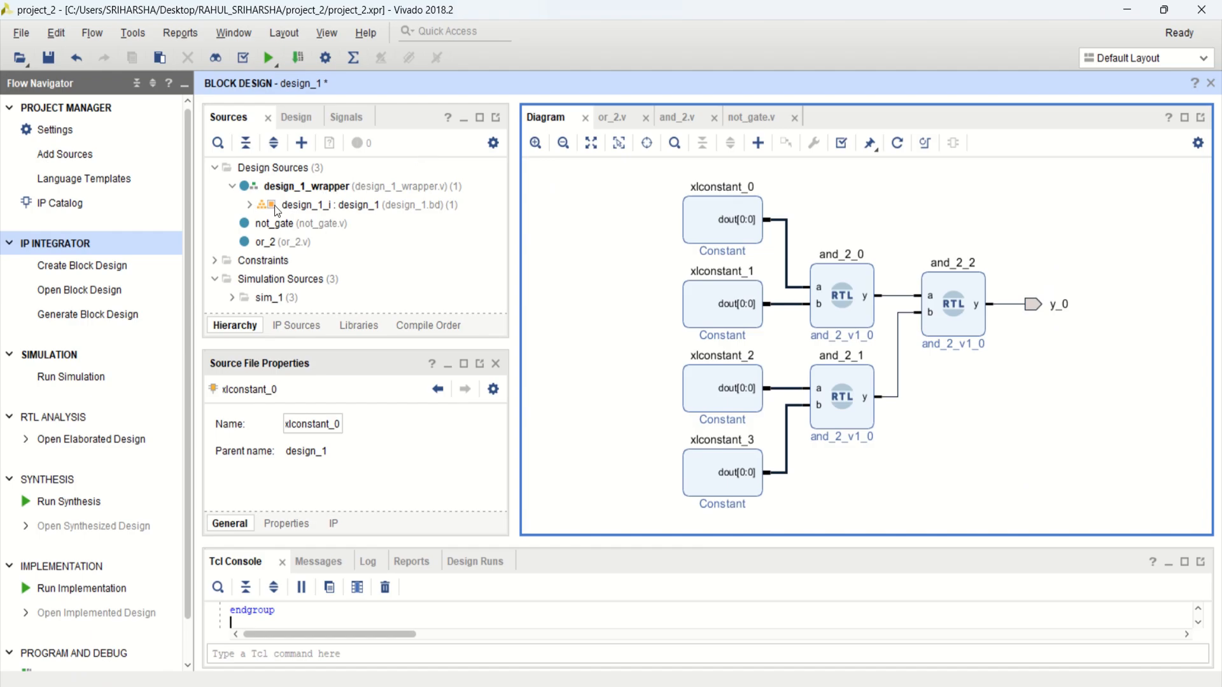
# Step: Regenerate design_1's HDL wrapper, letting Vivado manage and auto-update it
pyautogui.rightClick(304, 205)
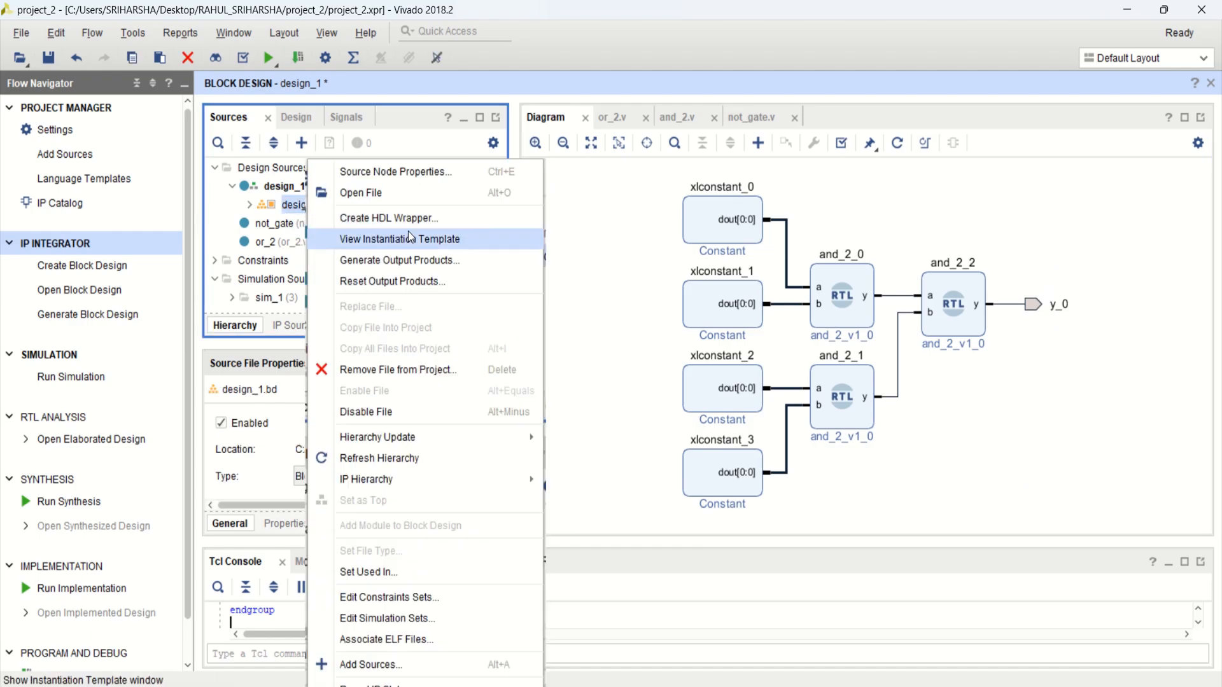
pyautogui.click(389, 217)
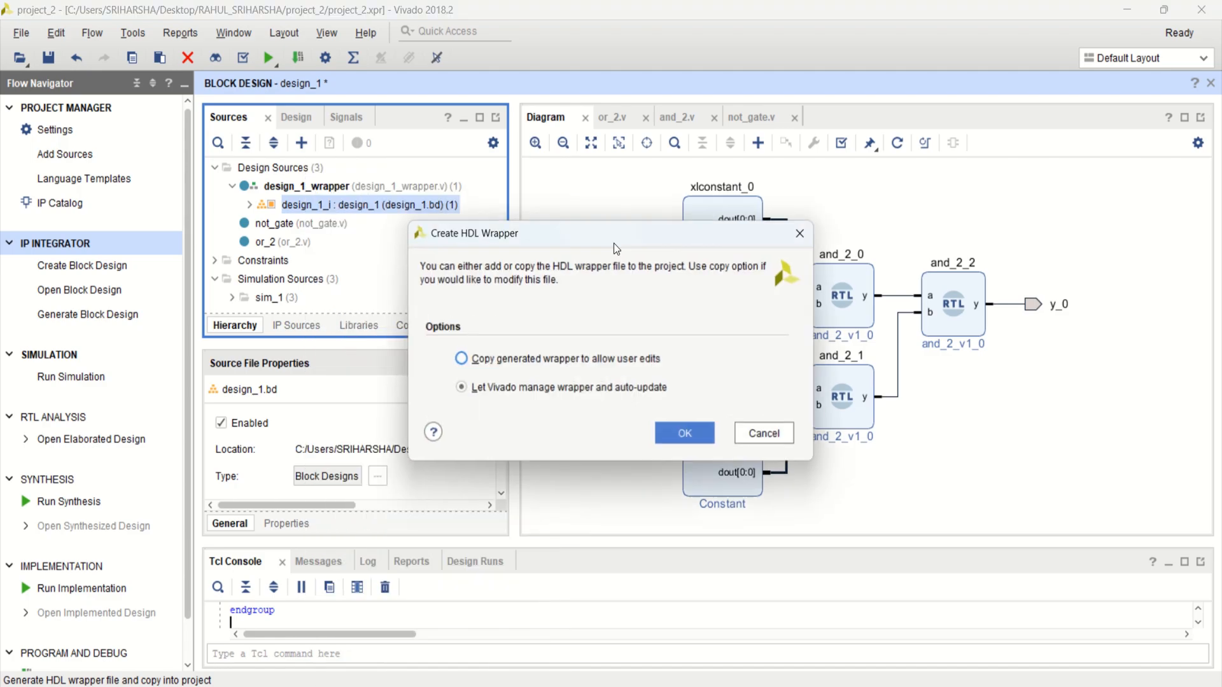
pyautogui.click(682, 433)
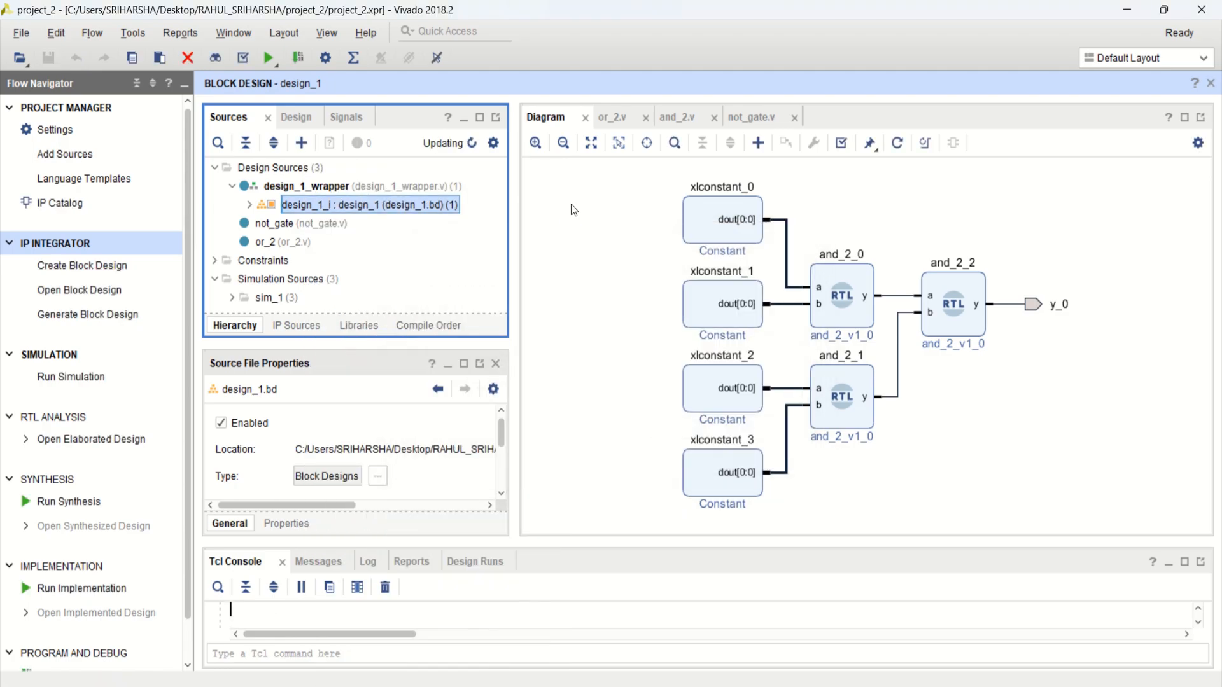
pyautogui.moveTo(427, 204)
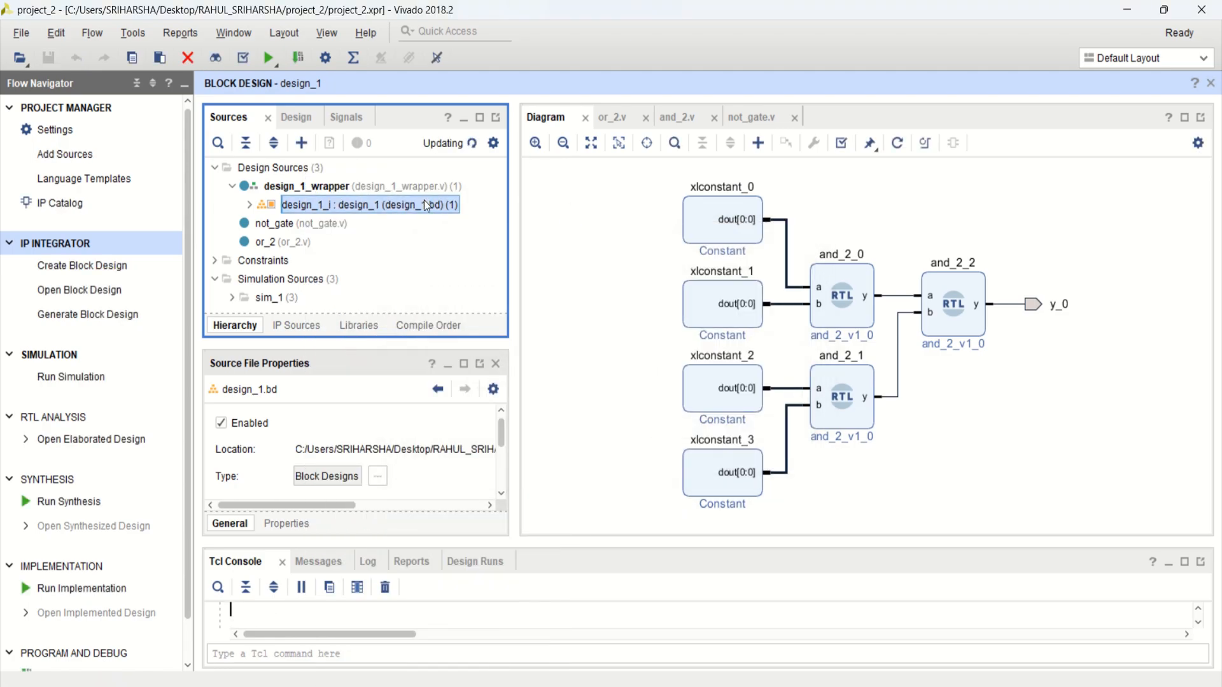
pyautogui.moveTo(735, 239)
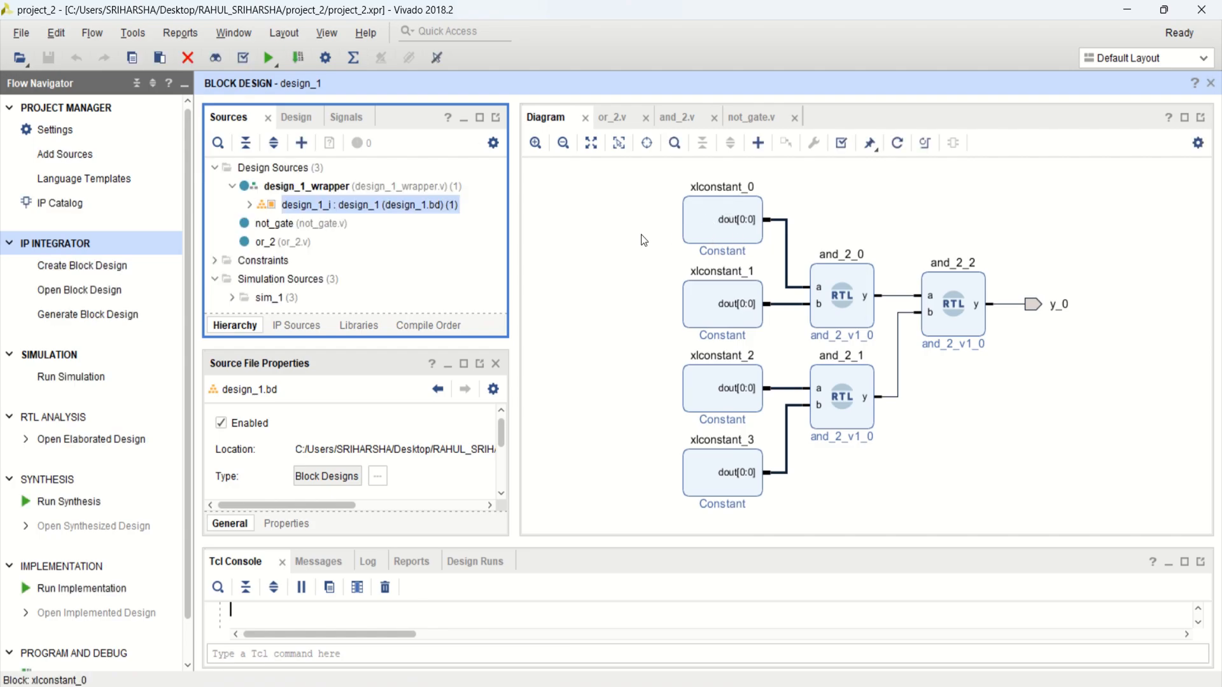
pyautogui.moveTo(70, 377)
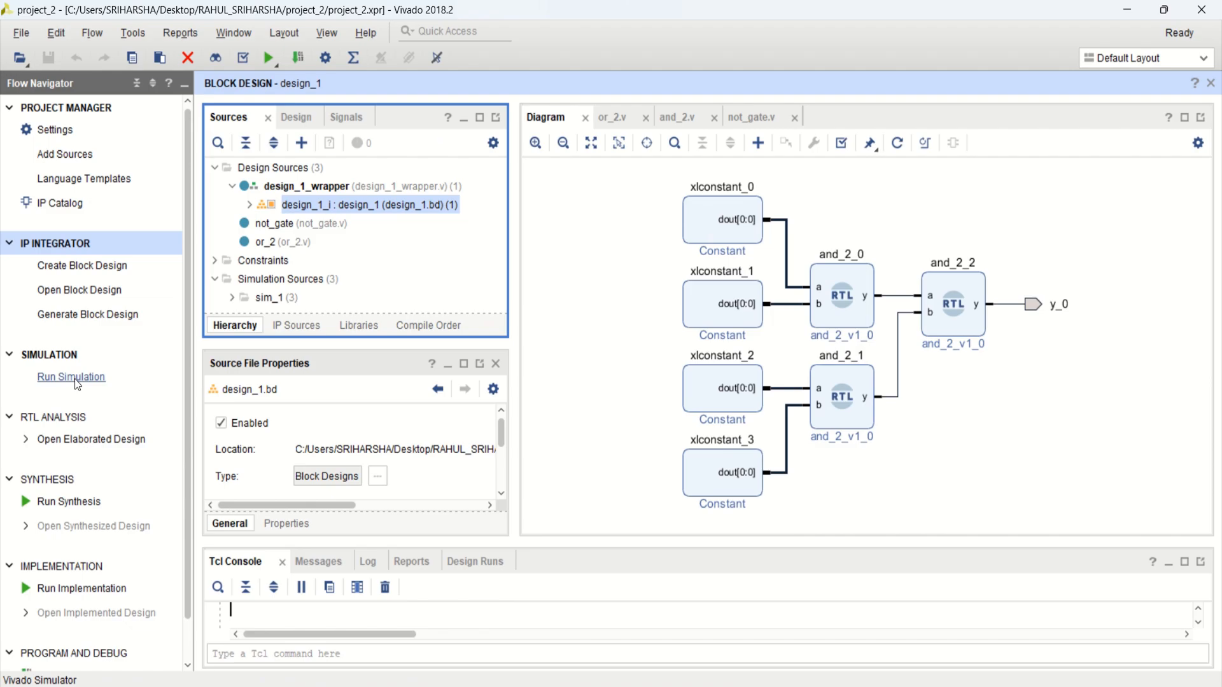
# Step: Rerun the behavioral simulation and select y_0, now reading 0
pyautogui.click(70, 376)
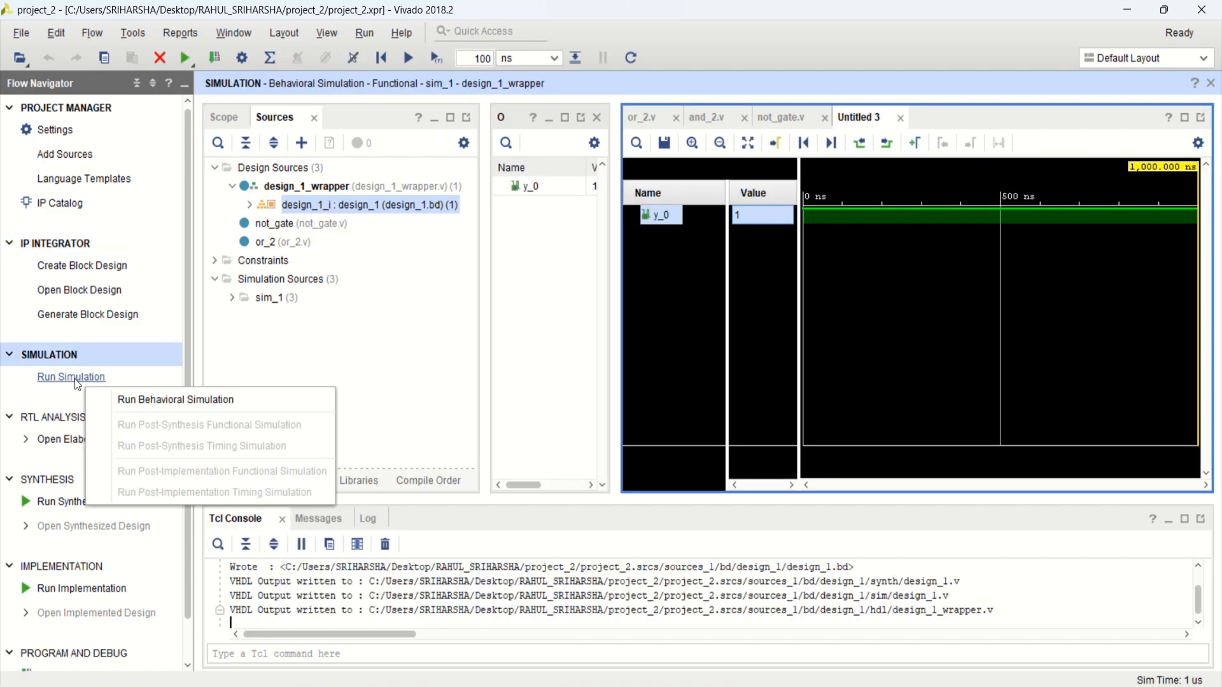
pyautogui.moveTo(176, 398)
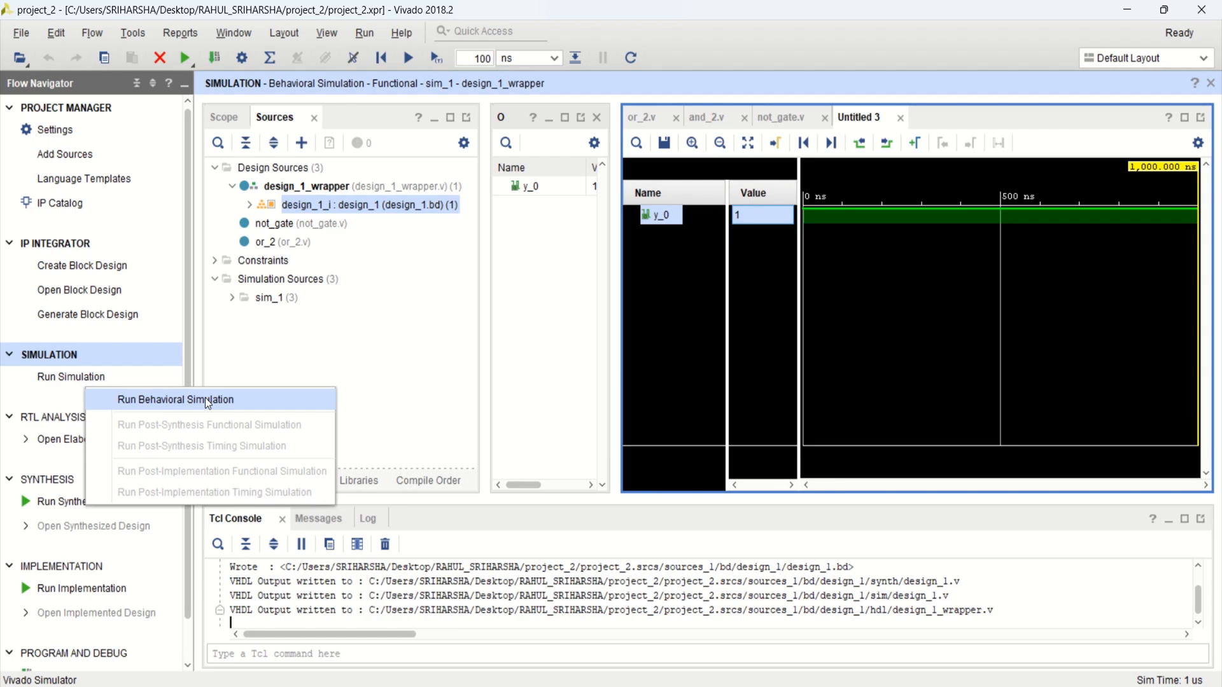
pyautogui.moveTo(193, 413)
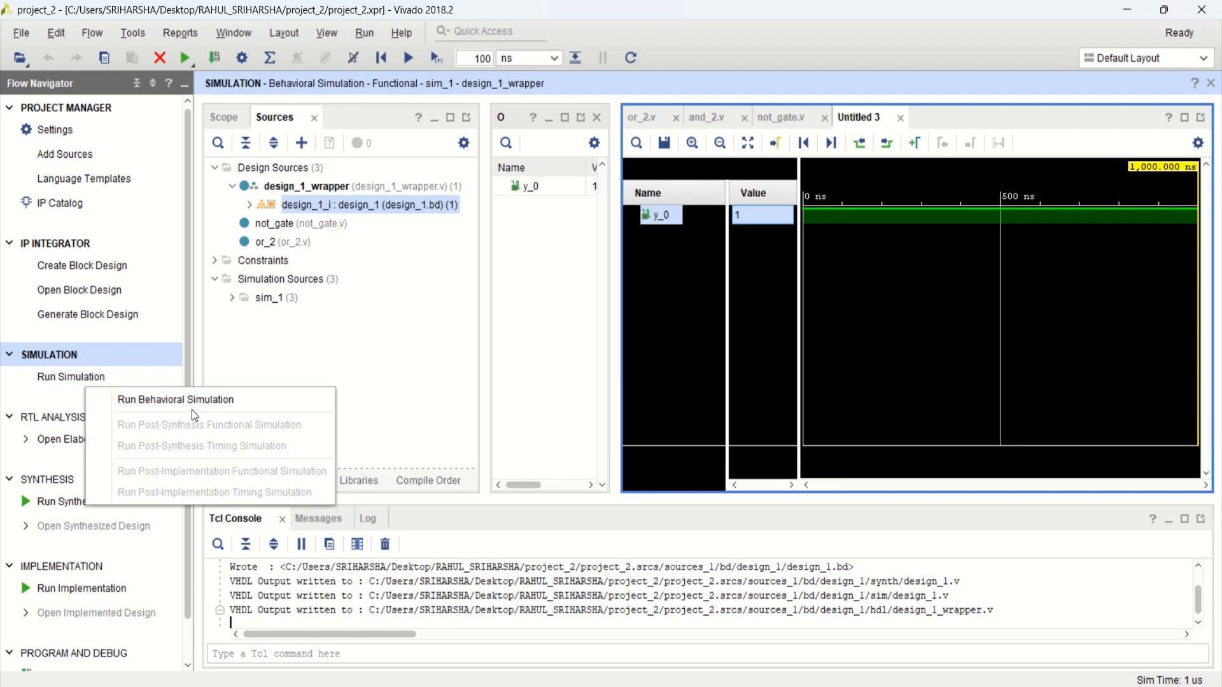
pyautogui.click(174, 398)
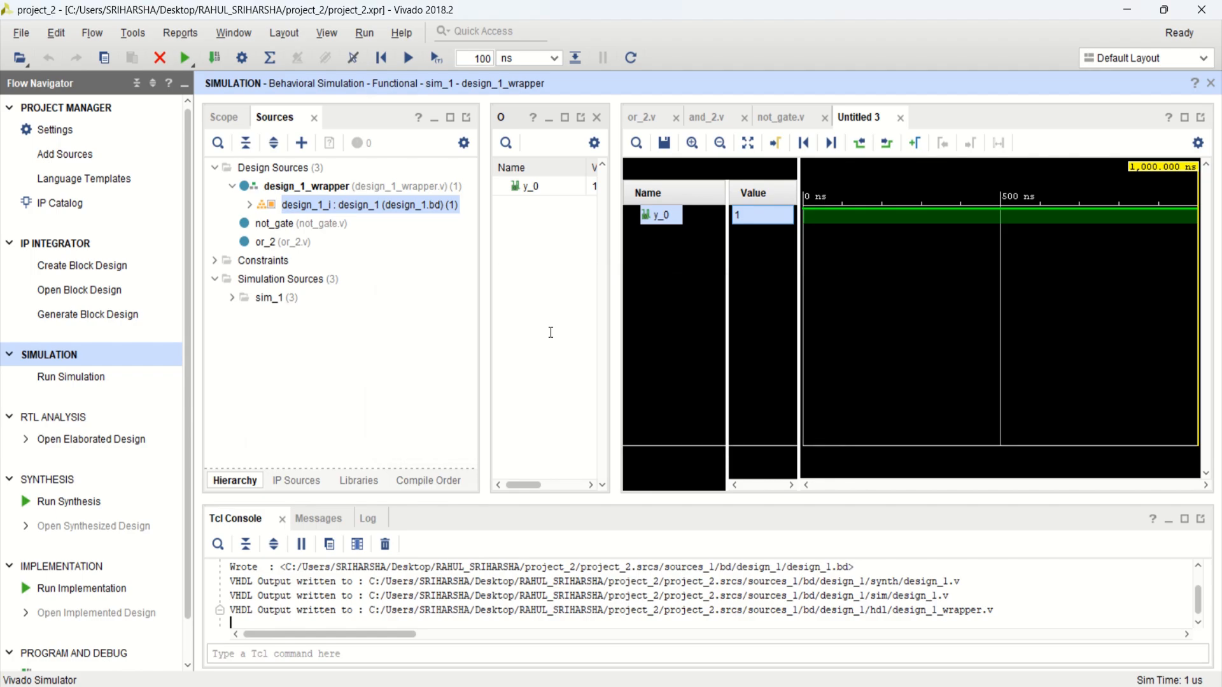
pyautogui.click(70, 377)
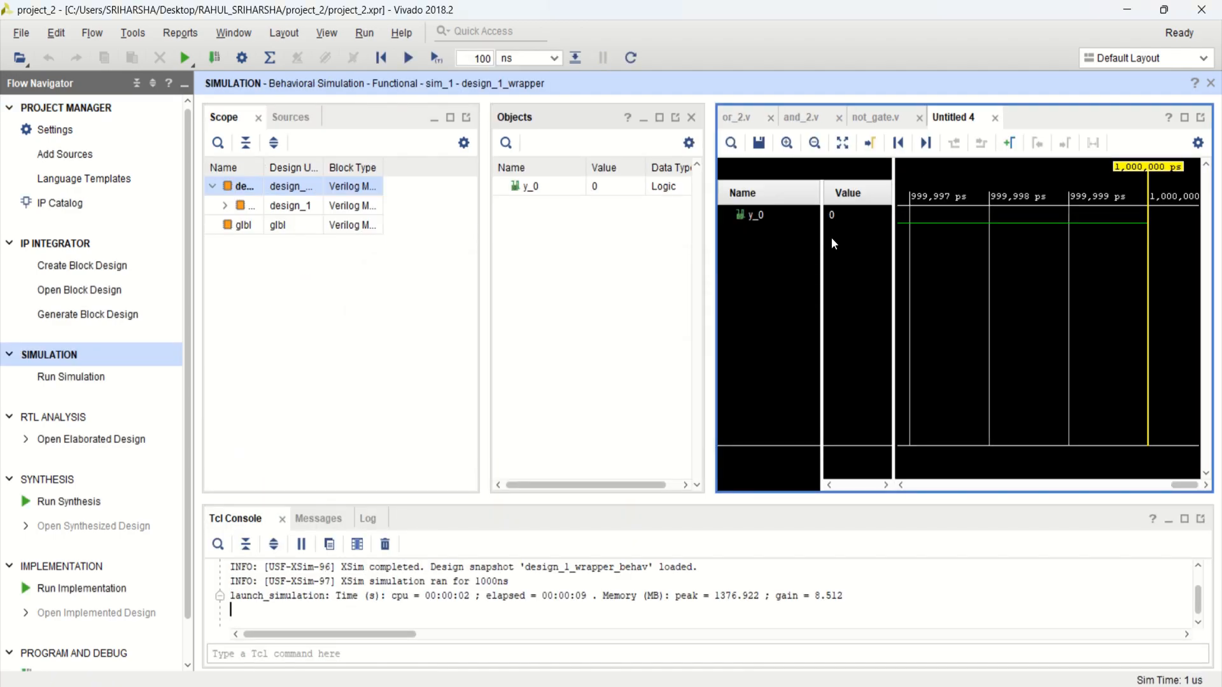
pyautogui.moveTo(855, 230)
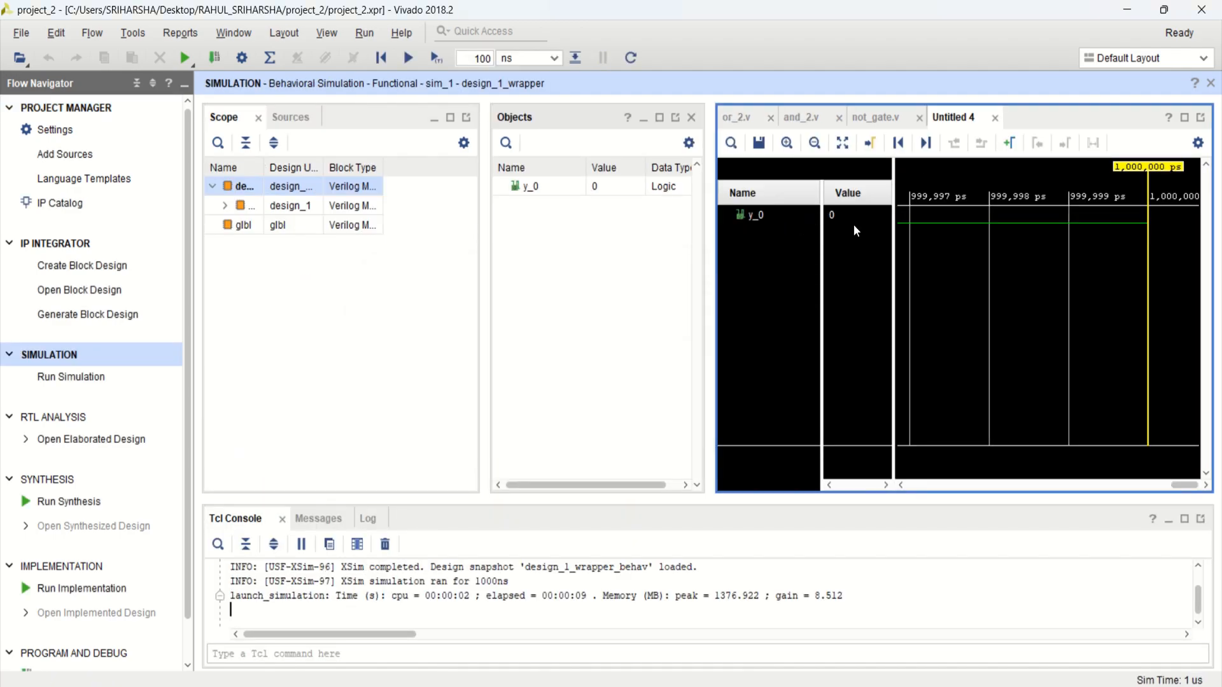
pyautogui.click(754, 213)
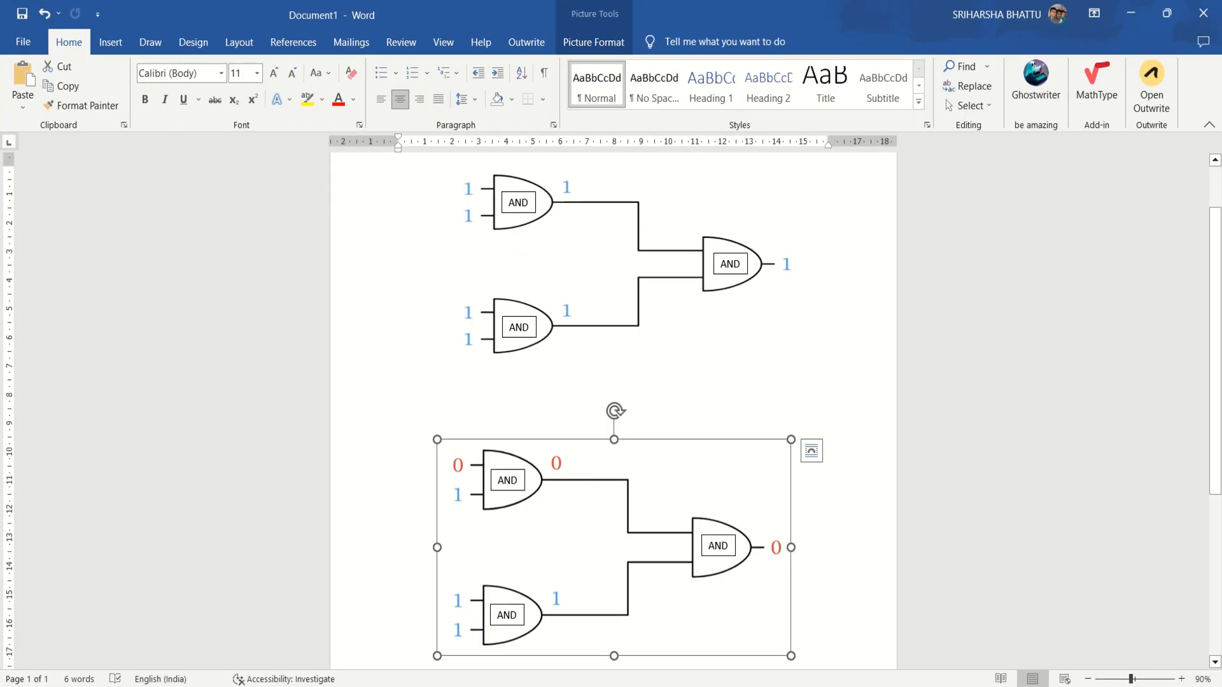
pyautogui.moveTo(497, 476)
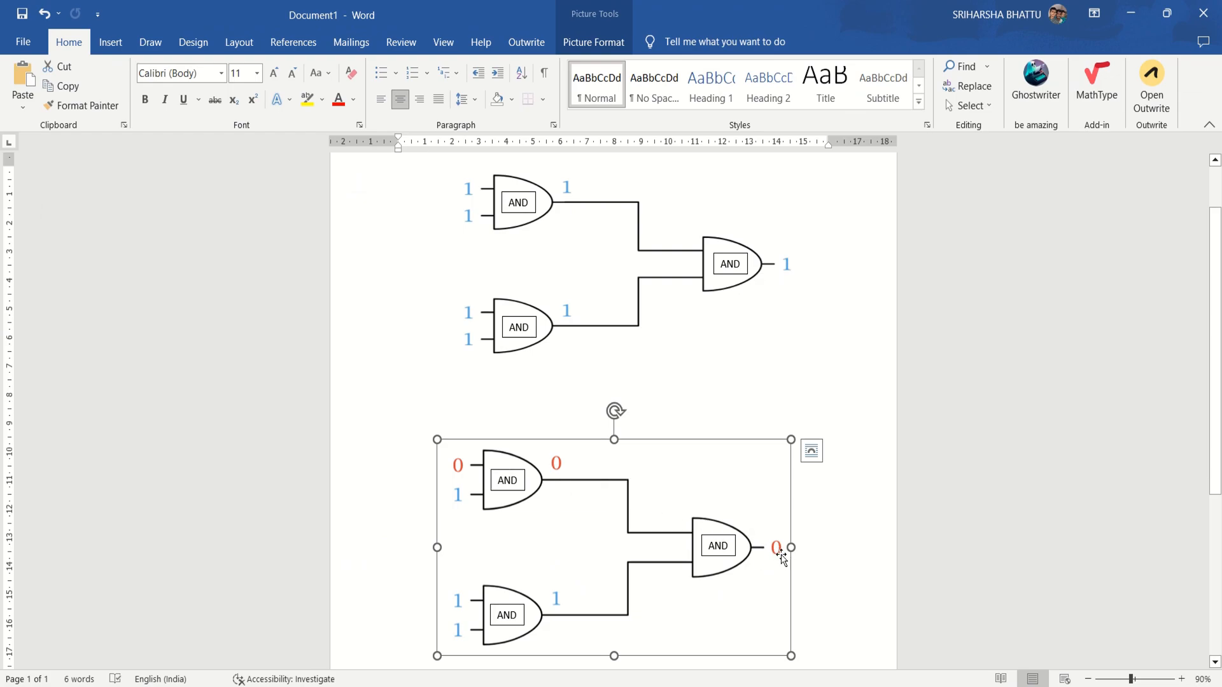
pyautogui.moveTo(774, 575)
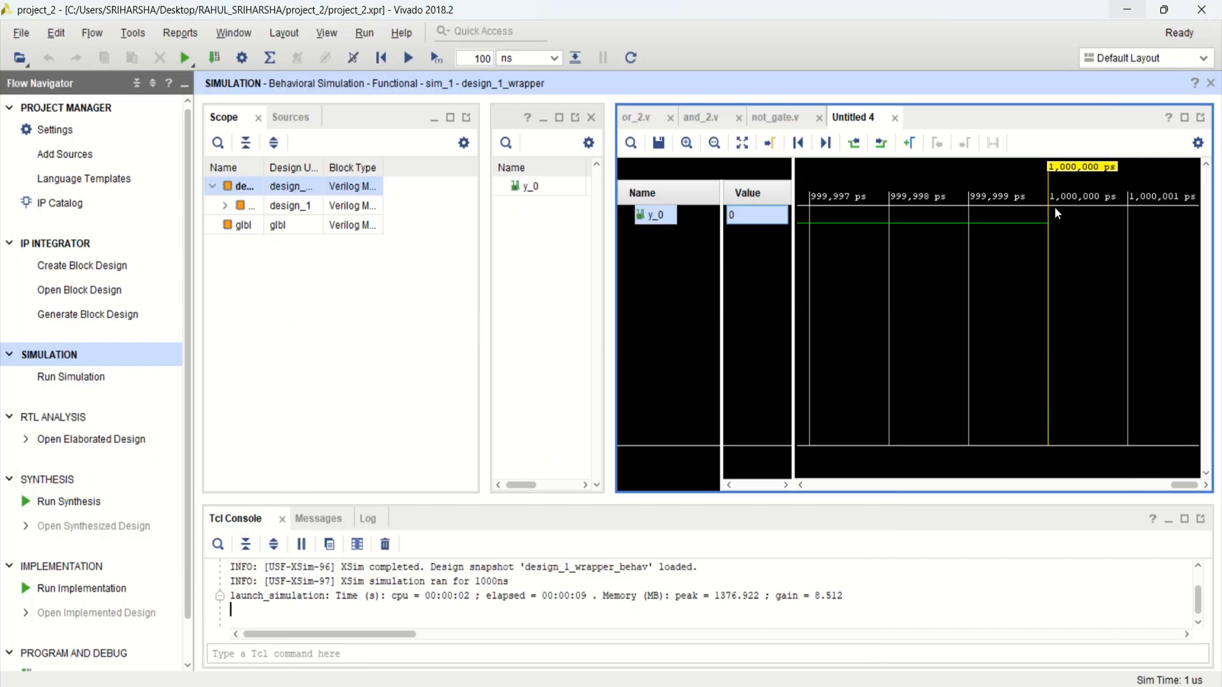
pyautogui.moveTo(970, 226)
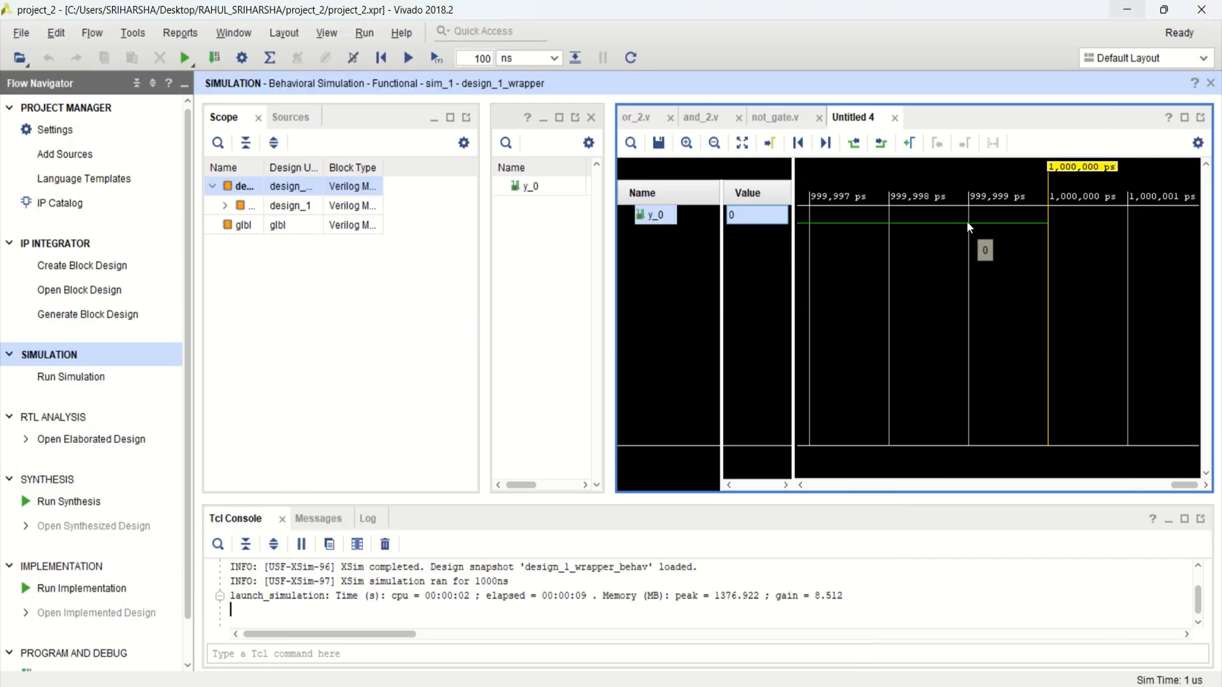
# Step: Zoom-fit the waveform showing y_0 at 0 for 1000 ns, then reopen design_1 from Sources
pyautogui.click(768, 143)
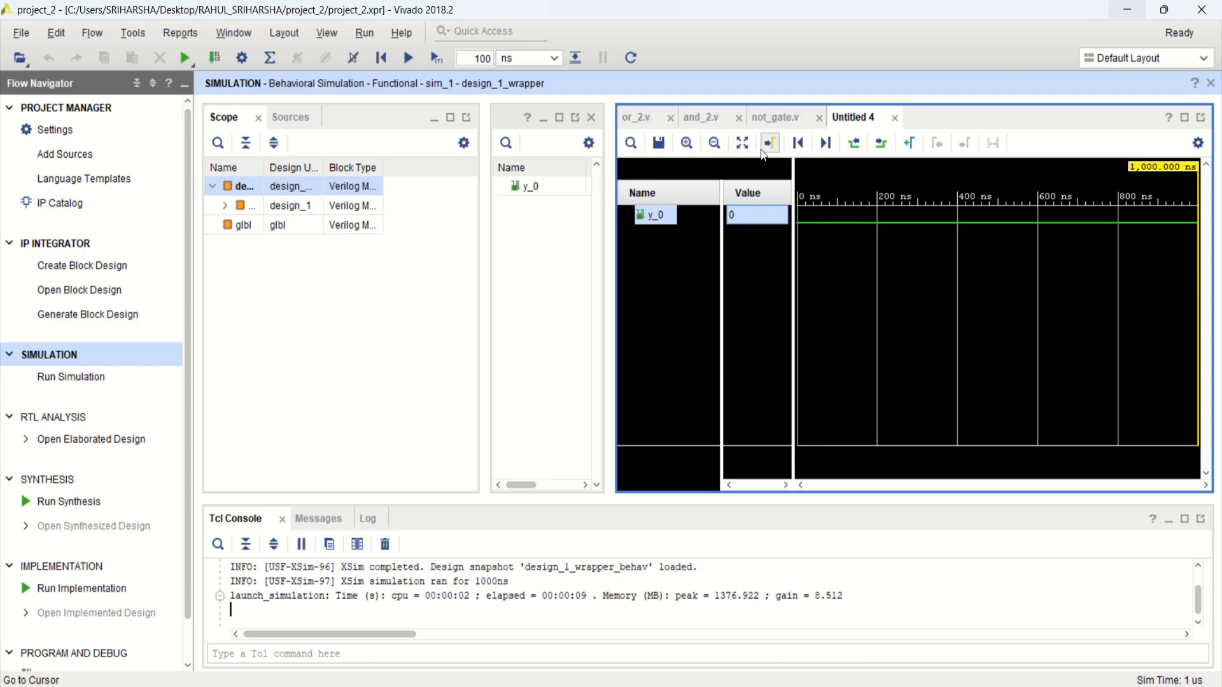
pyautogui.moveTo(394, 174)
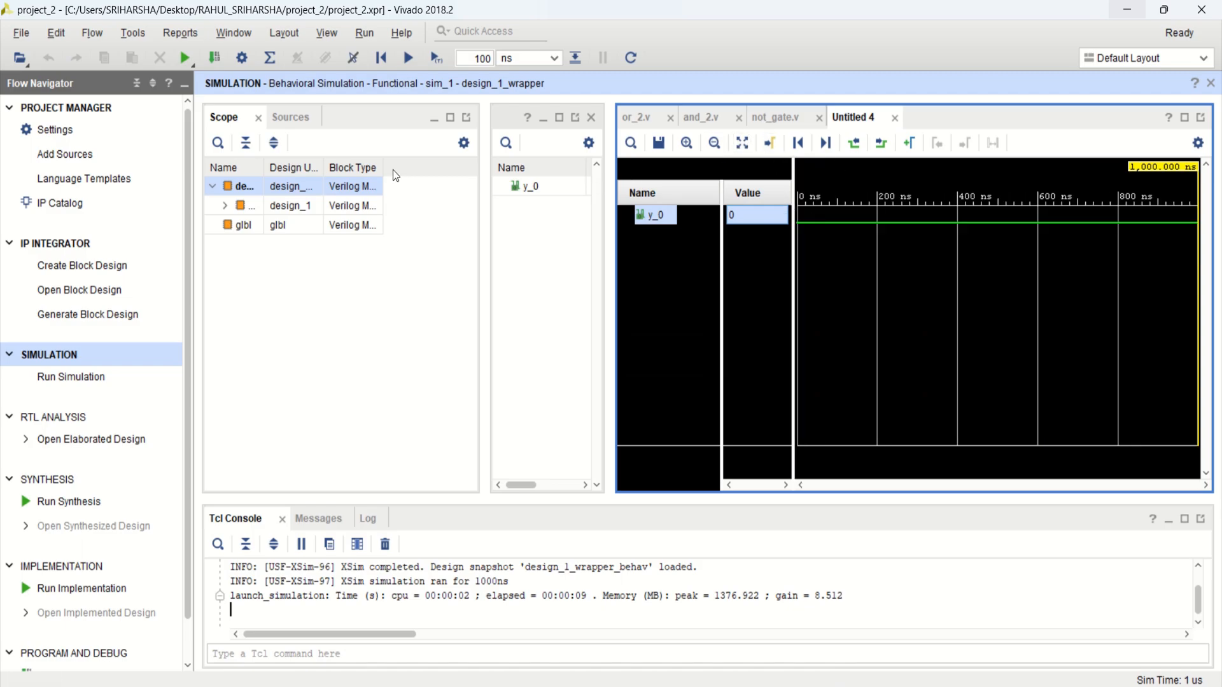
pyautogui.moveTo(238, 161)
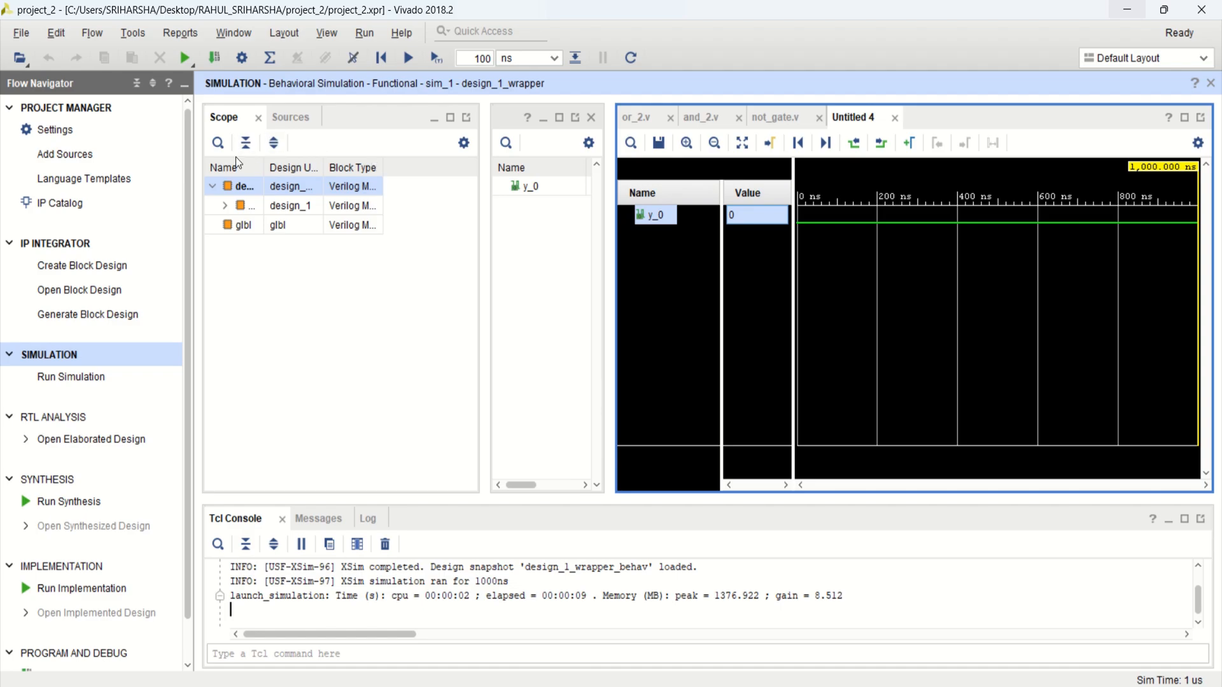
pyautogui.click(290, 117)
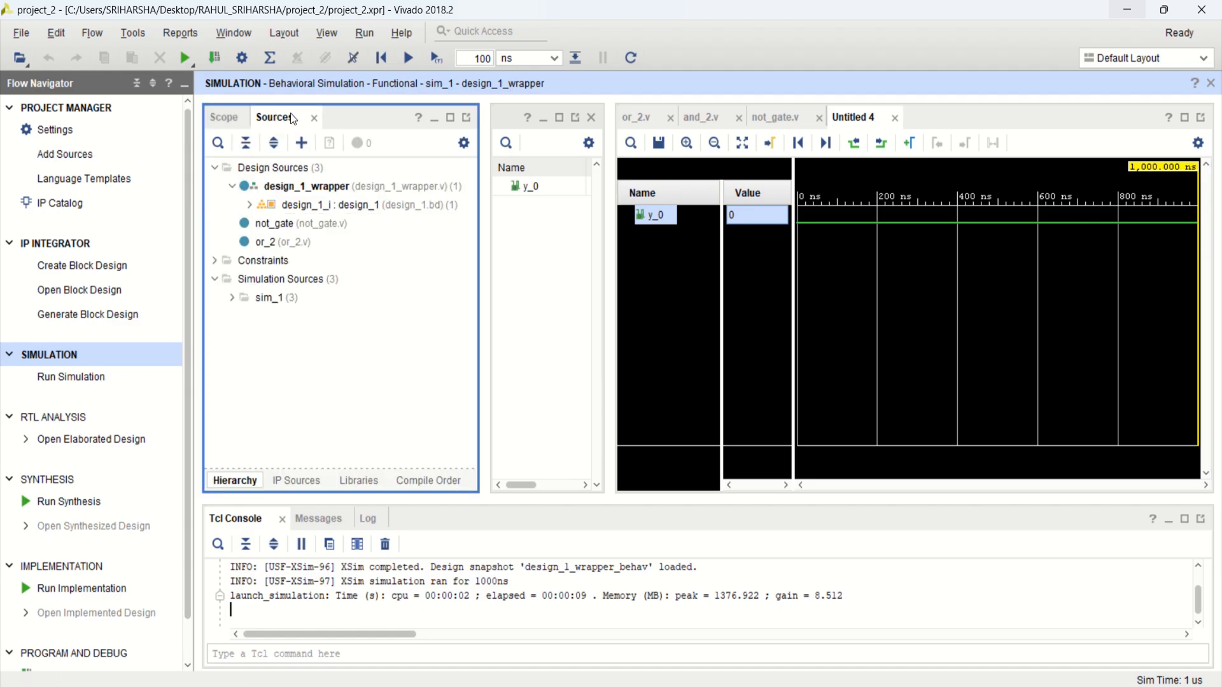
pyautogui.doubleClick(342, 204)
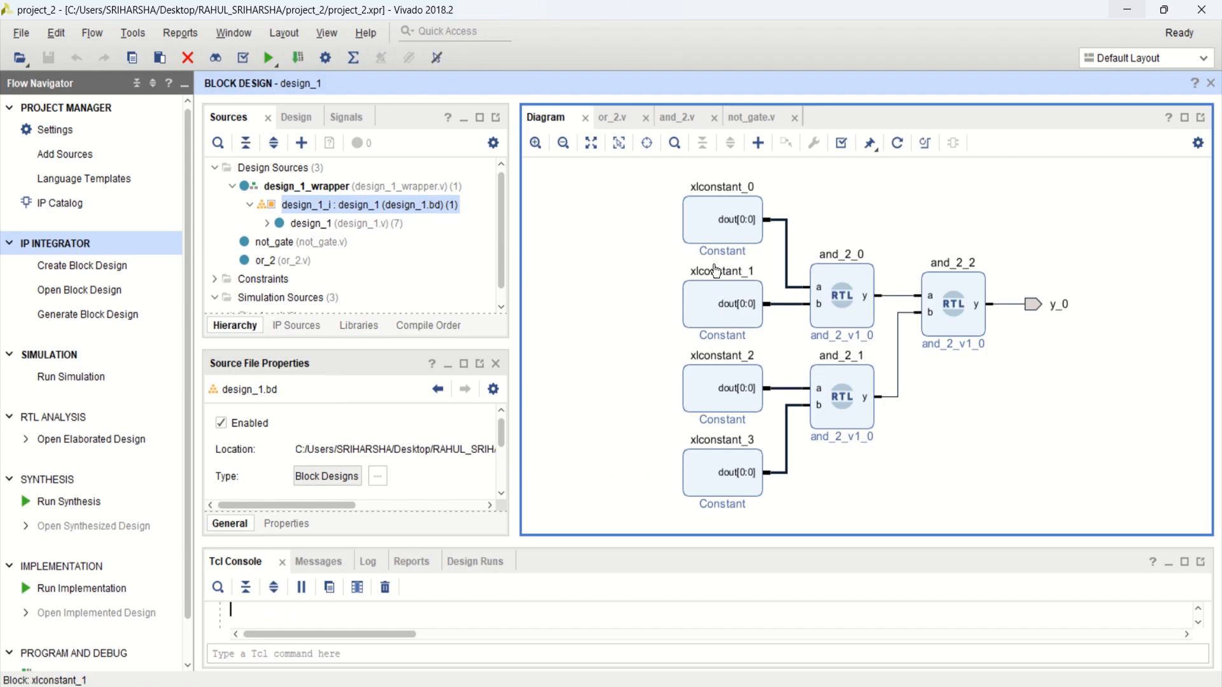
pyautogui.moveTo(723, 220)
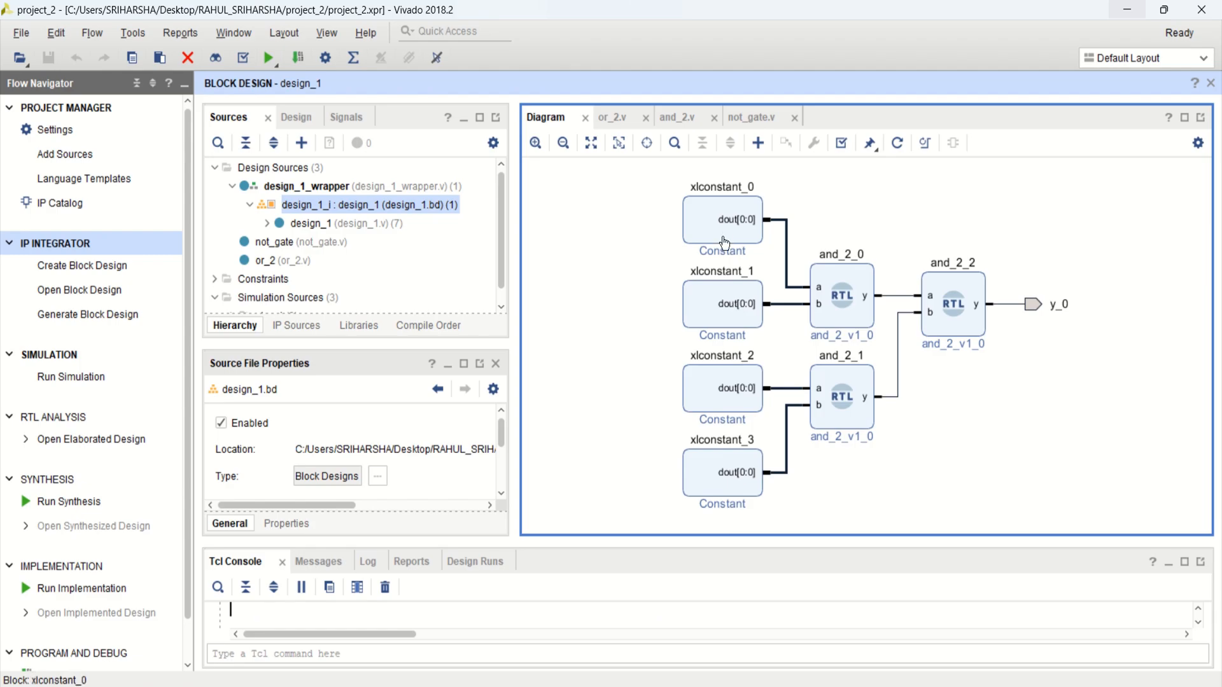
# Step: Review xlconstant_0's settings and remove the constants feeding and_2_0
pyautogui.doubleClick(720, 219)
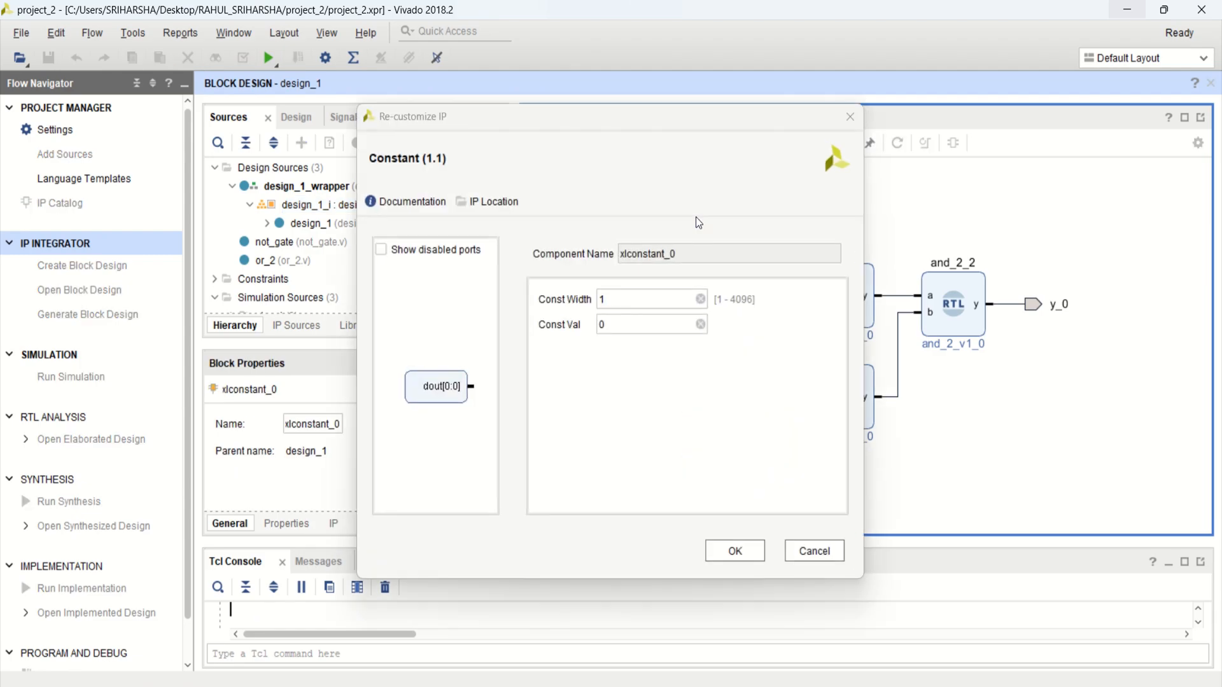
pyautogui.click(733, 552)
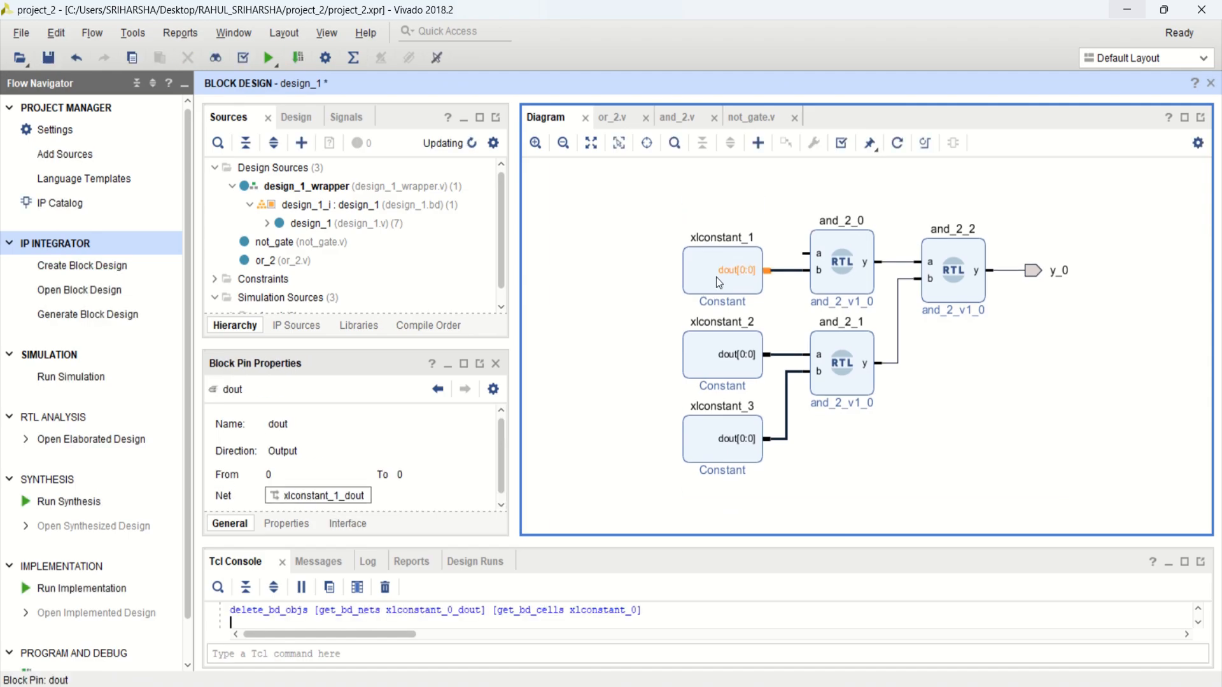
pyautogui.click(721, 270)
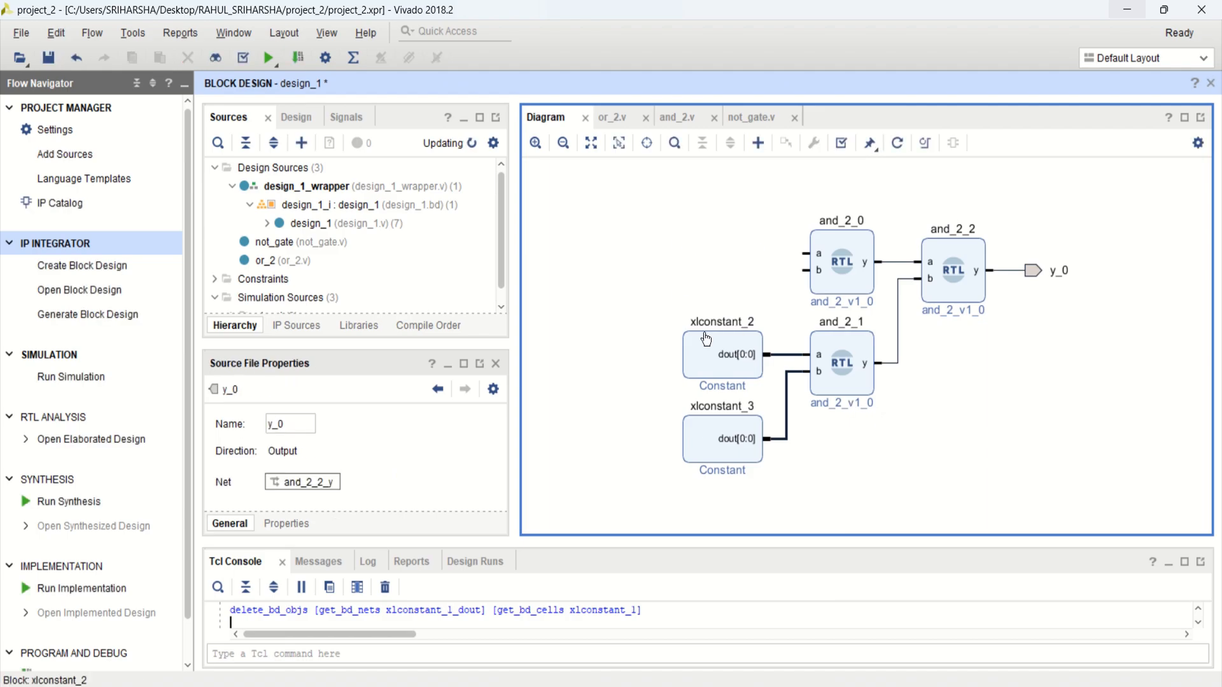
pyautogui.moveTo(815, 254)
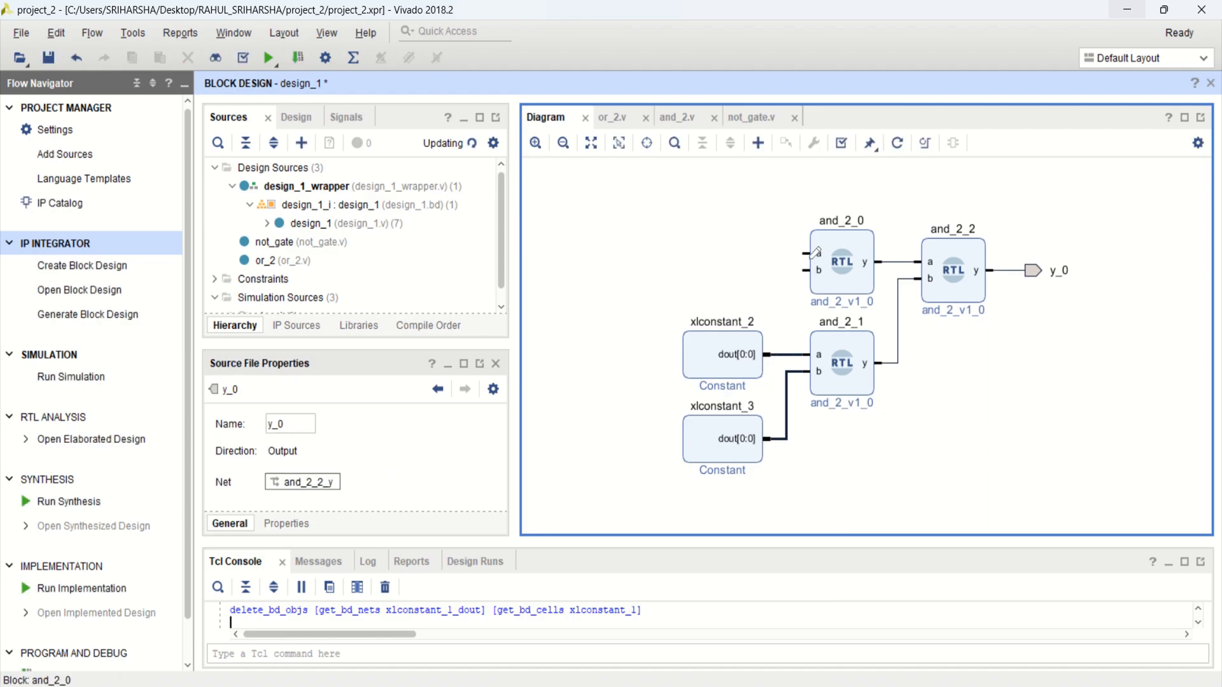
# Step: Make and_2_0's inputs a and b external ports a_0 and b_0
pyautogui.click(814, 253)
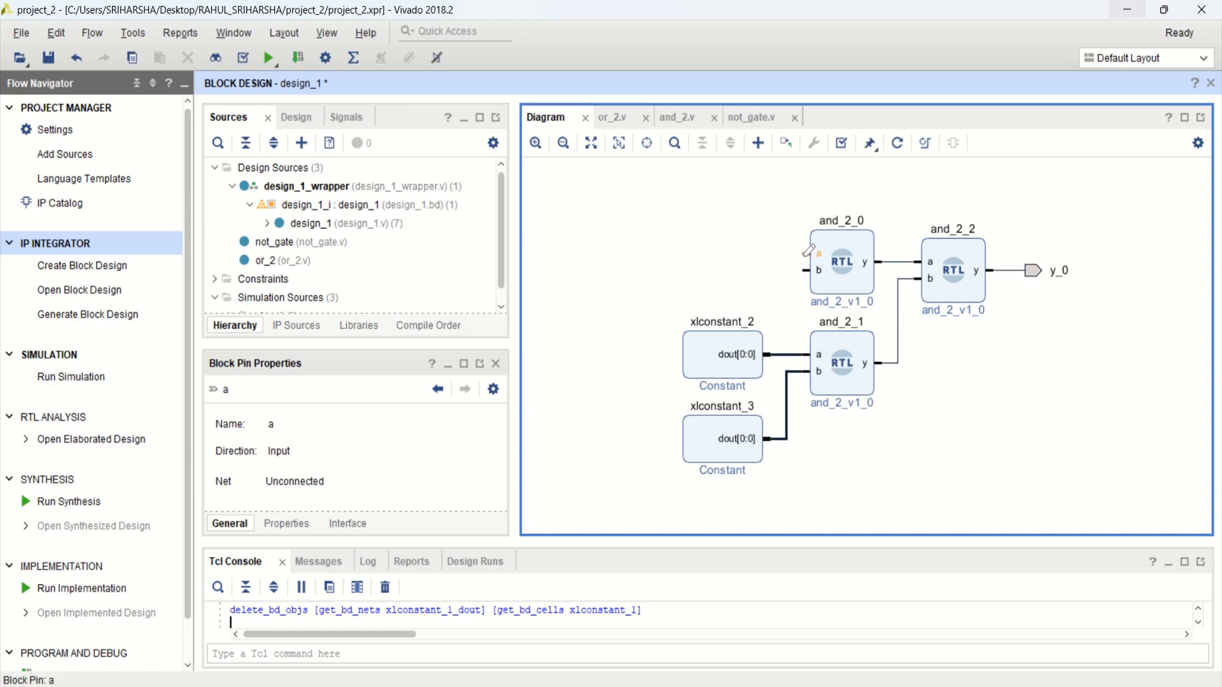
pyautogui.rightClick(804, 261)
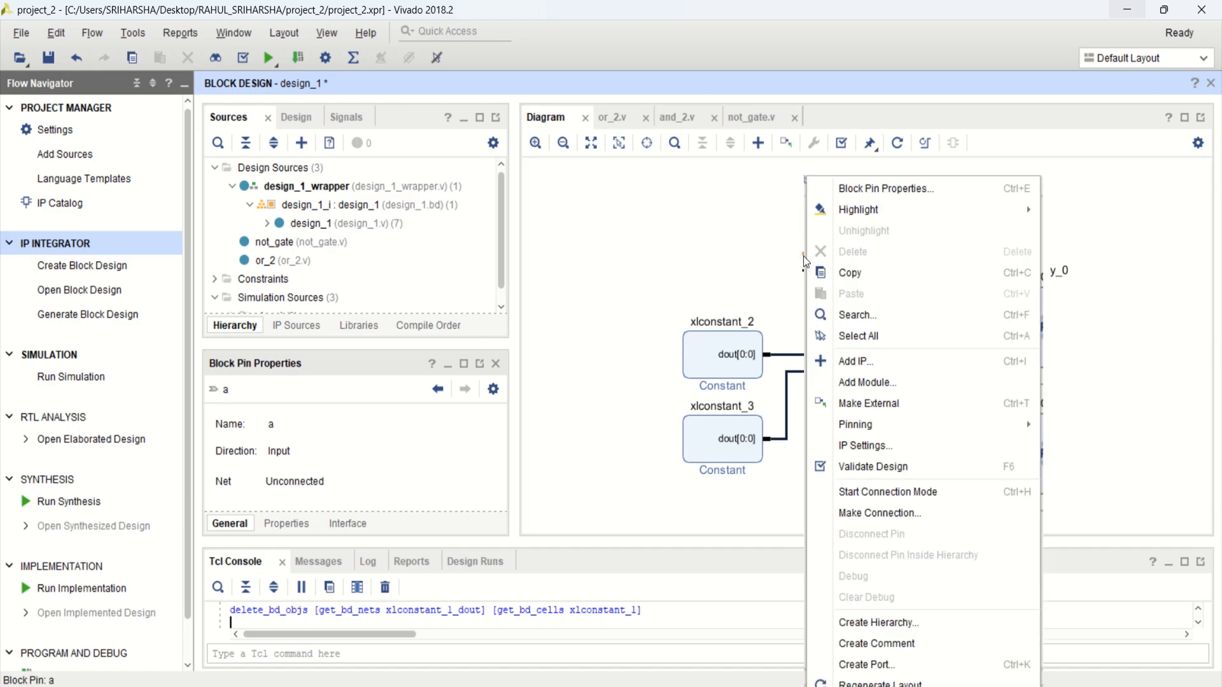
pyautogui.moveTo(884, 403)
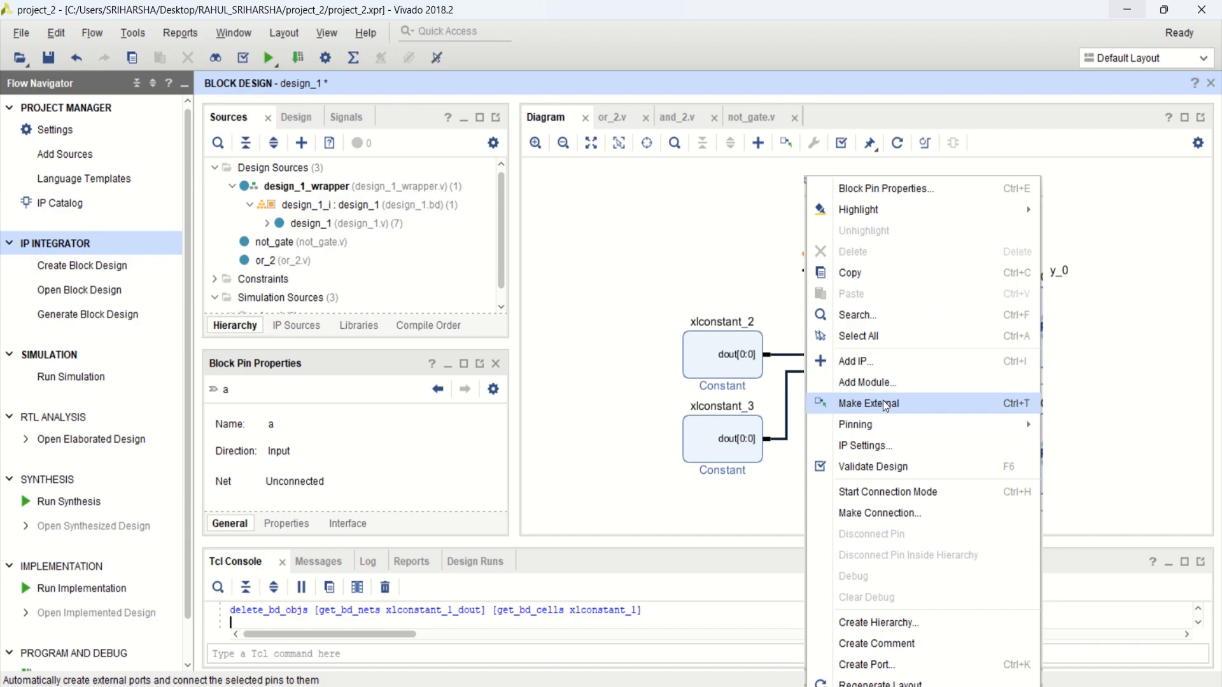
pyautogui.click(867, 404)
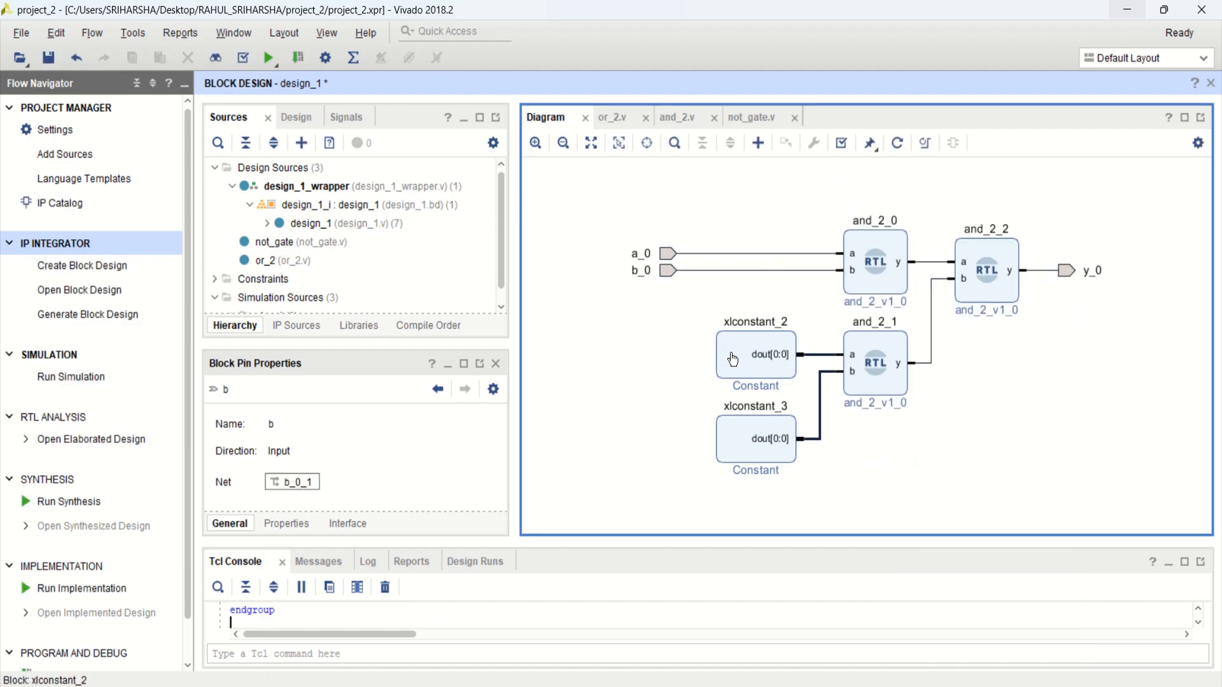
pyautogui.moveTo(789, 376)
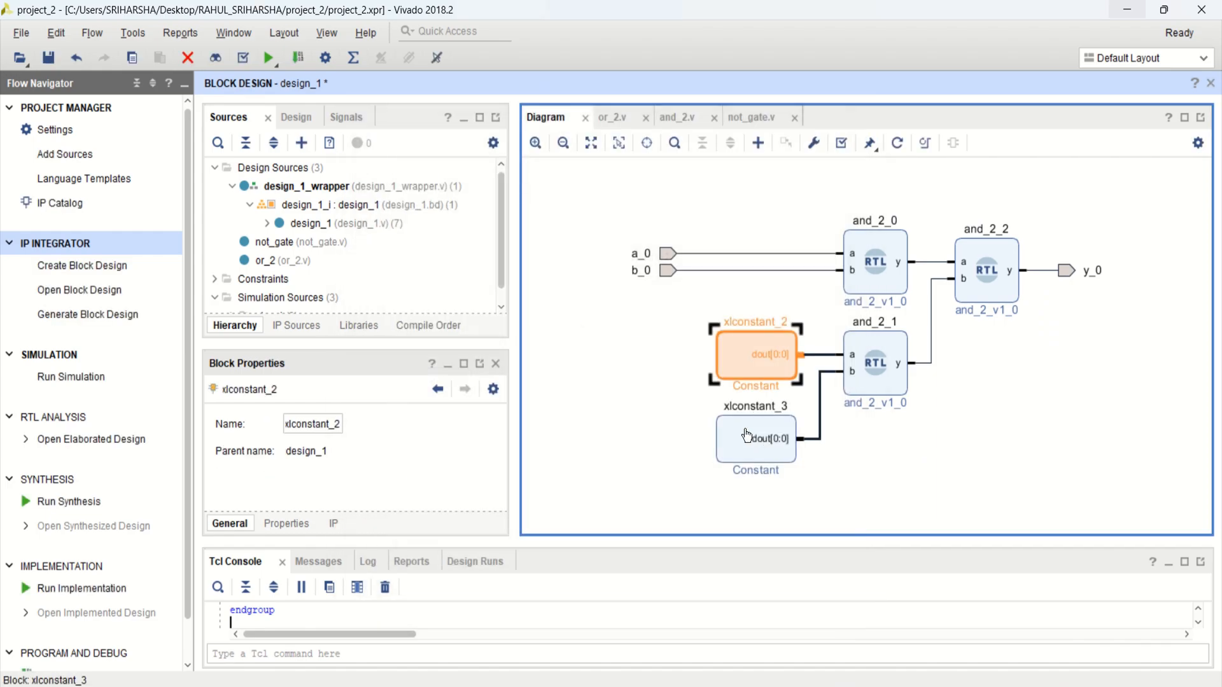
pyautogui.doubleClick(754, 438)
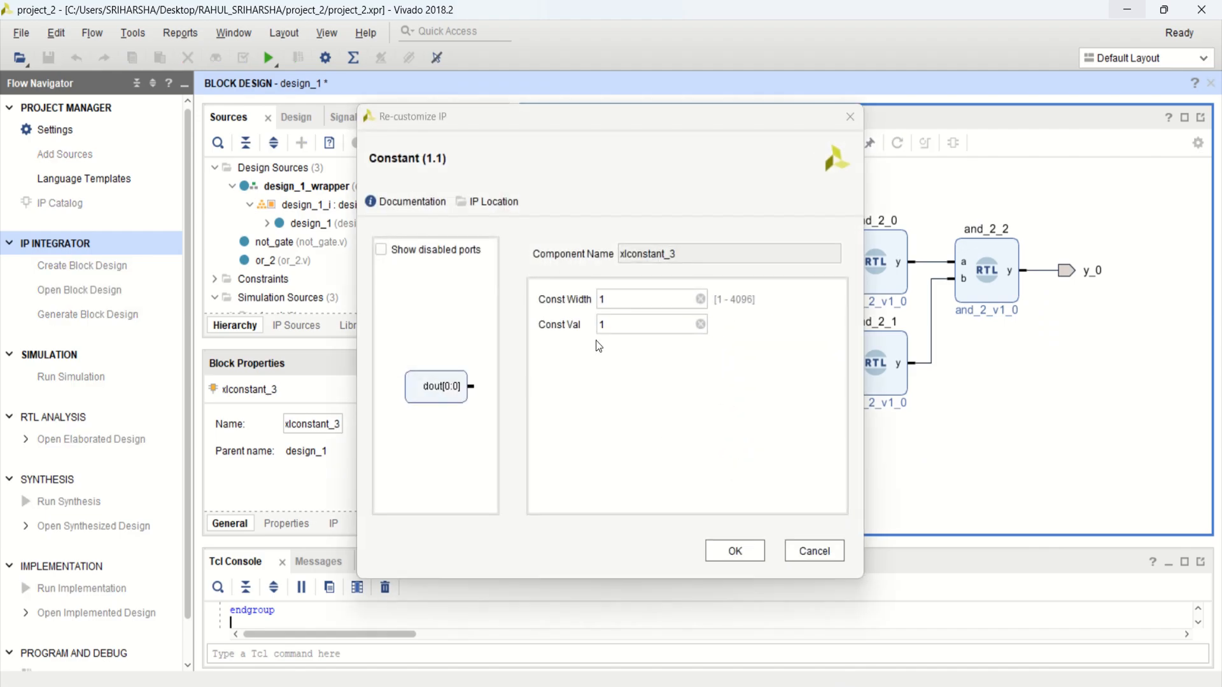
pyautogui.click(733, 551)
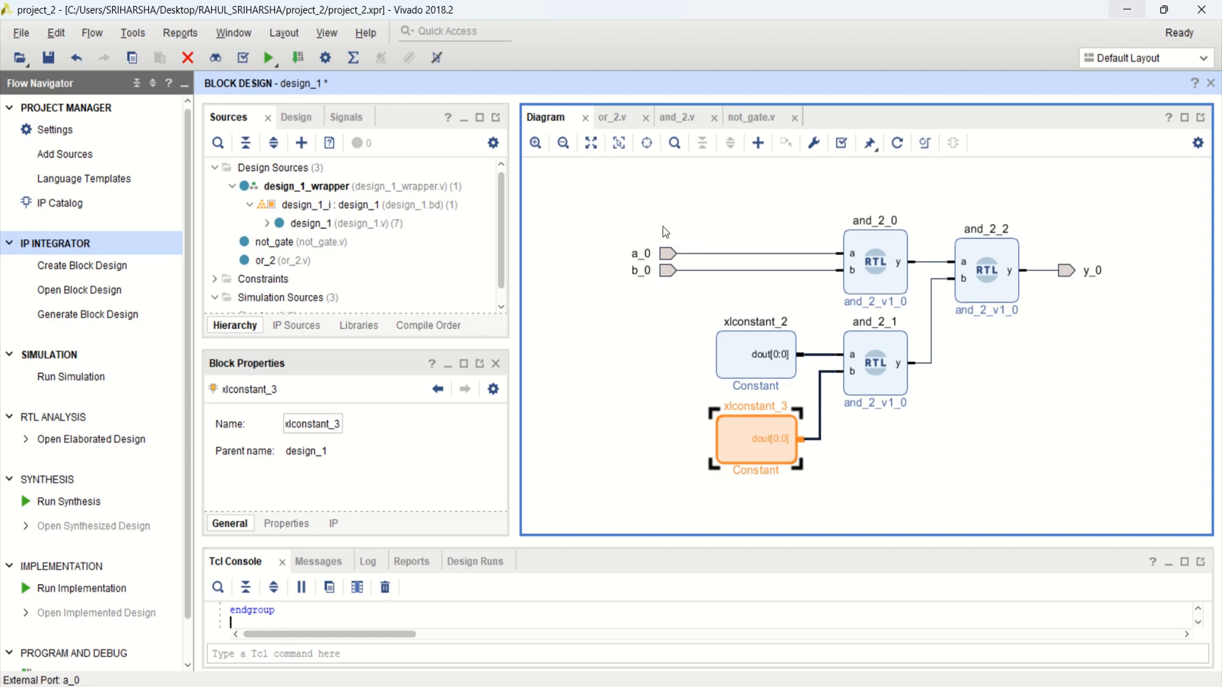
pyautogui.moveTo(962, 210)
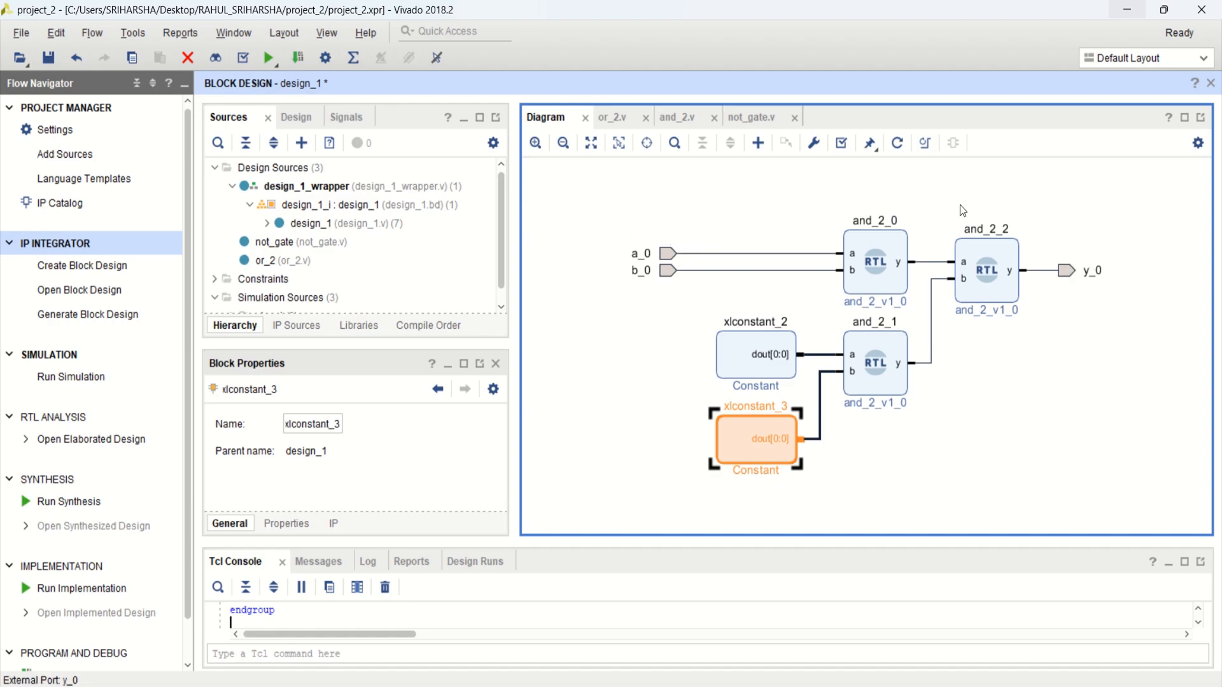
pyautogui.moveTo(1023, 432)
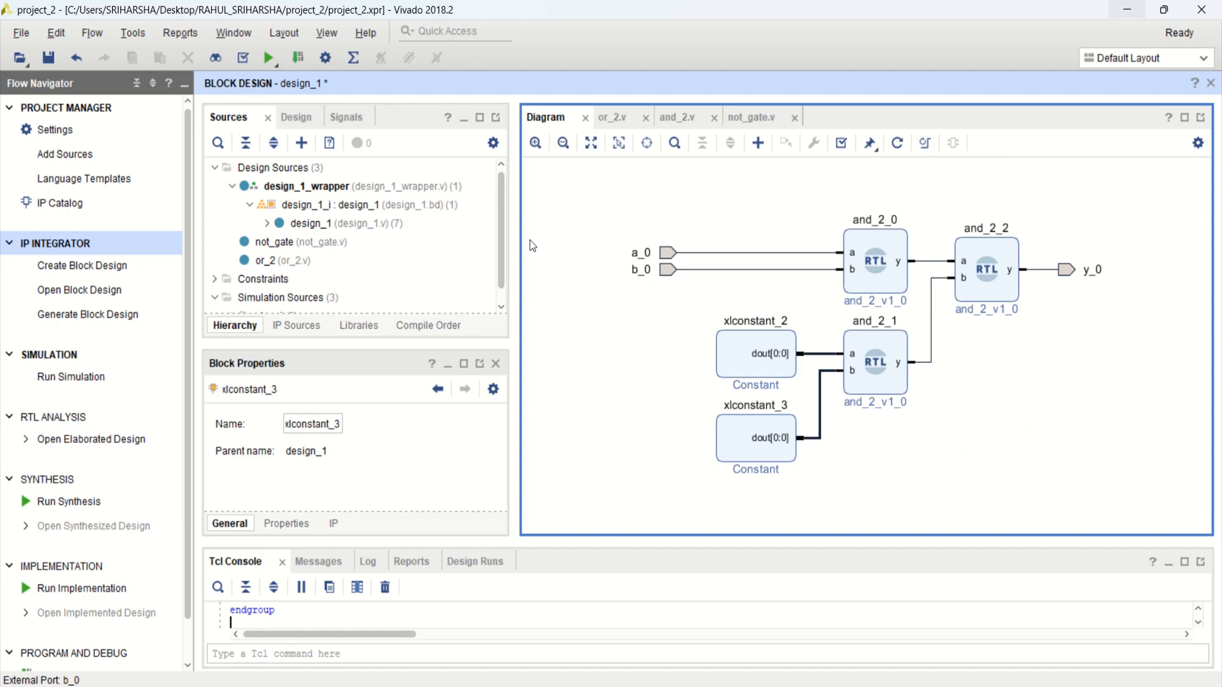
pyautogui.moveTo(331, 210)
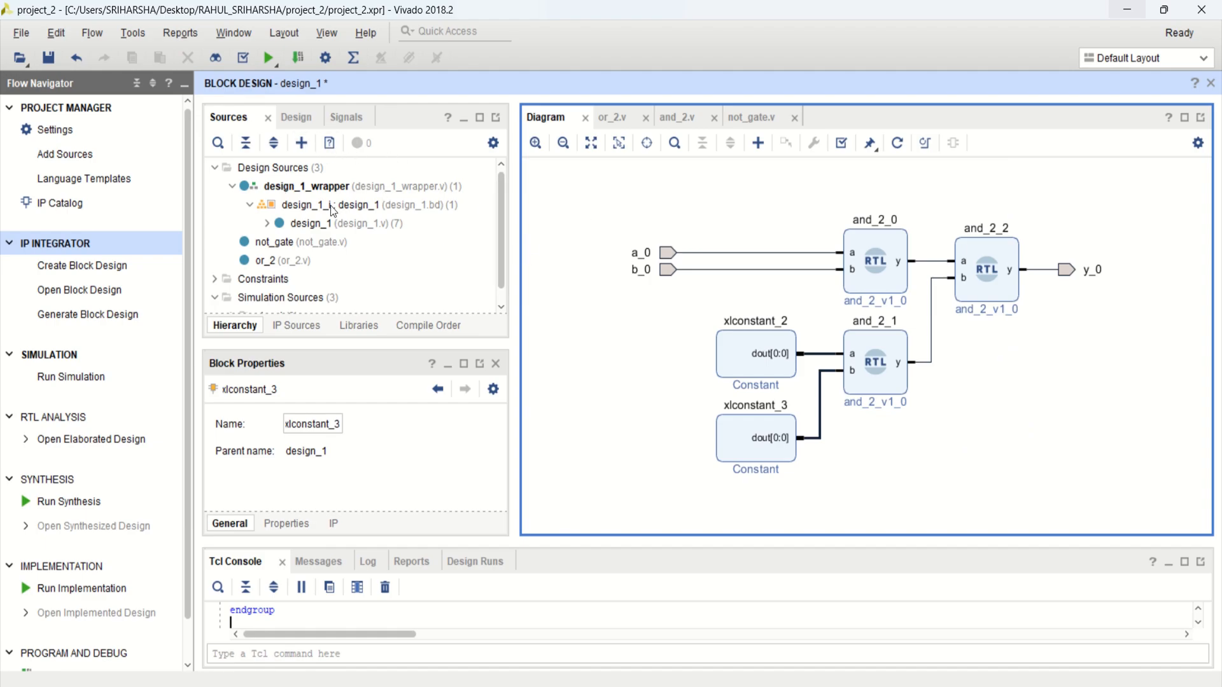
# Step: Create the HDL wrapper for design_1.bd with Vivado managing and auto-updating it
pyautogui.click(319, 204)
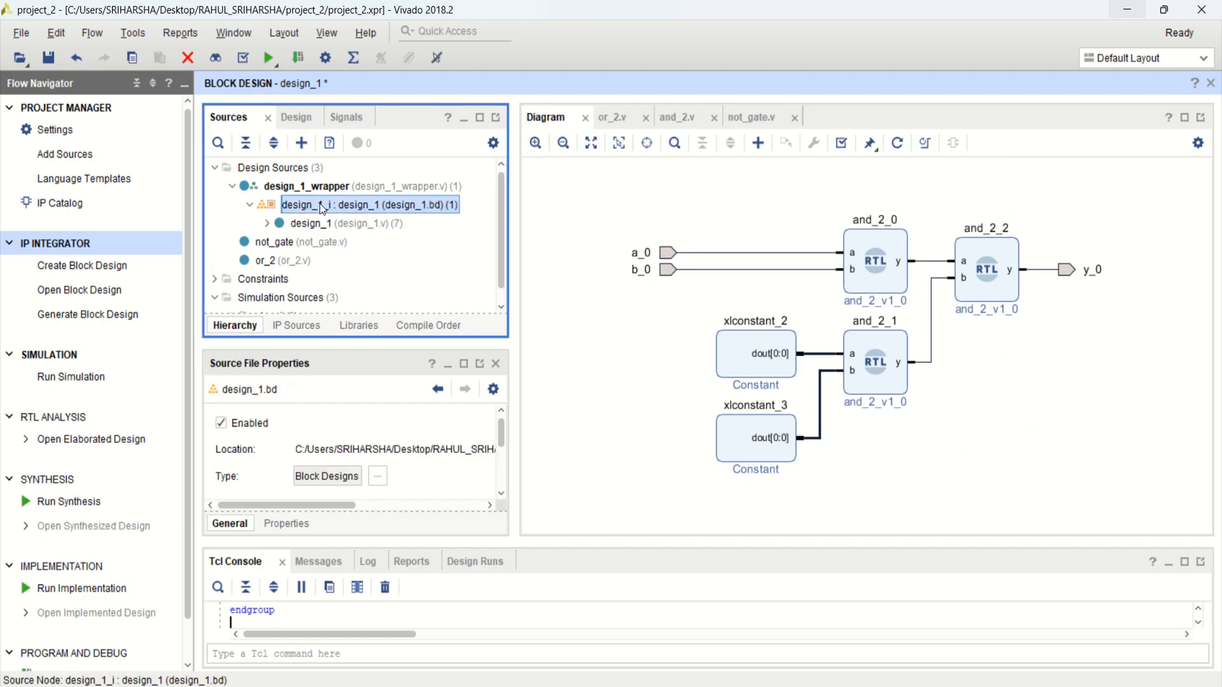
pyautogui.rightClick(319, 203)
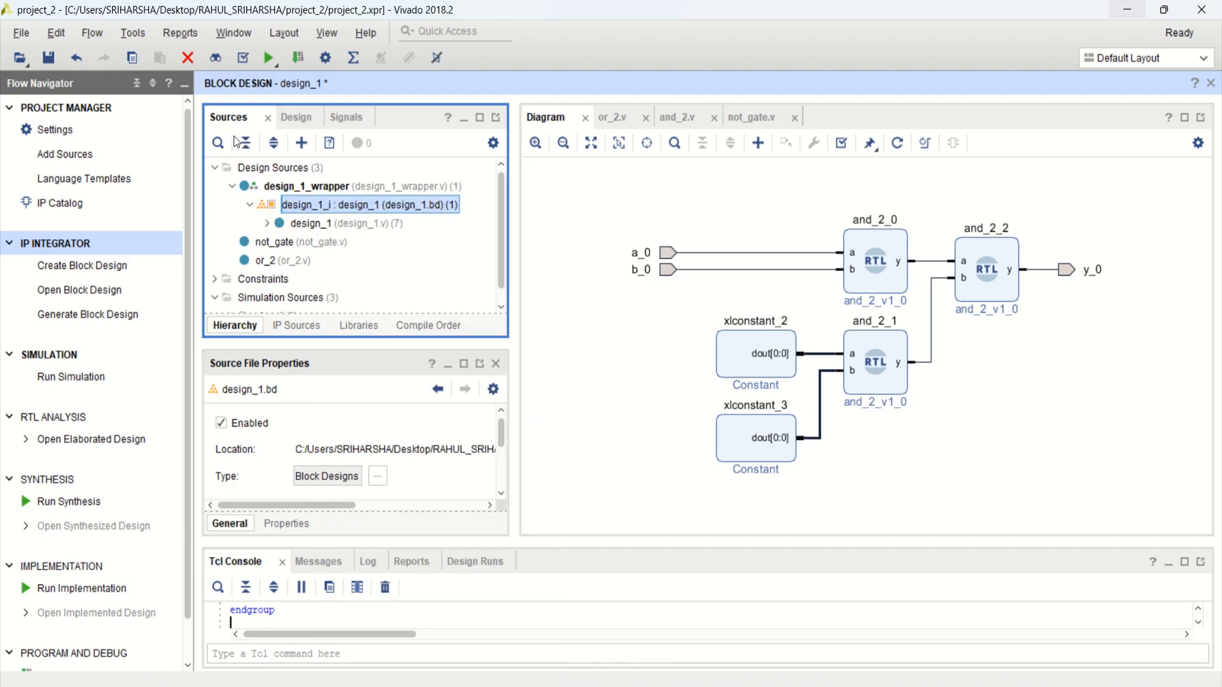
pyautogui.rightClick(371, 204)
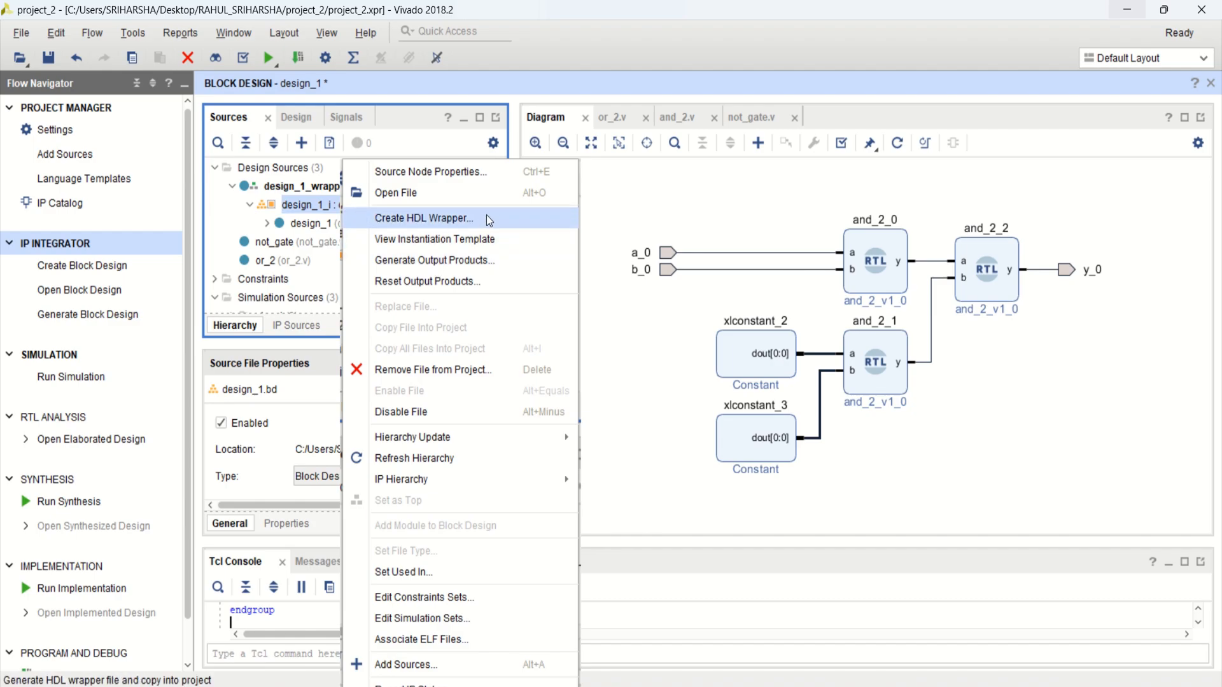
pyautogui.click(424, 218)
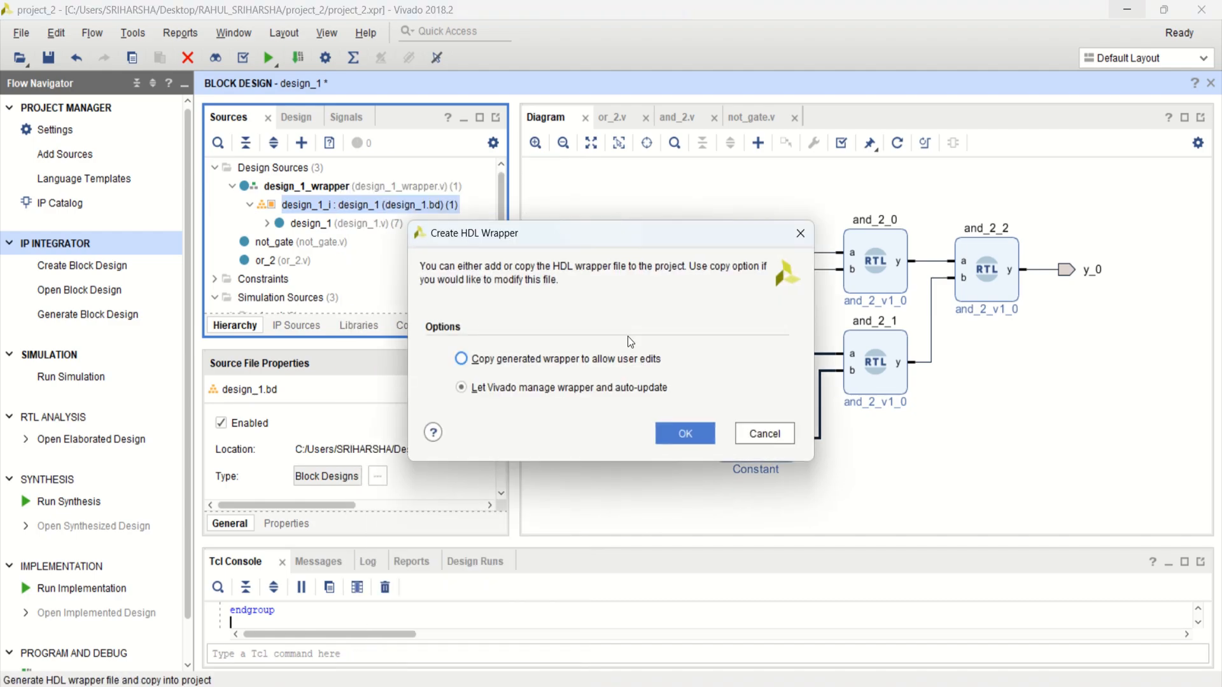
pyautogui.click(684, 433)
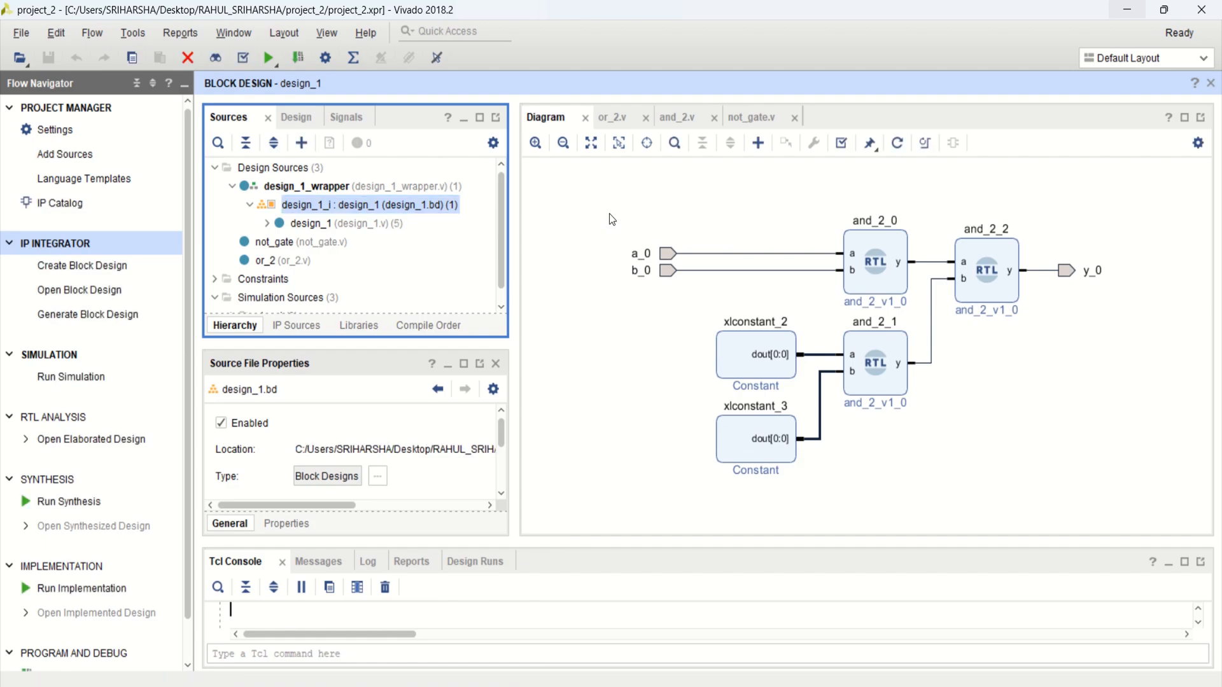
pyautogui.moveTo(640, 297)
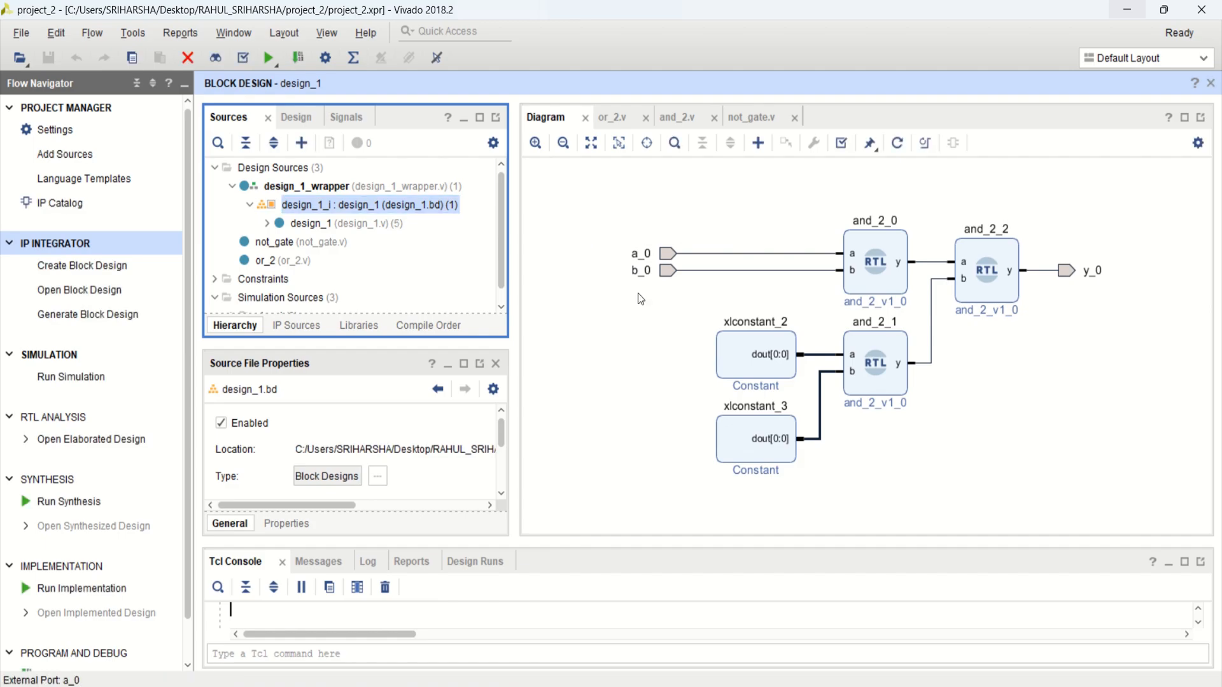
pyautogui.moveTo(656, 269)
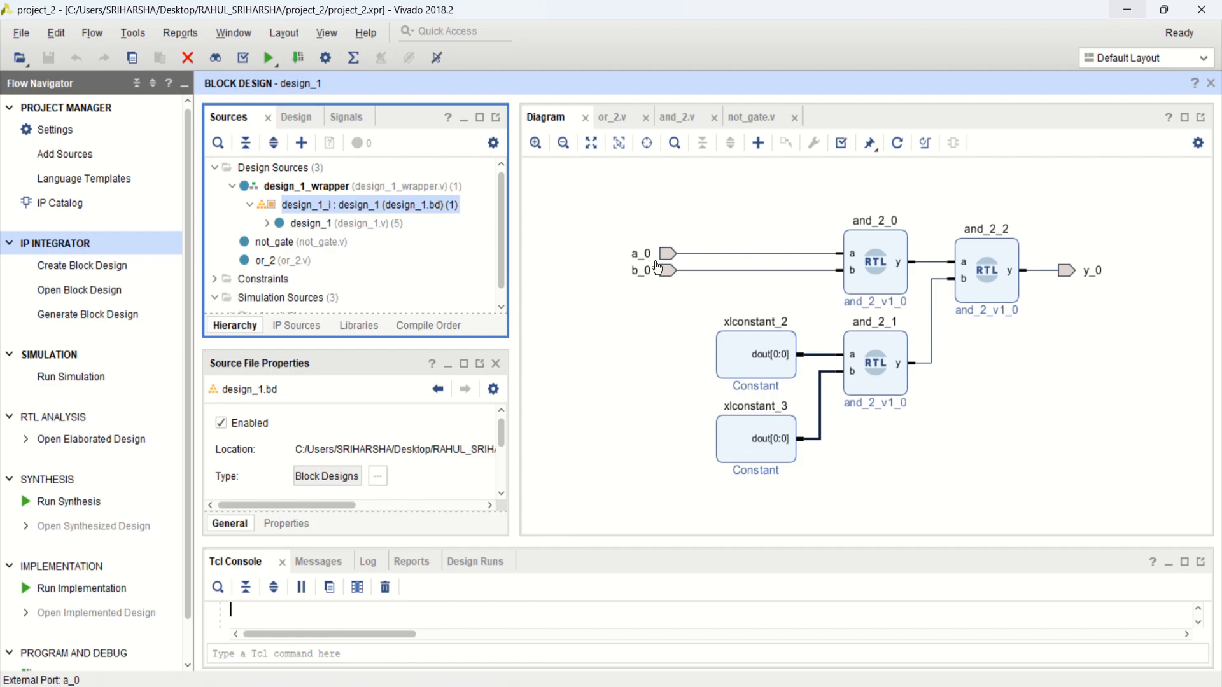
pyautogui.moveTo(936, 283)
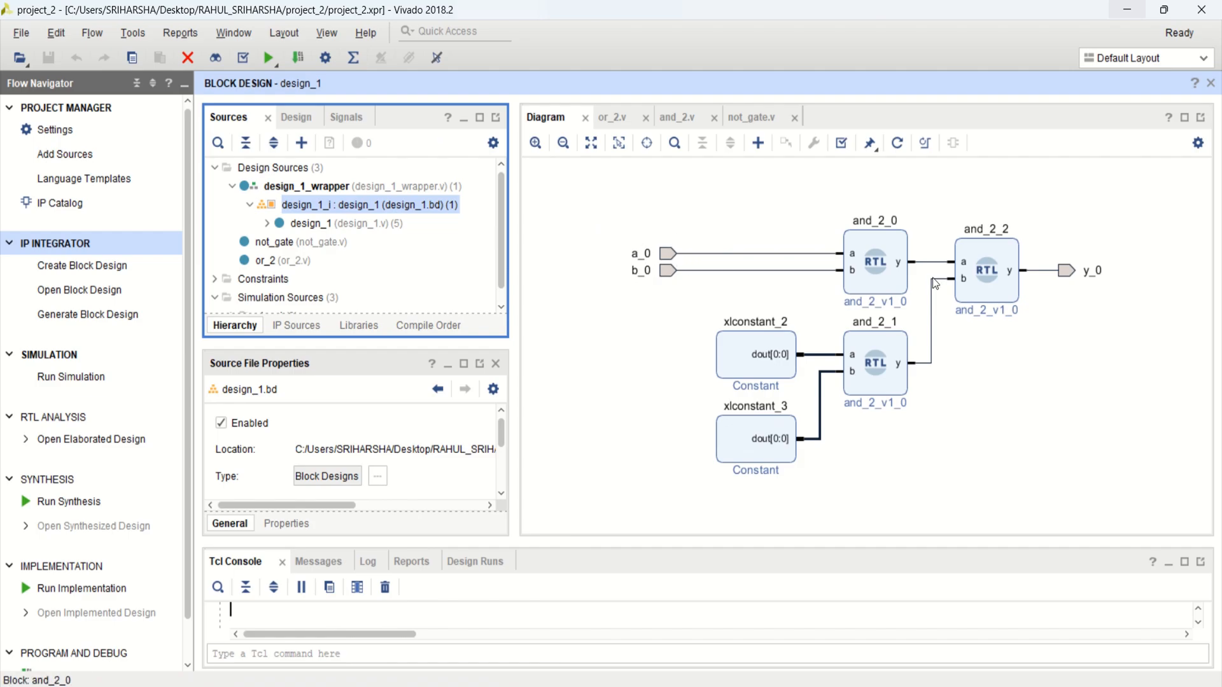
pyautogui.moveTo(1101, 270)
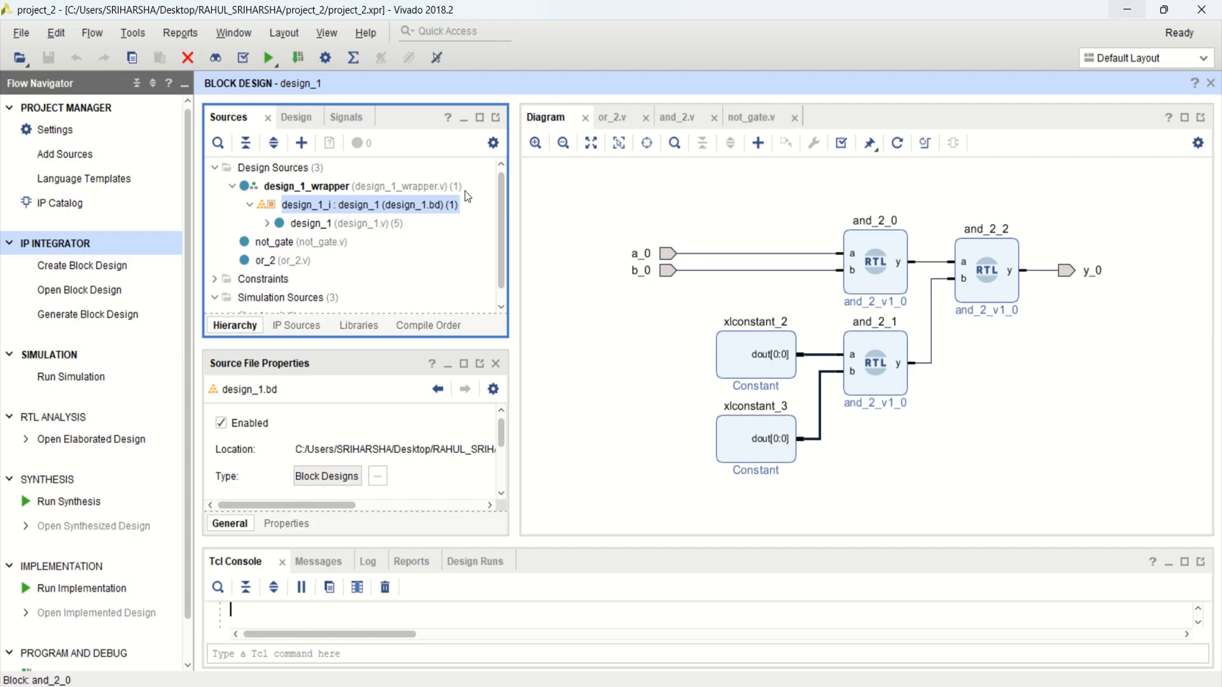
pyautogui.moveTo(70, 377)
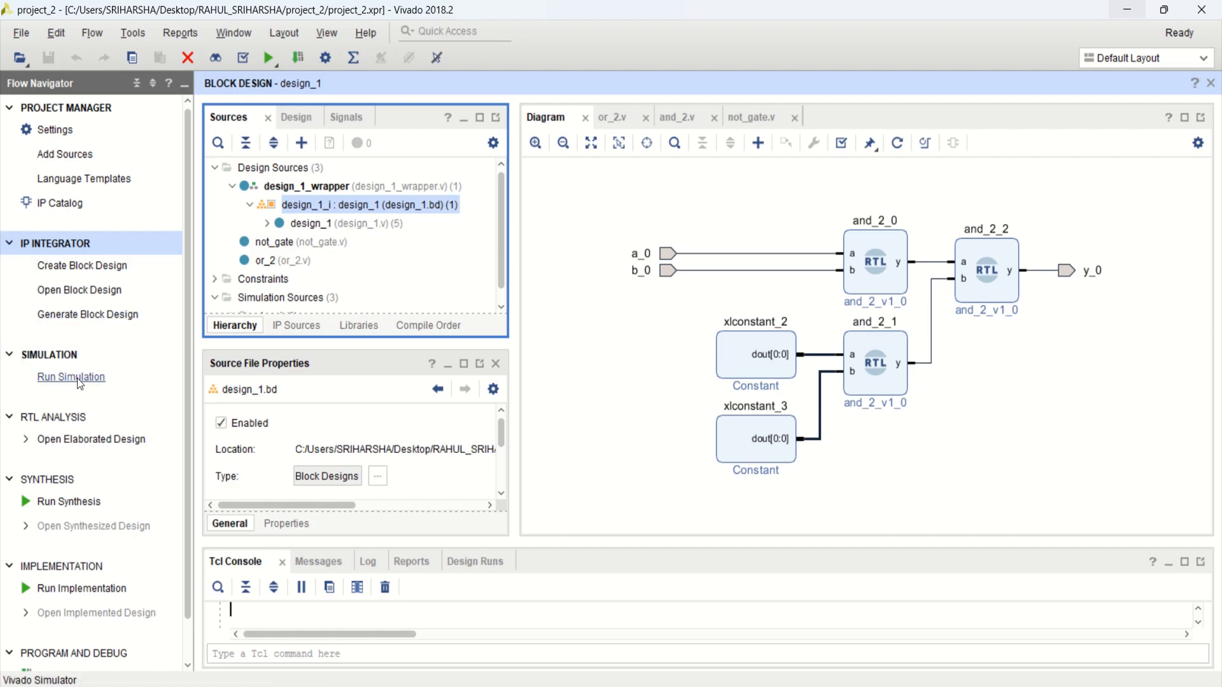
# Step: Relaunch the behavioral simulation, confirming Yes to close the one already running
pyautogui.click(70, 377)
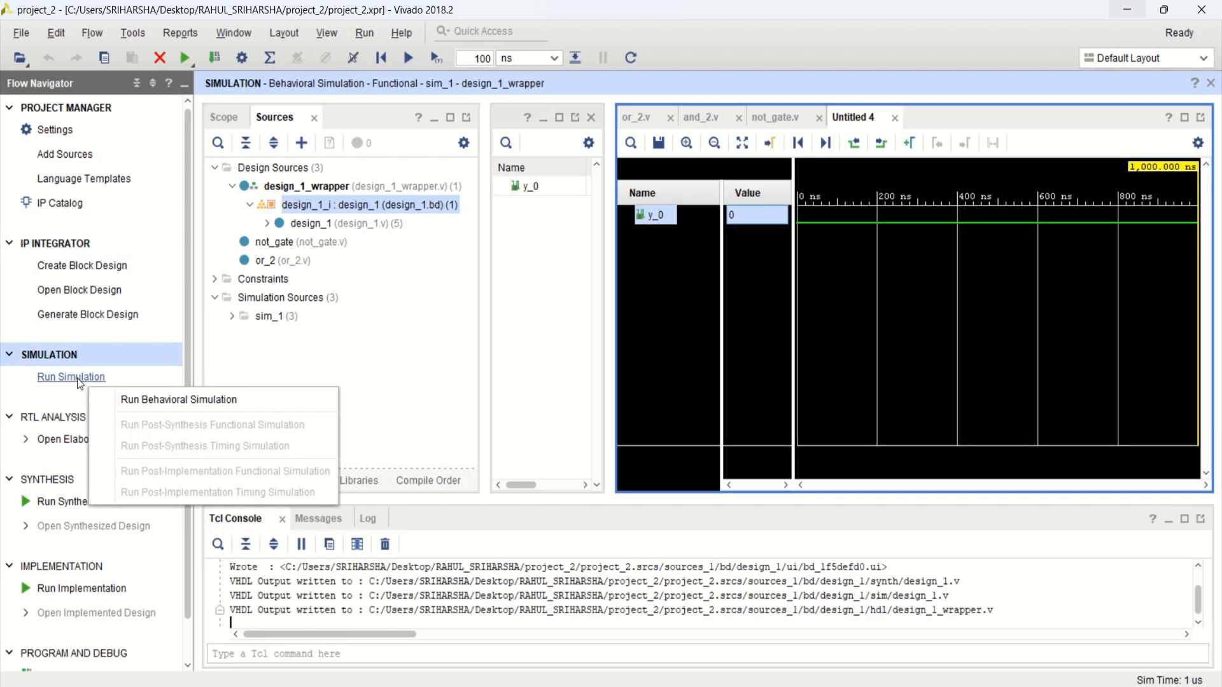
pyautogui.click(179, 398)
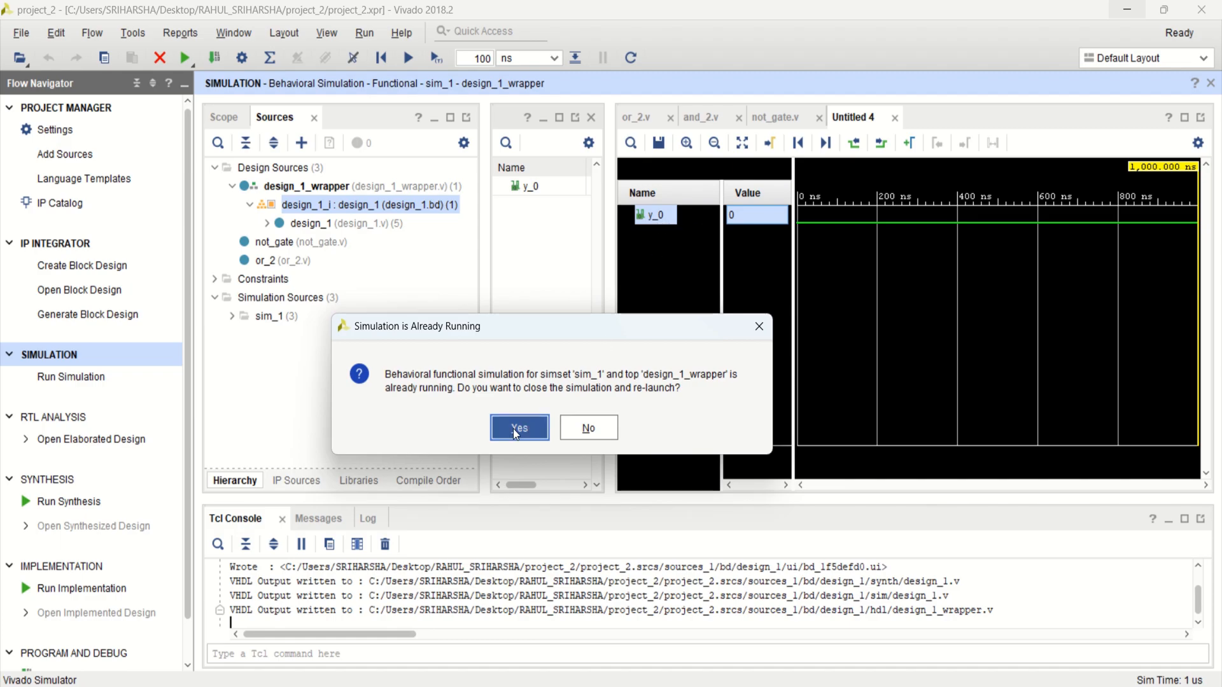
pyautogui.click(518, 428)
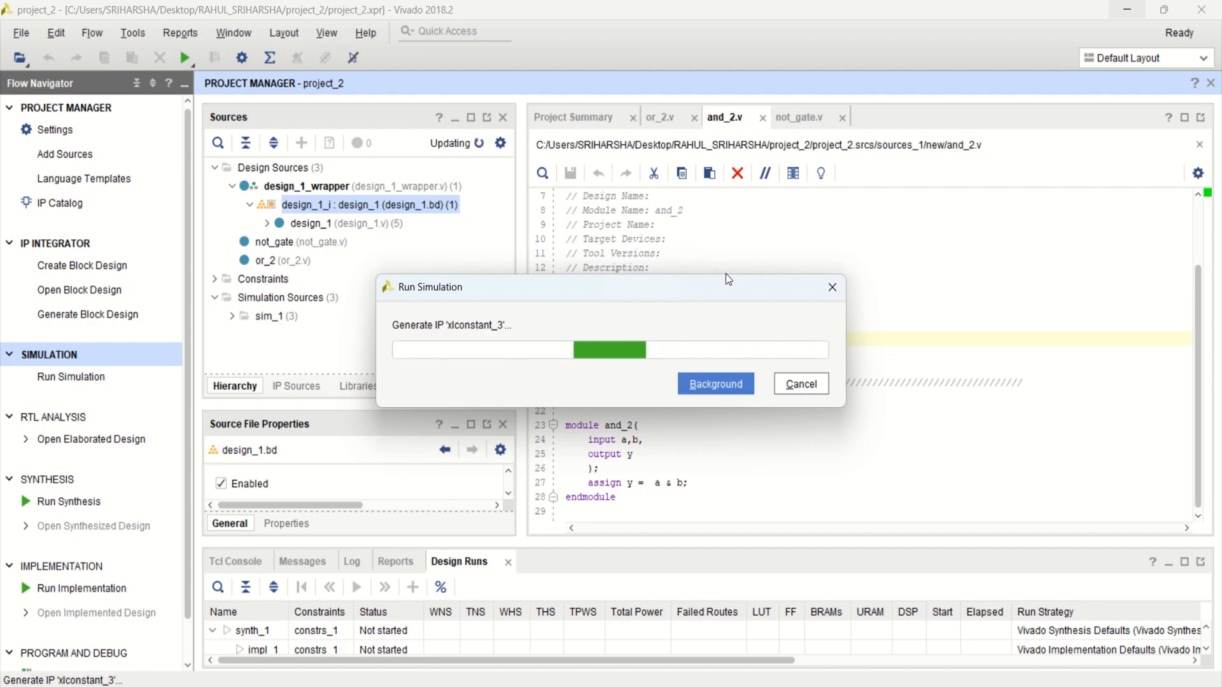
pyautogui.moveTo(685, 294)
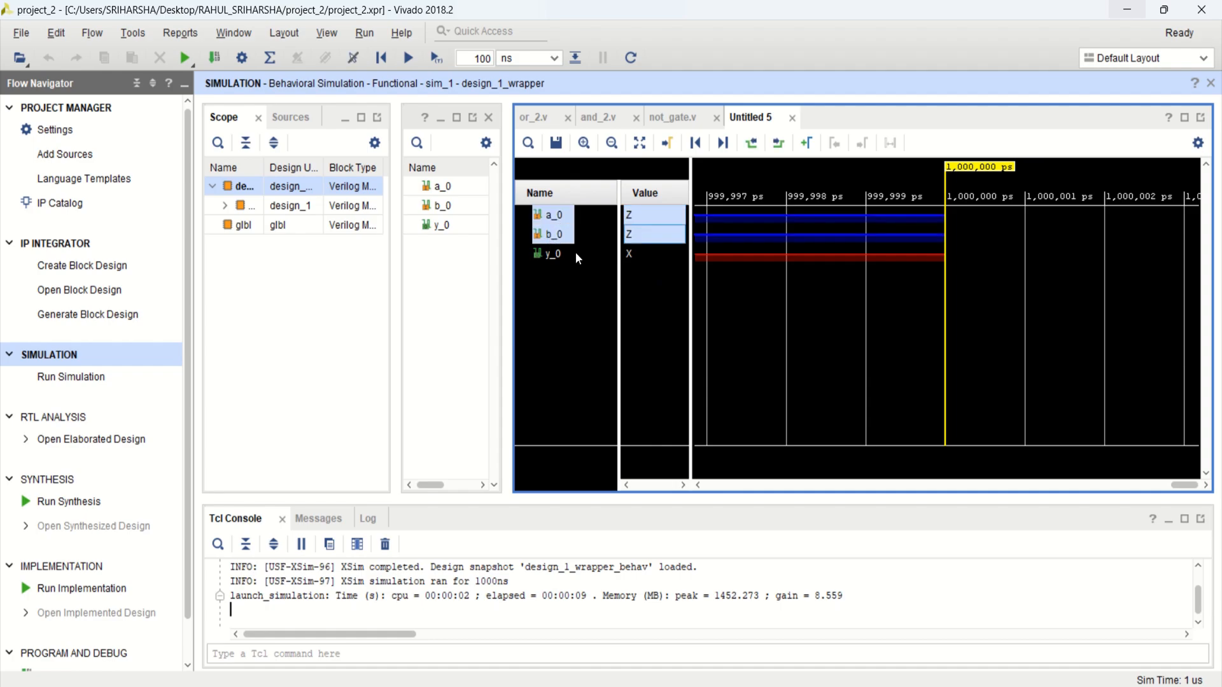
# Step: Force a_0 as a binary clock: leading 0, trailing 1, period 10ns
pyautogui.click(552, 254)
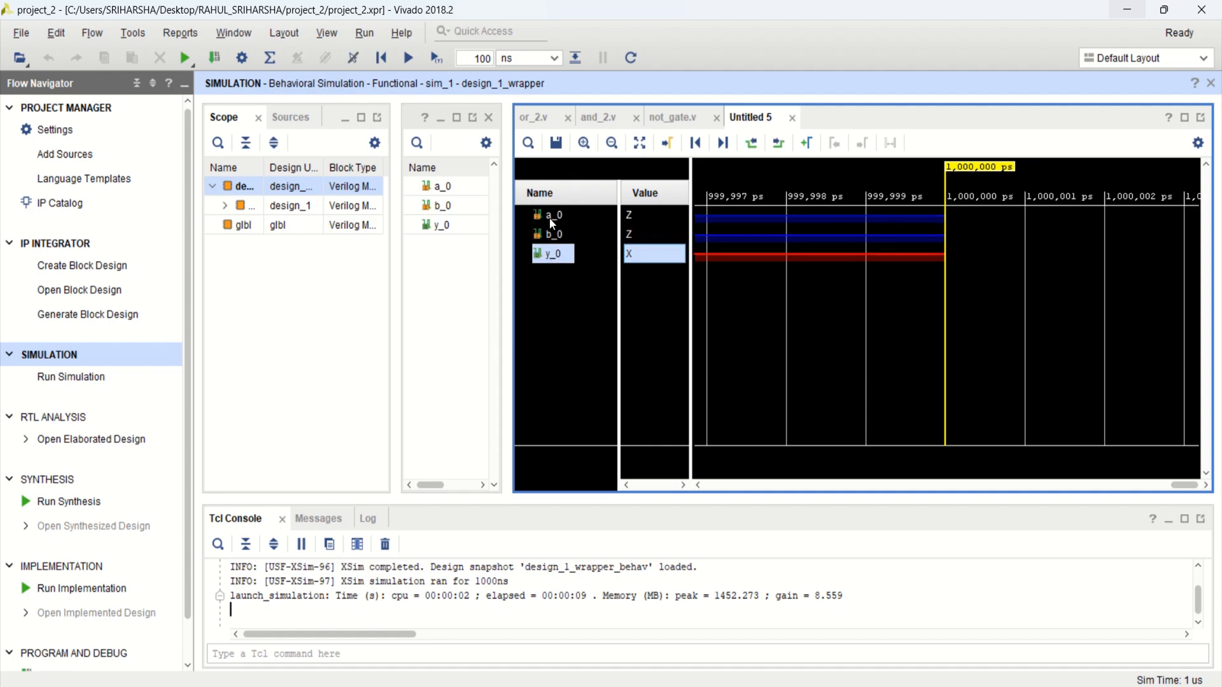
pyautogui.click(553, 214)
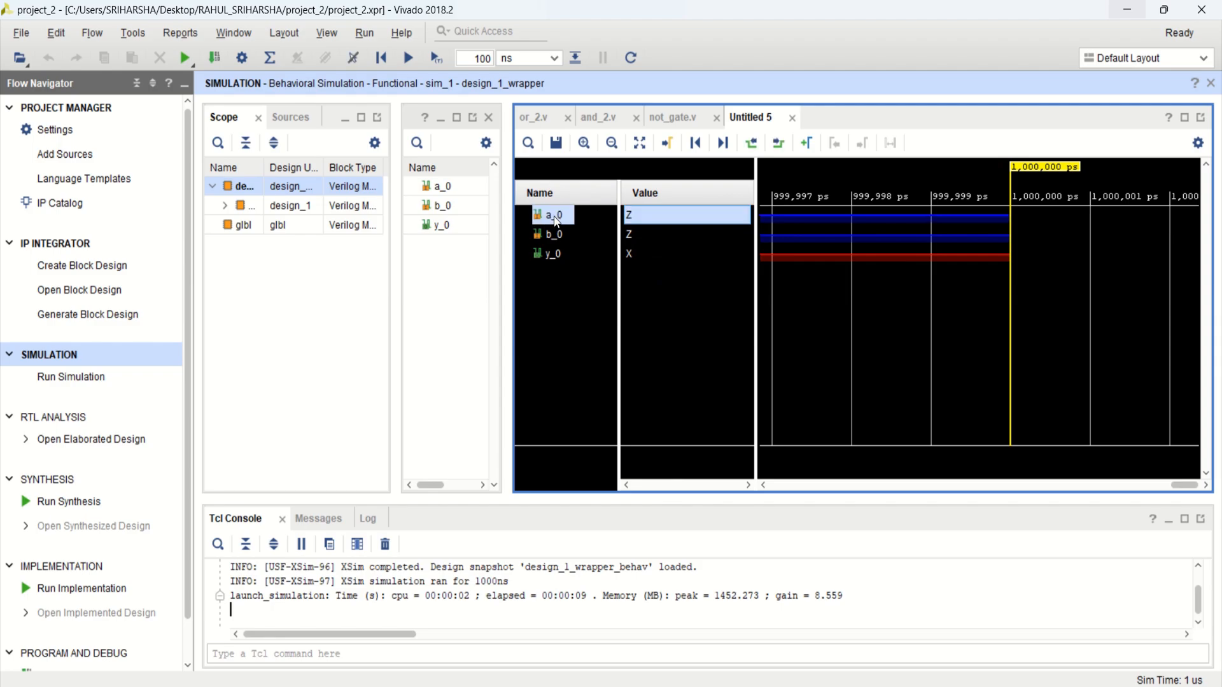
pyautogui.rightClick(550, 214)
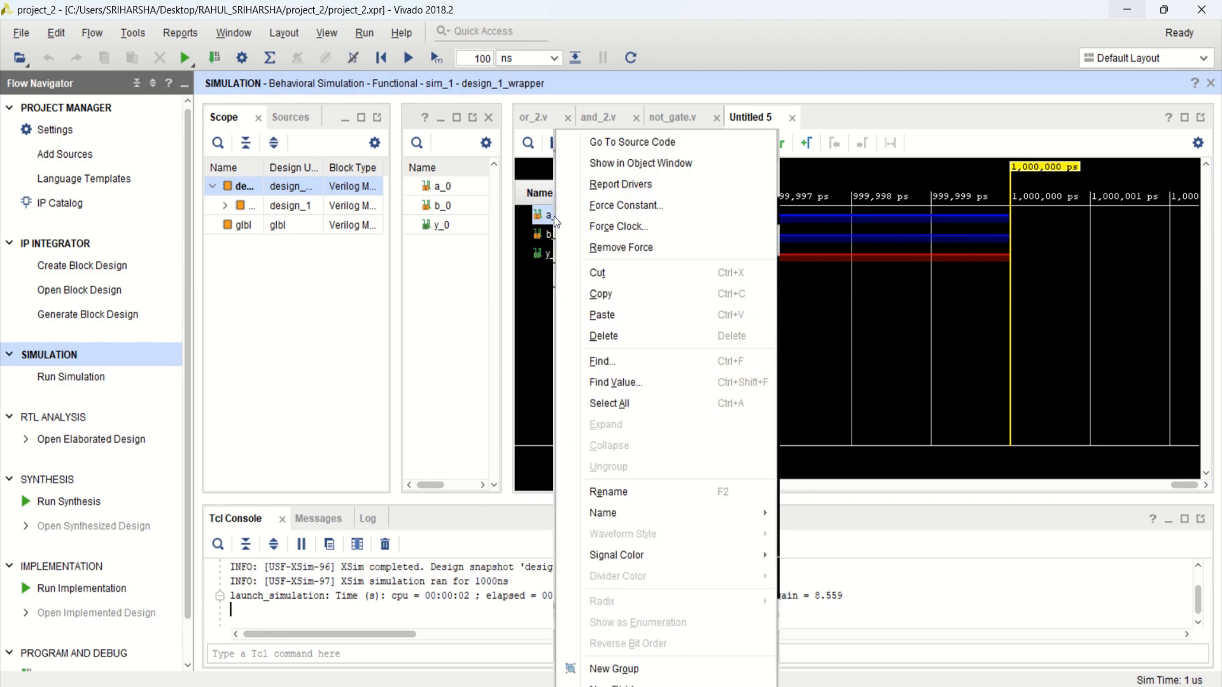
pyautogui.moveTo(651, 227)
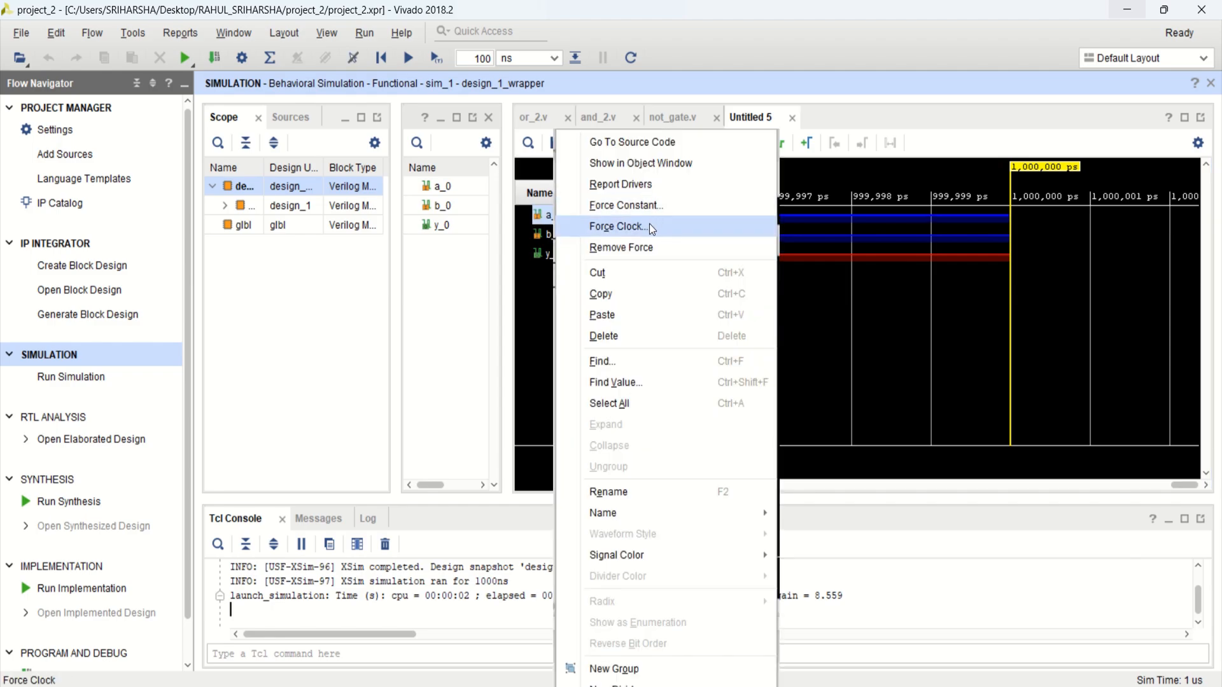
pyautogui.click(619, 227)
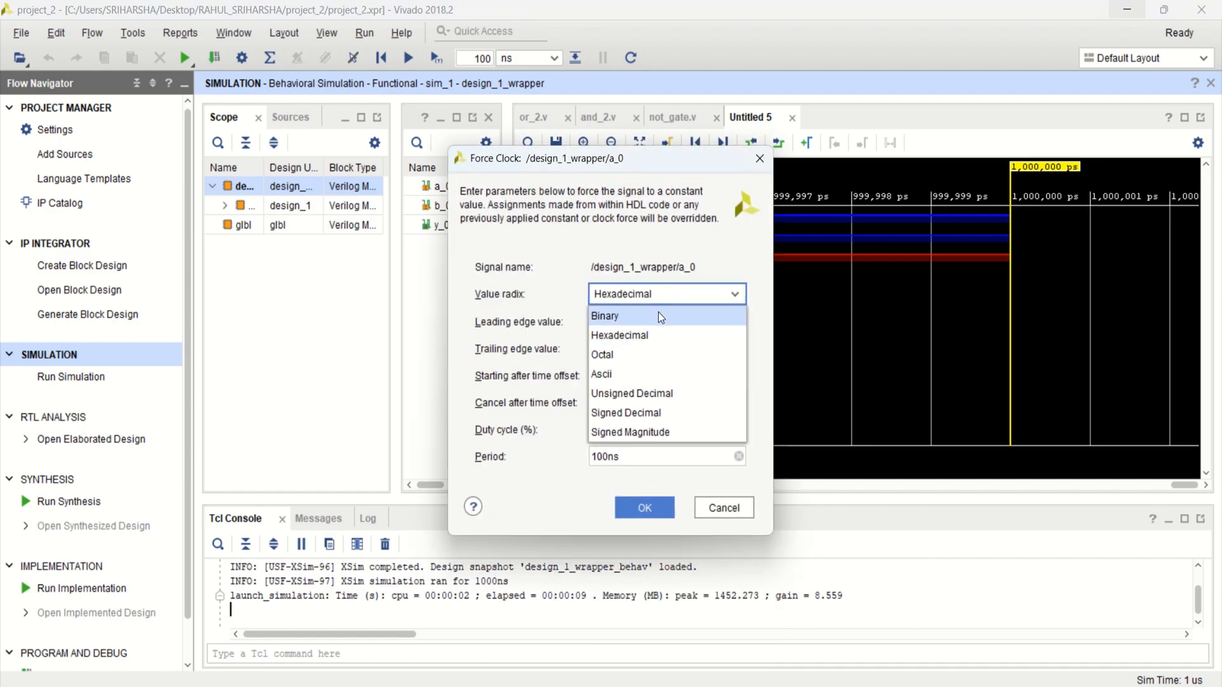
pyautogui.click(606, 315)
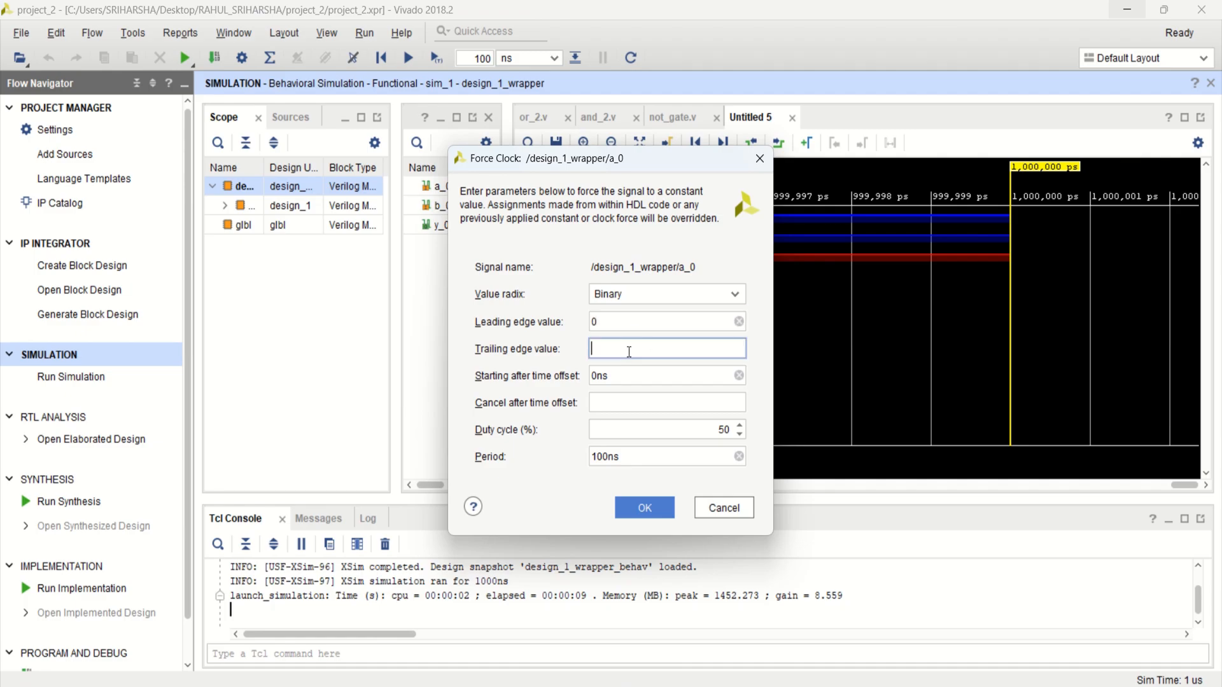
pyautogui.write('1')
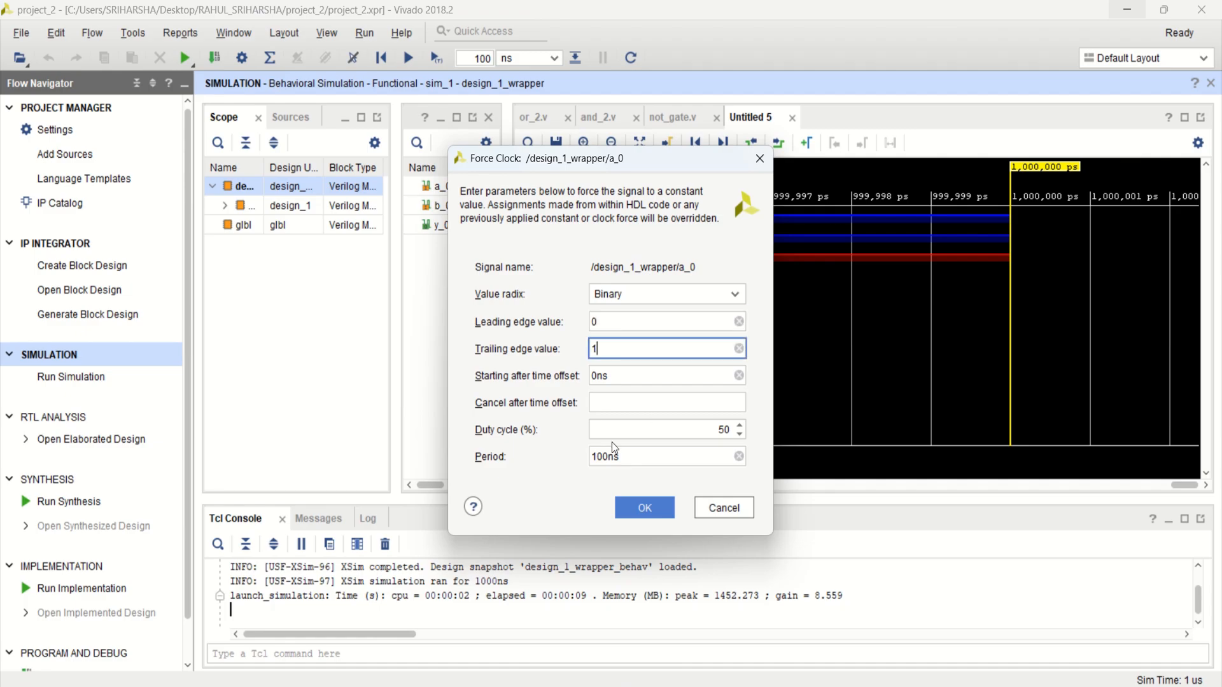
pyautogui.click(665, 456)
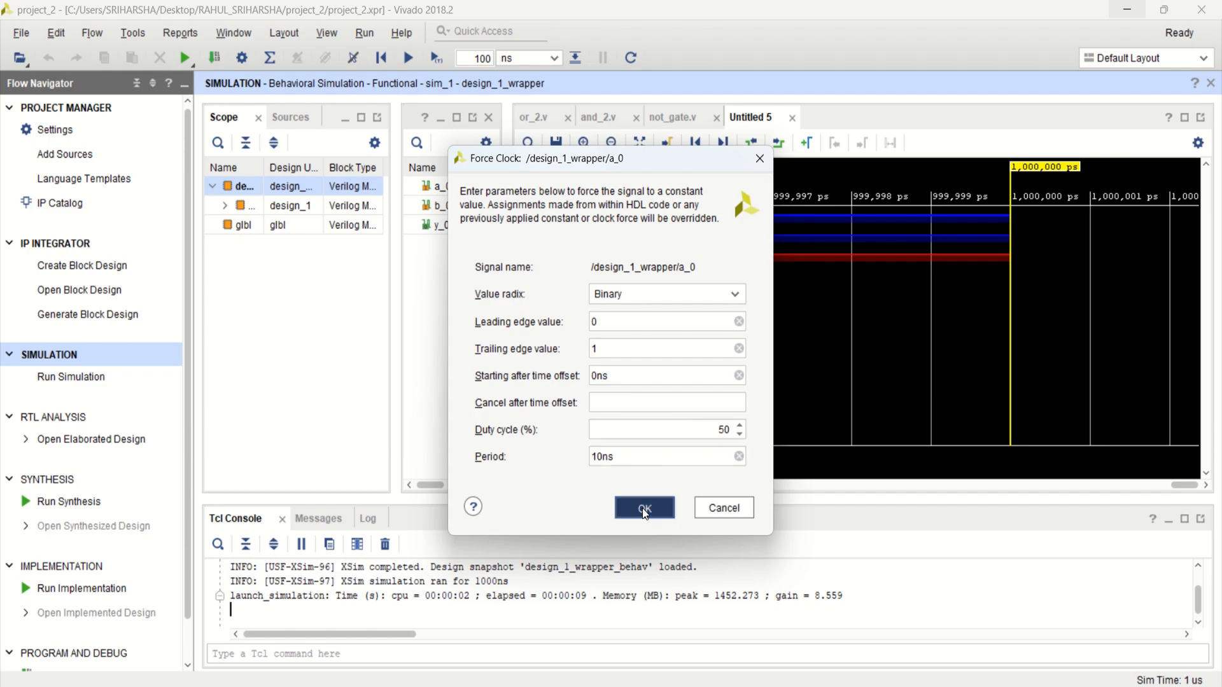
pyautogui.click(644, 508)
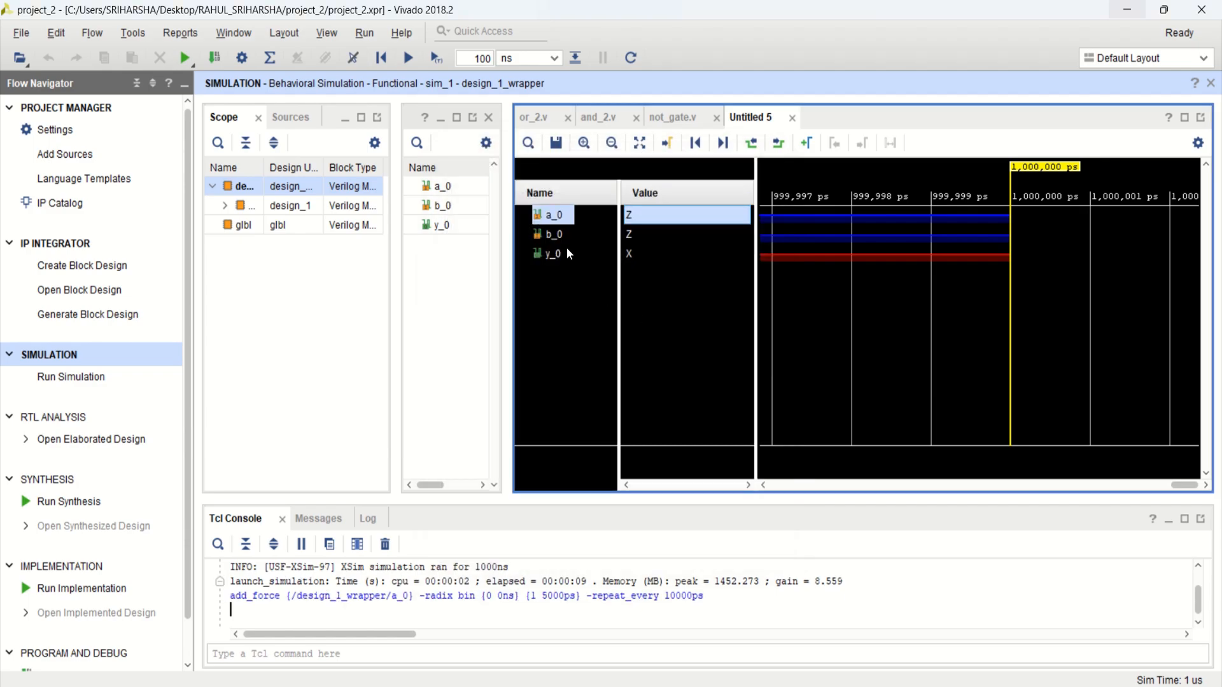
# Step: Force b_0 as a binary clock: leading 0, trailing 1, period 20ns
pyautogui.rightClick(551, 214)
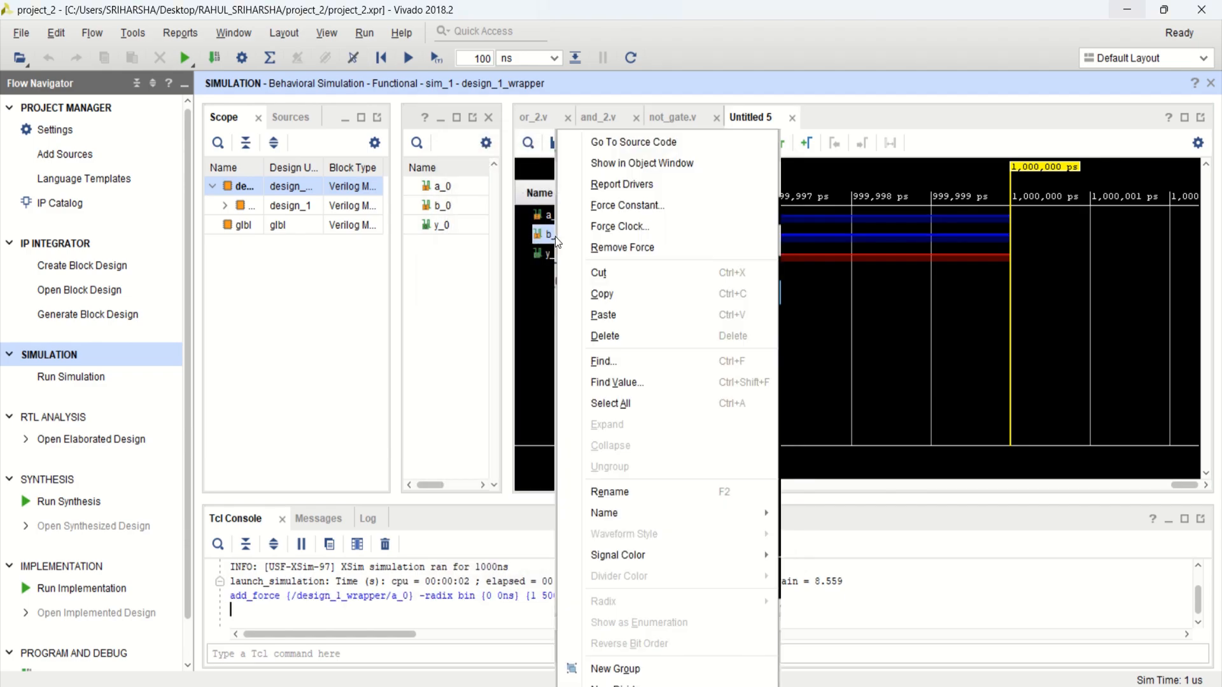
pyautogui.click(619, 226)
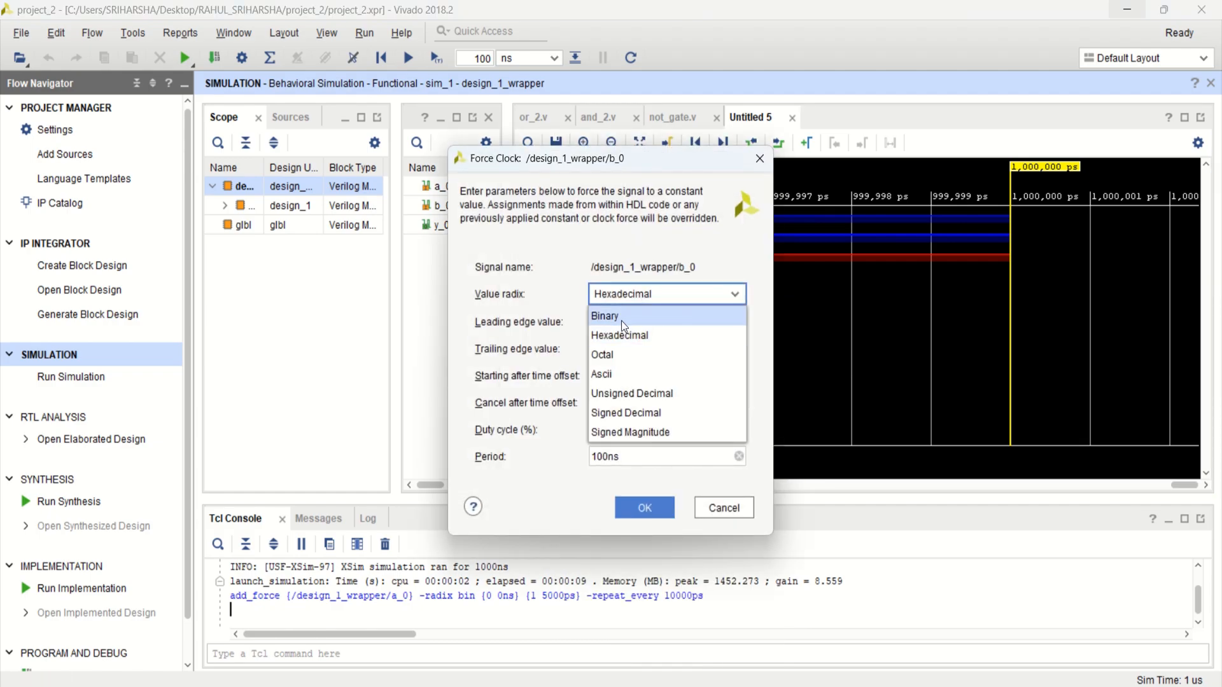
pyautogui.click(603, 317)
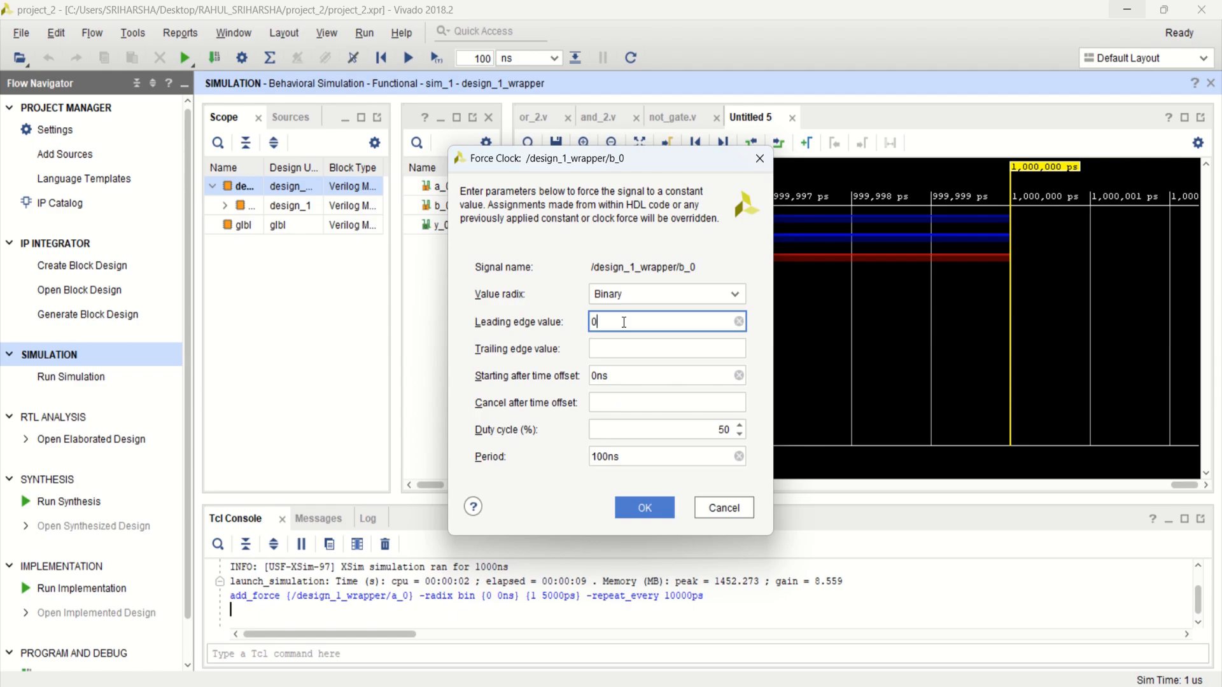
pyautogui.click(666, 349)
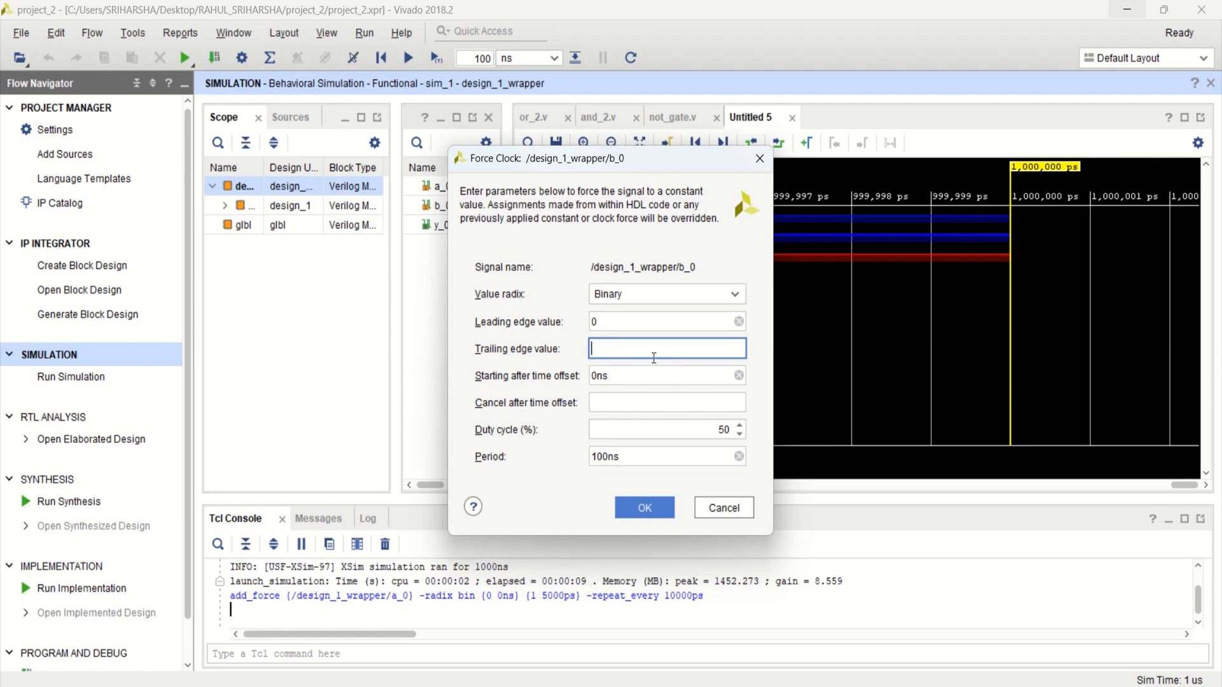
pyautogui.write('1')
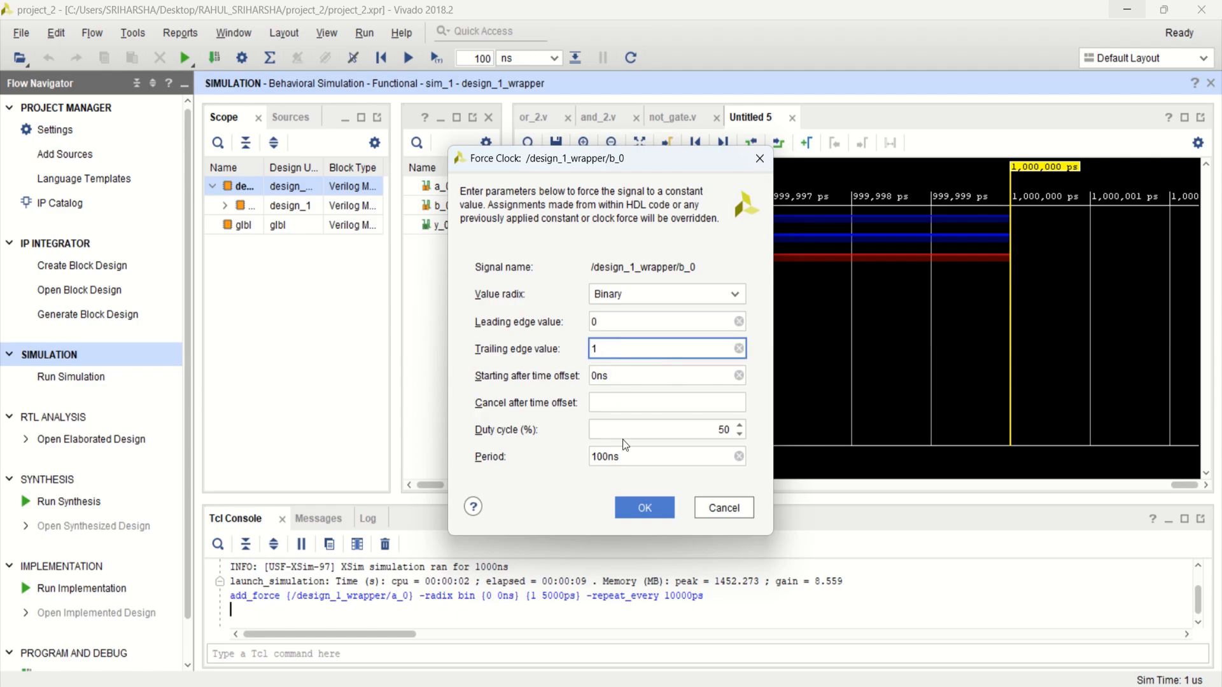
pyautogui.click(665, 456)
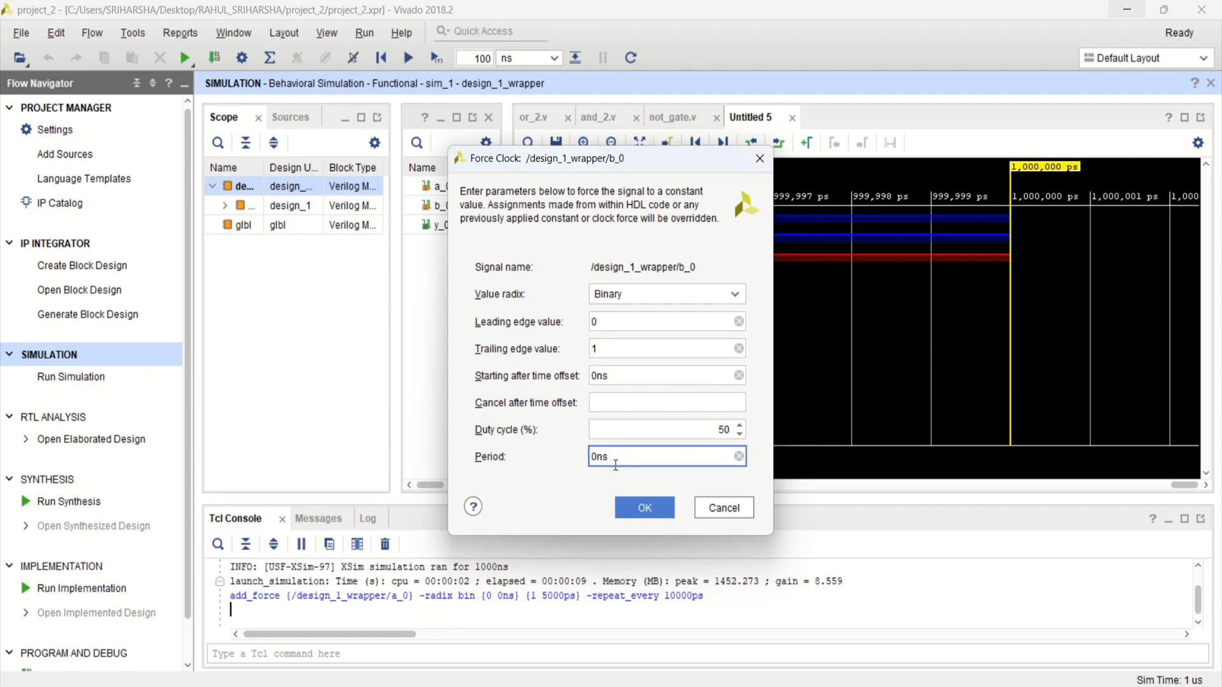
pyautogui.write('20ns')
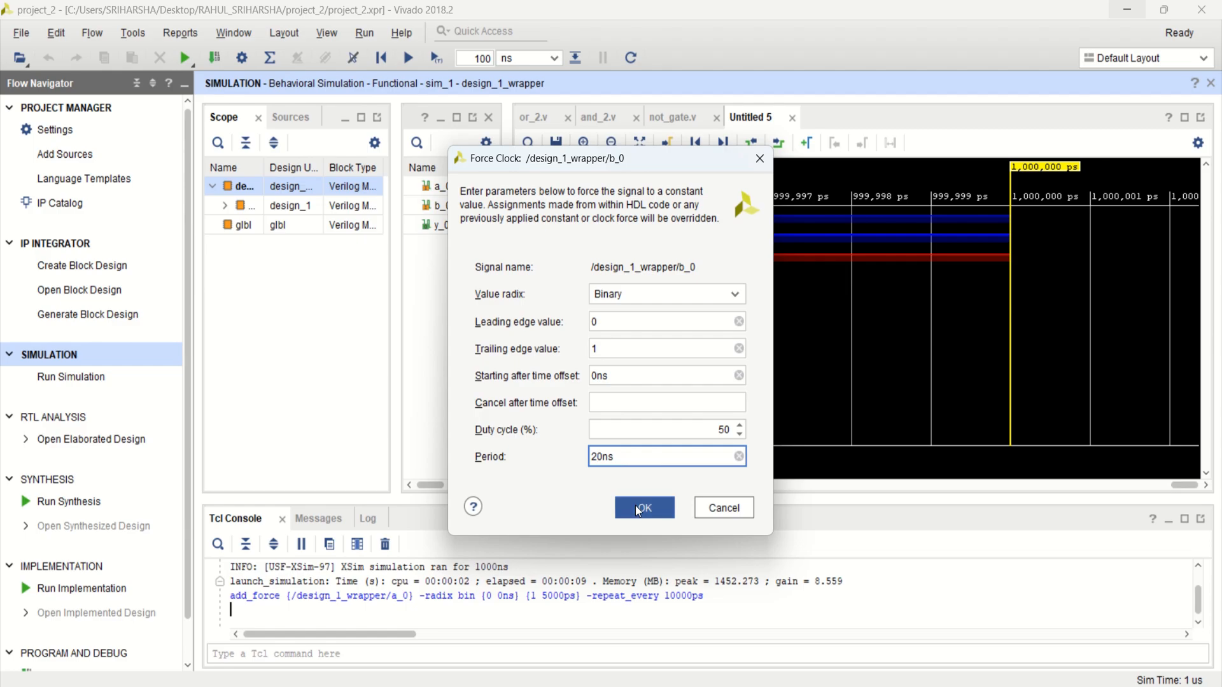
pyautogui.click(644, 508)
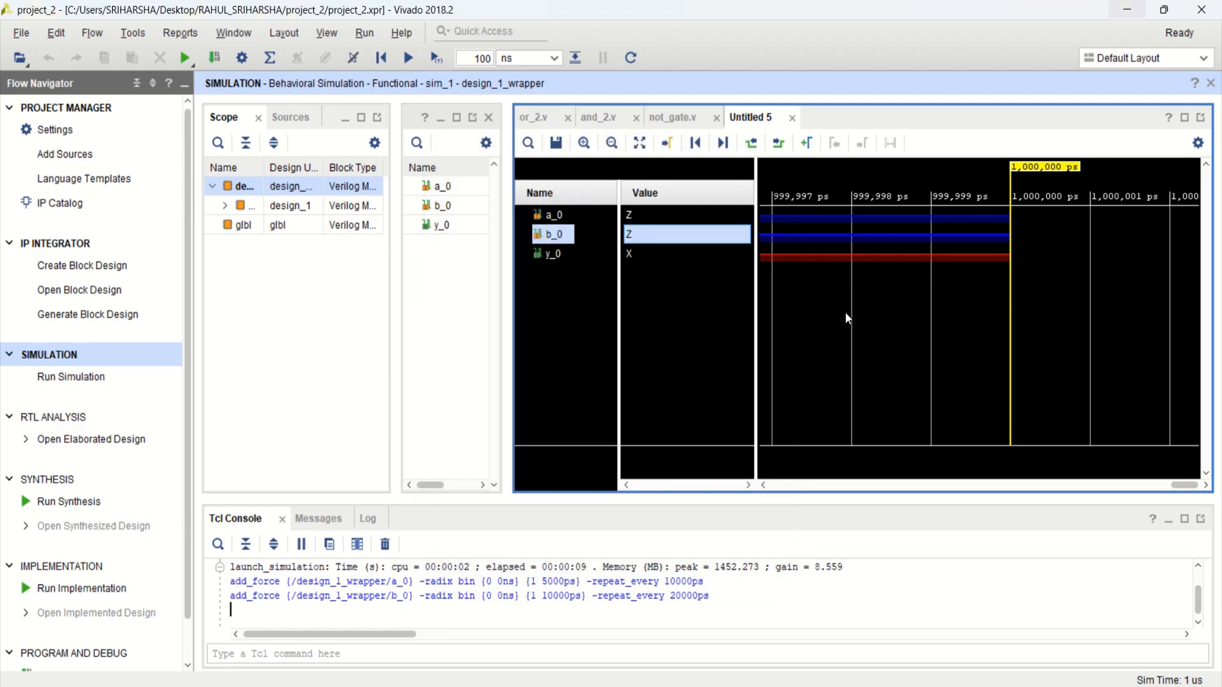
pyautogui.moveTo(580, 260)
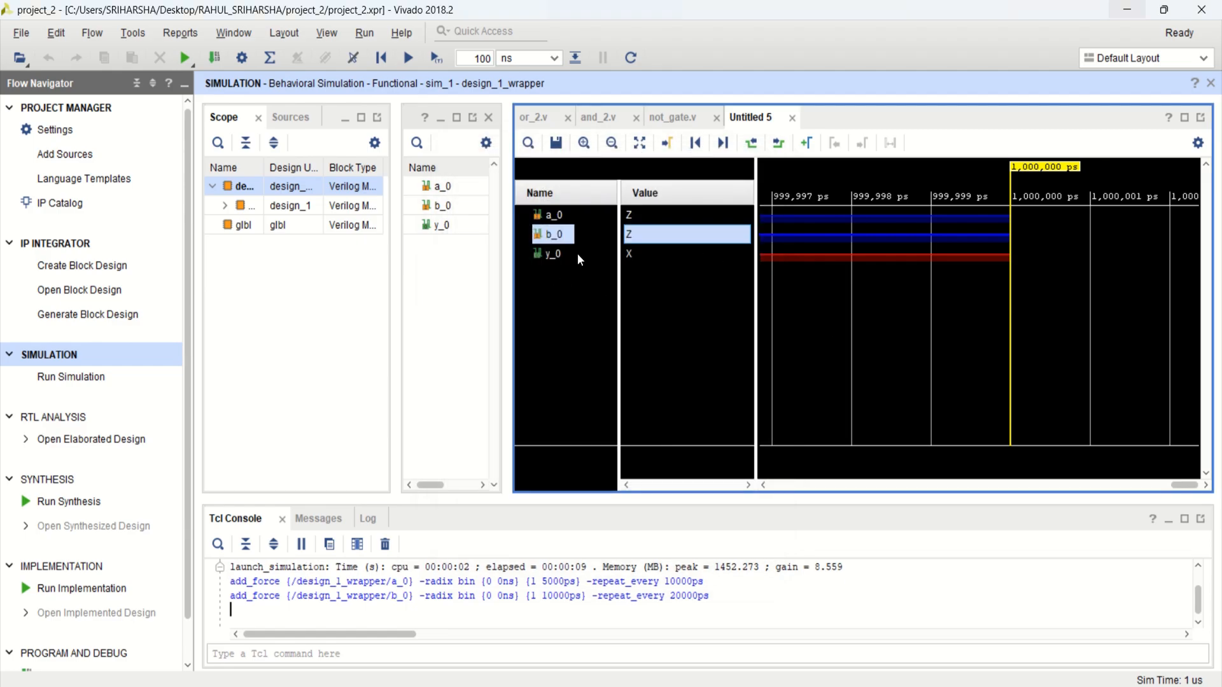
pyautogui.moveTo(377, 89)
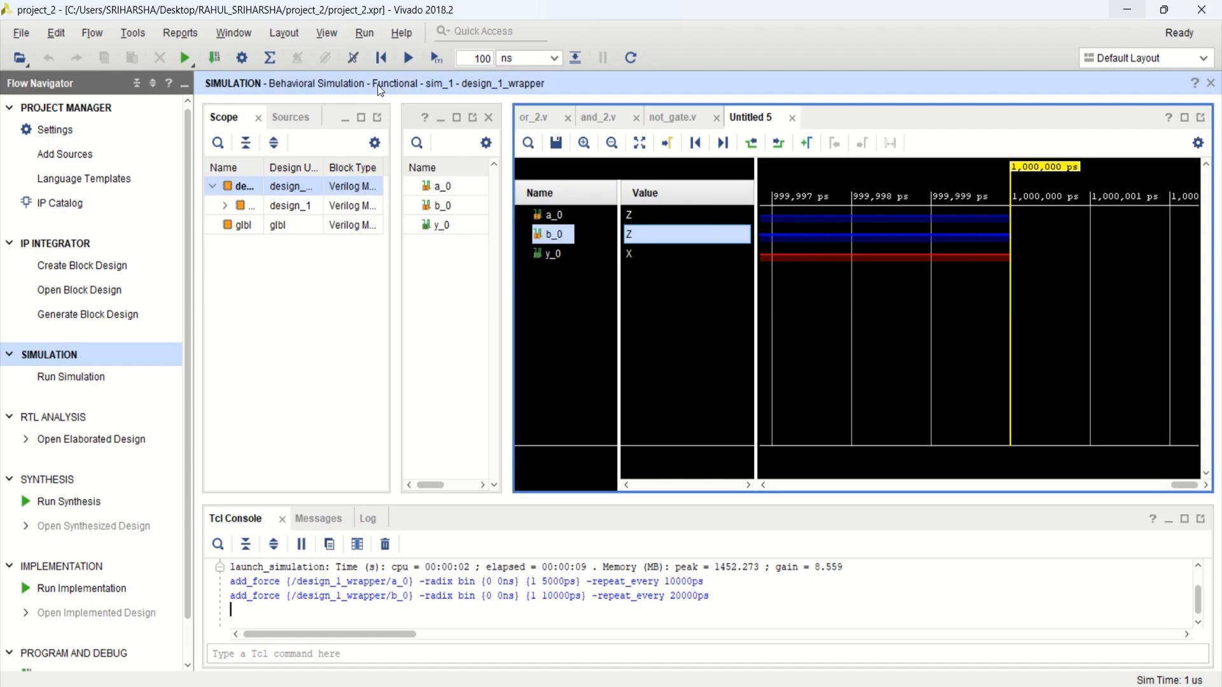
pyautogui.moveTo(435, 58)
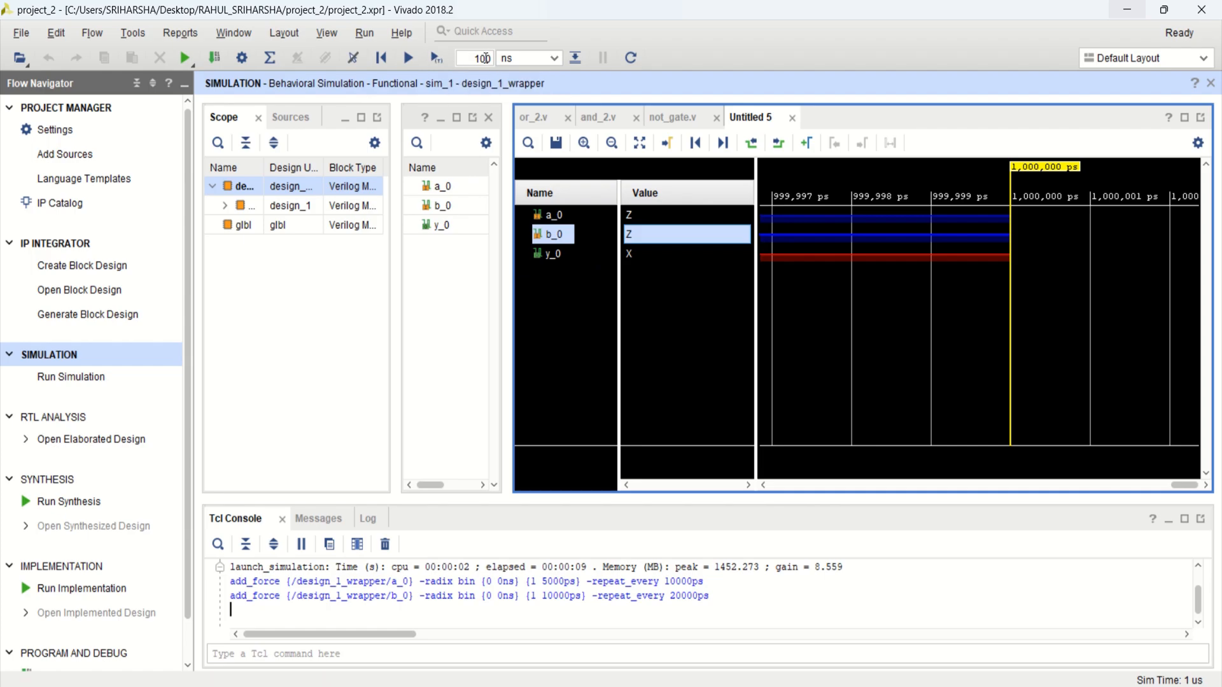
pyautogui.moveTo(425, 69)
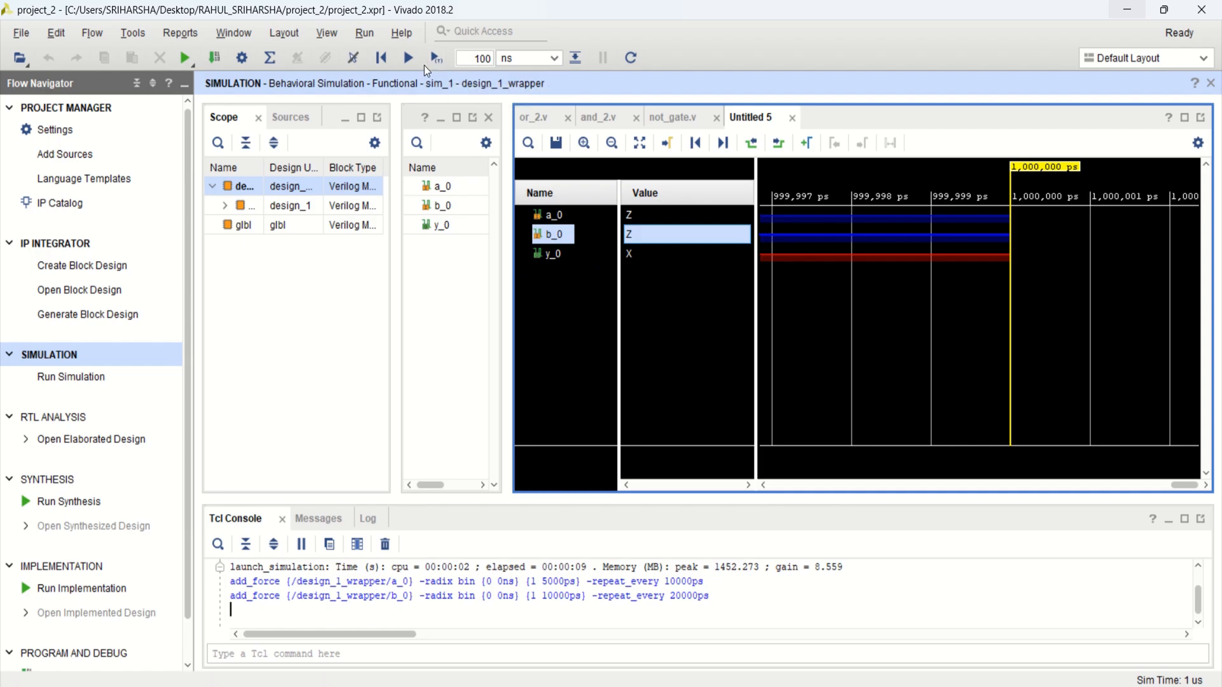
pyautogui.moveTo(436, 57)
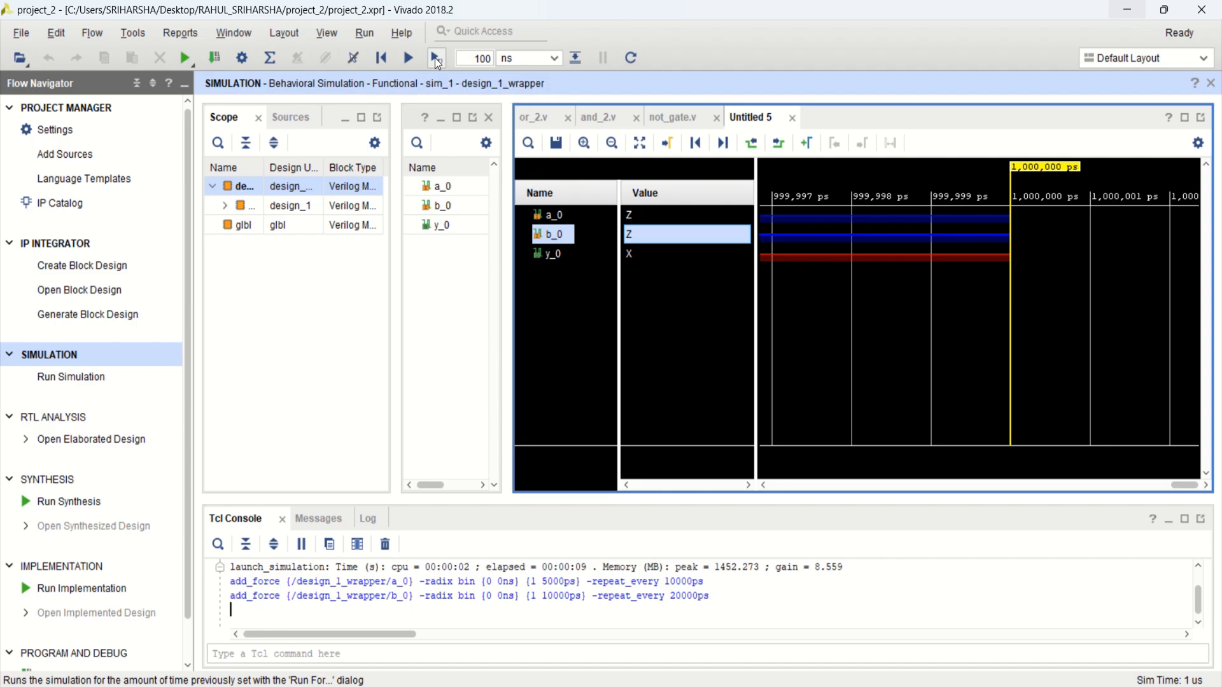
# Step: Run the simulation for another 100 ns, reaching 1100 ns
pyautogui.click(436, 57)
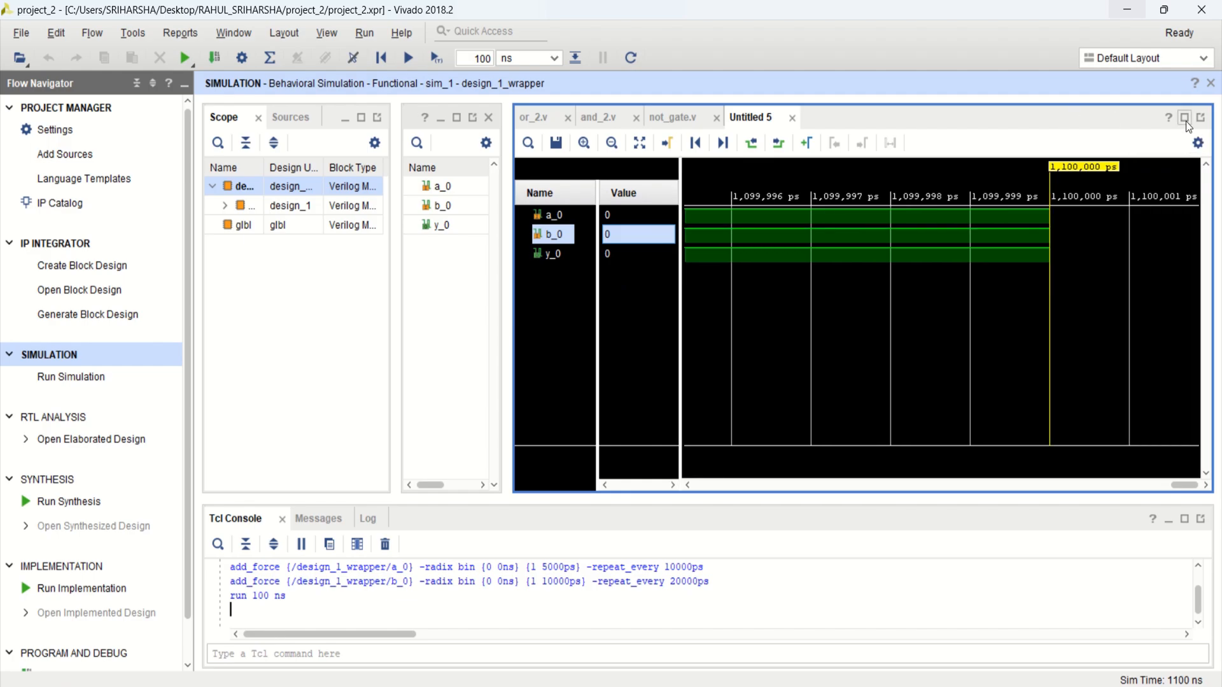
# Step: Maximize the waveform window, zoom-fit, go to the 1,000 ns cursor and zoom in
pyautogui.click(1185, 117)
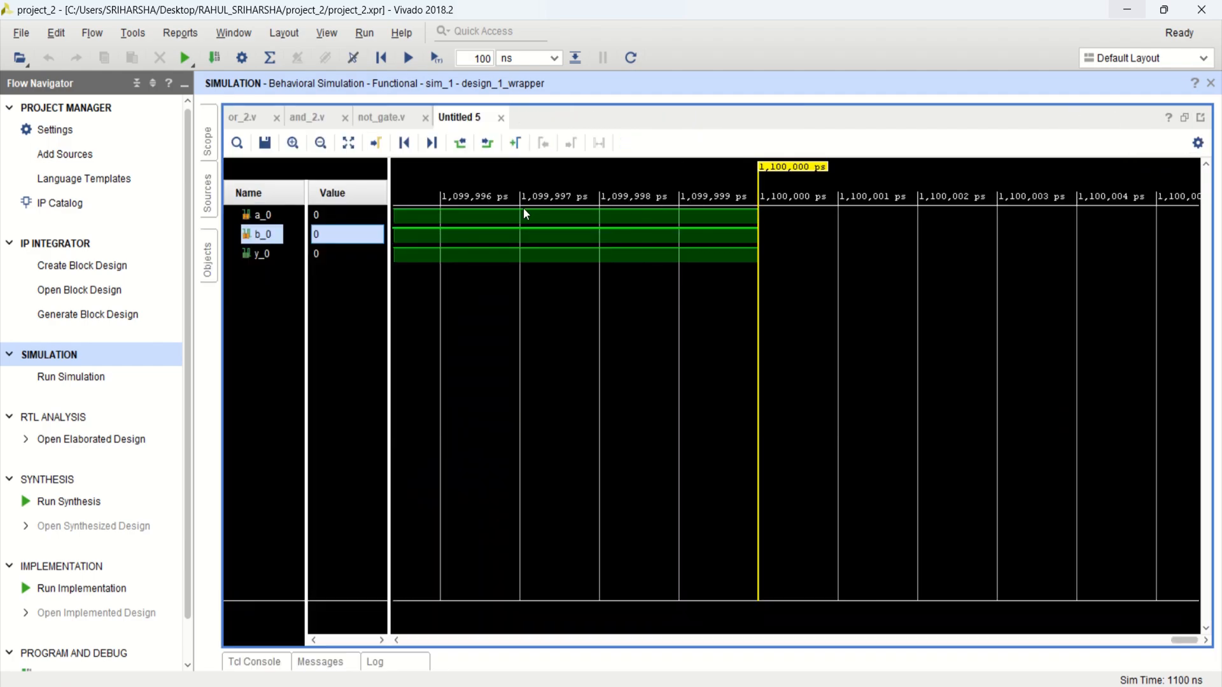
pyautogui.click(320, 142)
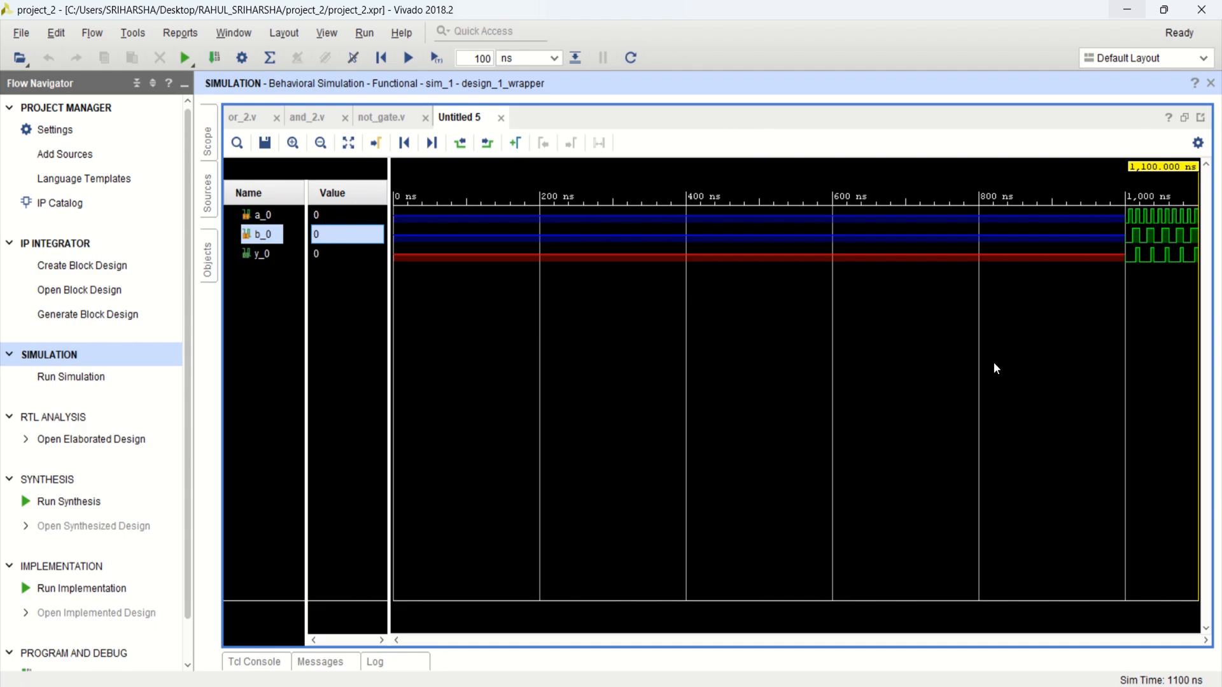
pyautogui.moveTo(395, 151)
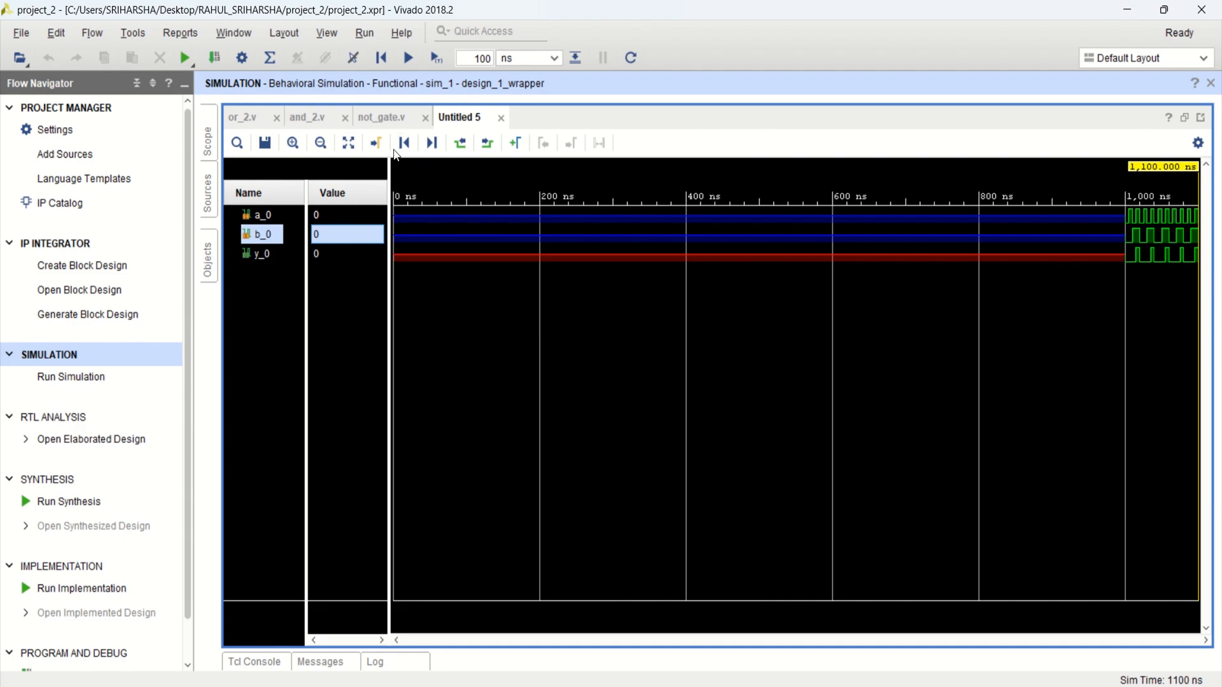
pyautogui.moveTo(1126, 283)
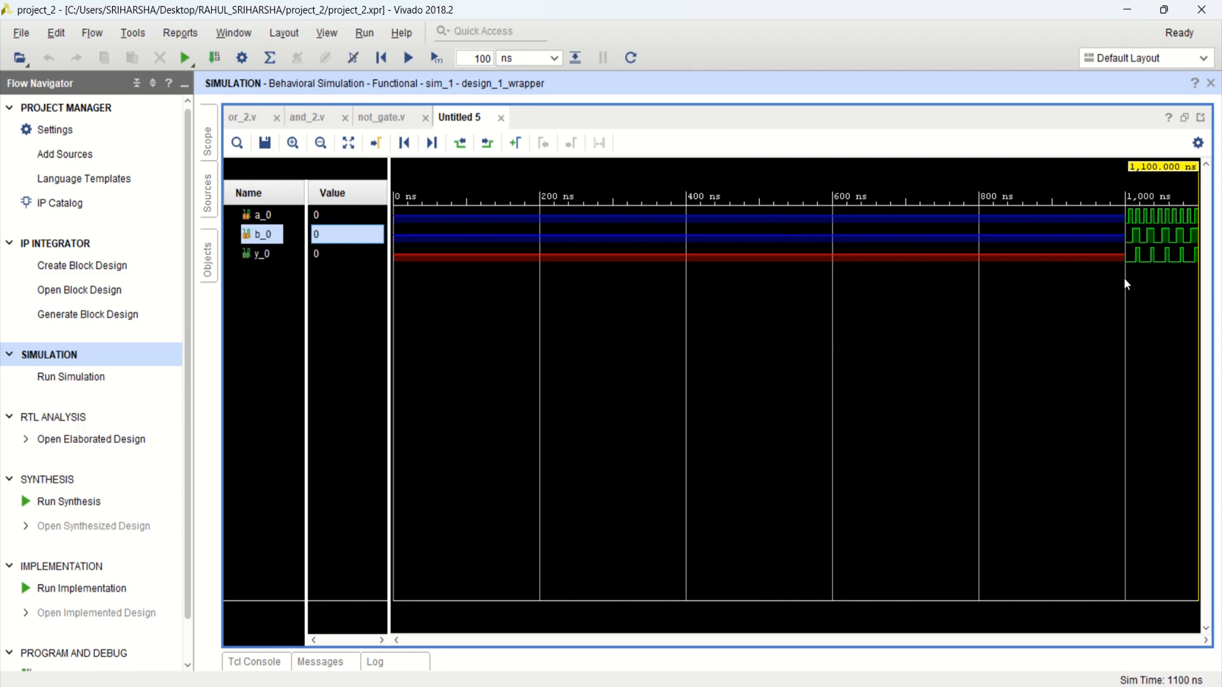
pyautogui.click(375, 143)
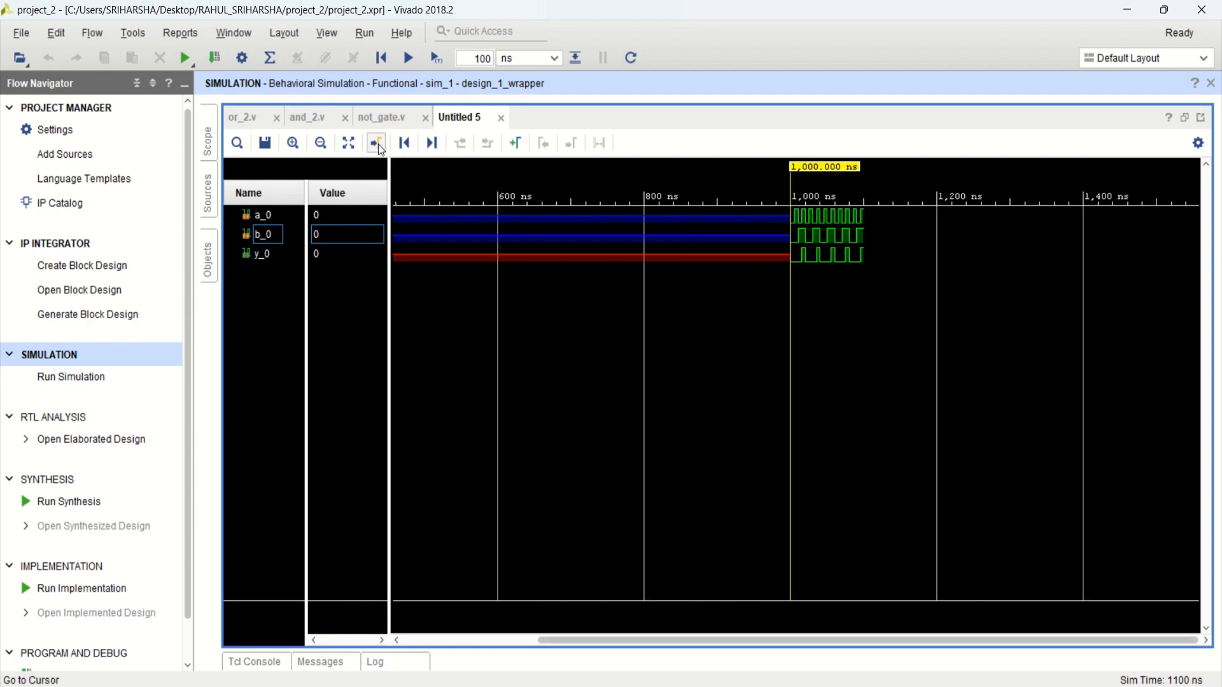
pyautogui.moveTo(320, 143)
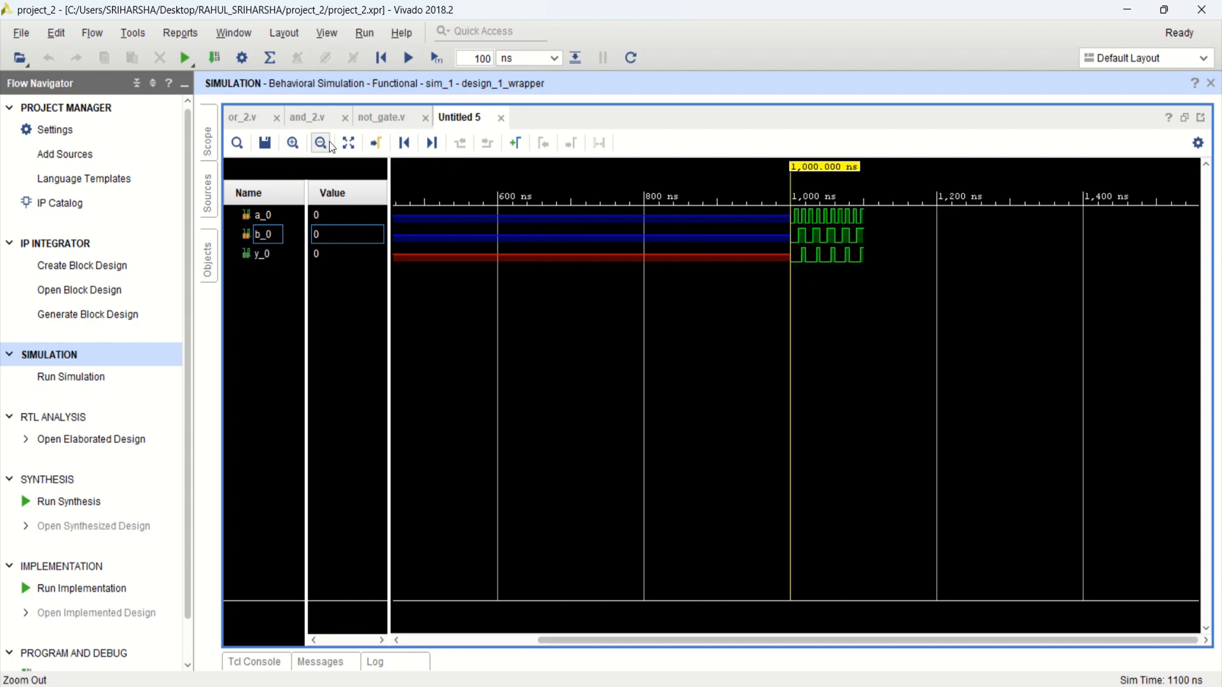
pyautogui.click(292, 142)
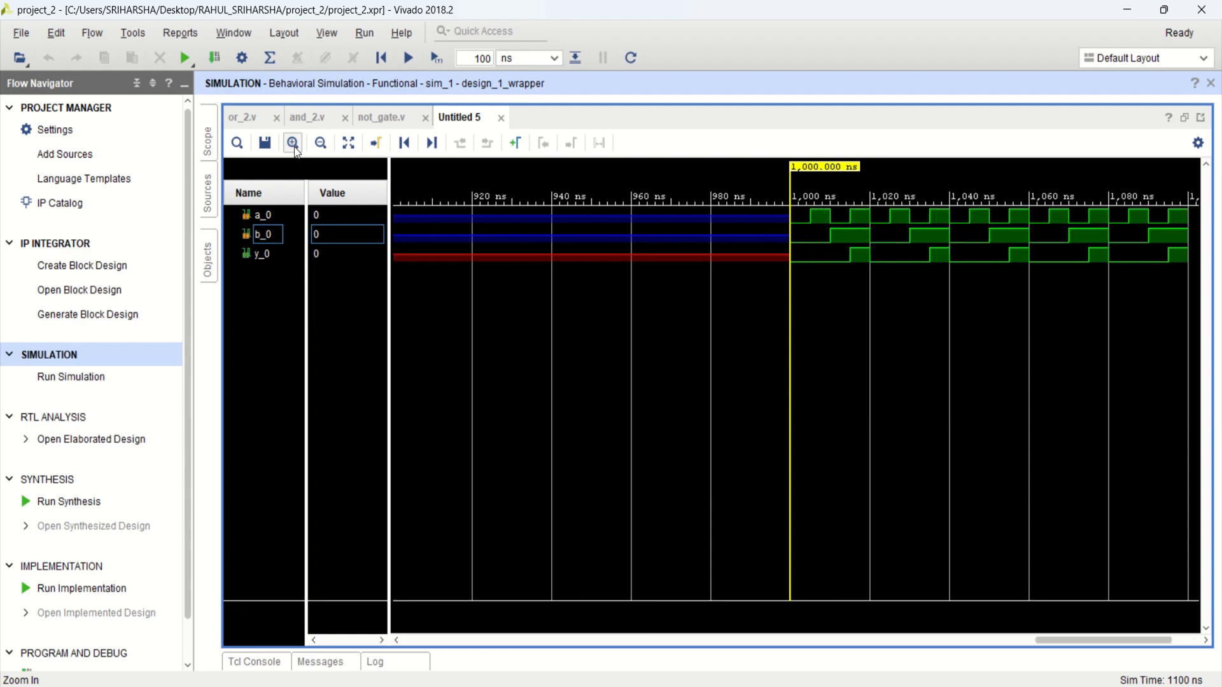
pyautogui.moveTo(1077, 297)
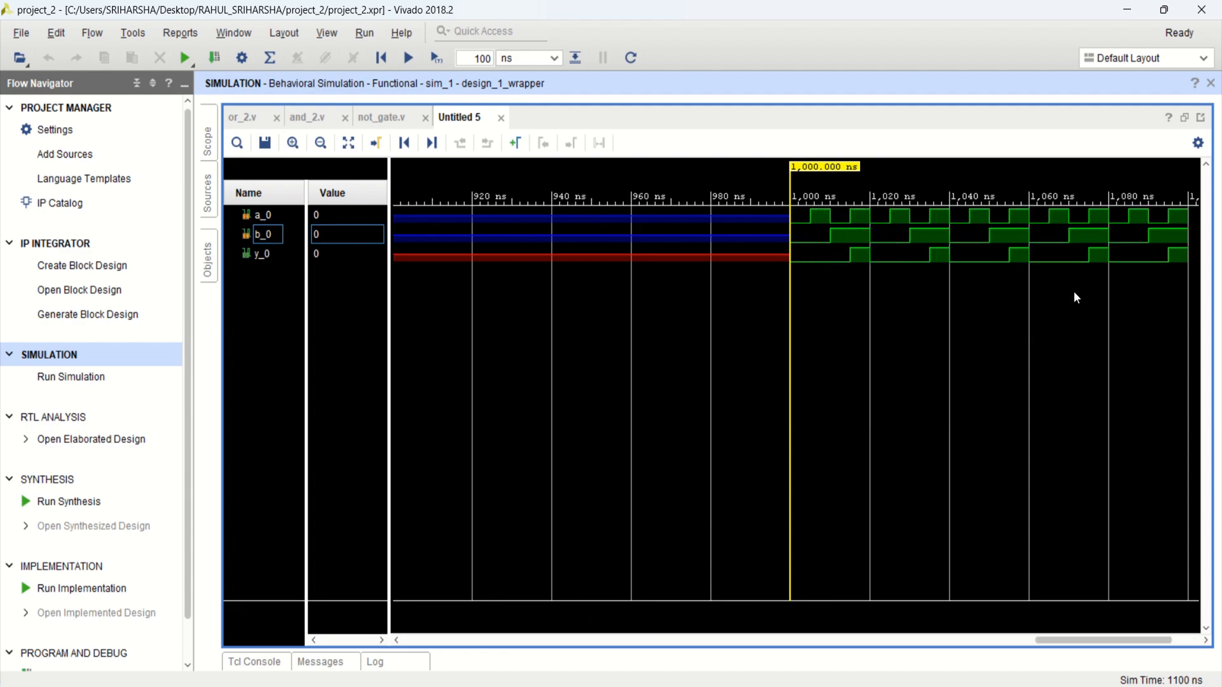
pyautogui.moveTo(272, 227)
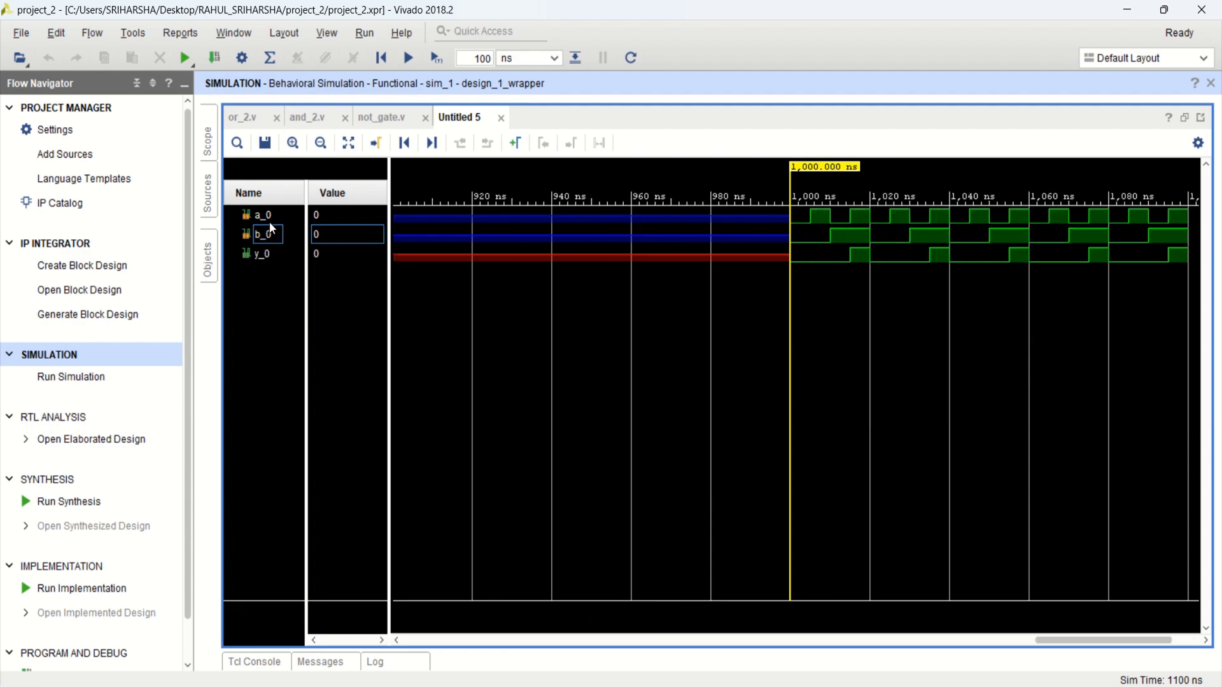
# Step: Select the a_0 and b_0 signals to compare their toggling with y_0
pyautogui.click(262, 214)
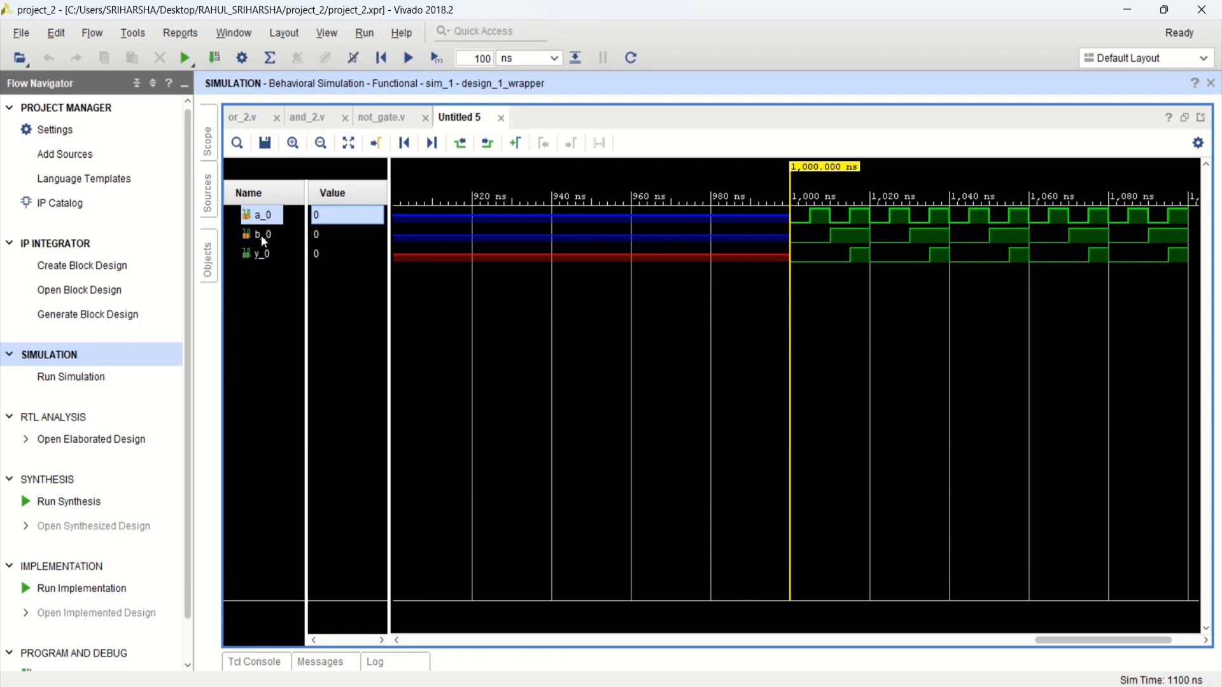
pyautogui.click(262, 234)
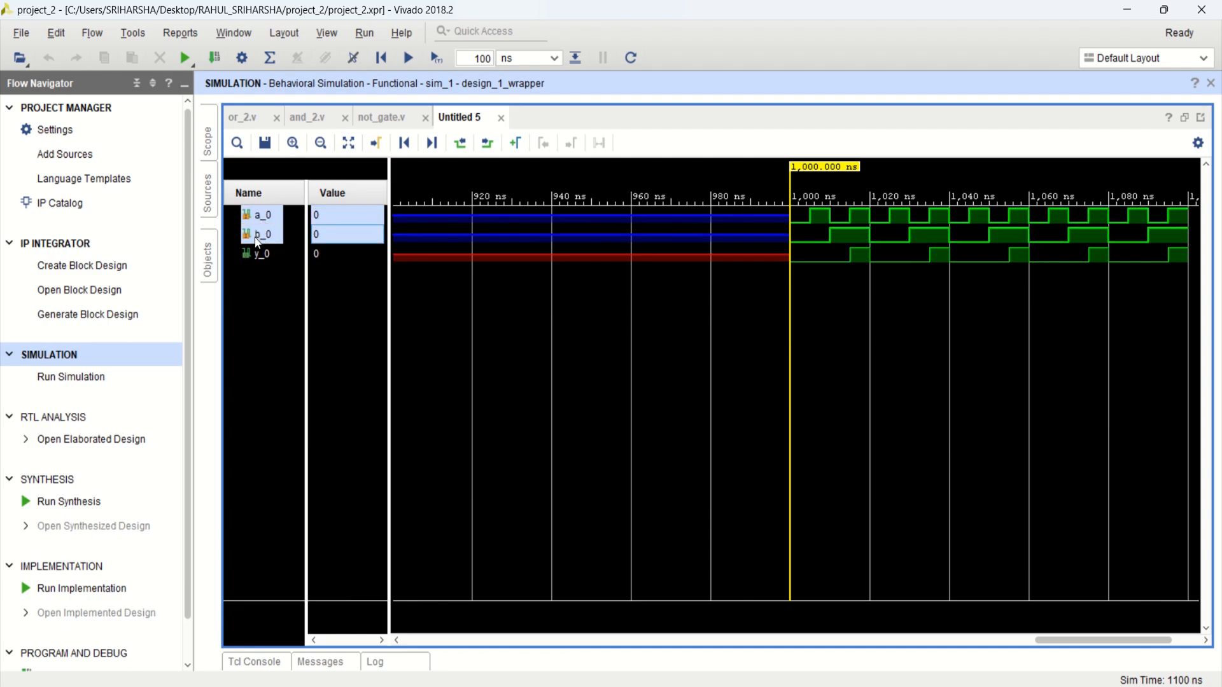
pyautogui.moveTo(1042, 270)
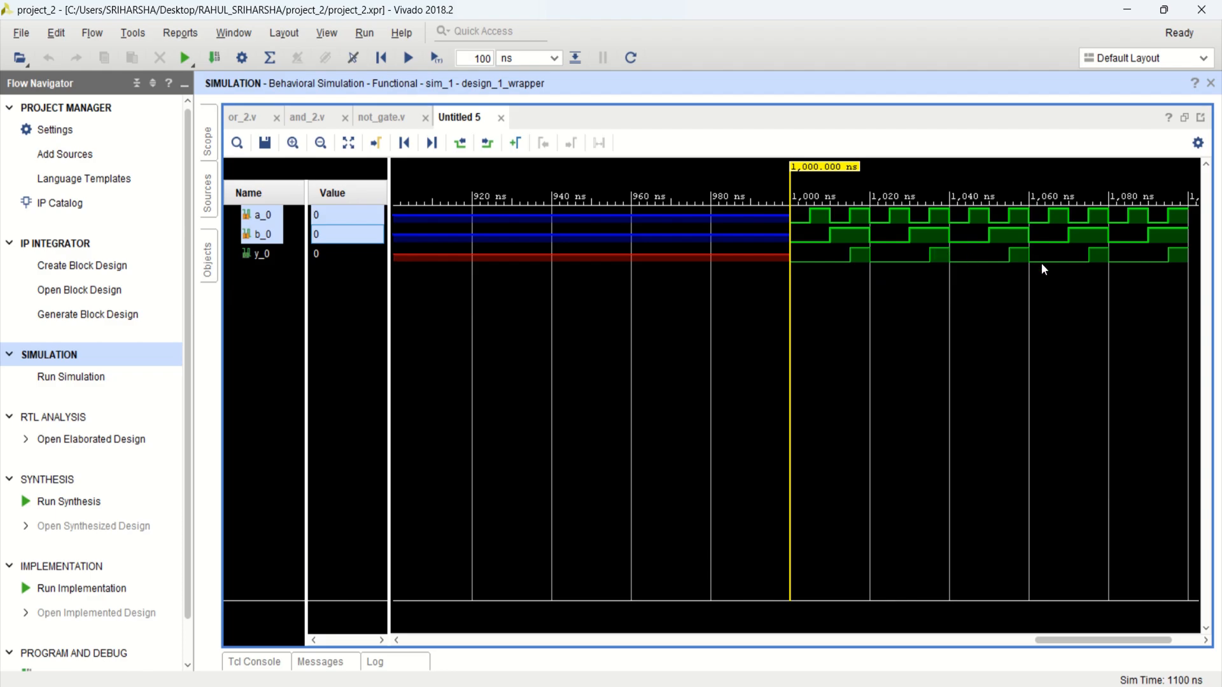
pyautogui.moveTo(328, 197)
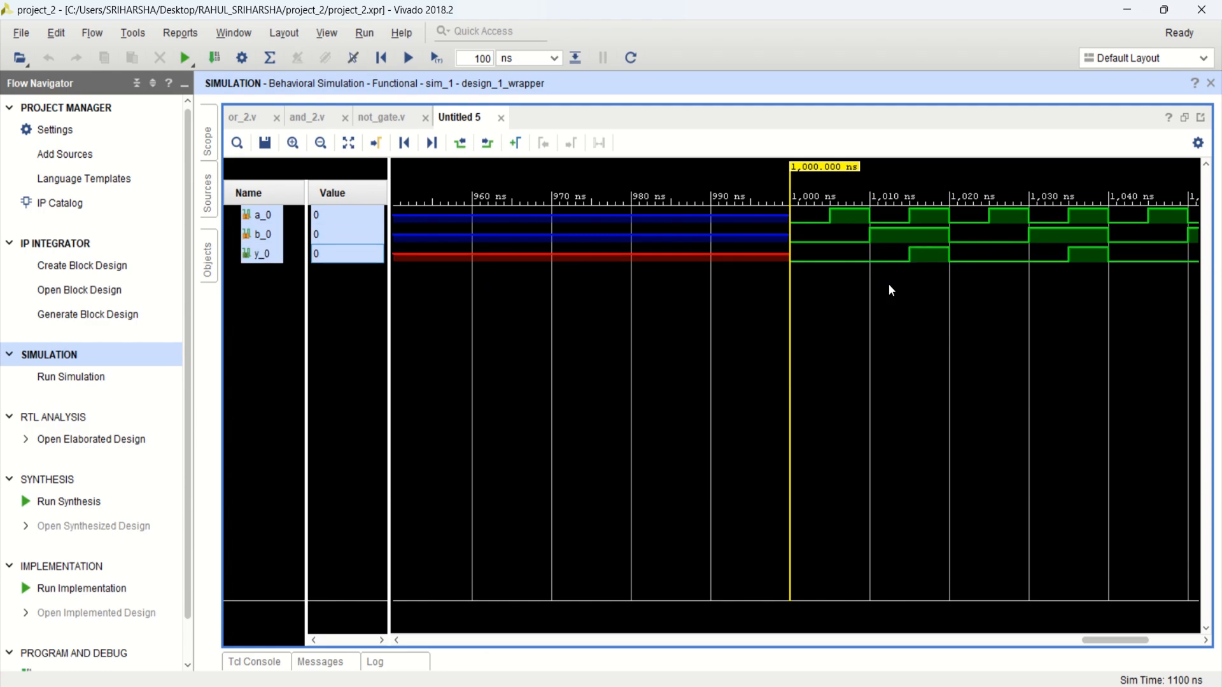
pyautogui.moveTo(1008, 270)
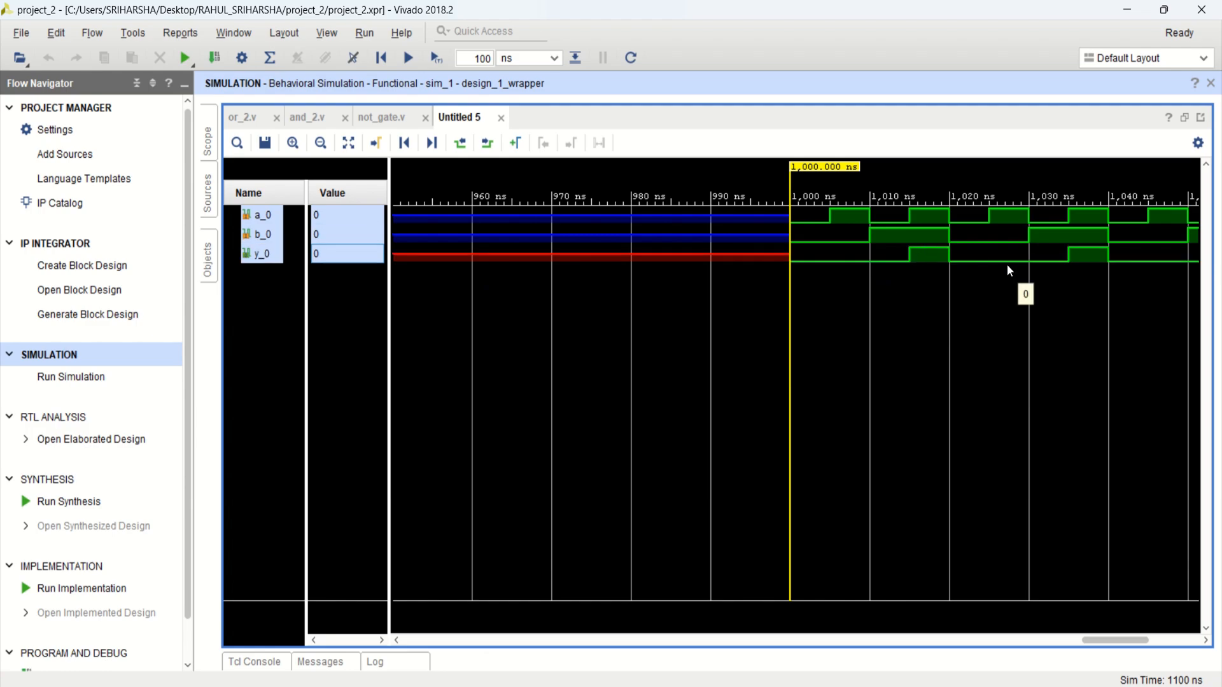
pyautogui.moveTo(256, 160)
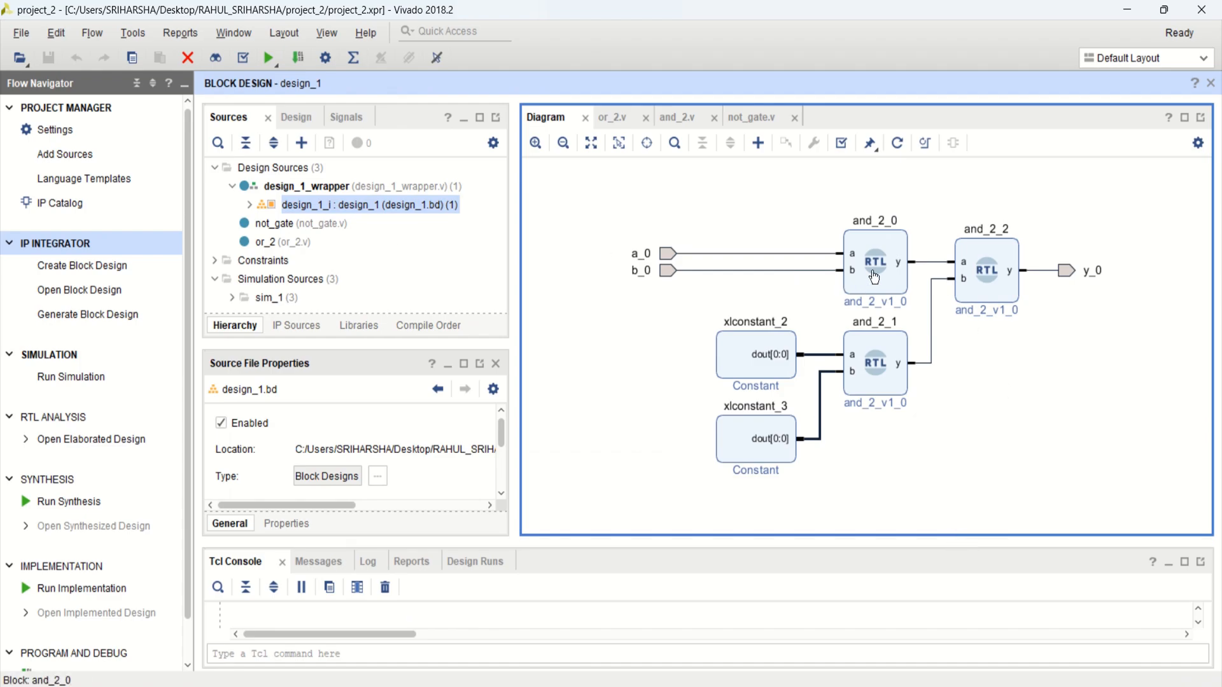
# Step: Inspect the and_2_1 and and_2_2 gate blocks in Block Properties
pyautogui.click(875, 364)
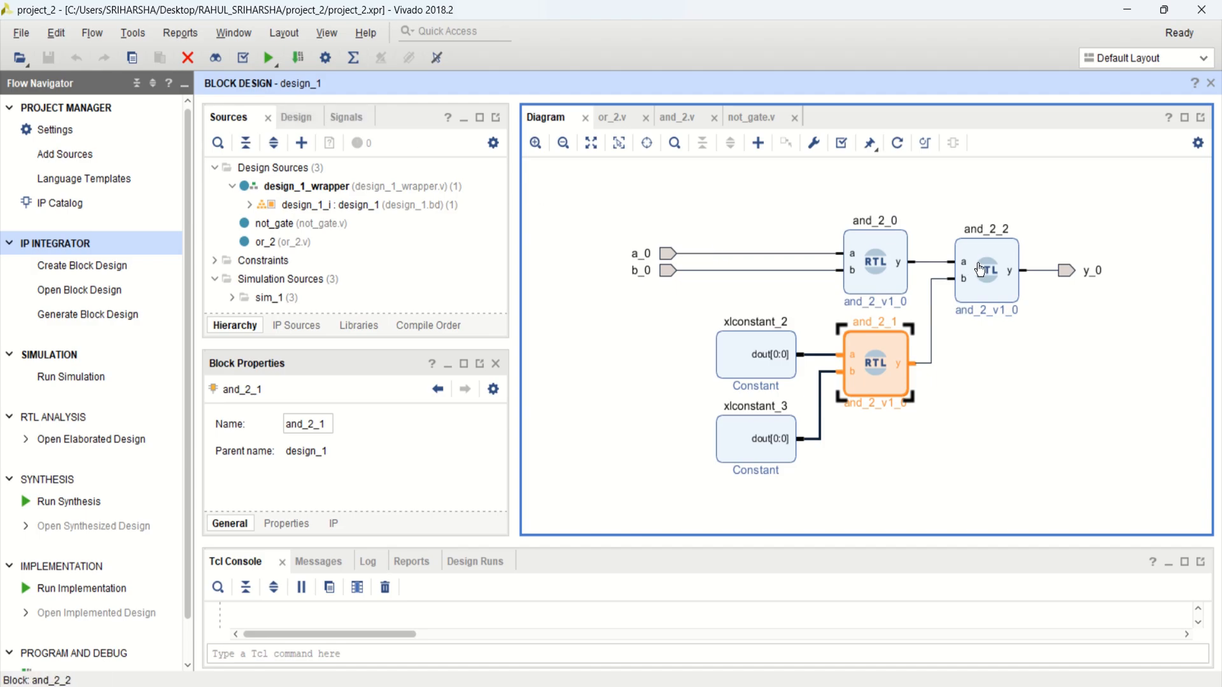
pyautogui.click(985, 269)
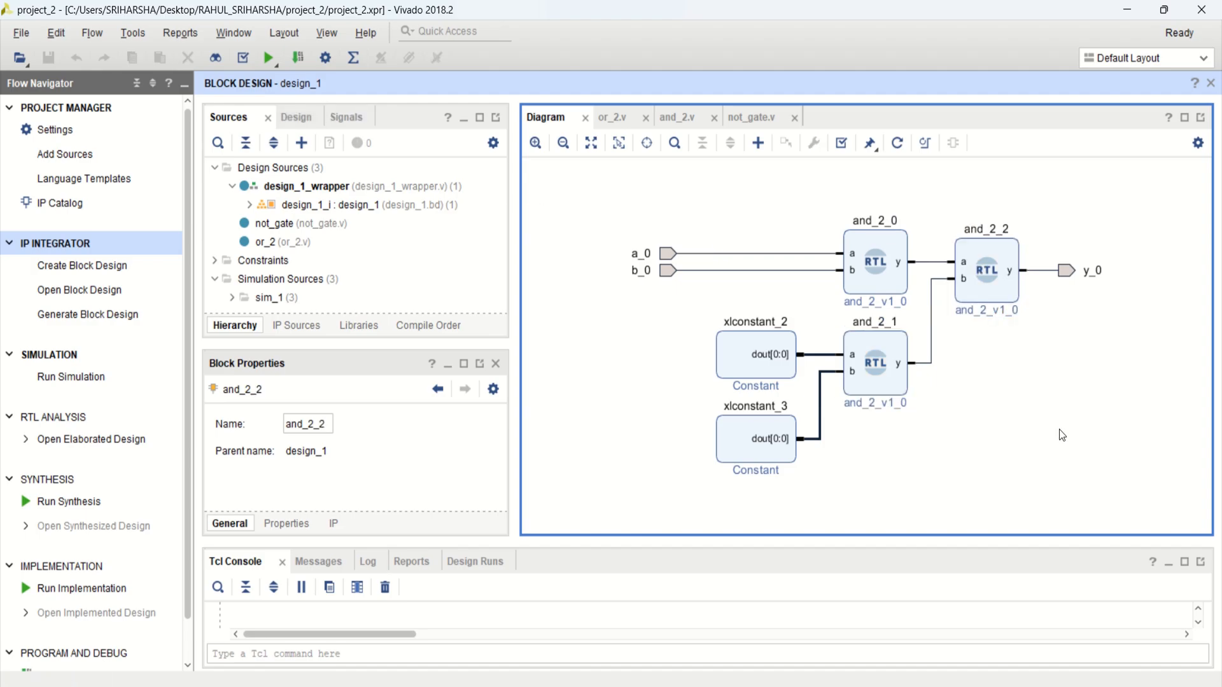